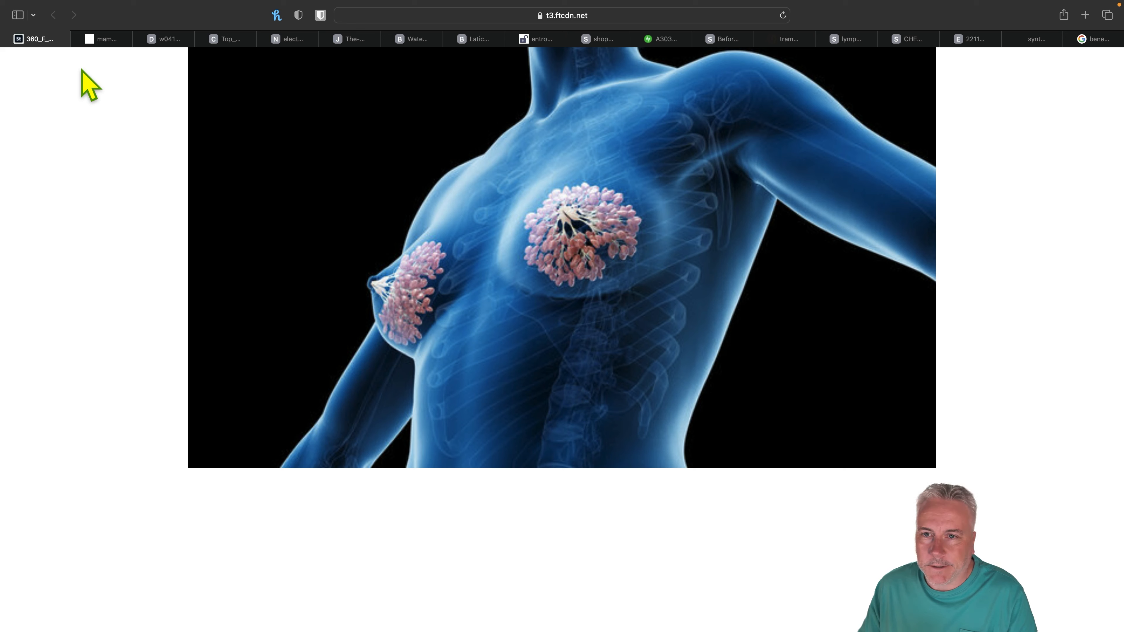
# Show the labelled Britannica mammary gland sagittal-section diagram.
pyautogui.click(100, 39)
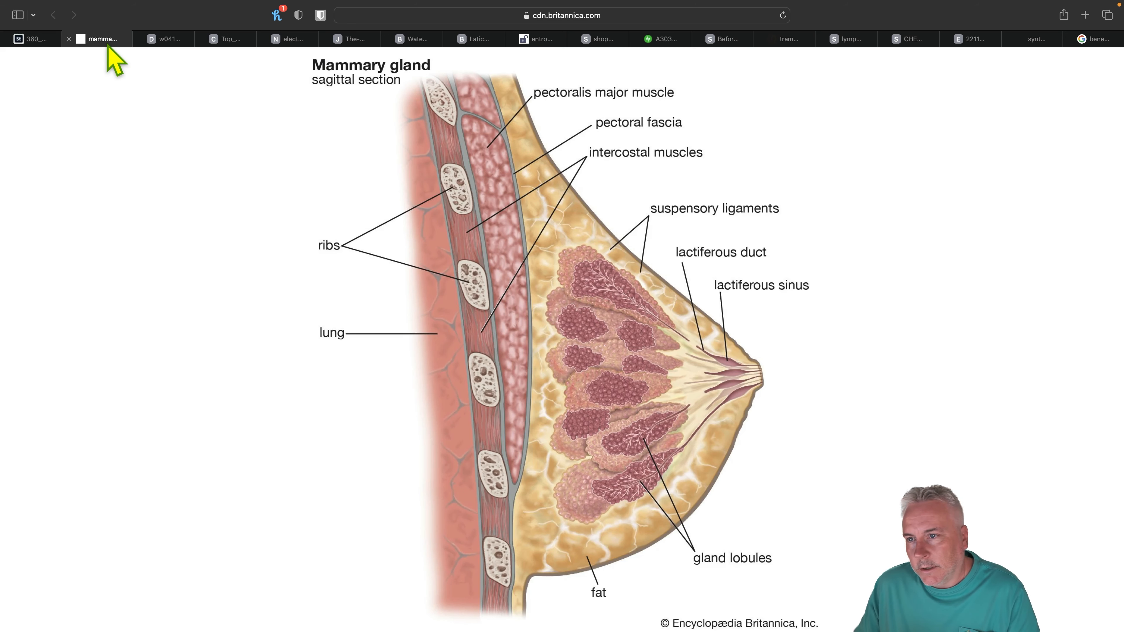
pyautogui.moveTo(137, 112)
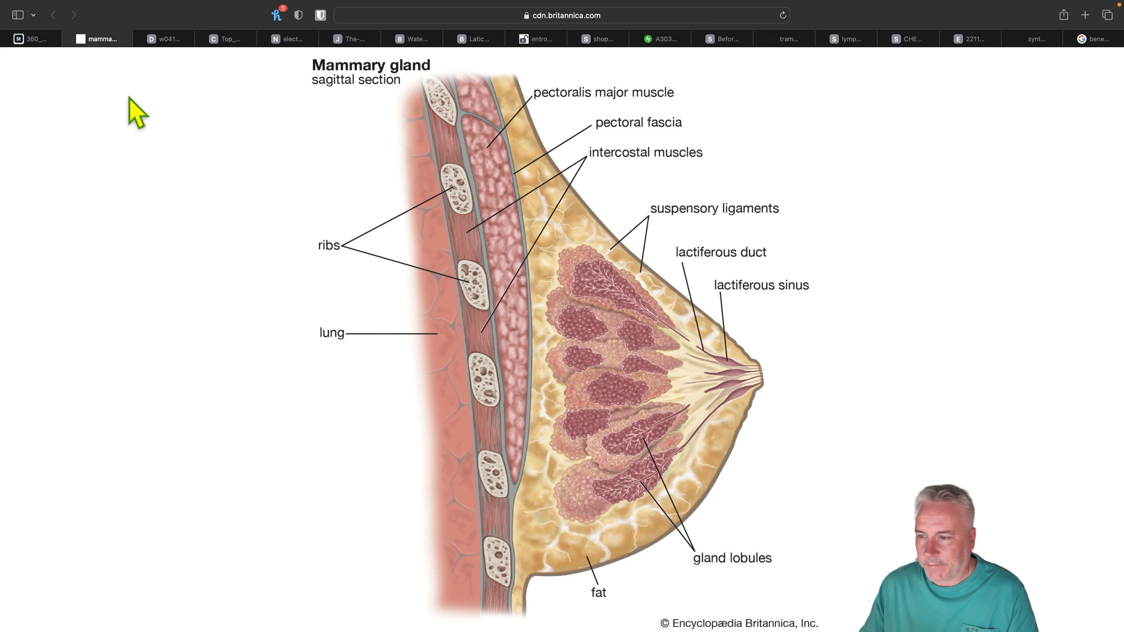
pyautogui.moveTo(788, 272)
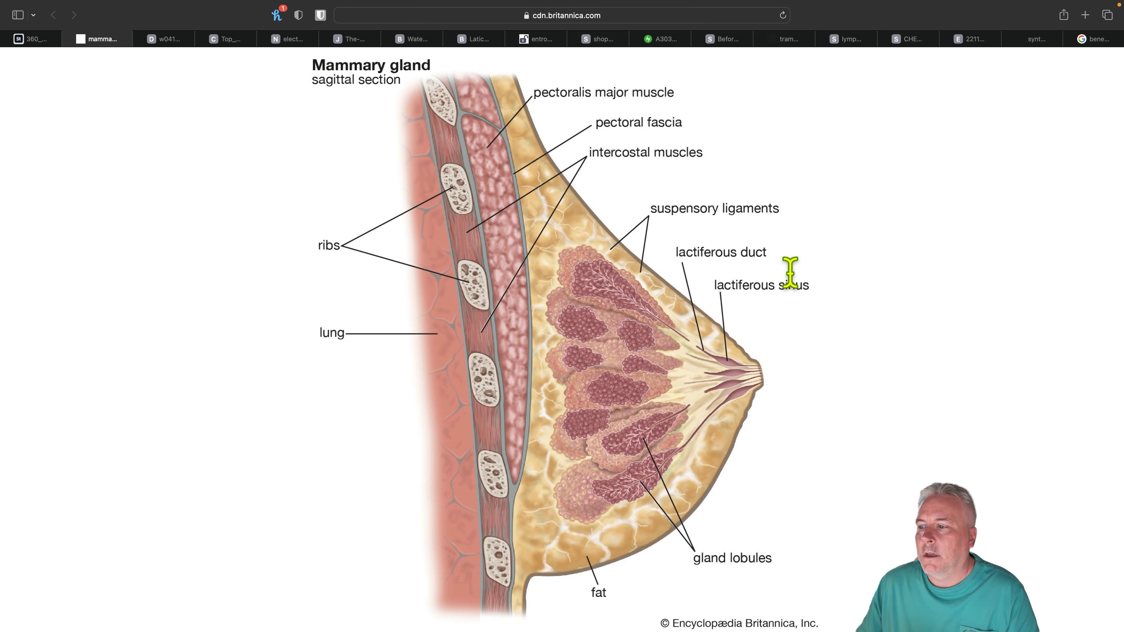
pyautogui.moveTo(521, 172)
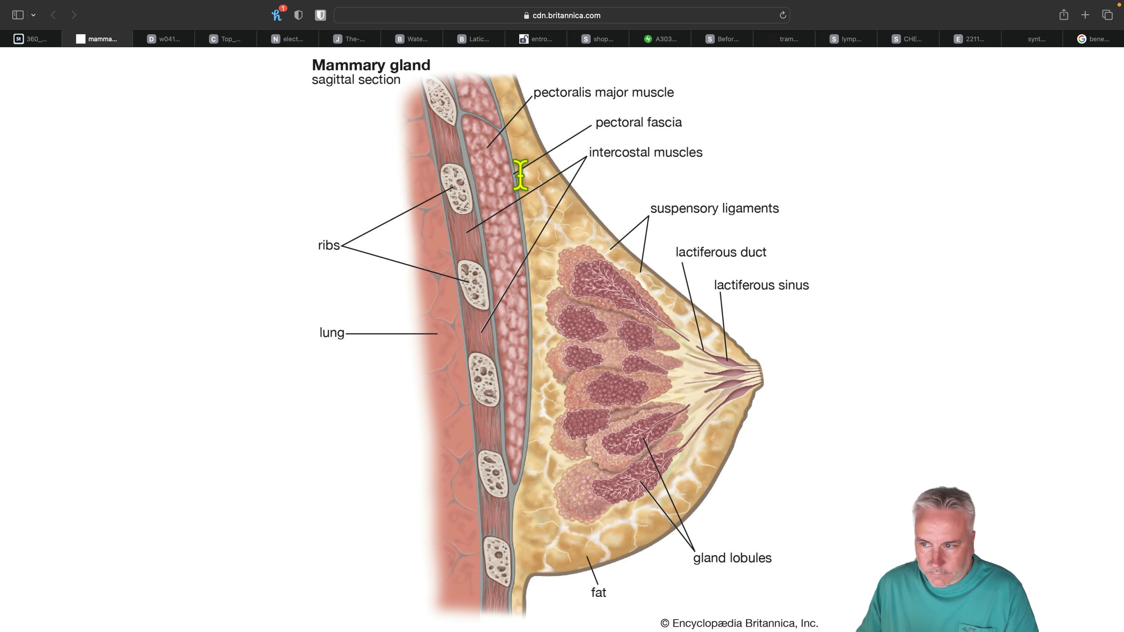
pyautogui.moveTo(720, 419)
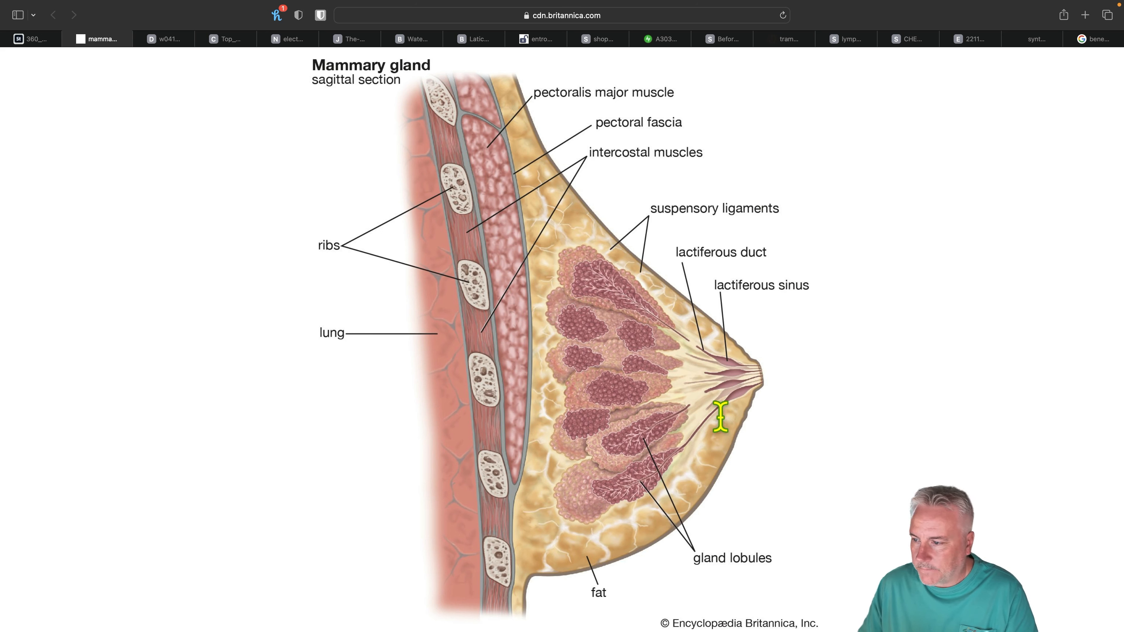
pyautogui.moveTo(532, 510)
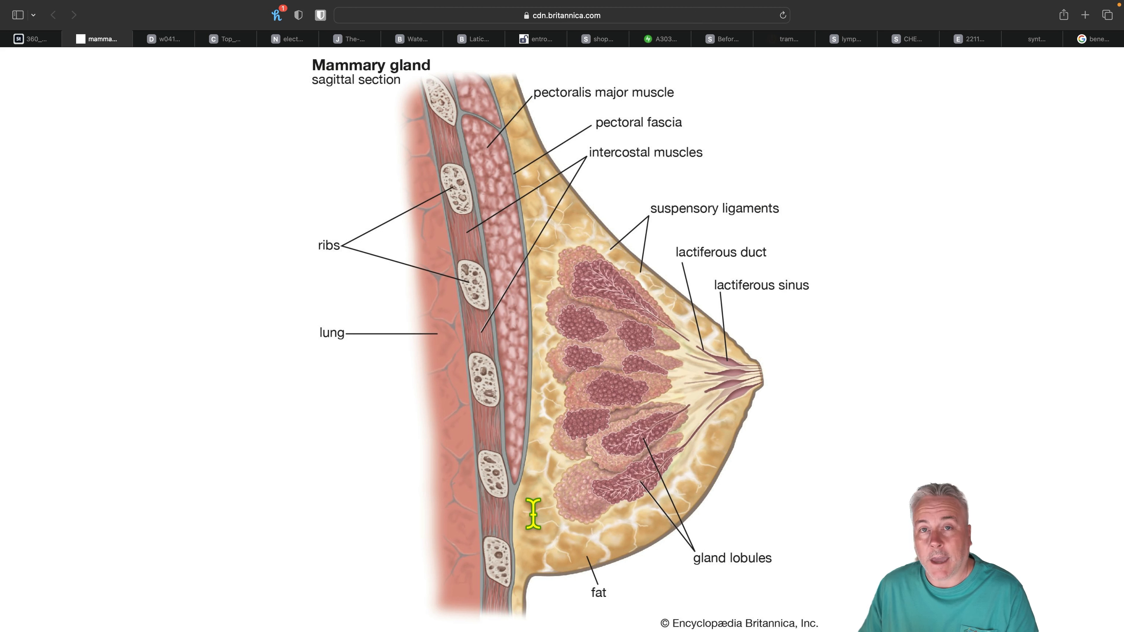
pyautogui.moveTo(605, 300)
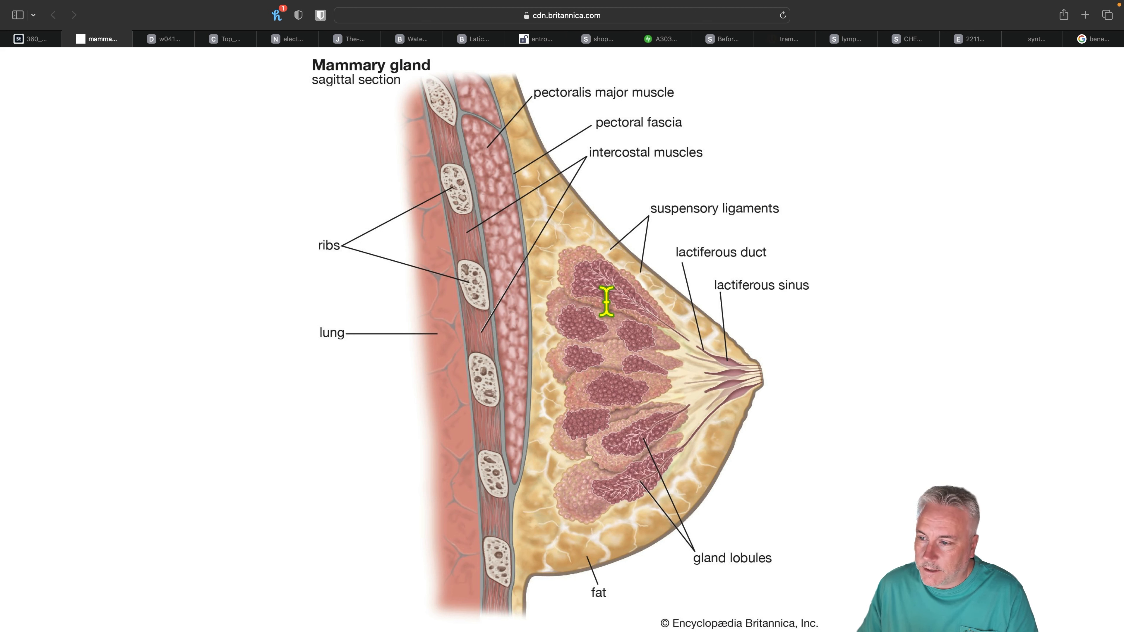
pyautogui.moveTo(624, 481)
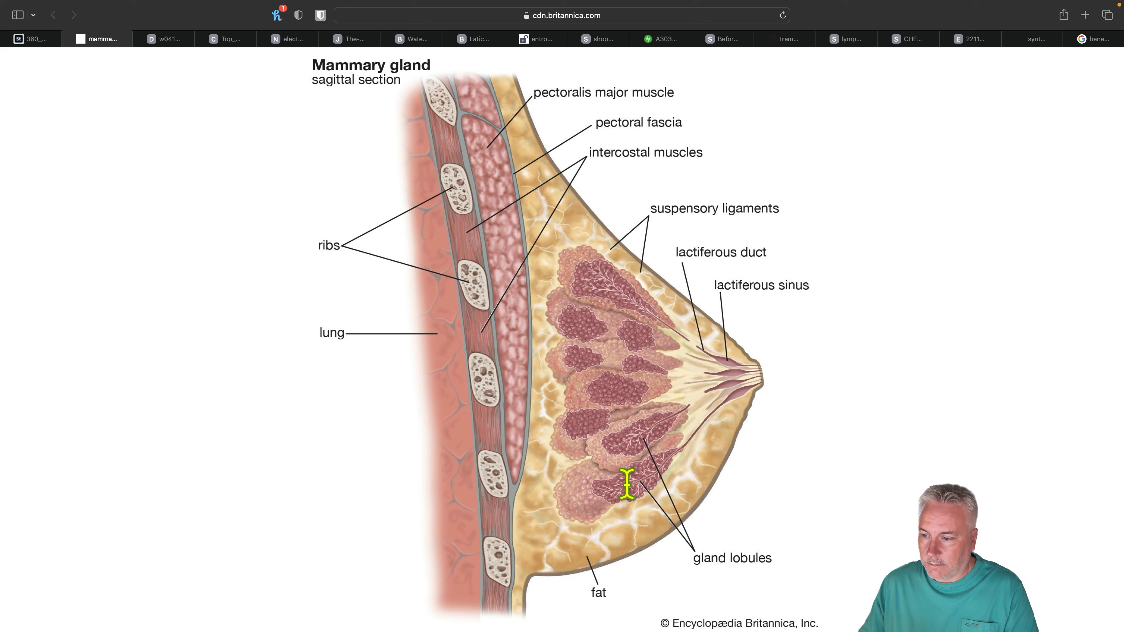
pyautogui.moveTo(601, 292)
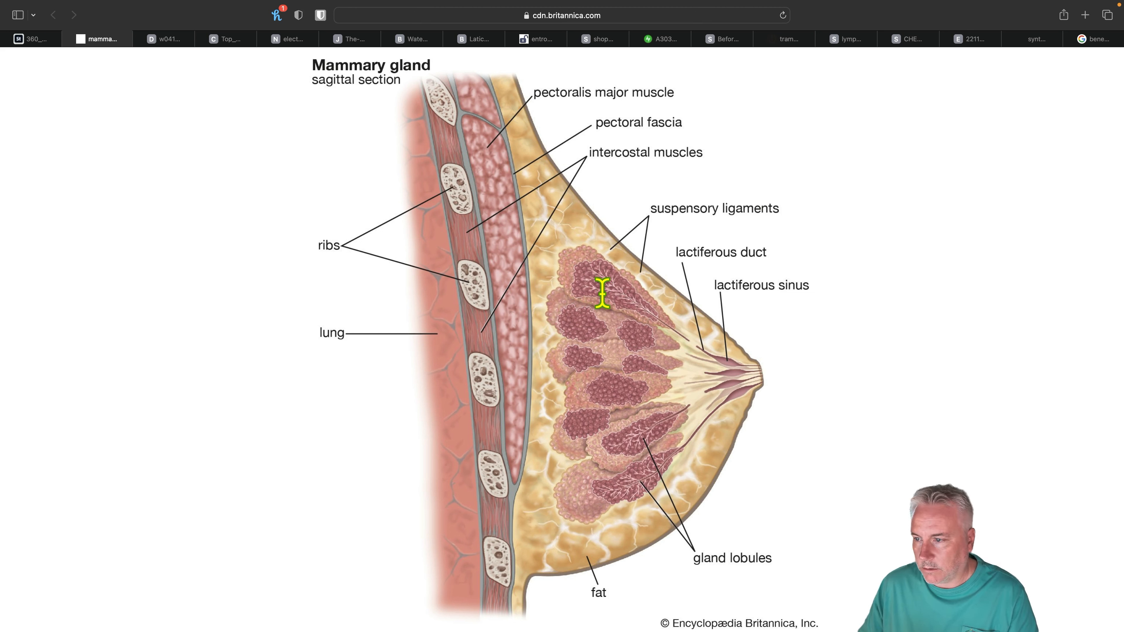
pyautogui.moveTo(672, 390)
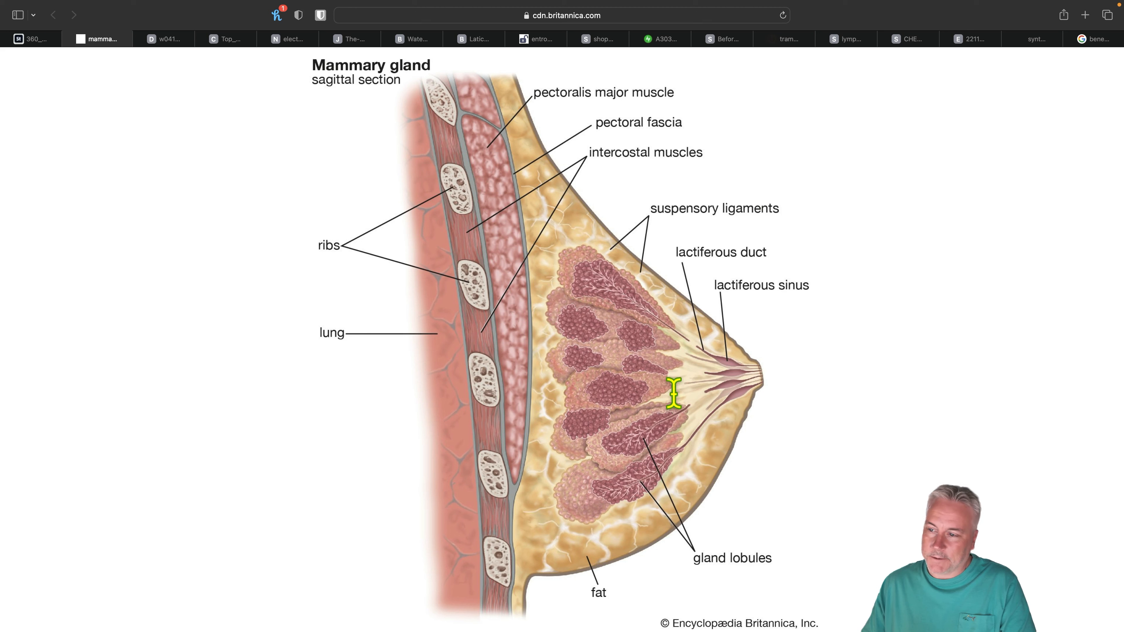
pyautogui.moveTo(593, 420)
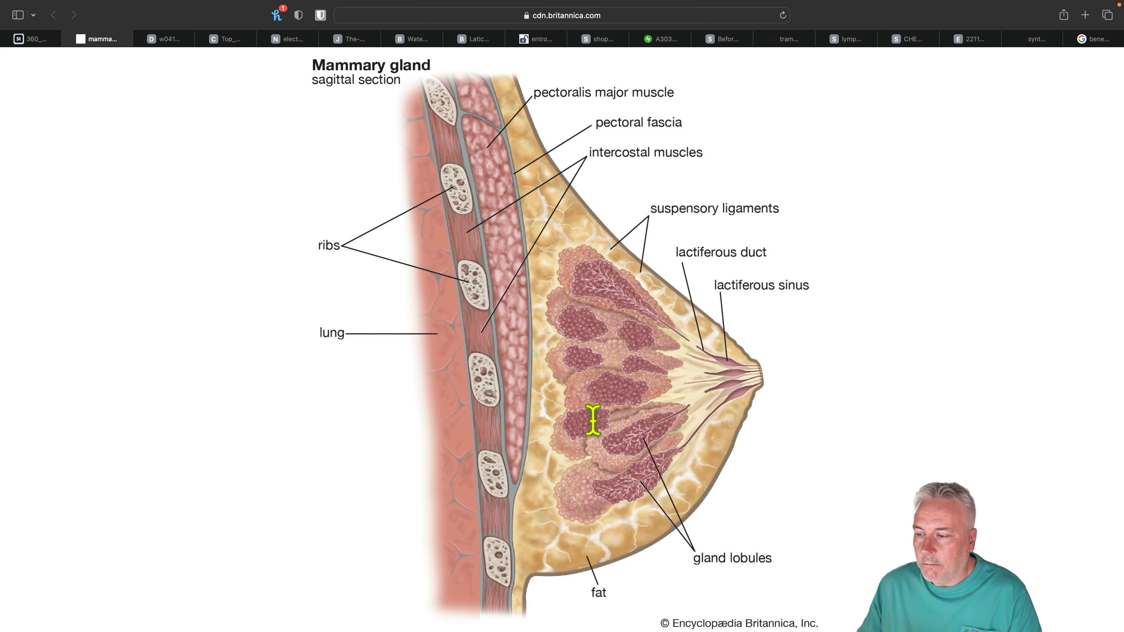
pyautogui.moveTo(651, 505)
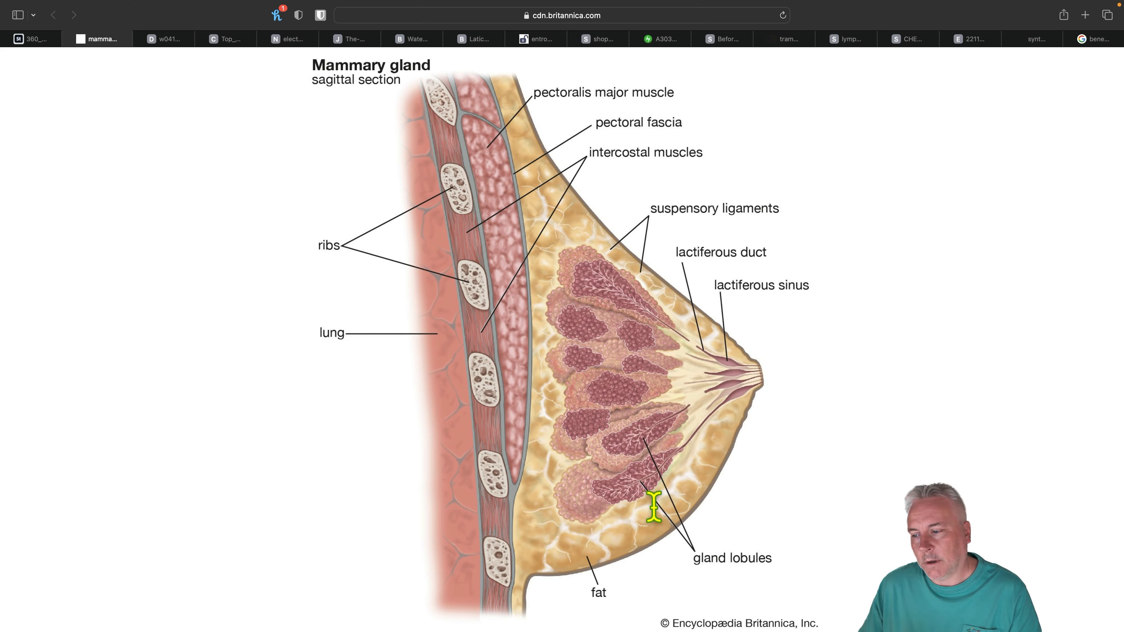
pyautogui.moveTo(623, 459)
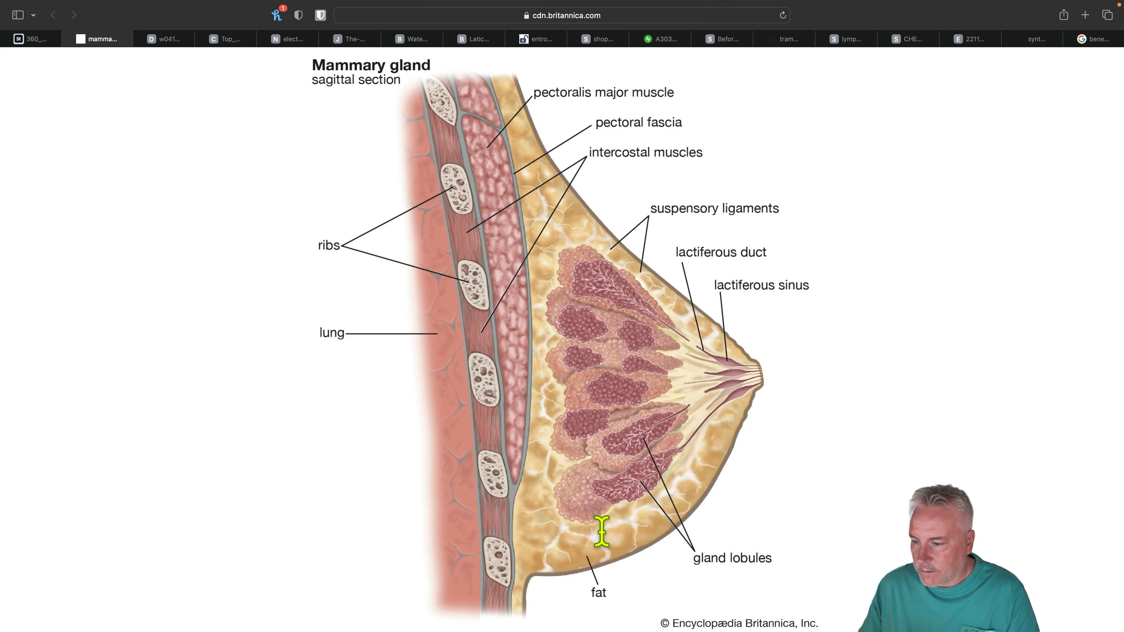
pyautogui.moveTo(539, 264)
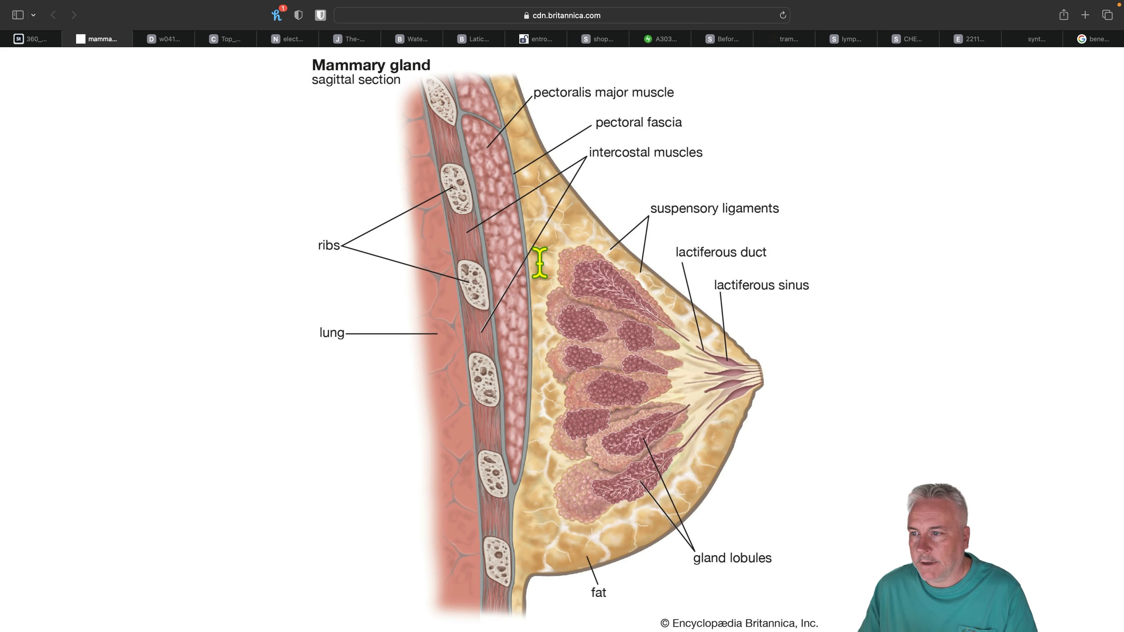
pyautogui.moveTo(511, 403)
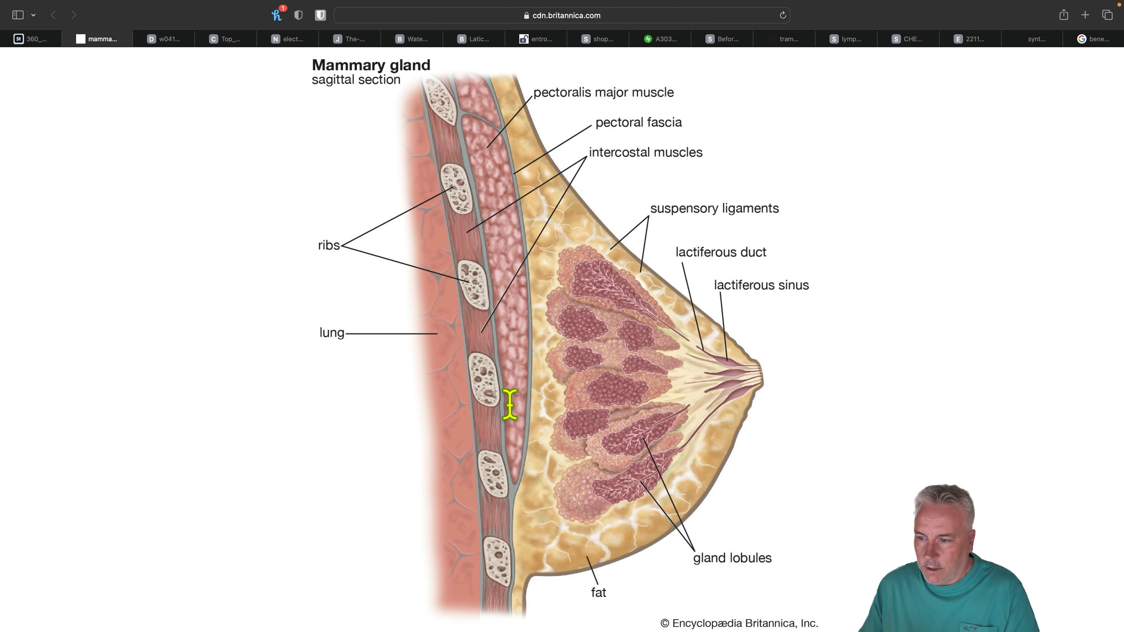
pyautogui.moveTo(480, 300)
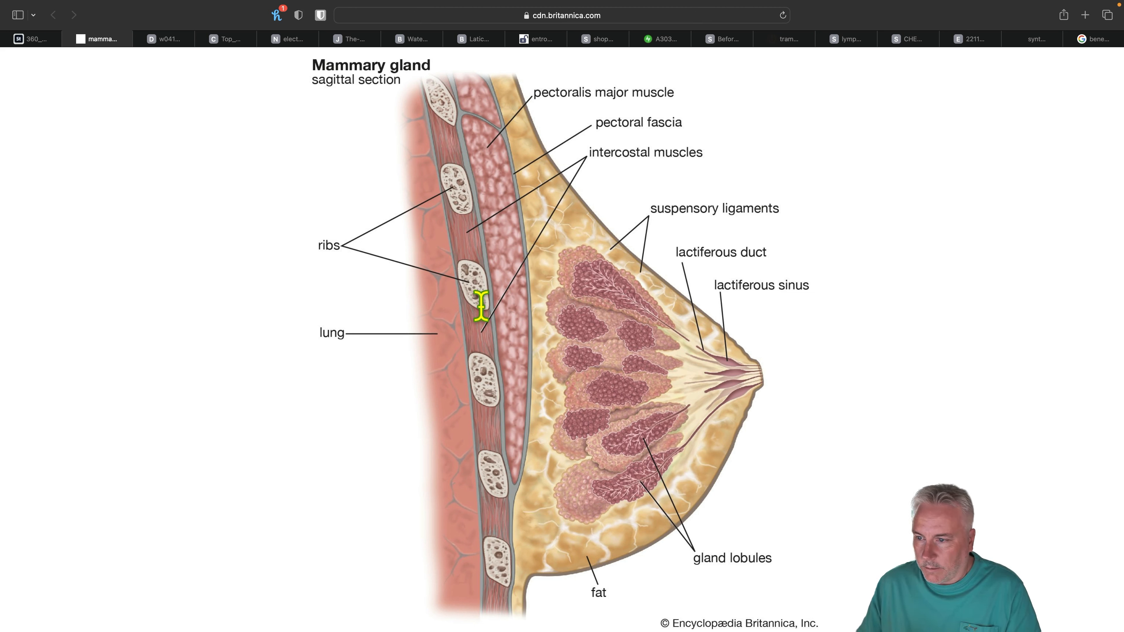
pyautogui.moveTo(304, 309)
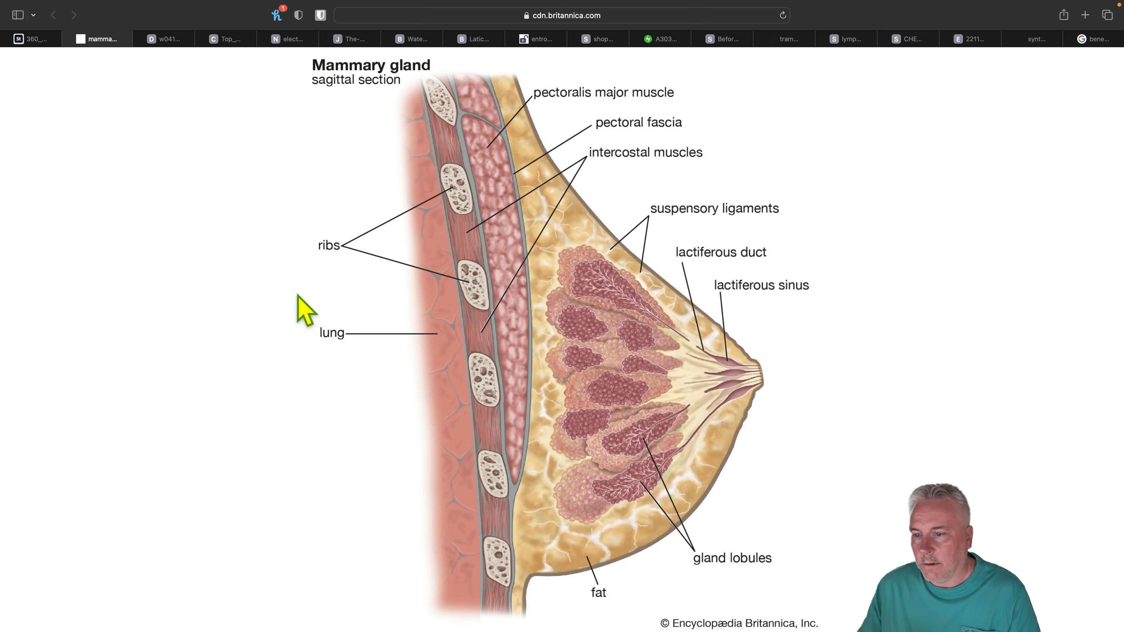
pyautogui.moveTo(421, 389)
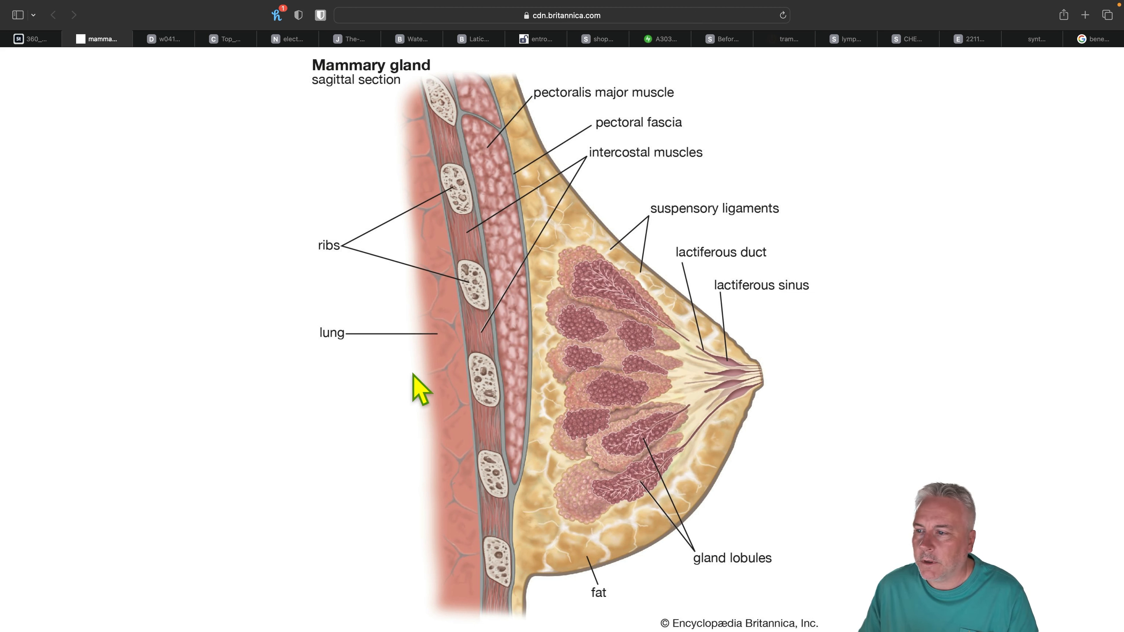
pyautogui.moveTo(630, 402)
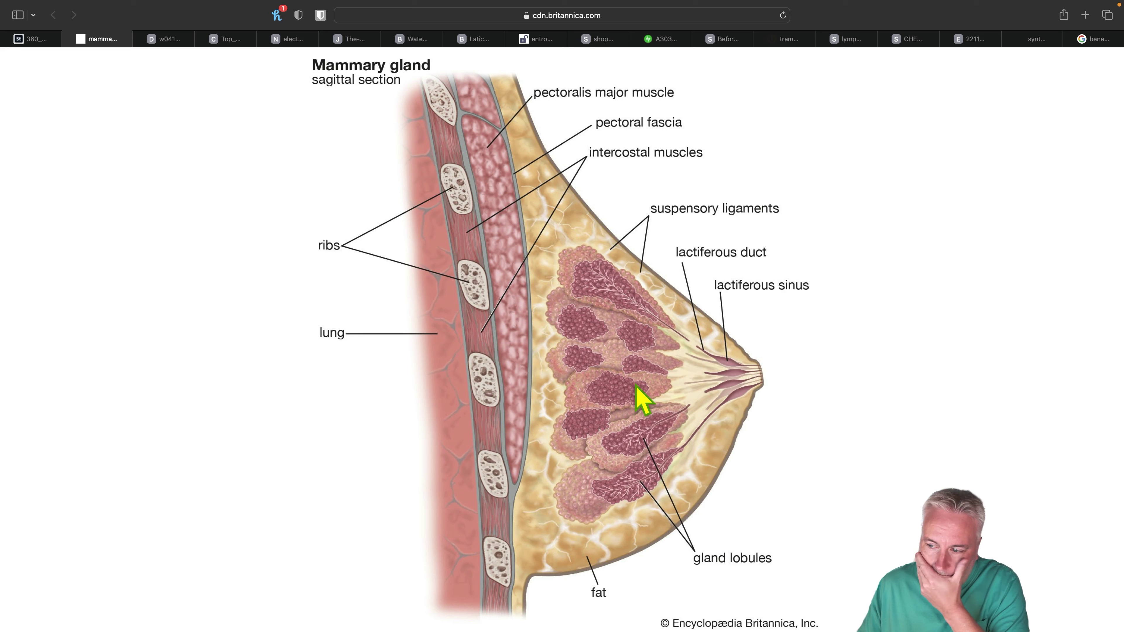
pyautogui.moveTo(602, 326)
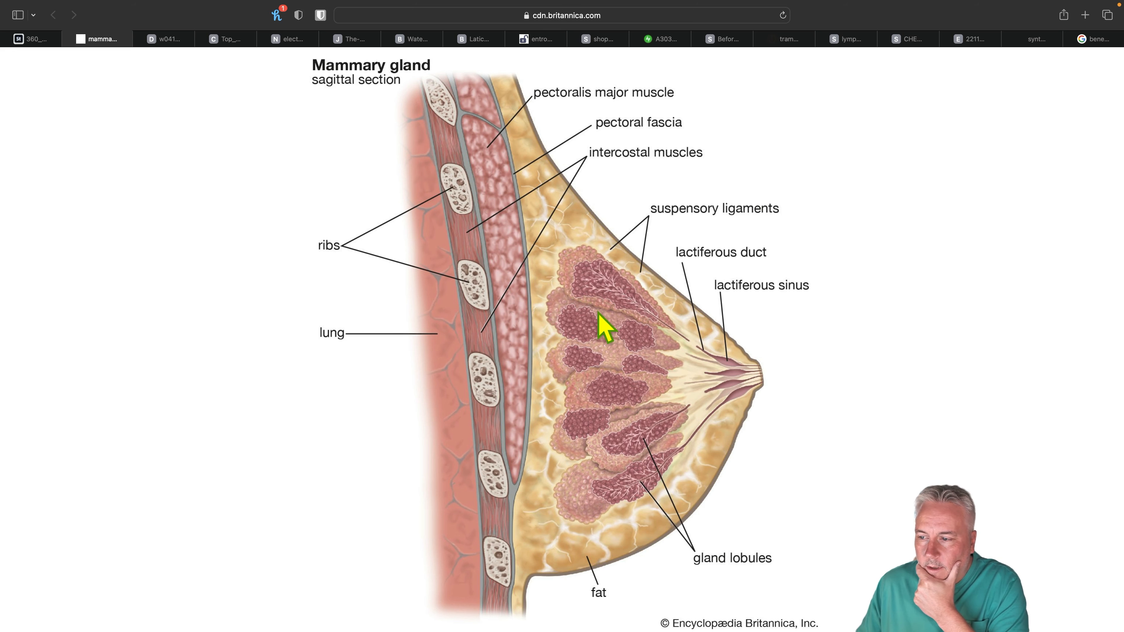
# Show the mammography machine image with the compressed breast-shaped model.
pyautogui.click(162, 39)
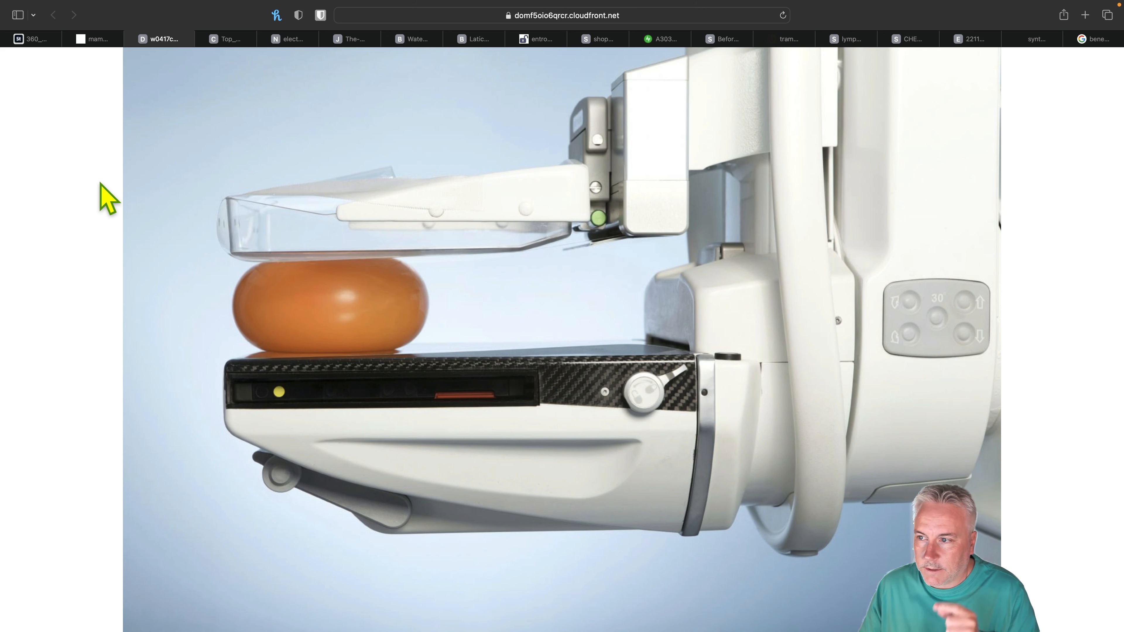
pyautogui.moveTo(228, 39)
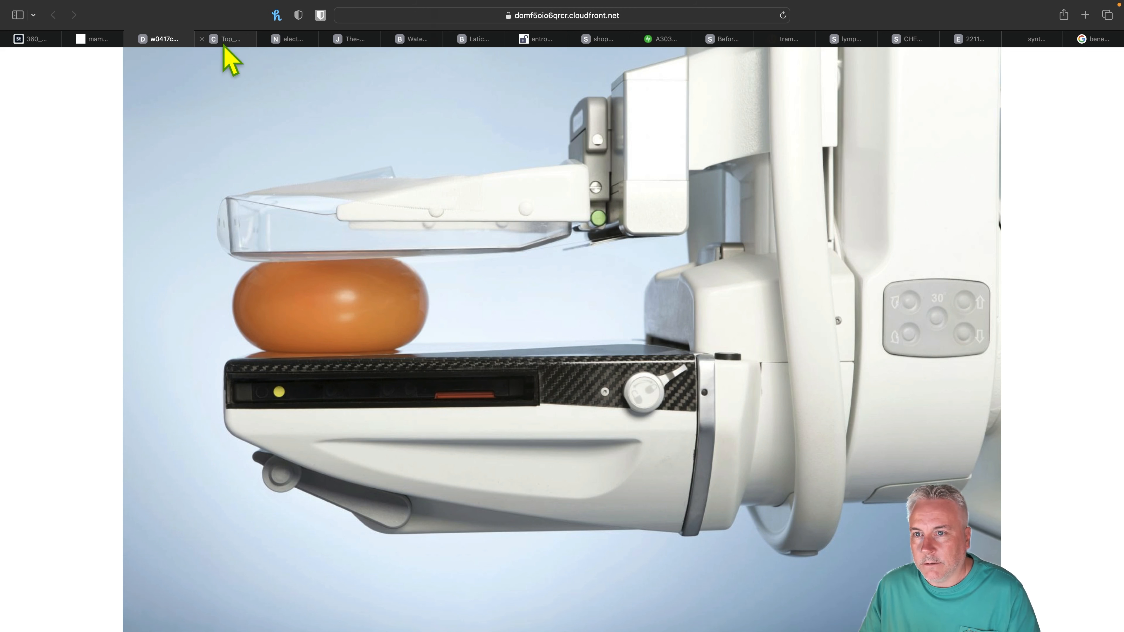
# Show the niehs.nih.gov electromagnetic spectrum chart of non-ionizing versus ionizing sources.
pyautogui.click(284, 38)
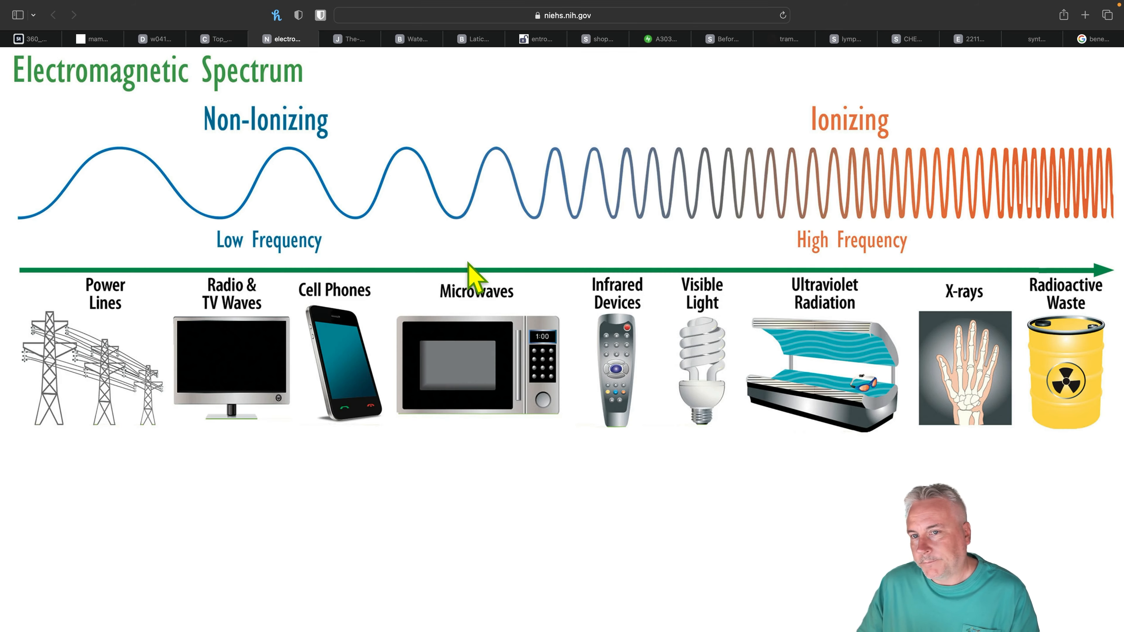
pyautogui.moveTo(430, 278)
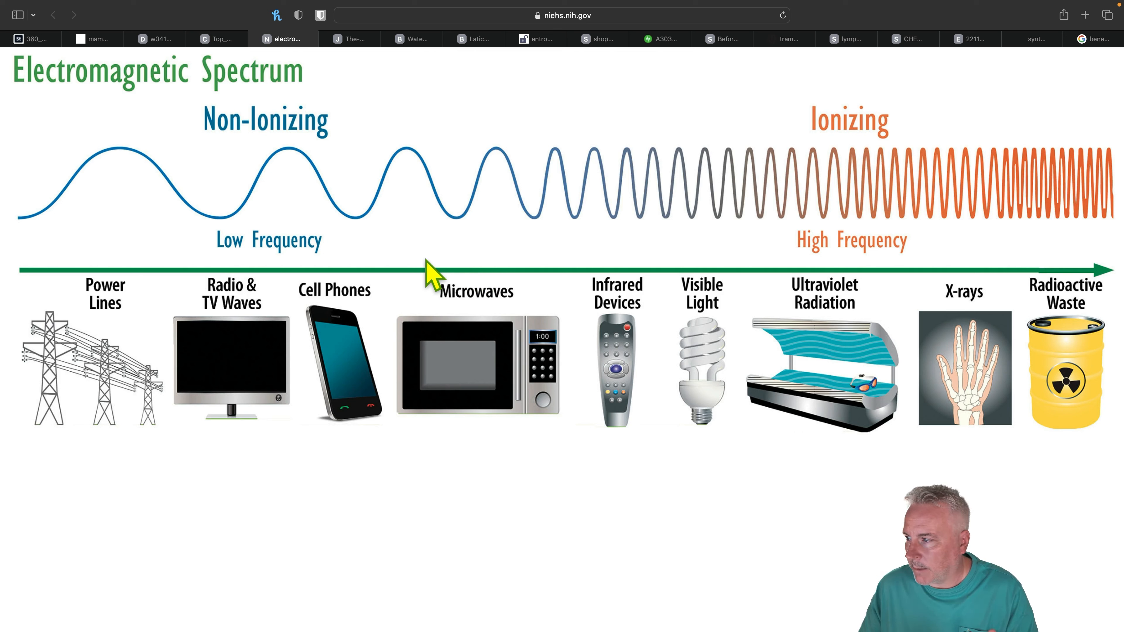
pyautogui.moveTo(722, 260)
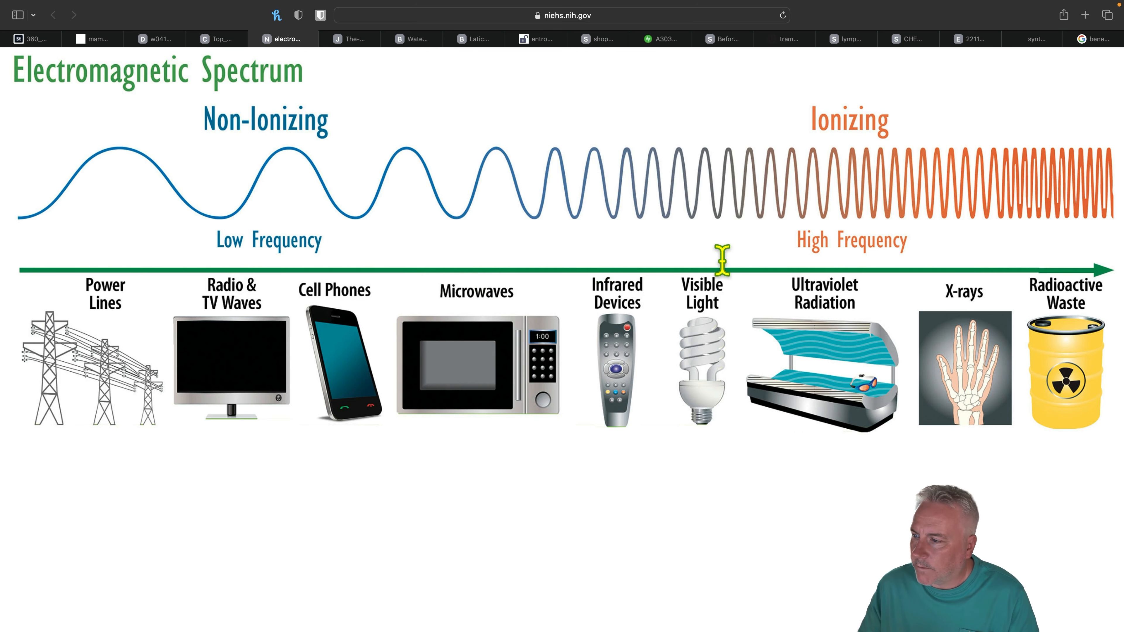
pyautogui.moveTo(842, 254)
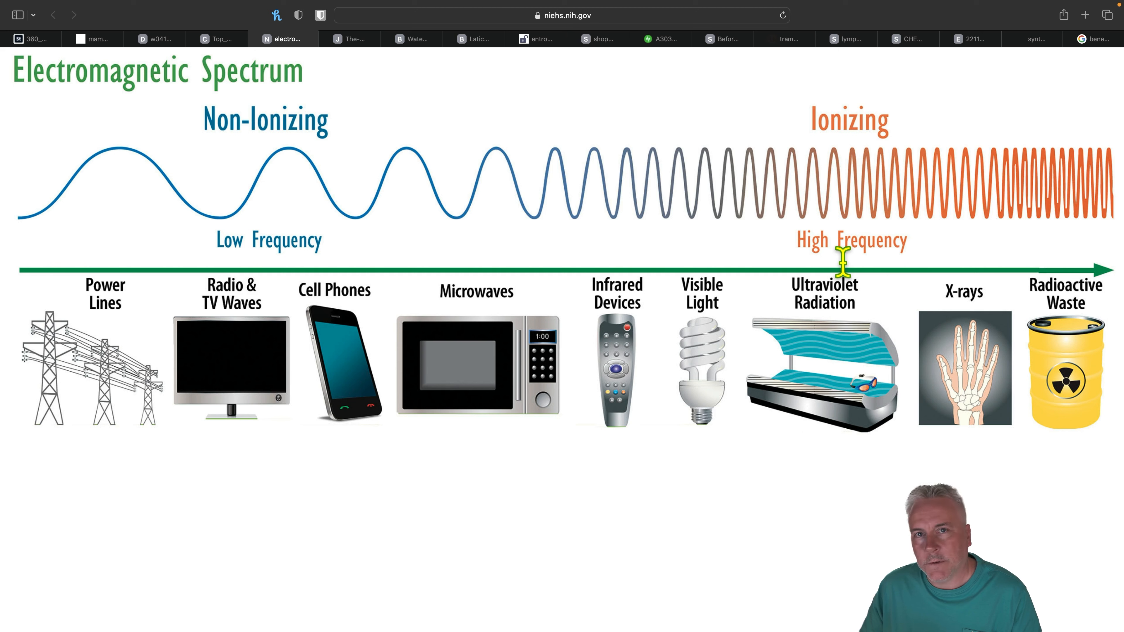
pyautogui.moveTo(954, 379)
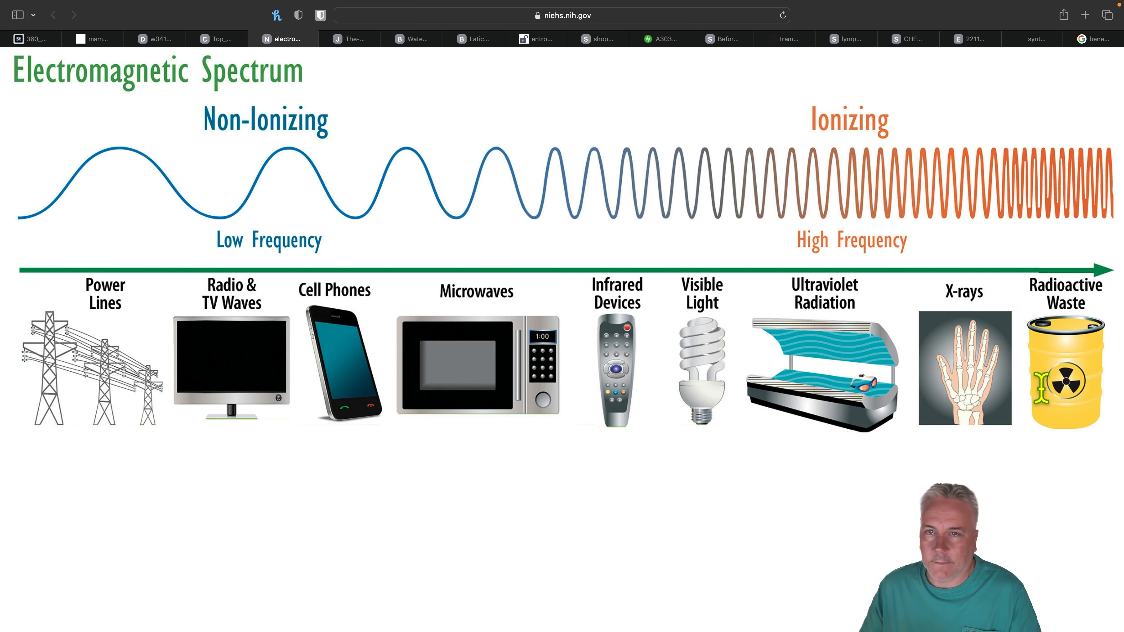
pyautogui.moveTo(1016, 287)
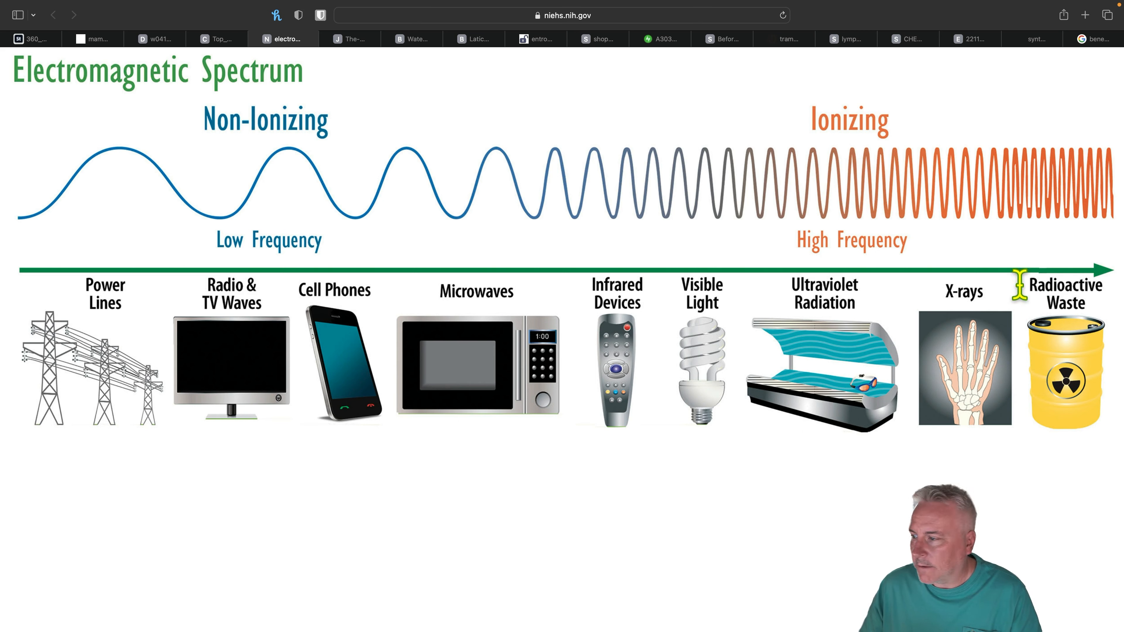
pyautogui.moveTo(961, 264)
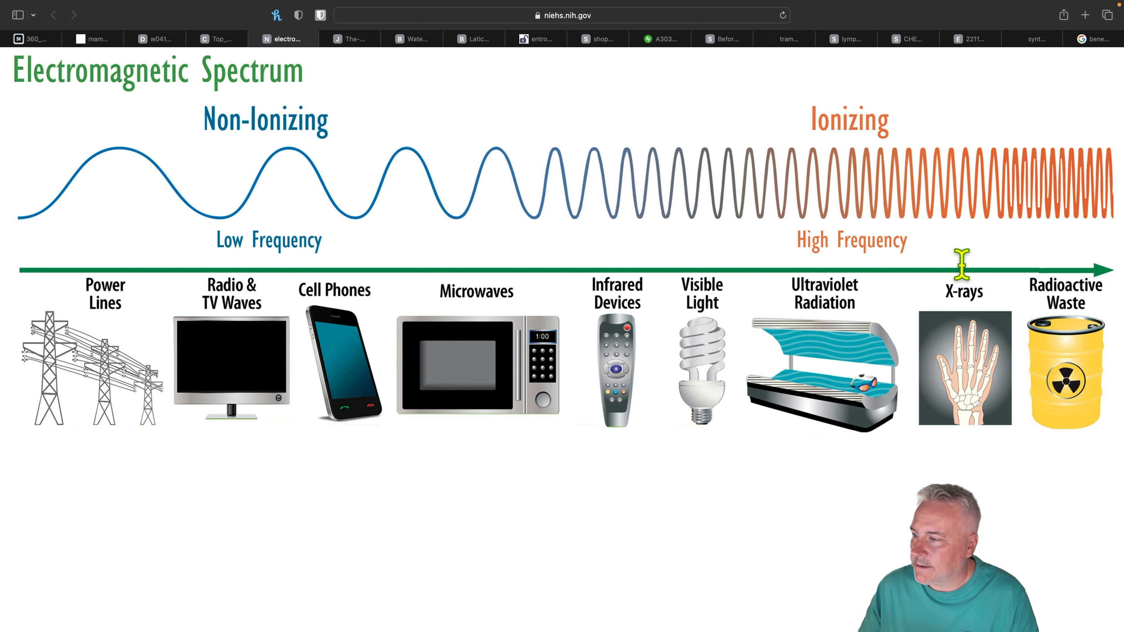
pyautogui.moveTo(924, 346)
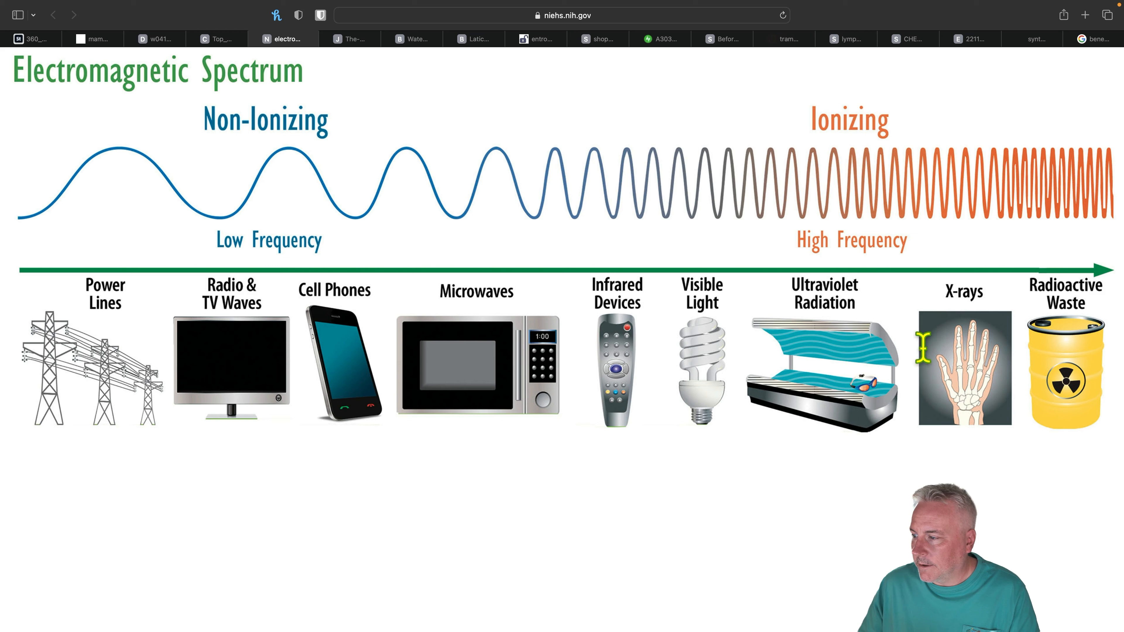
pyautogui.moveTo(966, 159)
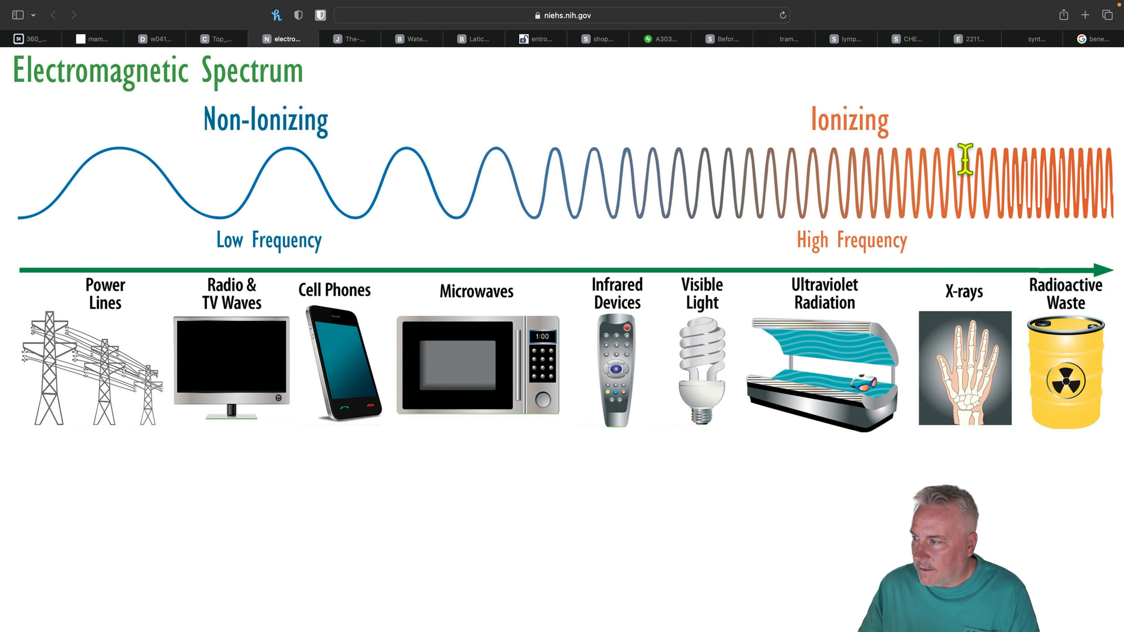
pyautogui.moveTo(970, 393)
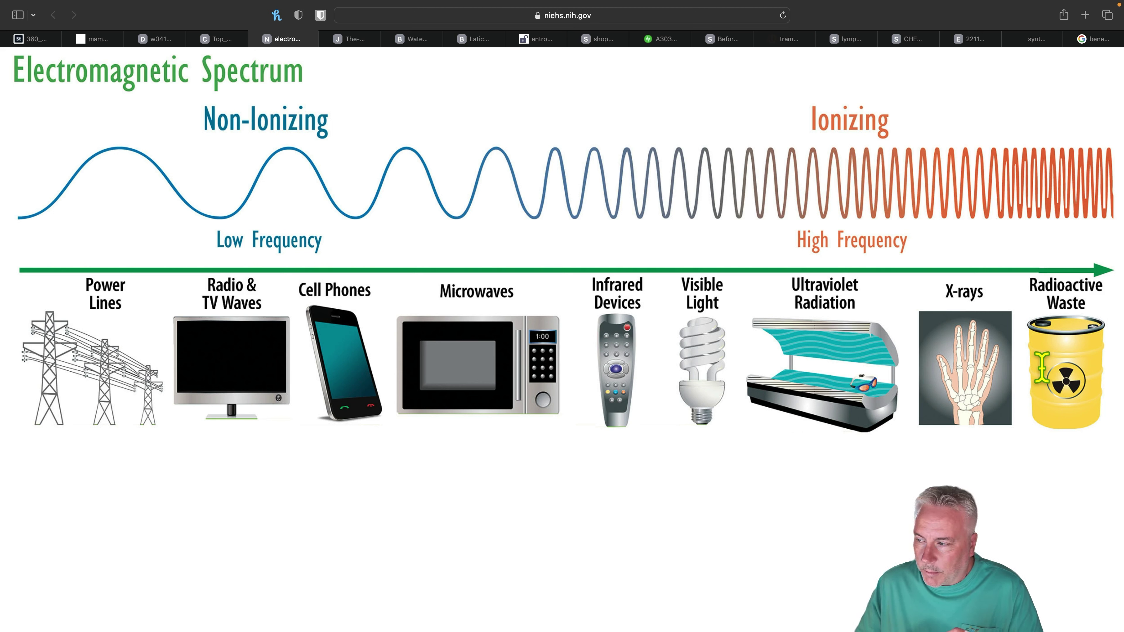
pyautogui.moveTo(259, 56)
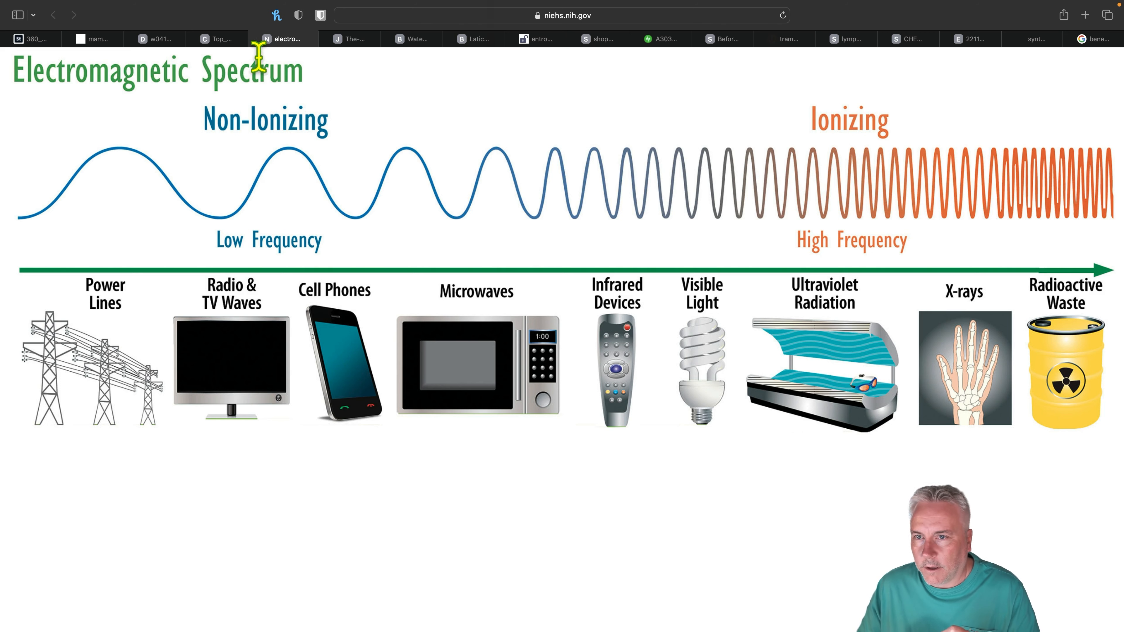
# Return to the mammography machine image compressing an orange ball.
pyautogui.click(156, 38)
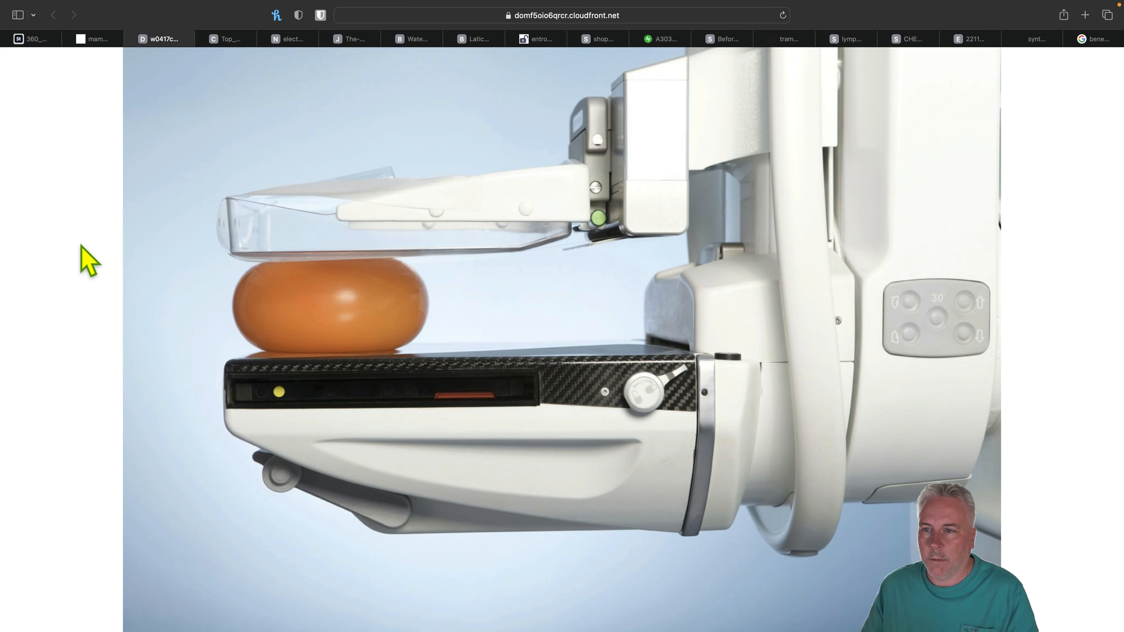
pyautogui.moveTo(188, 133)
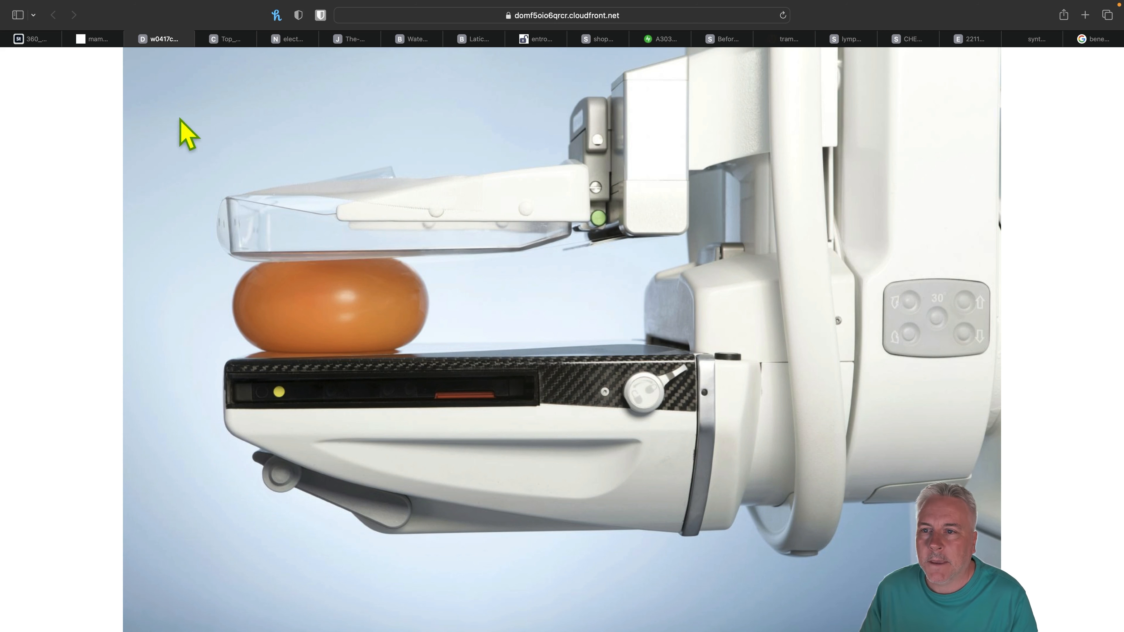
# Show the clorelaw.com Top 5 Cancers Misdiagnosed bar chart.
pyautogui.click(225, 39)
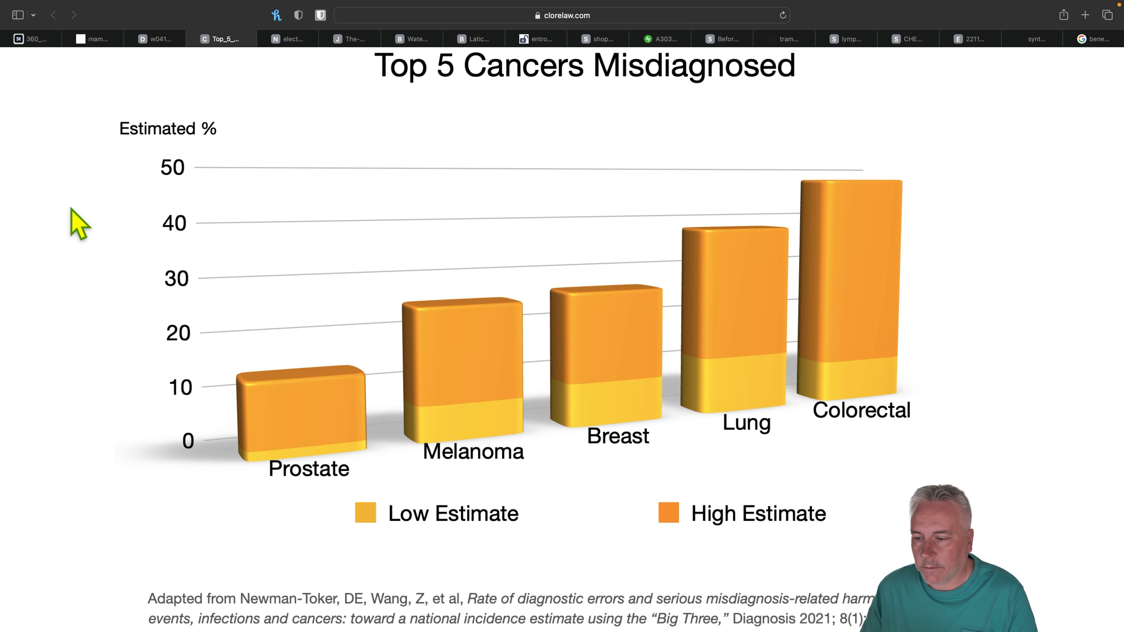
pyautogui.moveTo(637, 337)
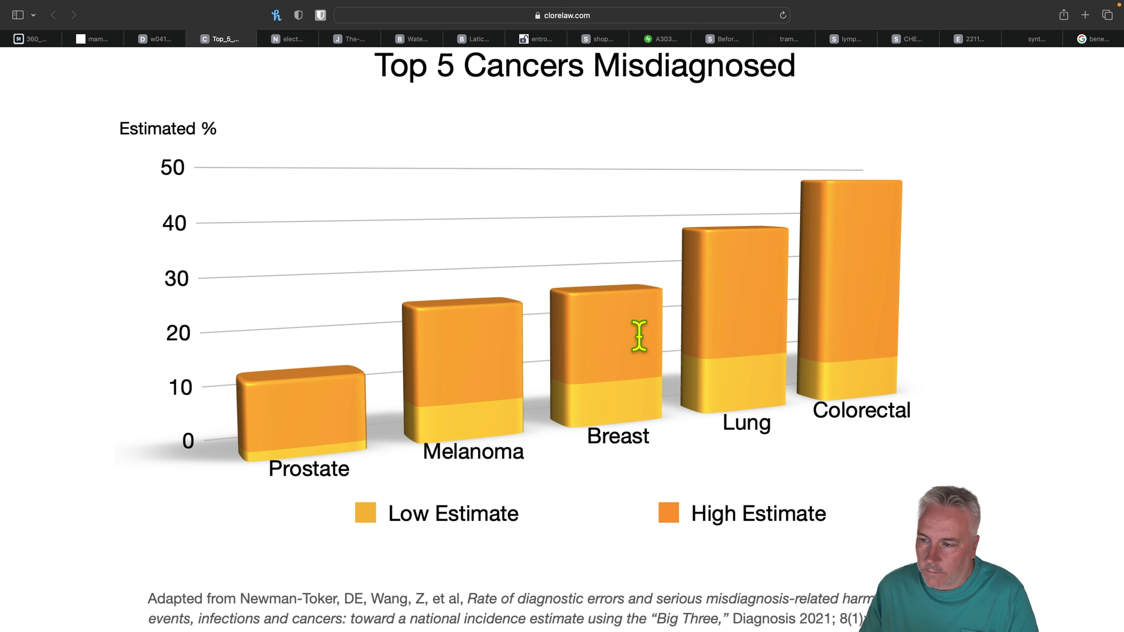
pyautogui.moveTo(428, 522)
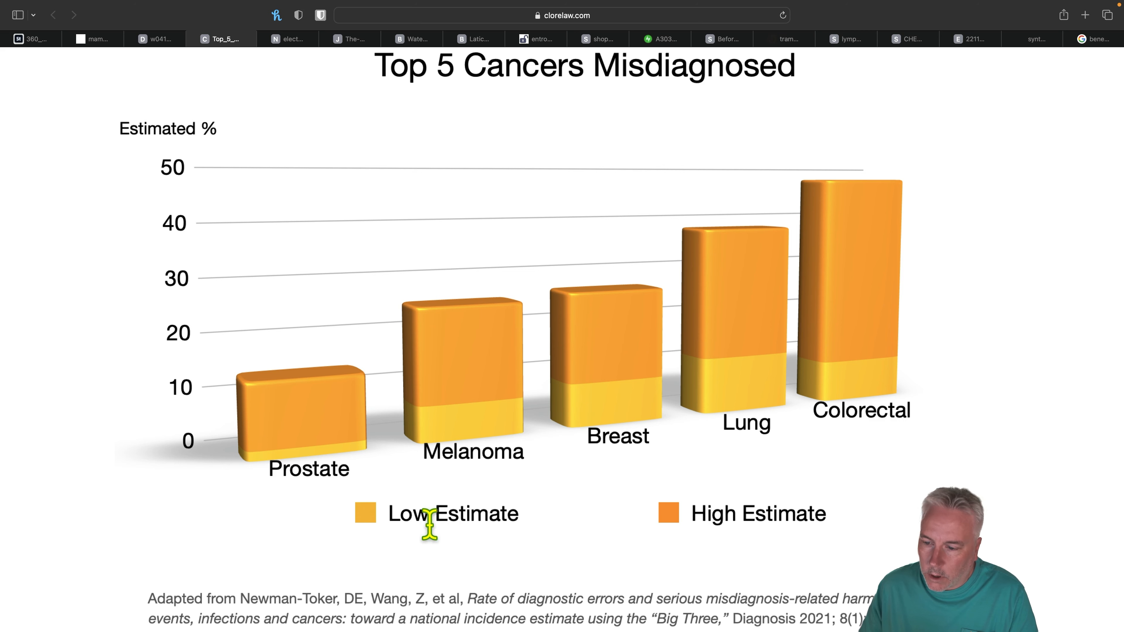
pyautogui.moveTo(450, 400)
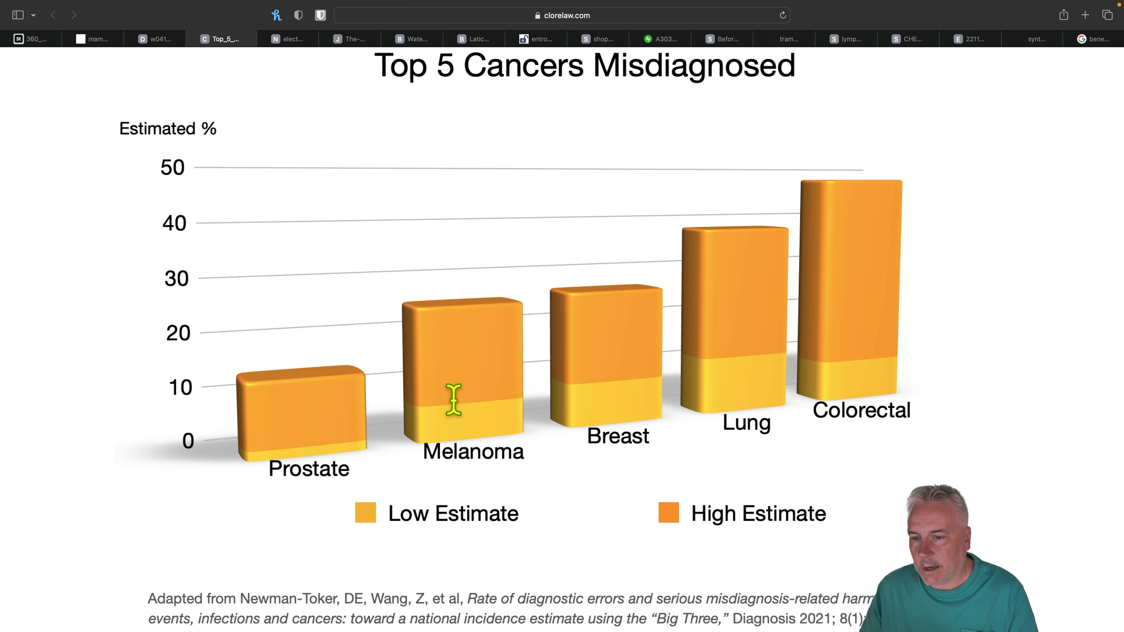
pyautogui.moveTo(189, 412)
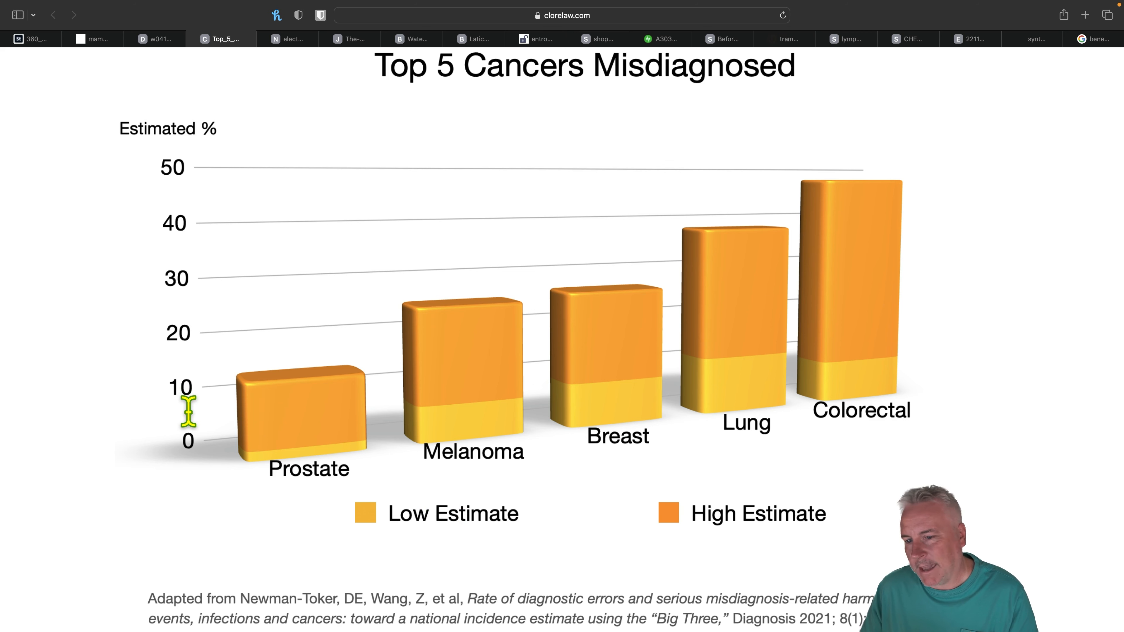
pyautogui.moveTo(200, 319)
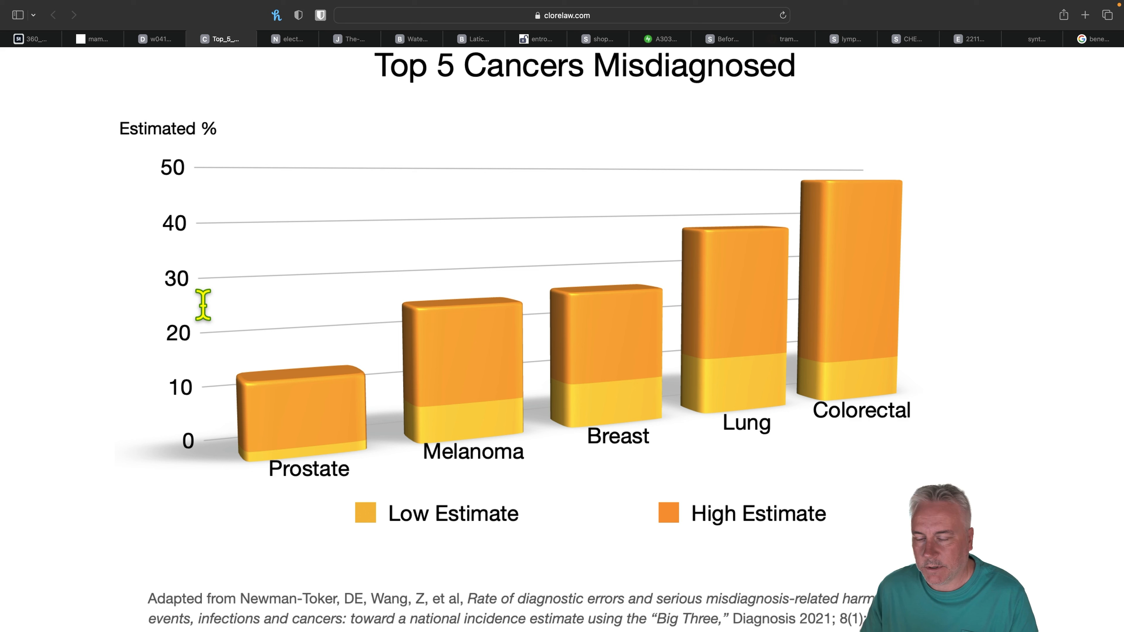
pyautogui.moveTo(550, 476)
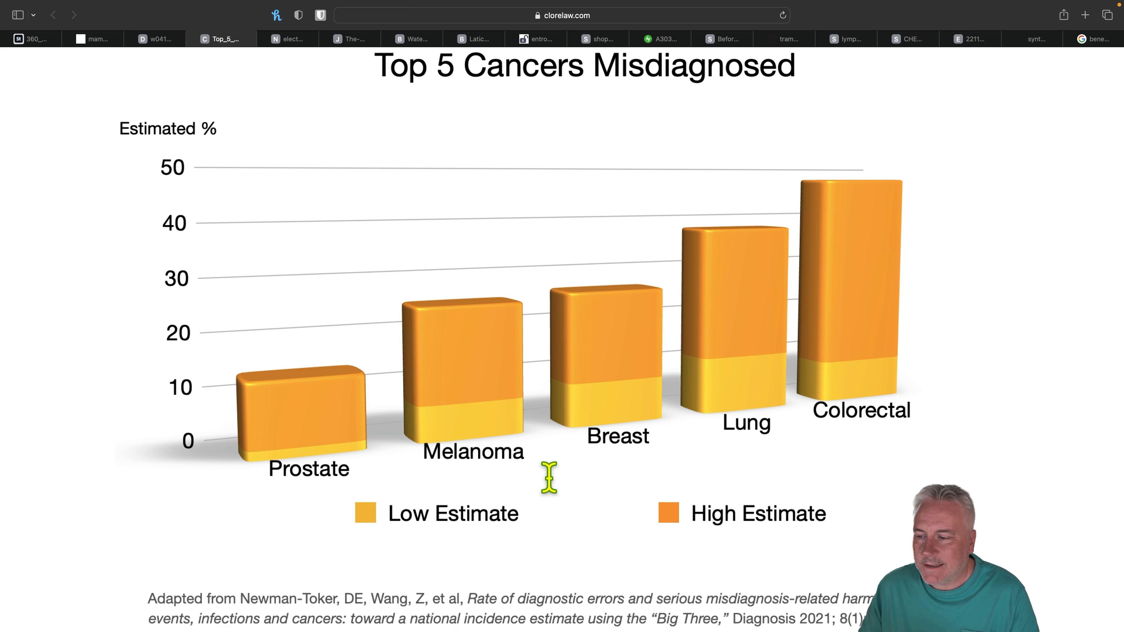
pyautogui.moveTo(631, 491)
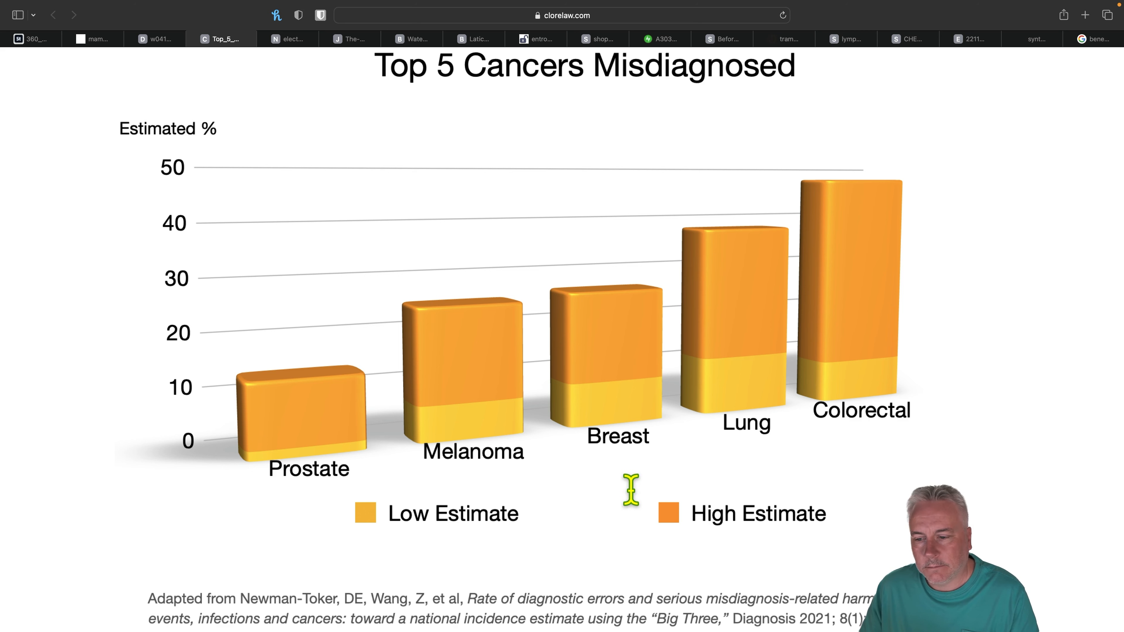
pyautogui.moveTo(326, 459)
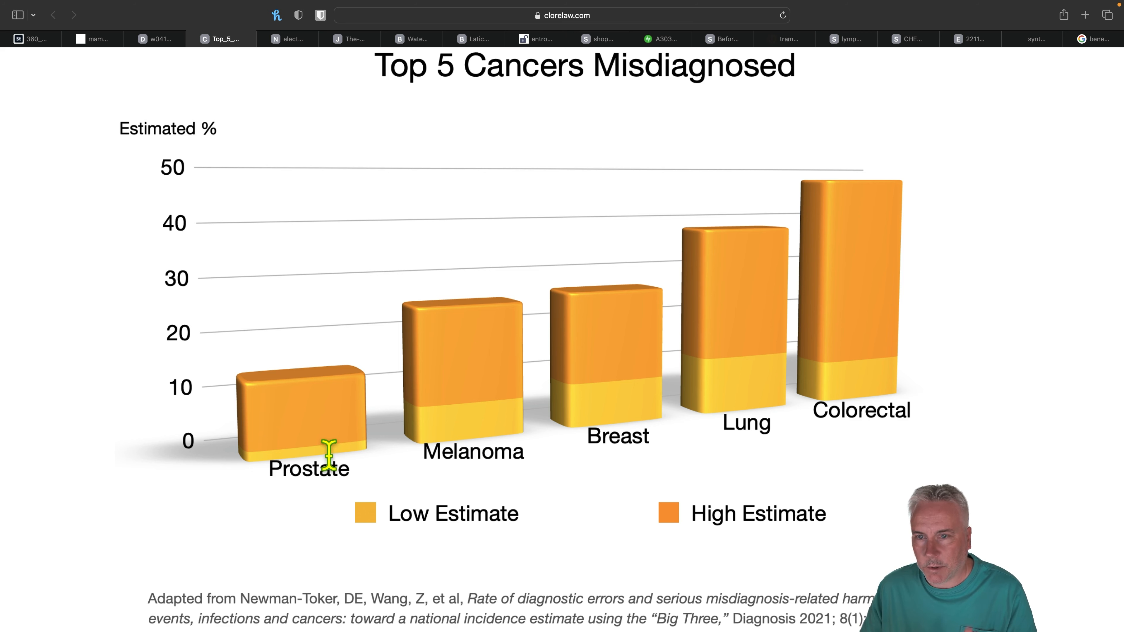
pyautogui.moveTo(606, 389)
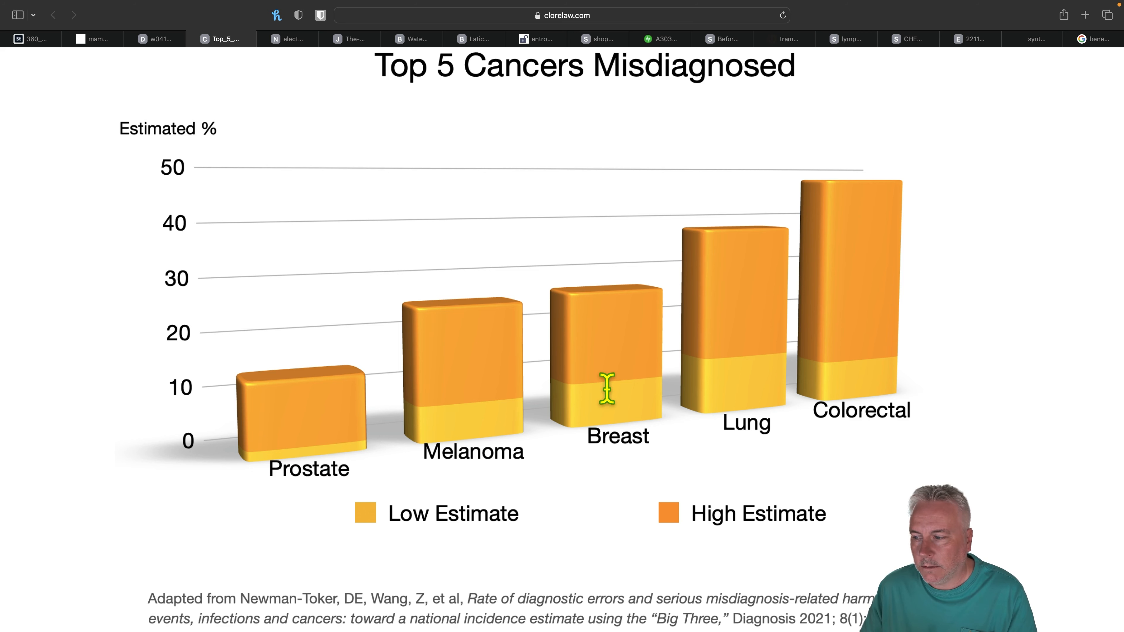
pyautogui.moveTo(867, 342)
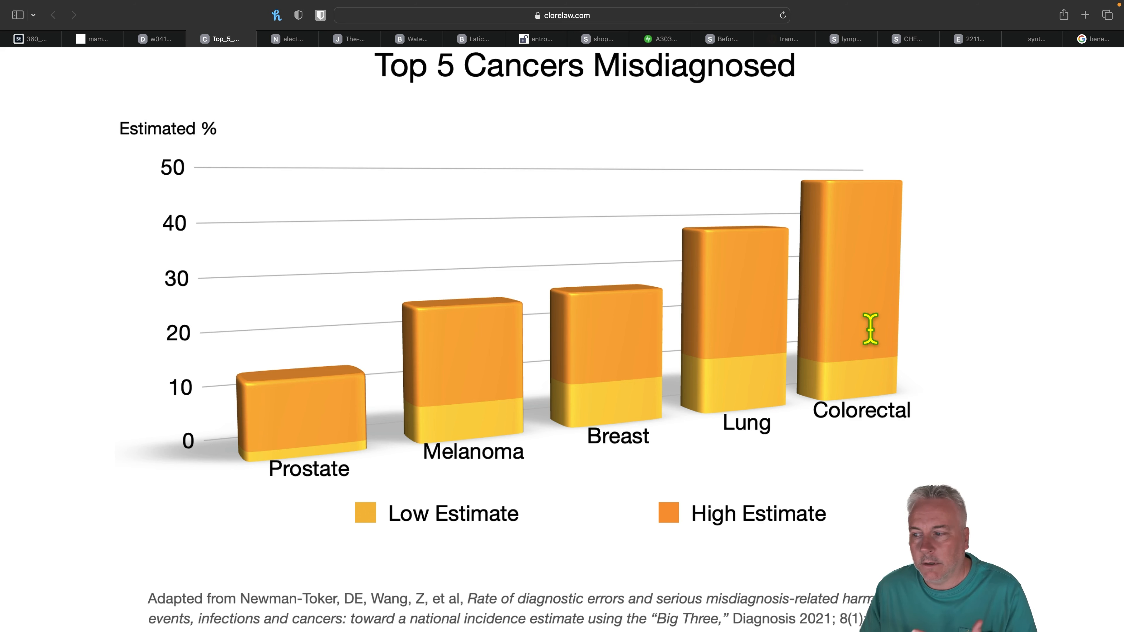
pyautogui.moveTo(859, 327)
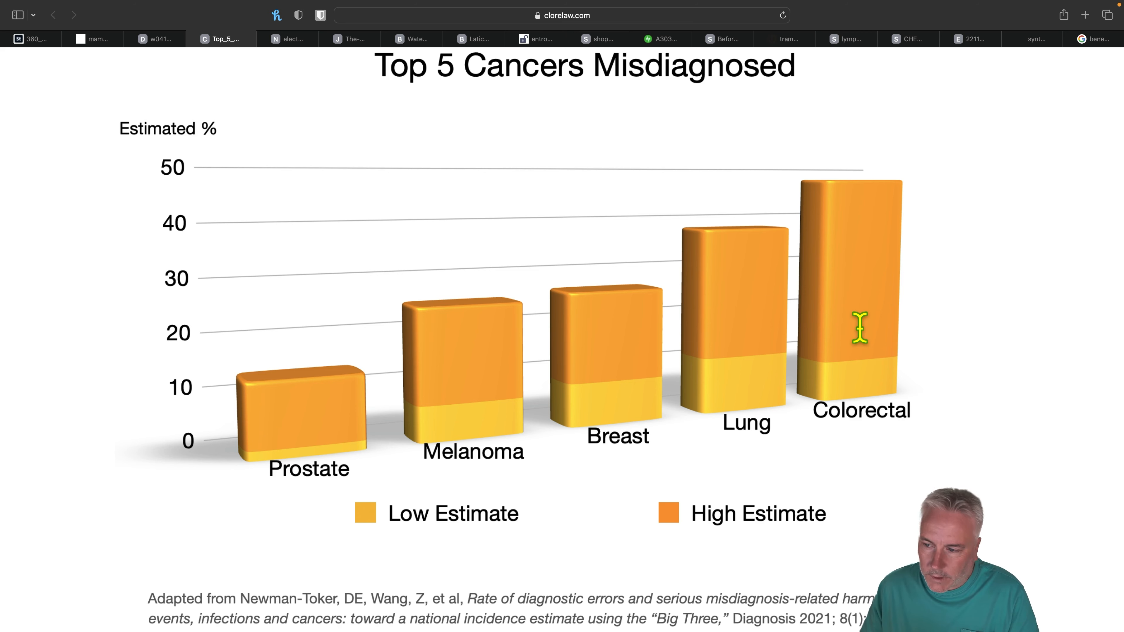
pyautogui.moveTo(408, 591)
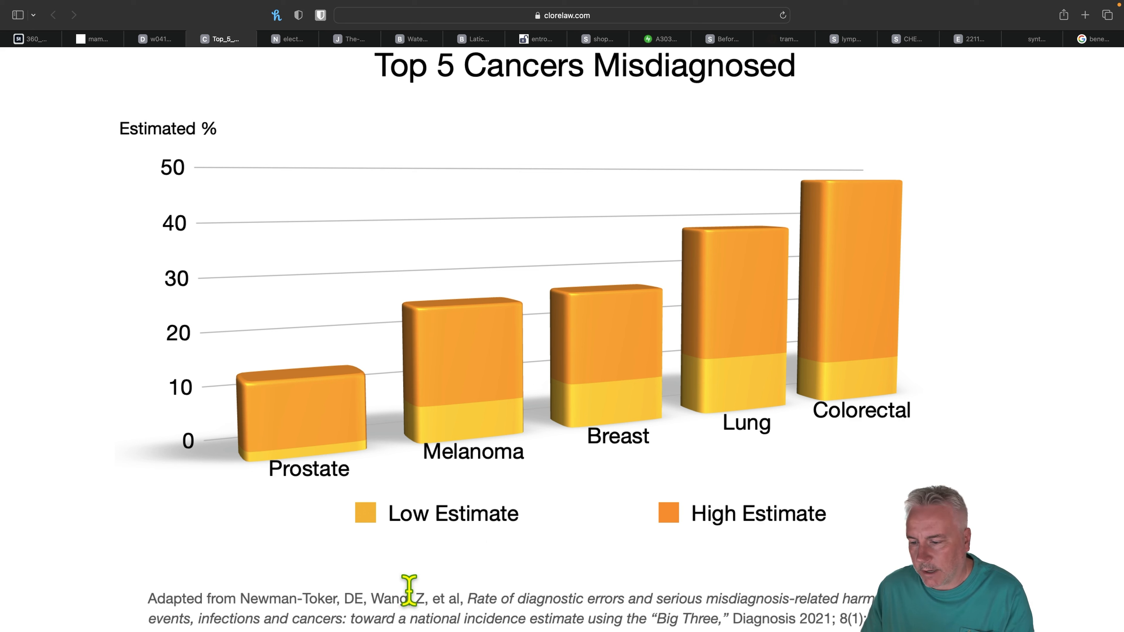
pyautogui.moveTo(904, 527)
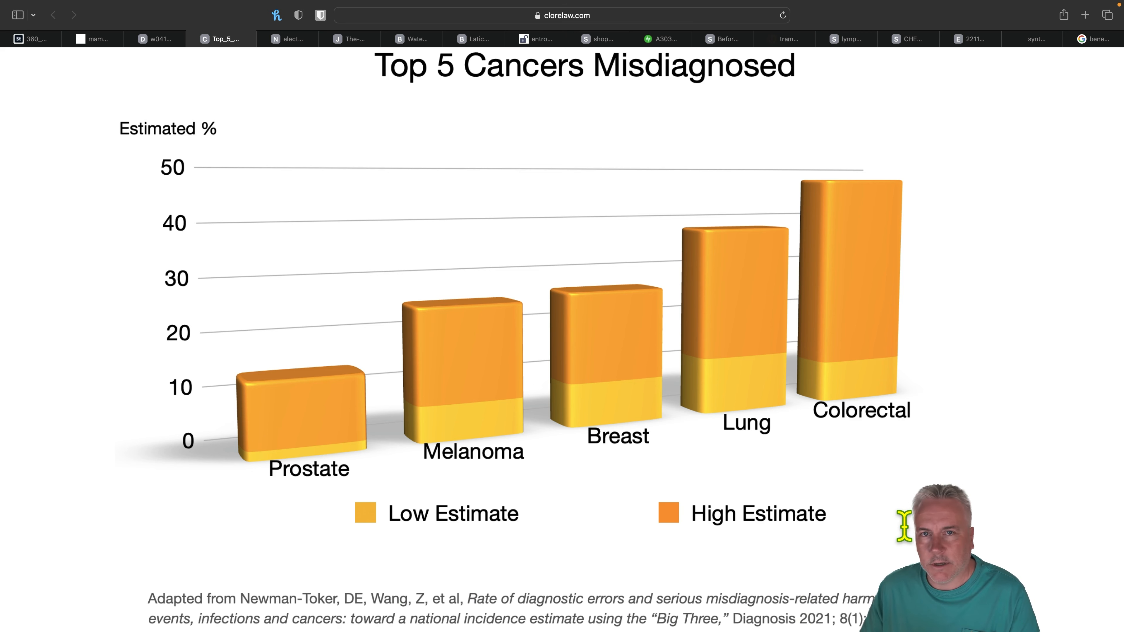
pyautogui.moveTo(666, 356)
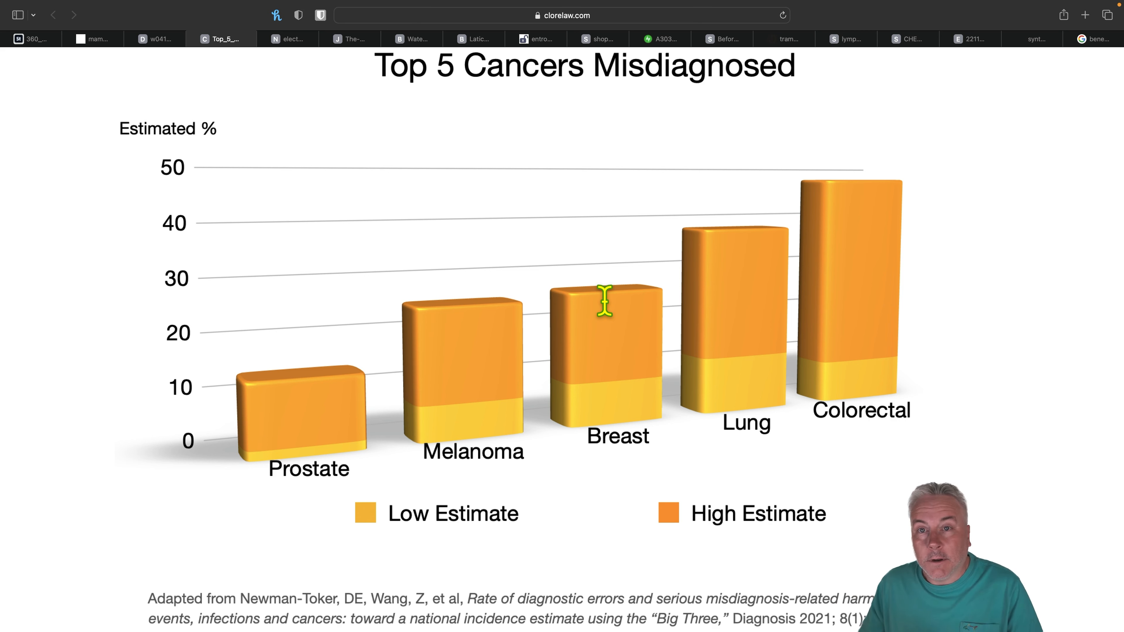
# Show the juneva.com 'Getting electrical energy from light and water' EZ water diagram.
pyautogui.click(346, 39)
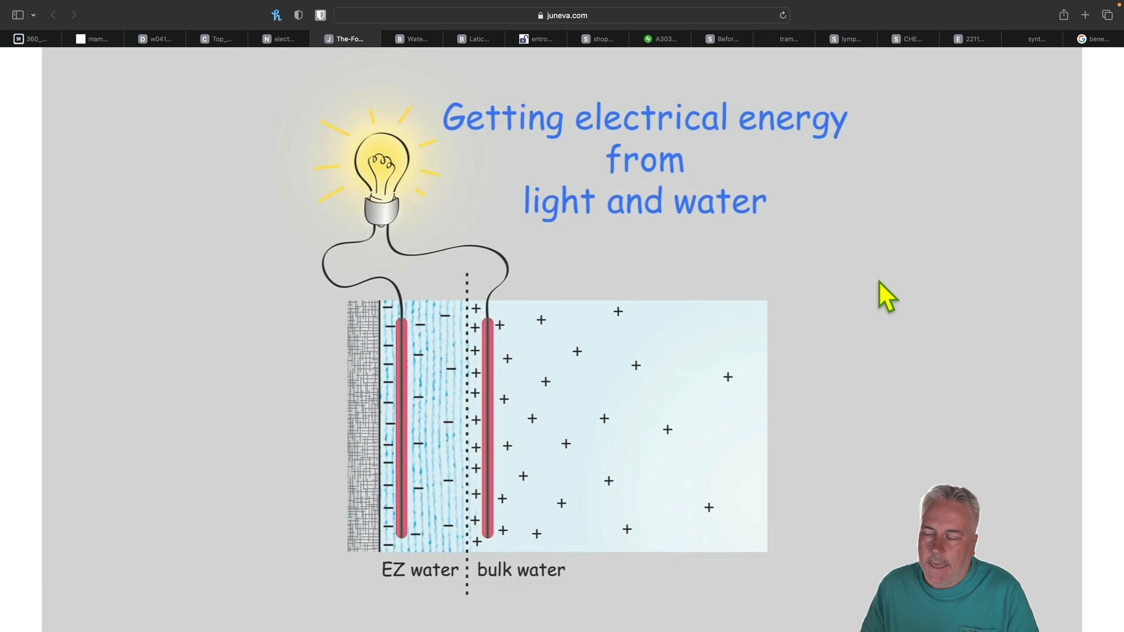
pyautogui.moveTo(515, 344)
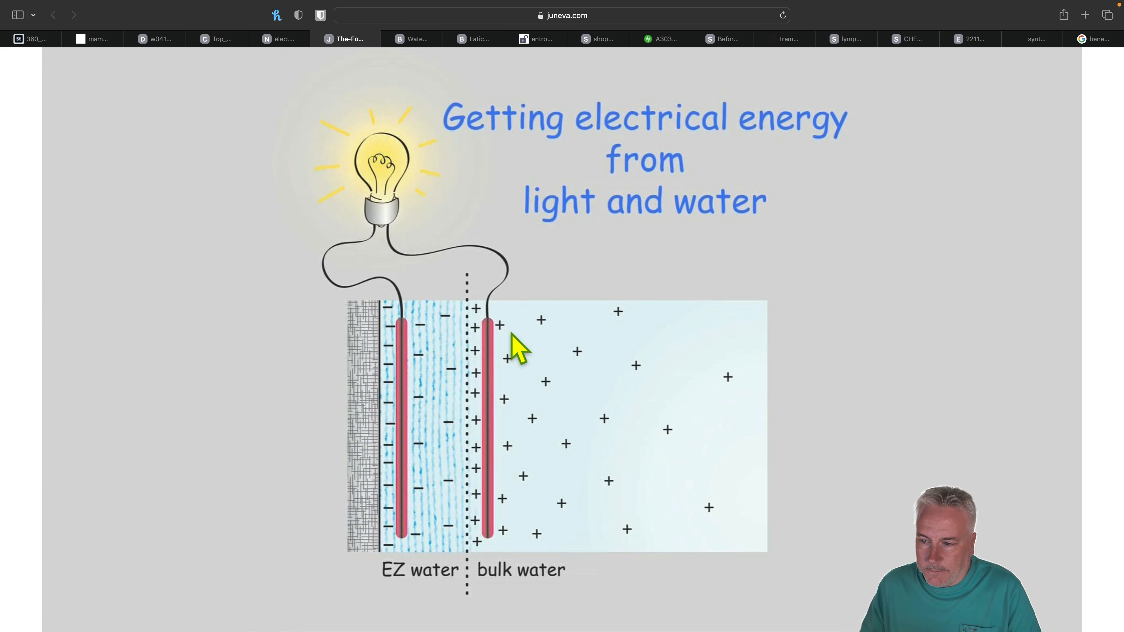
pyautogui.moveTo(412, 408)
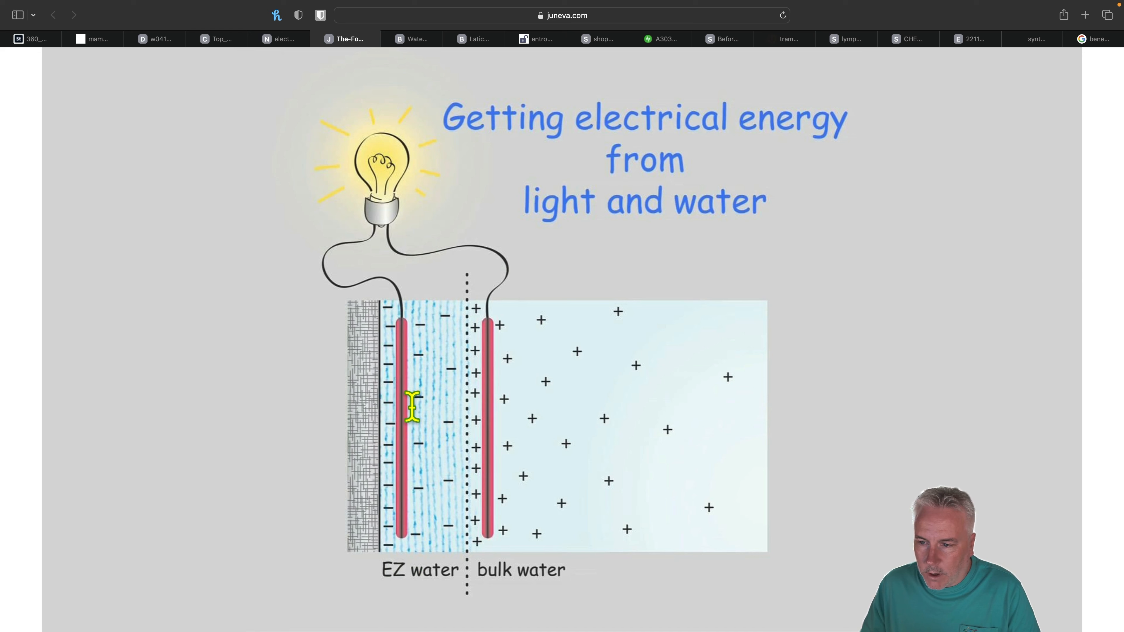
pyautogui.moveTo(366, 424)
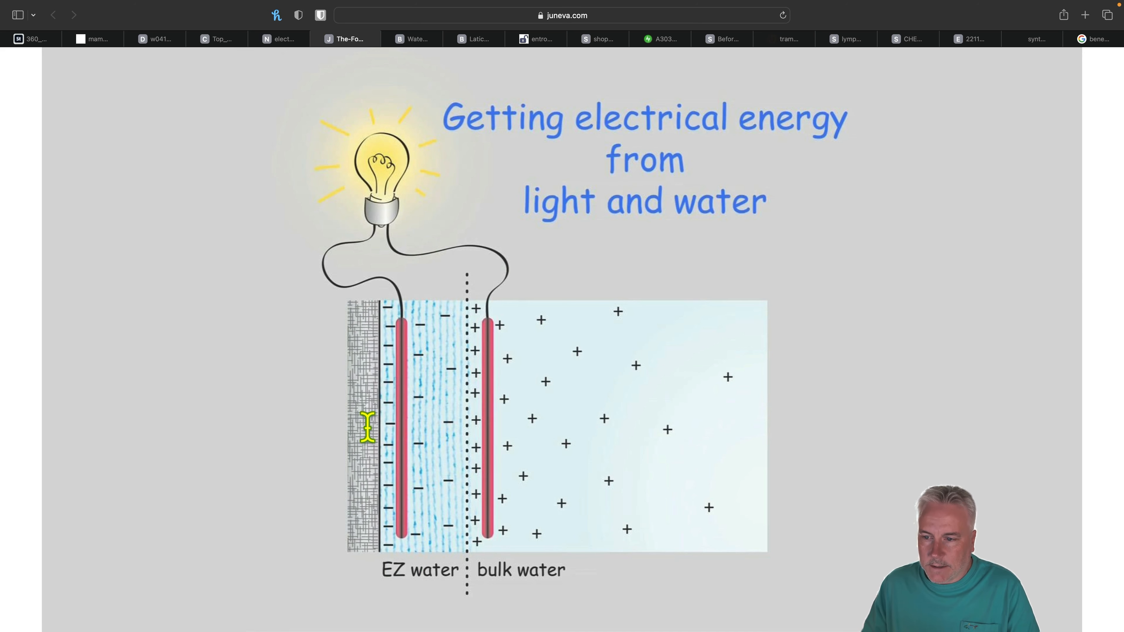
pyautogui.moveTo(364, 350)
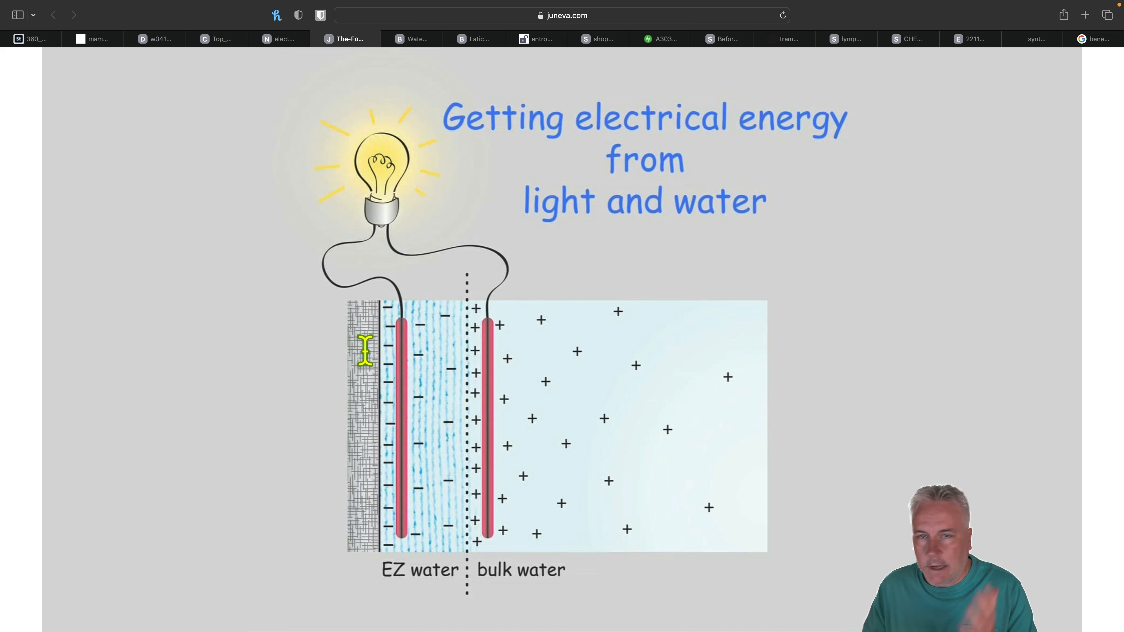
pyautogui.moveTo(428, 500)
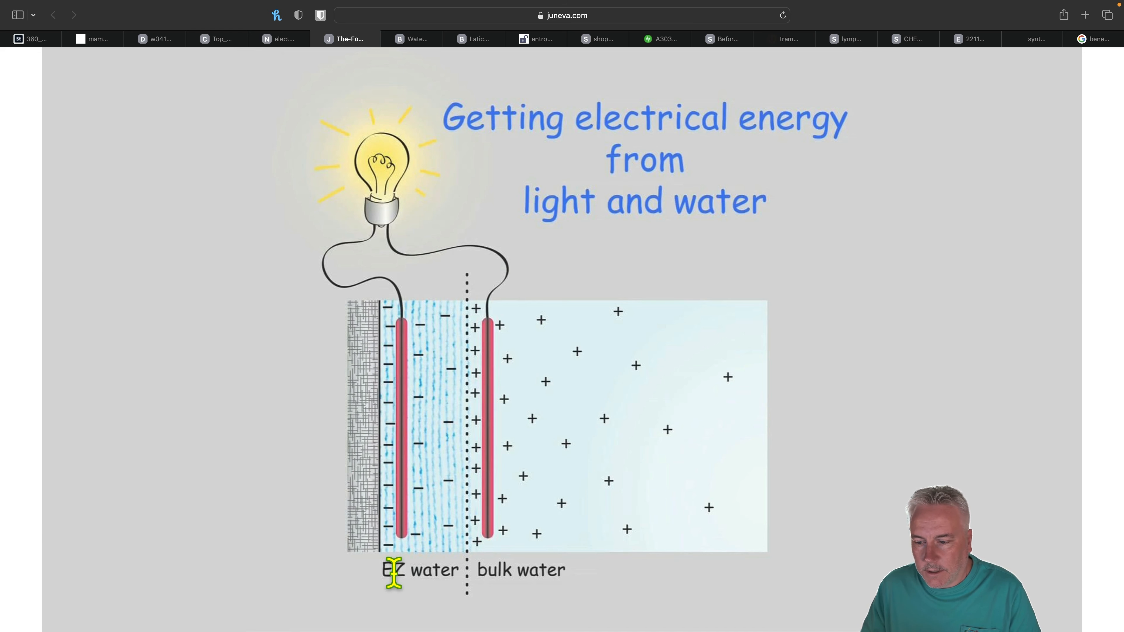
pyautogui.moveTo(419, 475)
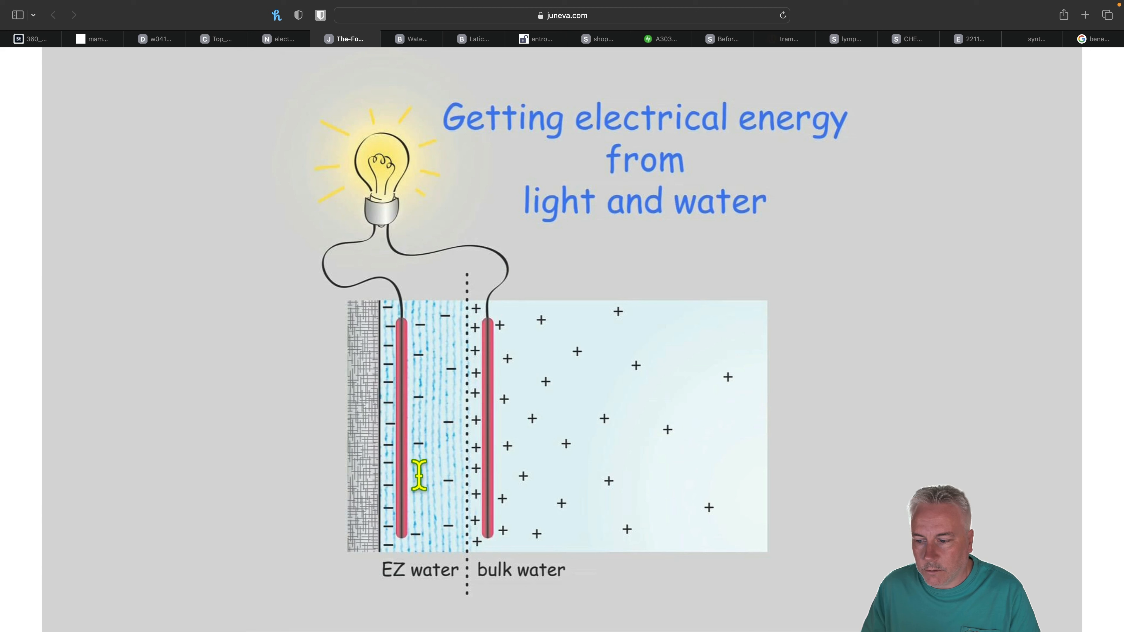
pyautogui.moveTo(602, 423)
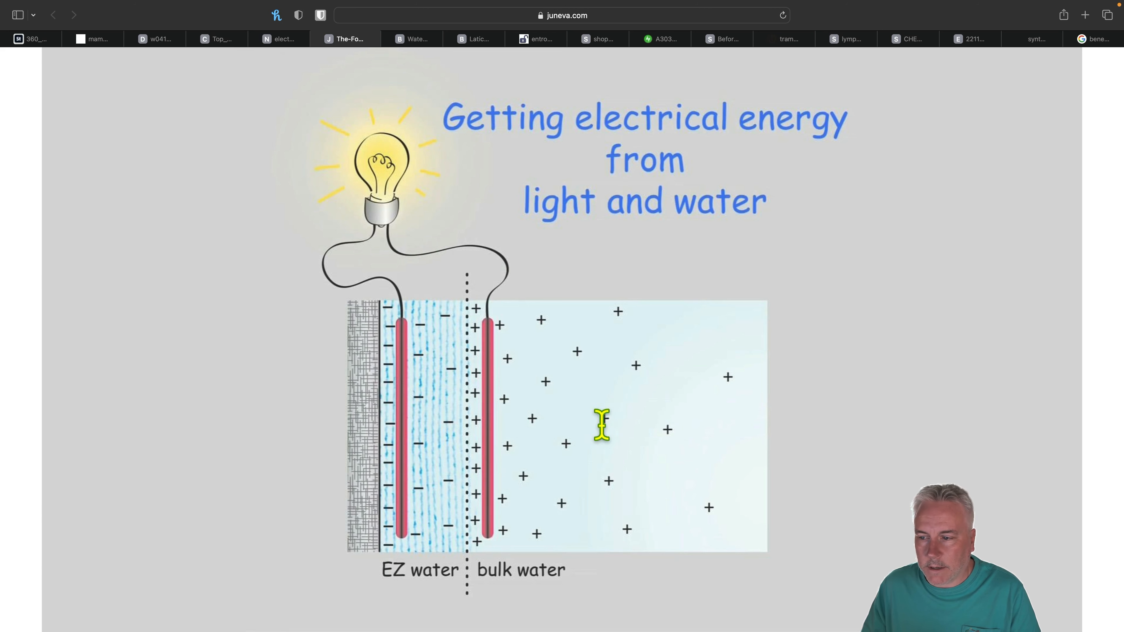
pyautogui.moveTo(499, 373)
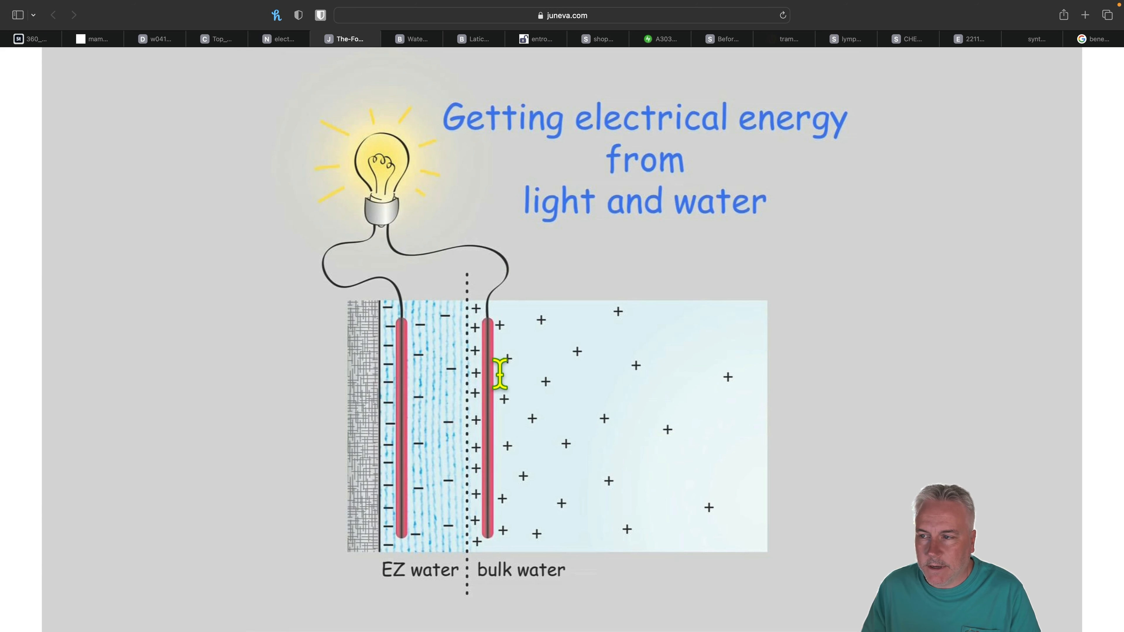
pyautogui.moveTo(508, 228)
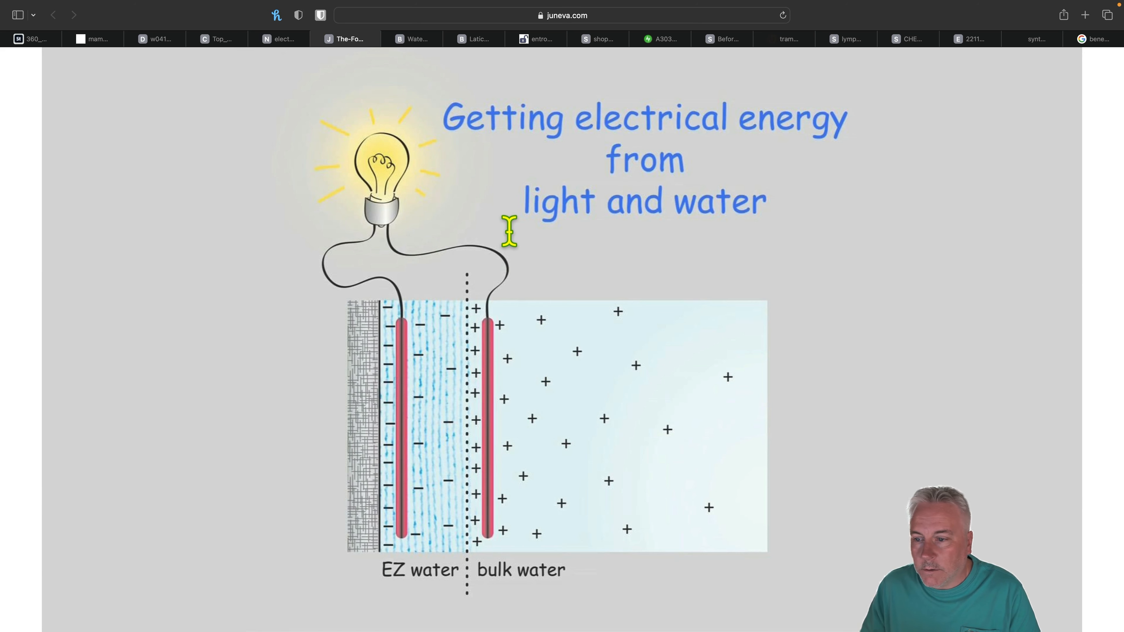
pyautogui.moveTo(641, 262)
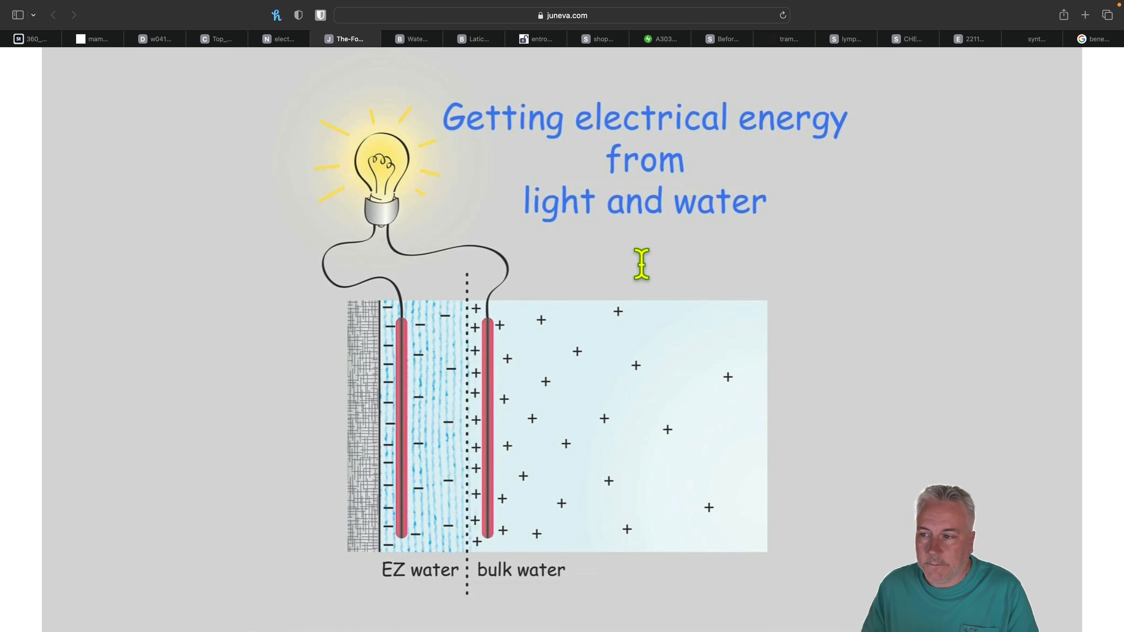
pyautogui.moveTo(443, 185)
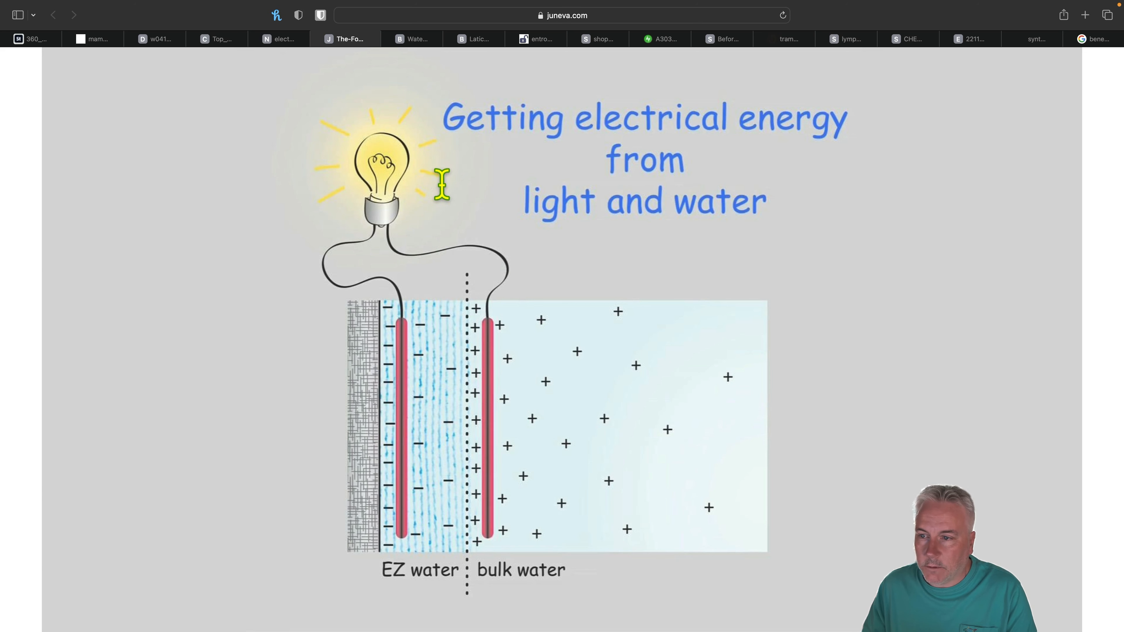
pyautogui.moveTo(349, 473)
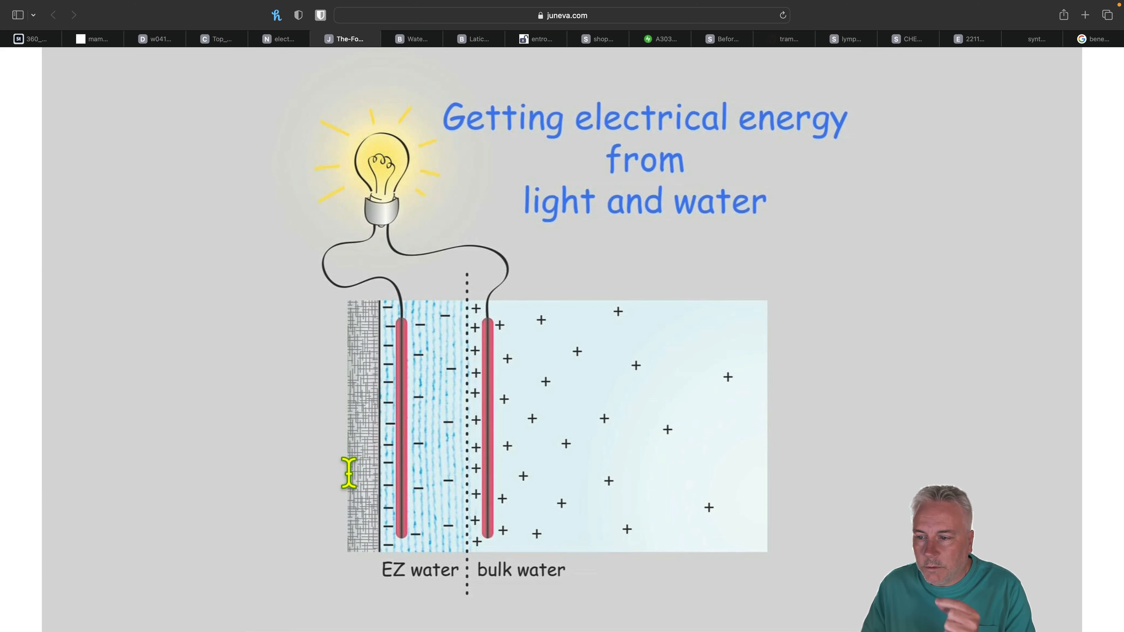
pyautogui.moveTo(422, 476)
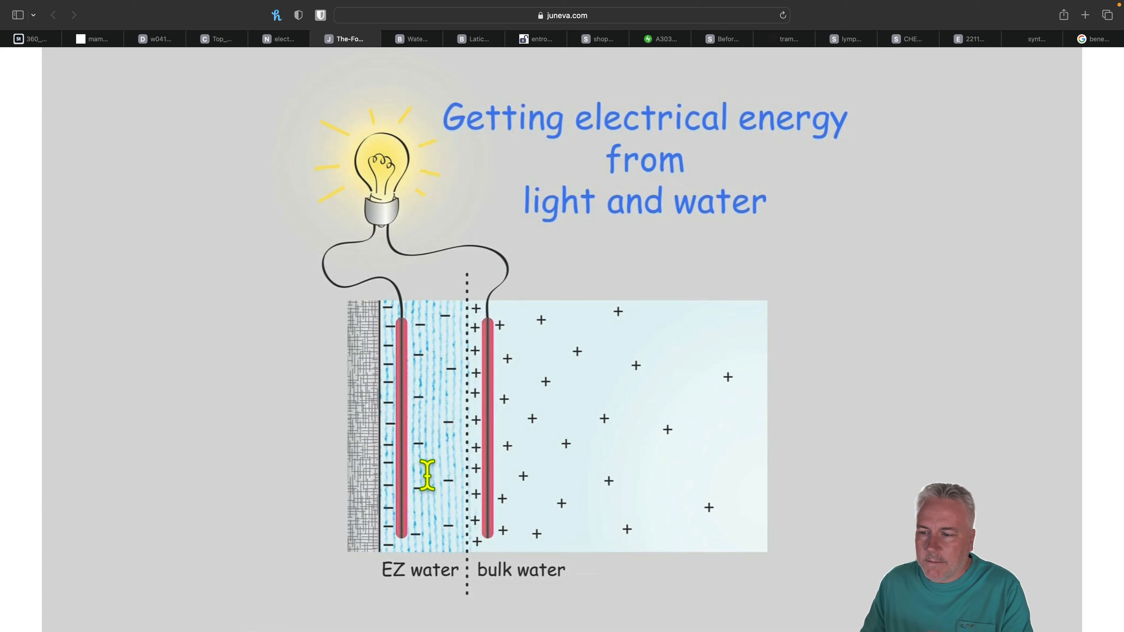
# Show the Waterx2 image contrasting bulk water molecules with structured hexagonal water.
pyautogui.click(408, 39)
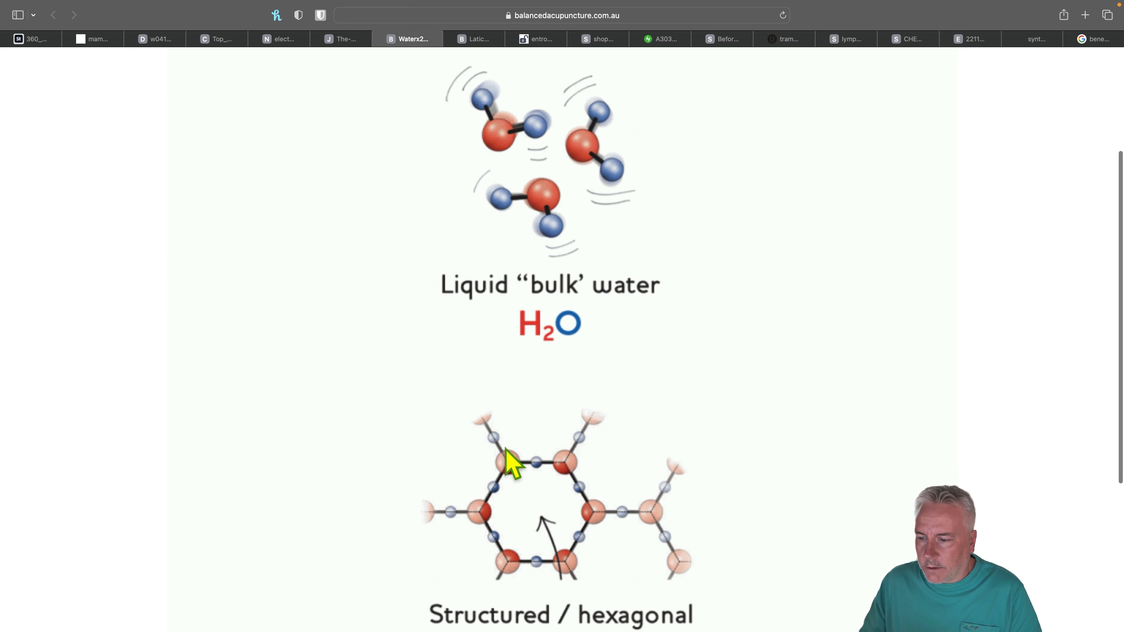
pyautogui.moveTo(597, 477)
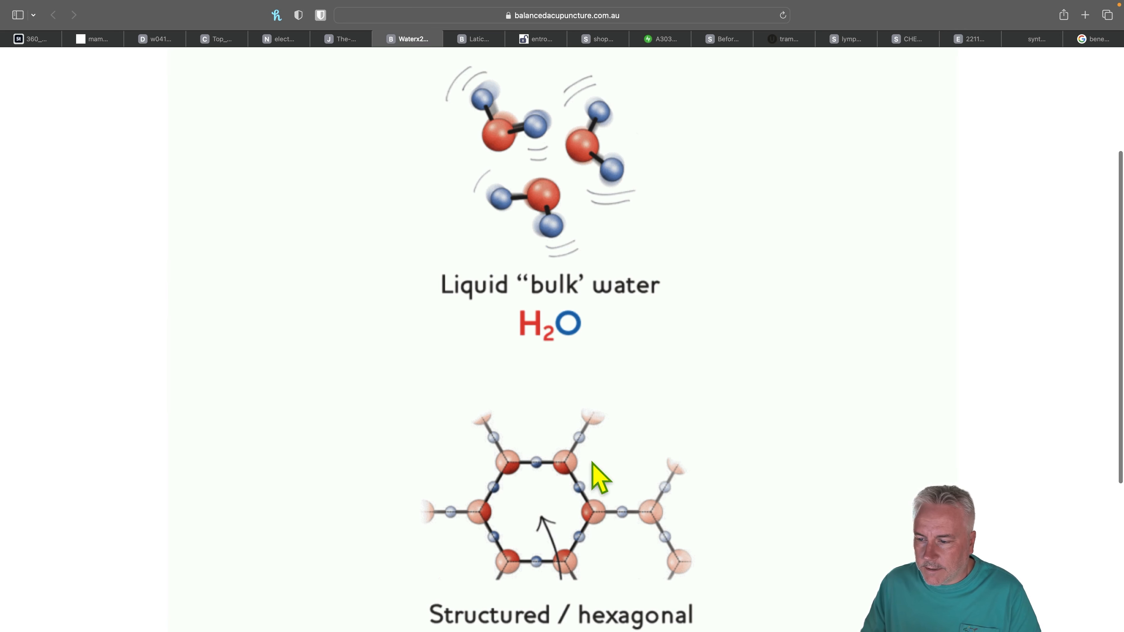
pyautogui.moveTo(614, 460)
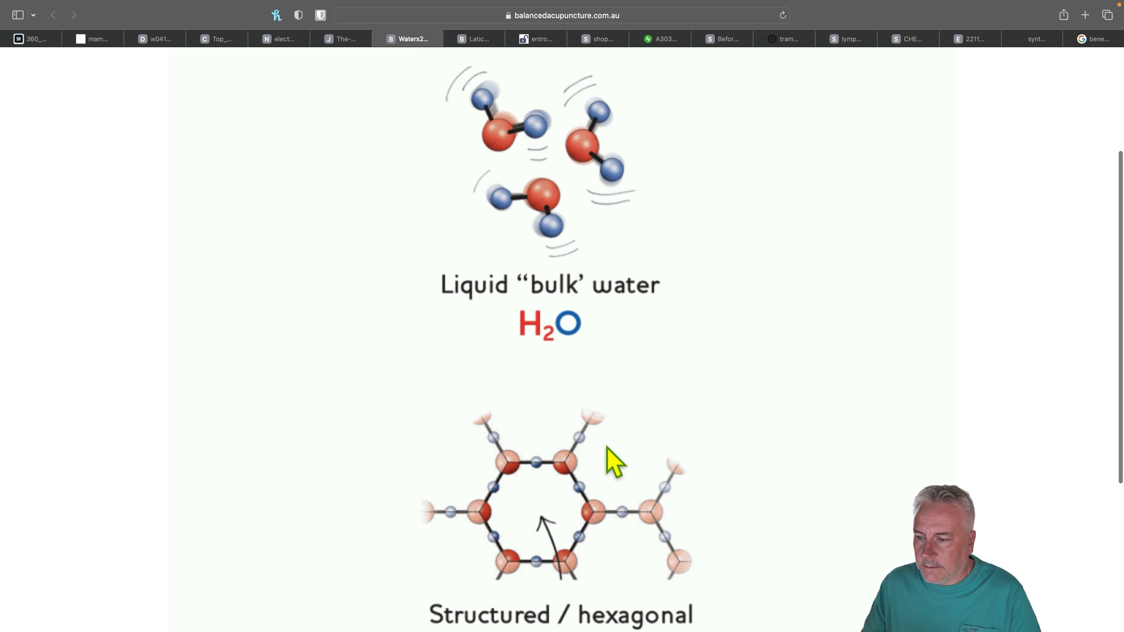
pyautogui.moveTo(612, 179)
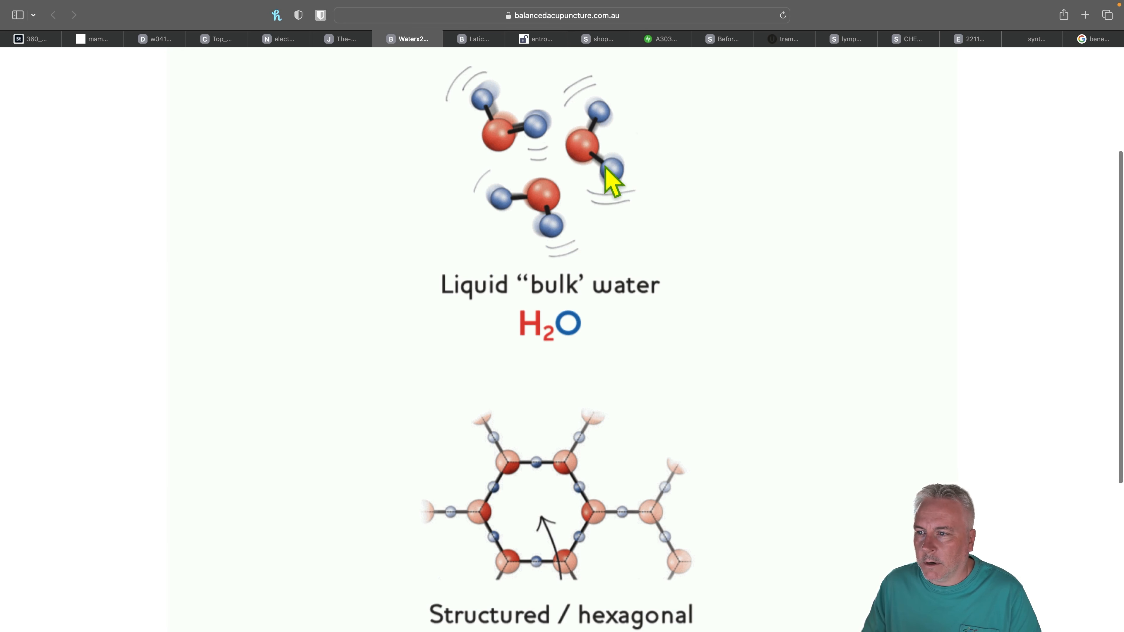
pyautogui.moveTo(587, 269)
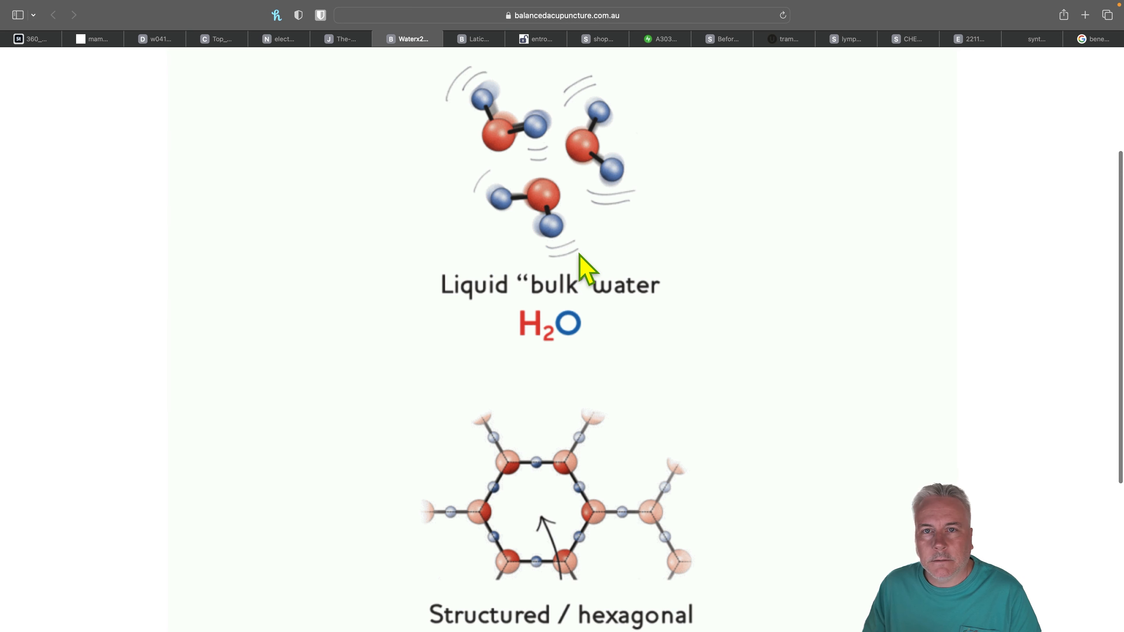
pyautogui.moveTo(621, 269)
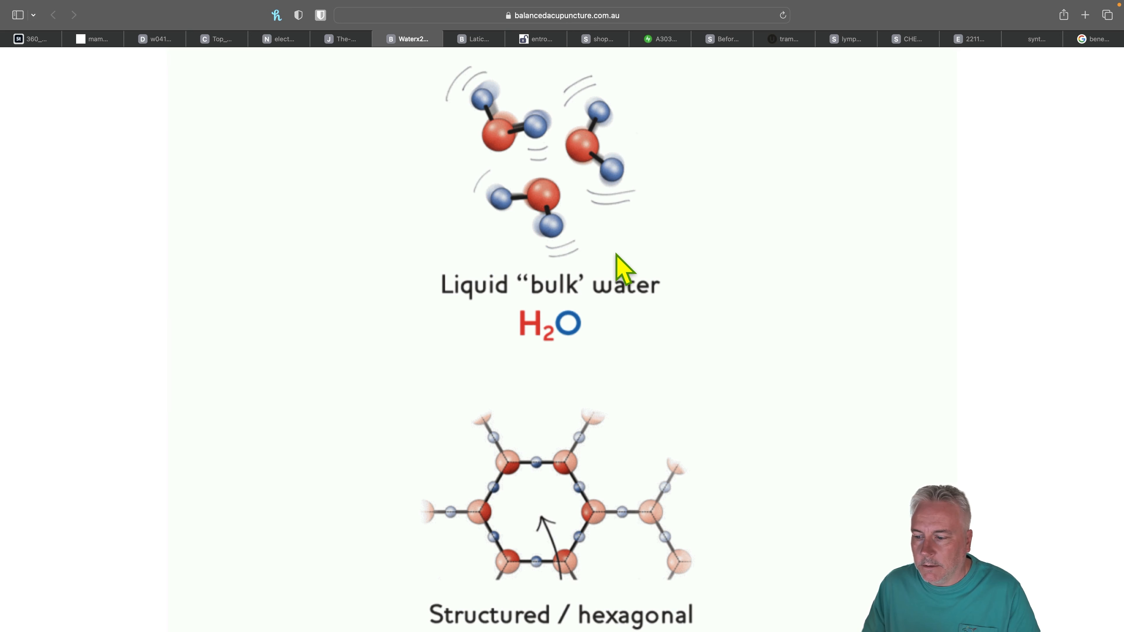
pyautogui.moveTo(709, 316)
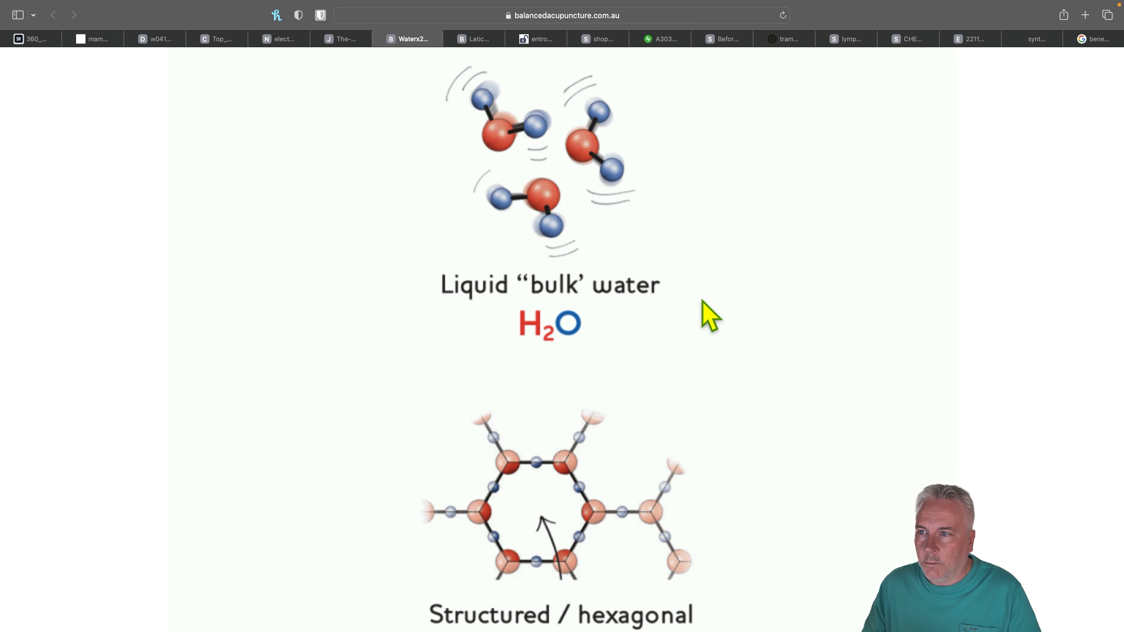
# Show the hexagonal oxygen–hydrogen lattice diagram of EZ layers above a material.
pyautogui.click(469, 39)
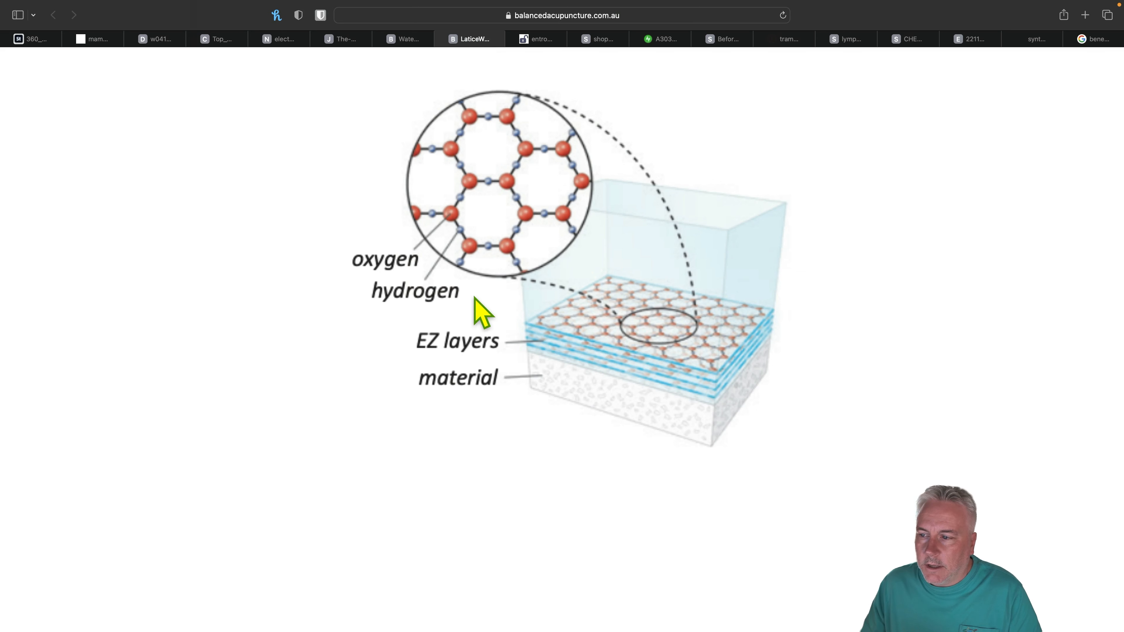
pyautogui.moveTo(631, 365)
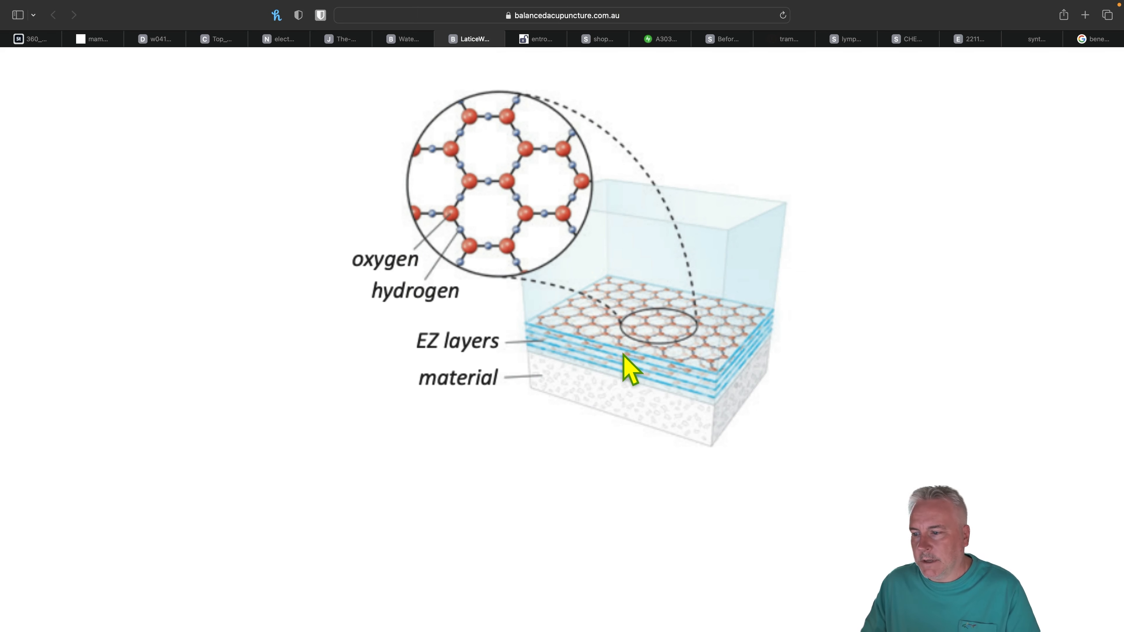
pyautogui.moveTo(516, 355)
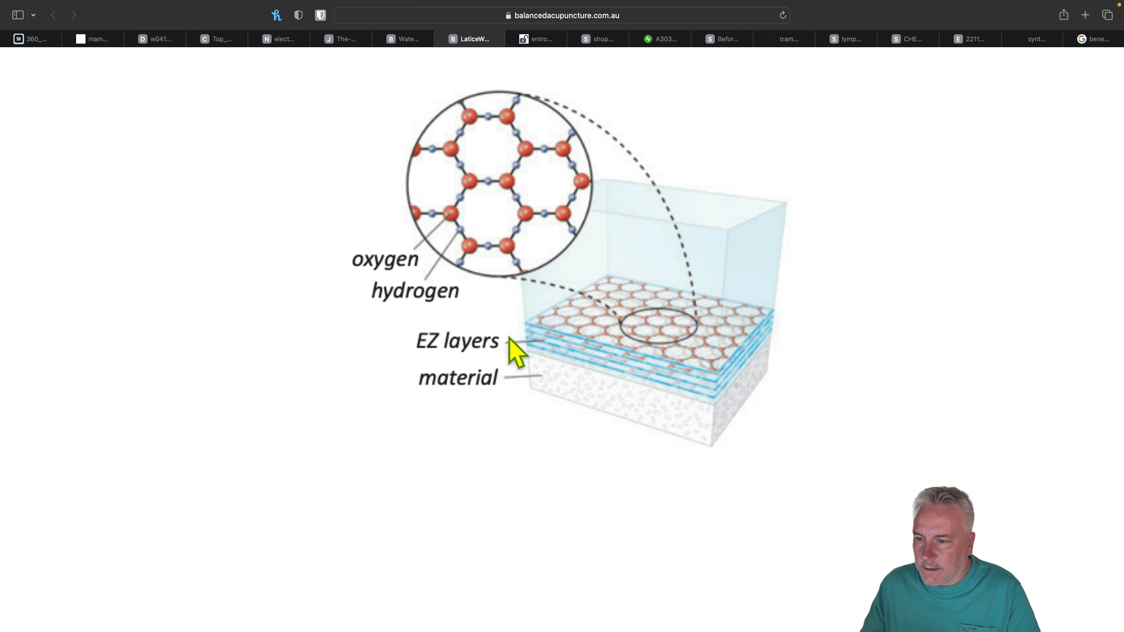
pyautogui.moveTo(541, 348)
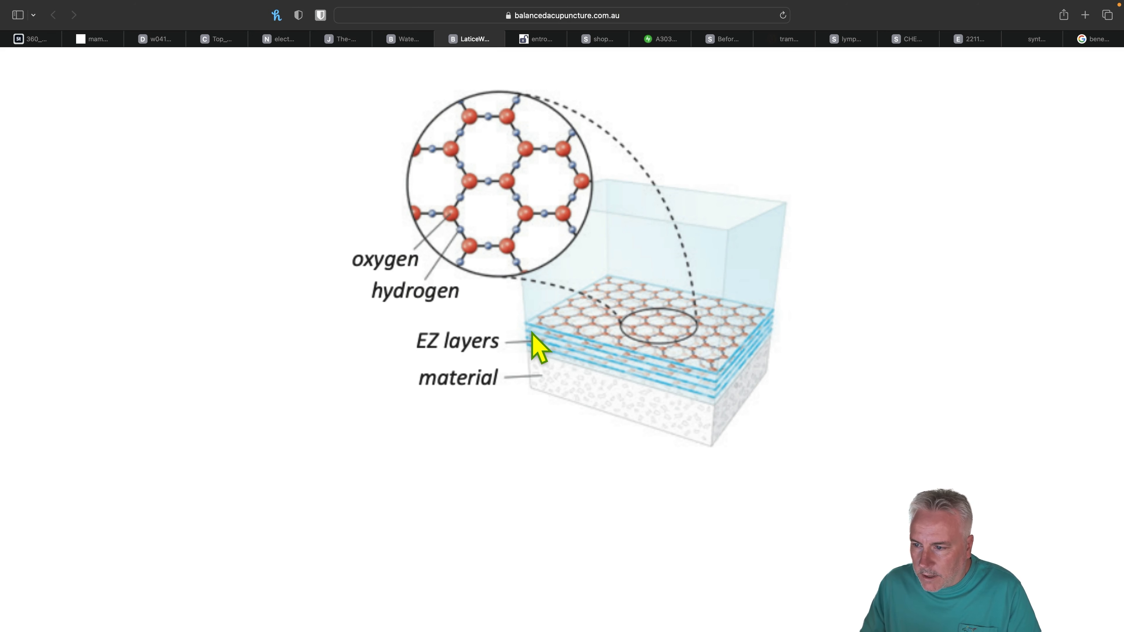
pyautogui.moveTo(636, 367)
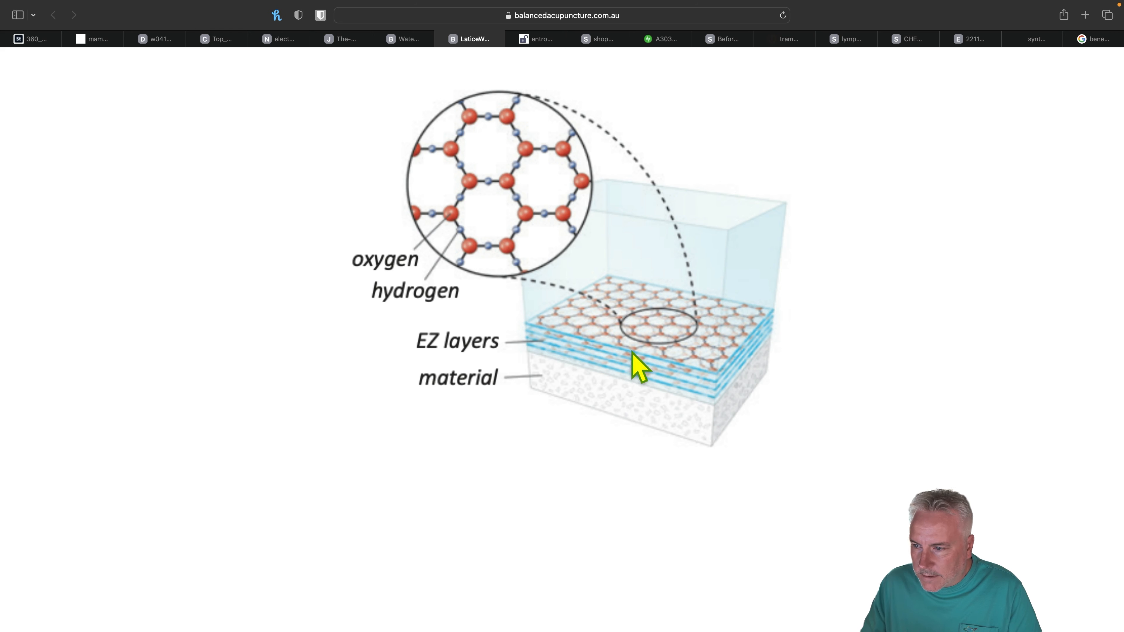
pyautogui.moveTo(573, 358)
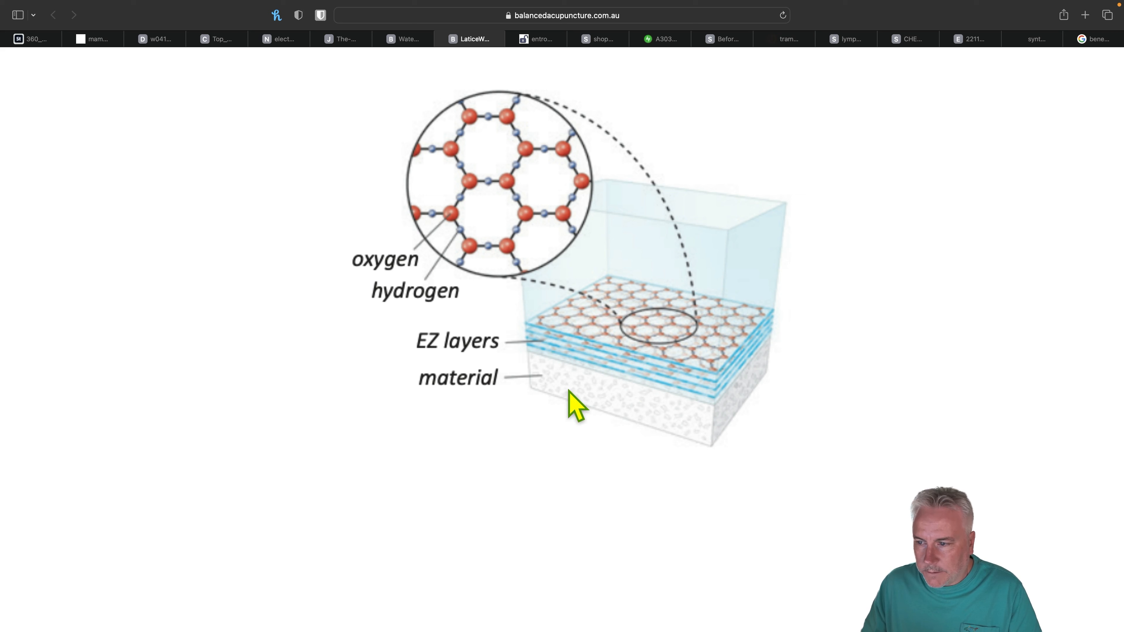
pyautogui.moveTo(637, 421)
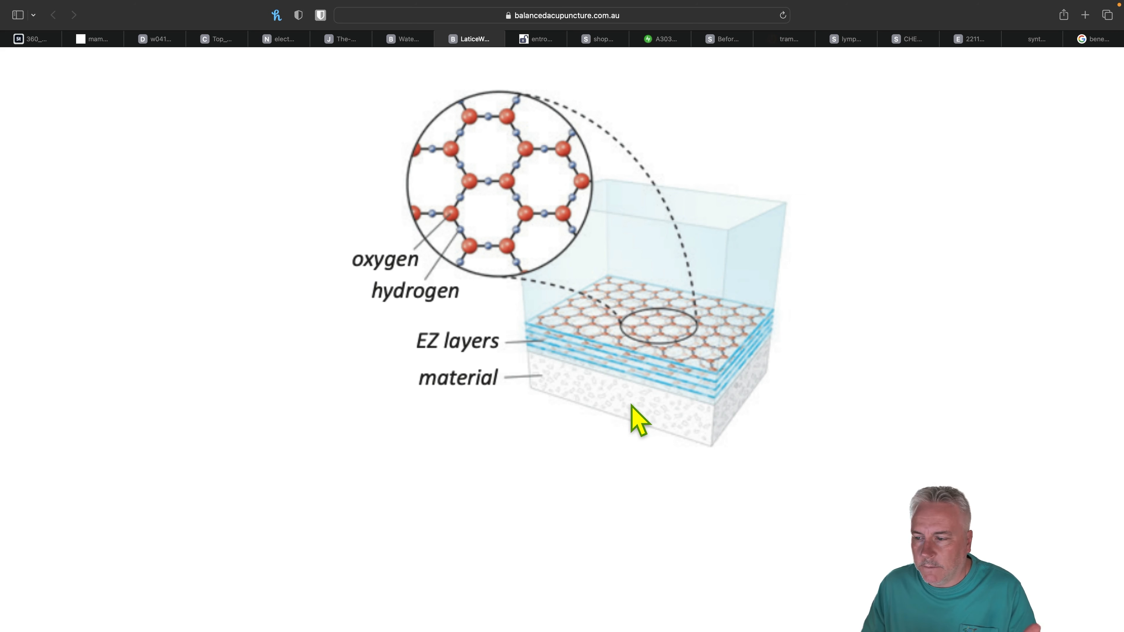
pyautogui.moveTo(628, 386)
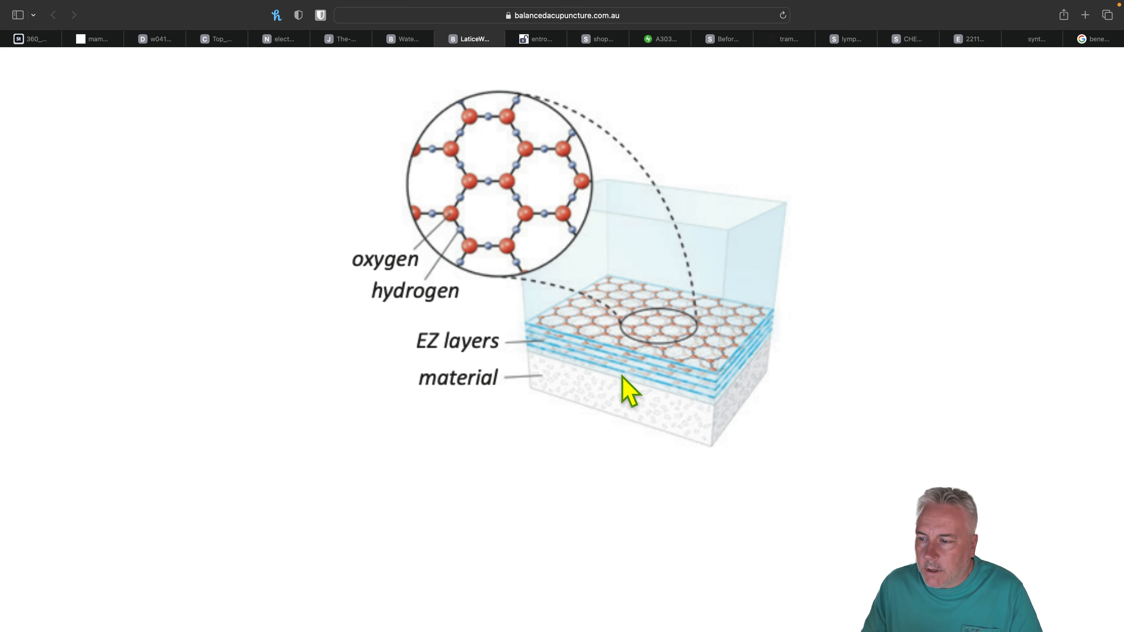
pyautogui.moveTo(568, 326)
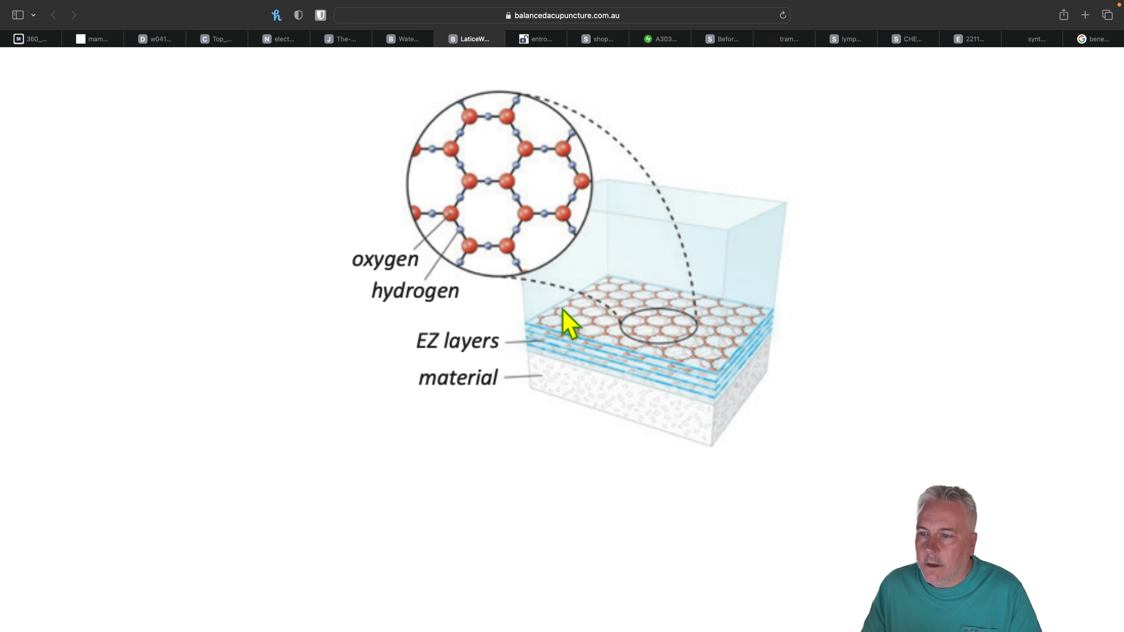
pyautogui.moveTo(564, 353)
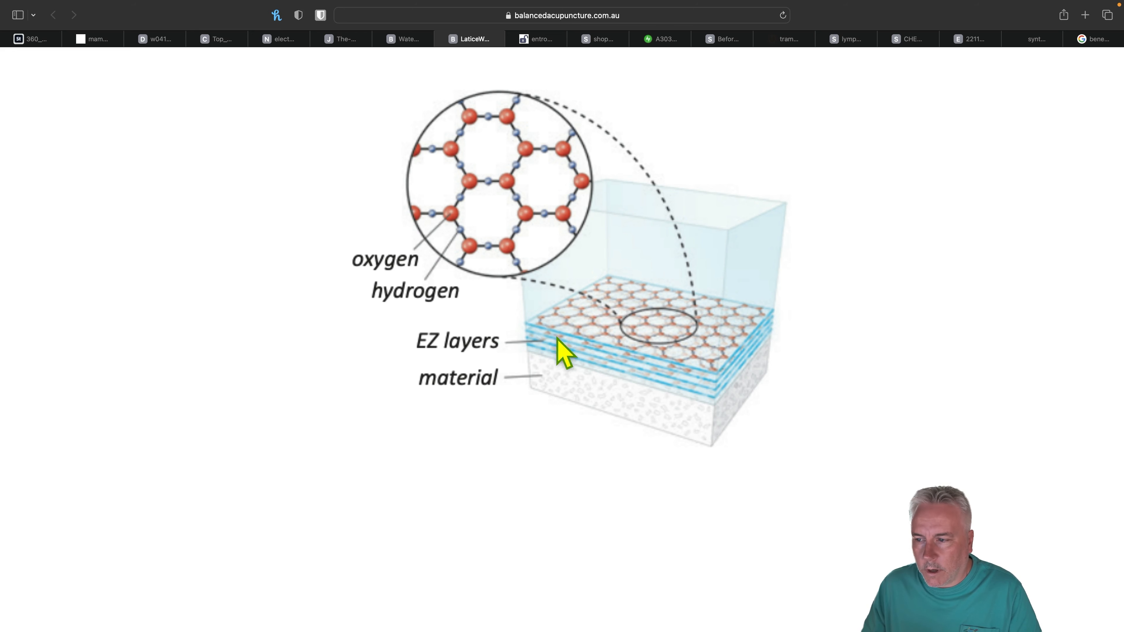
pyautogui.moveTo(616, 362)
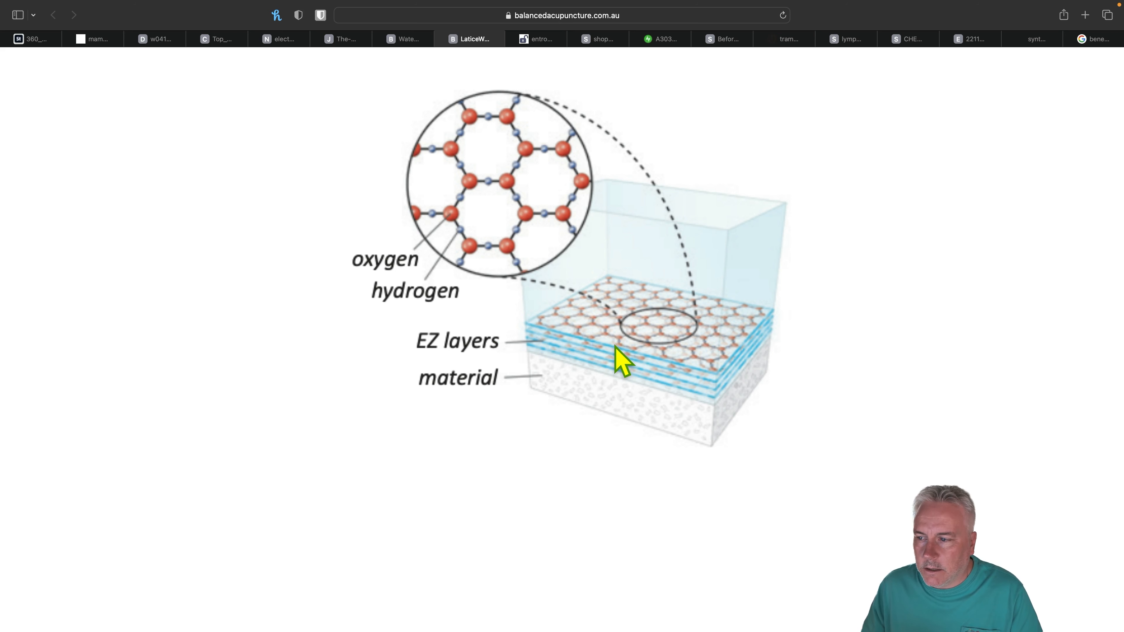
pyautogui.moveTo(644, 323)
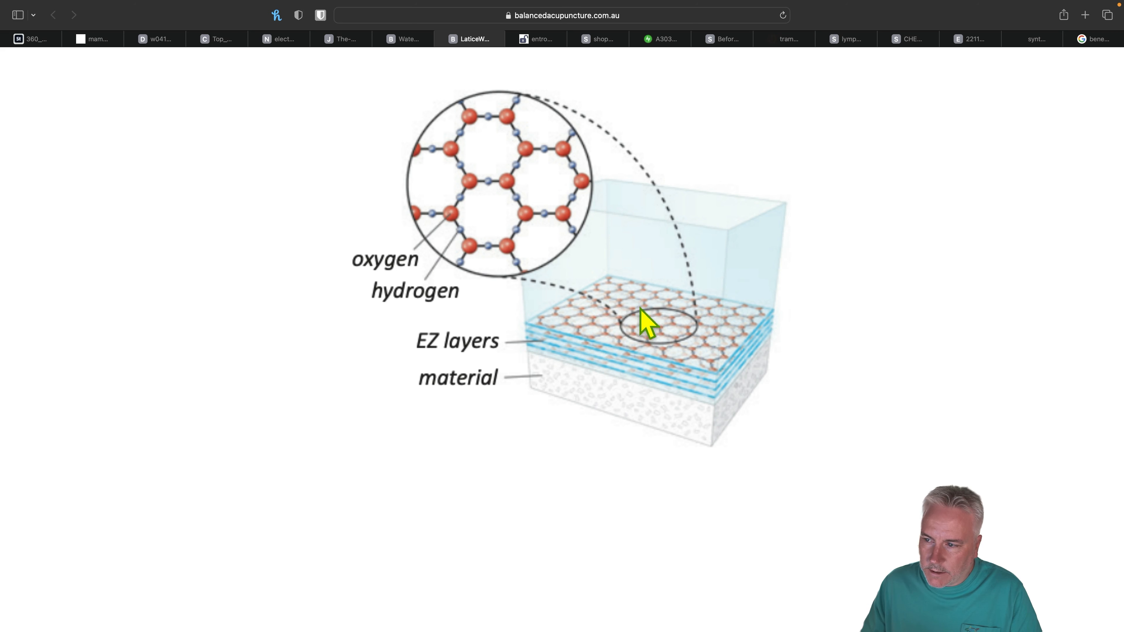
pyautogui.moveTo(451, 229)
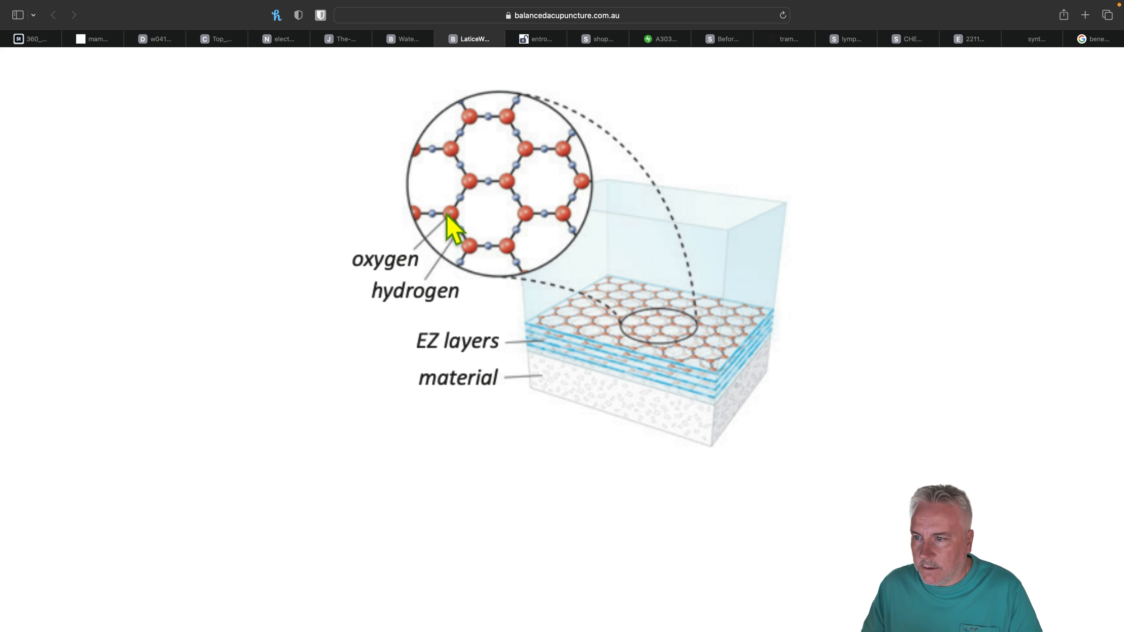
pyautogui.moveTo(741, 333)
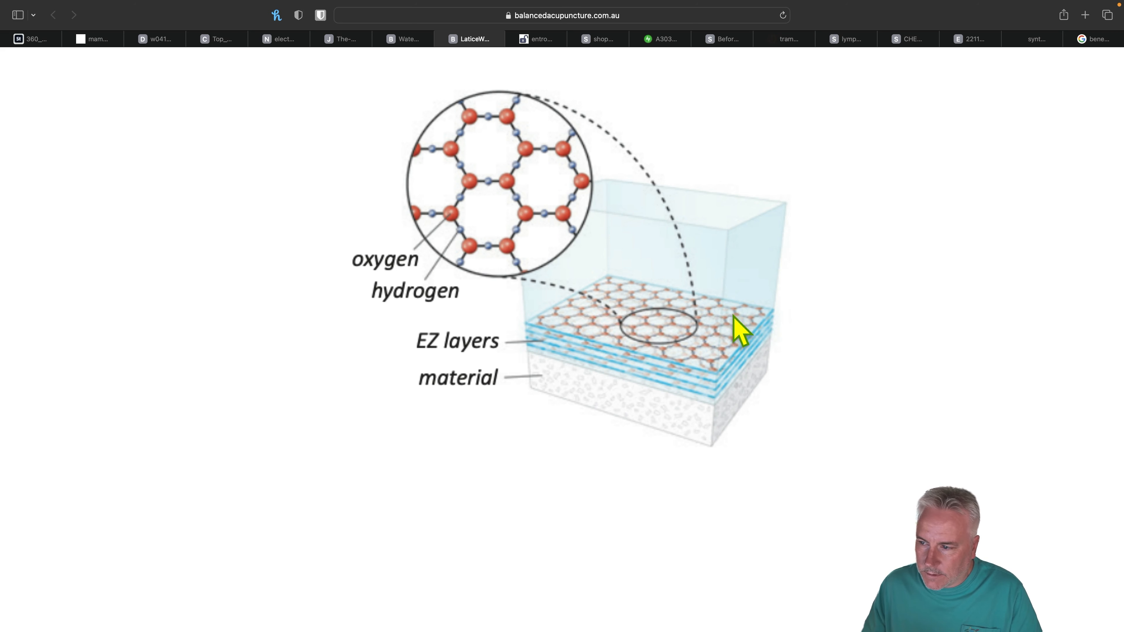
pyautogui.moveTo(678, 326)
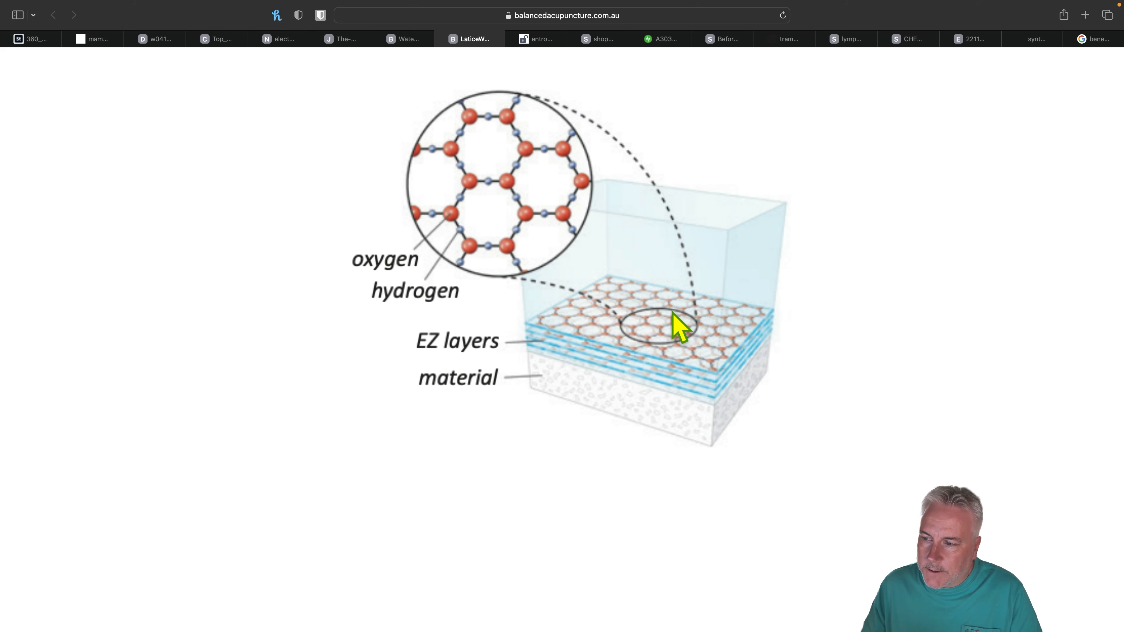
pyautogui.moveTo(634, 383)
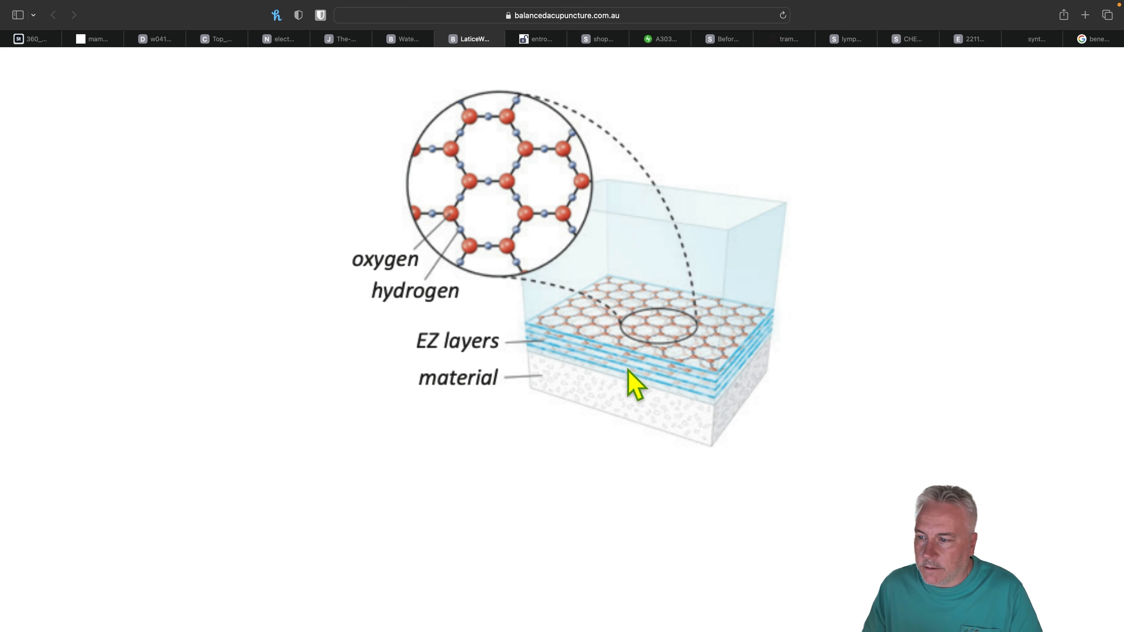
pyautogui.moveTo(690, 403)
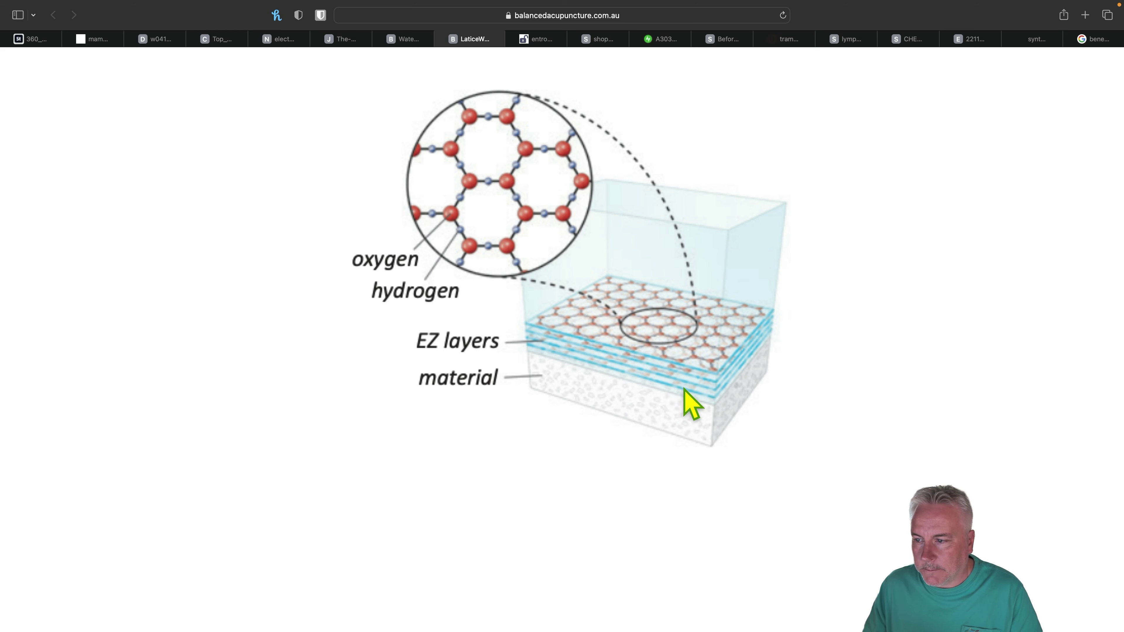
pyautogui.moveTo(564, 346)
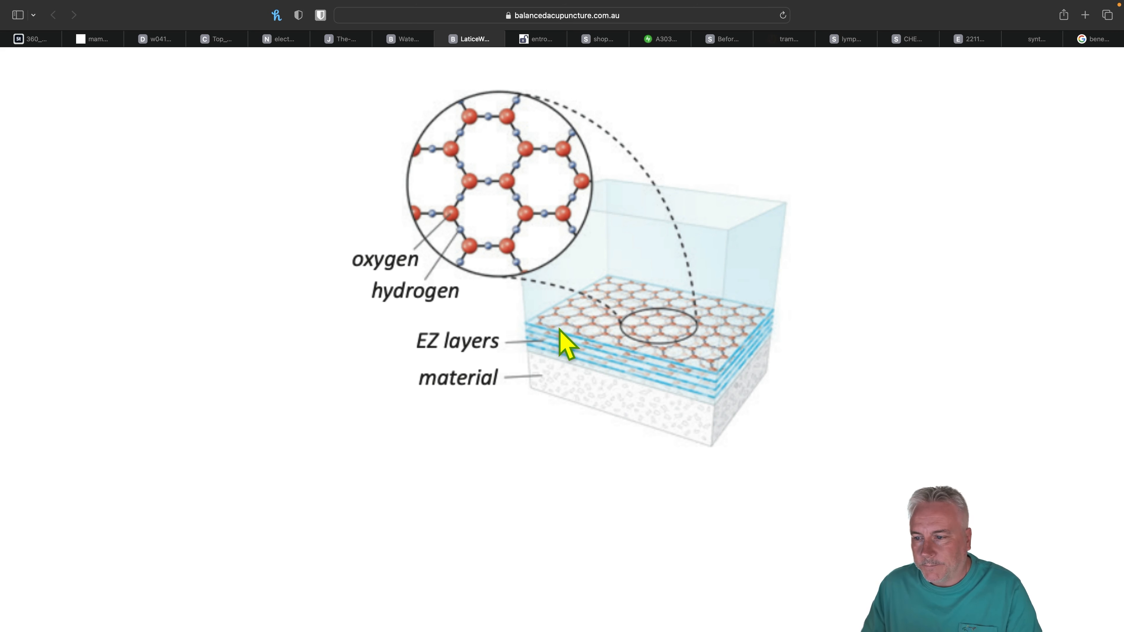
# Show the pub.mdpi-res.com microscope image of EZ, Striated Pattern and Nafion, briefly revisiting the light-and-water diagram.
pyautogui.click(535, 39)
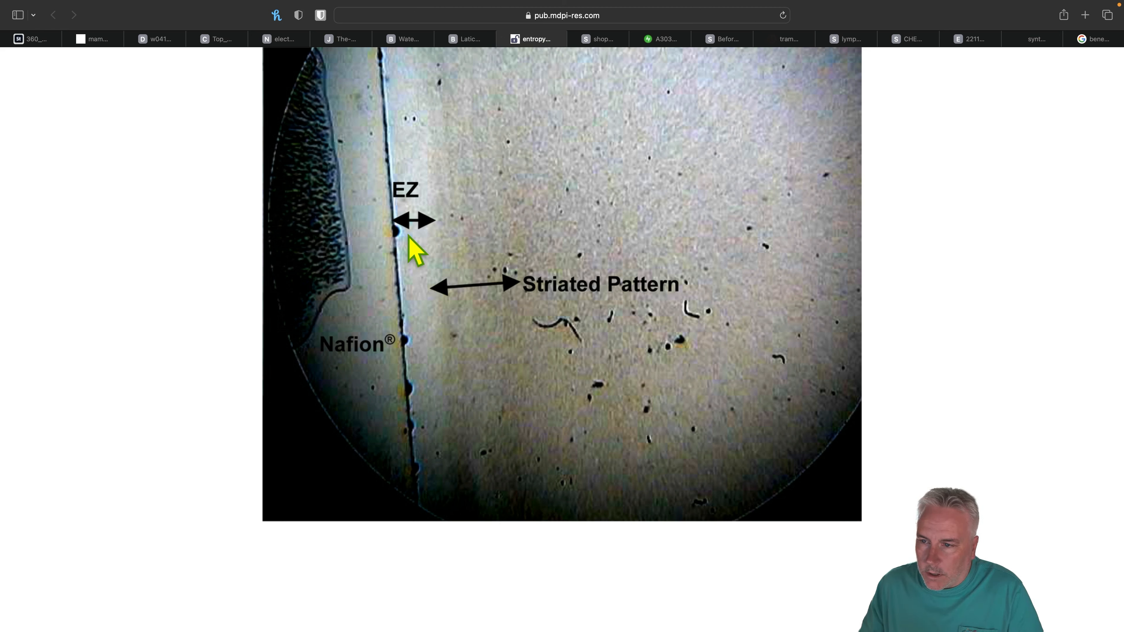
pyautogui.moveTo(431, 298)
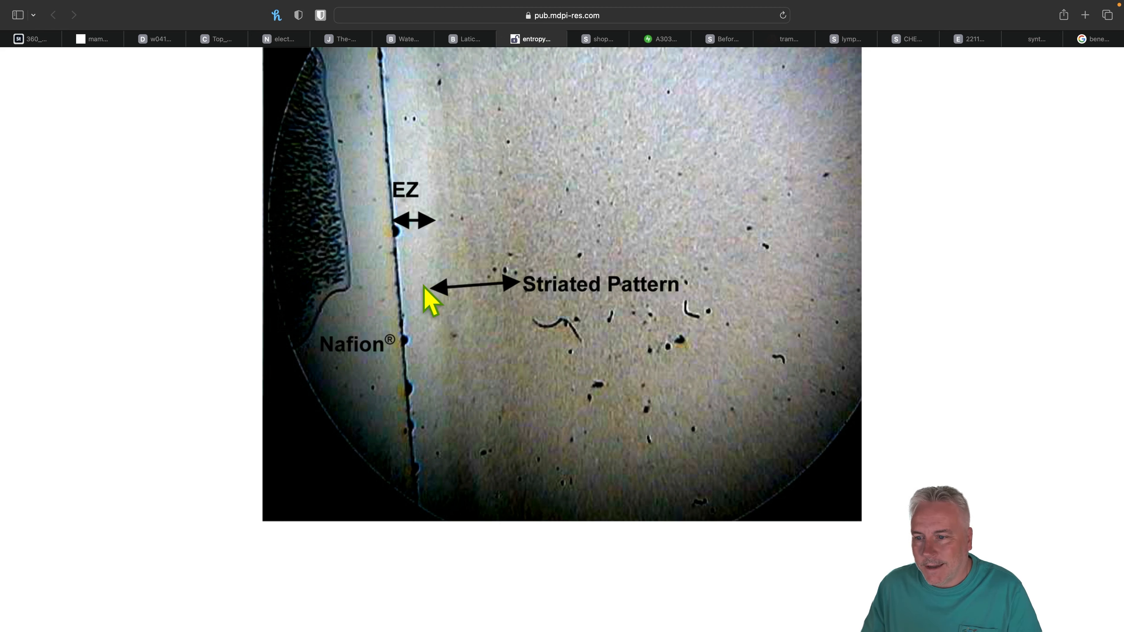
pyautogui.moveTo(430, 232)
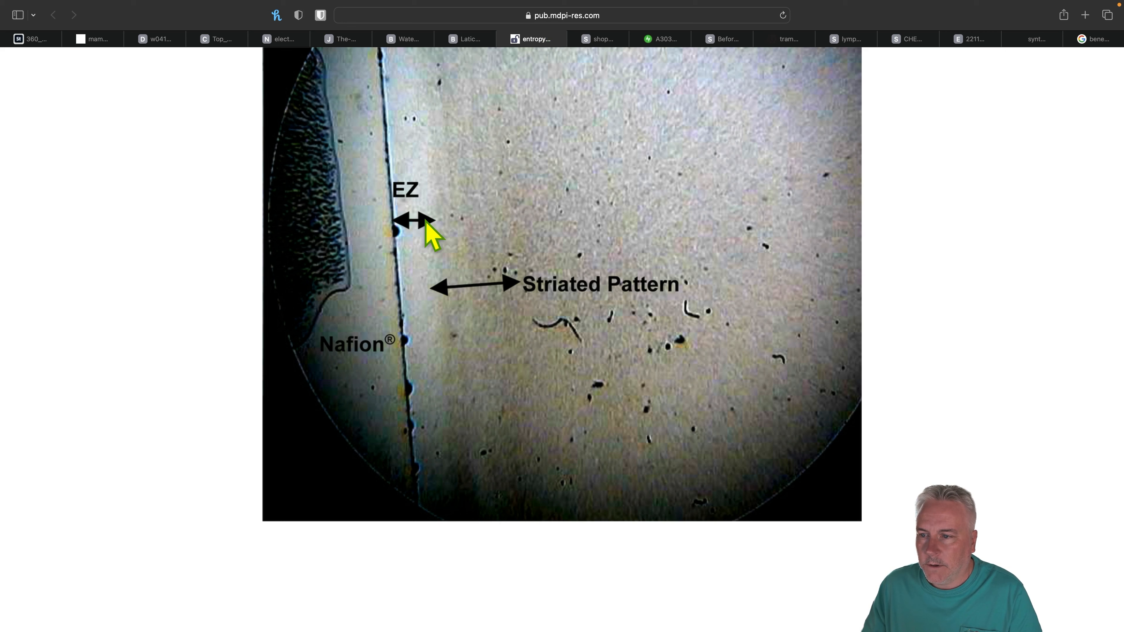
pyautogui.moveTo(414, 45)
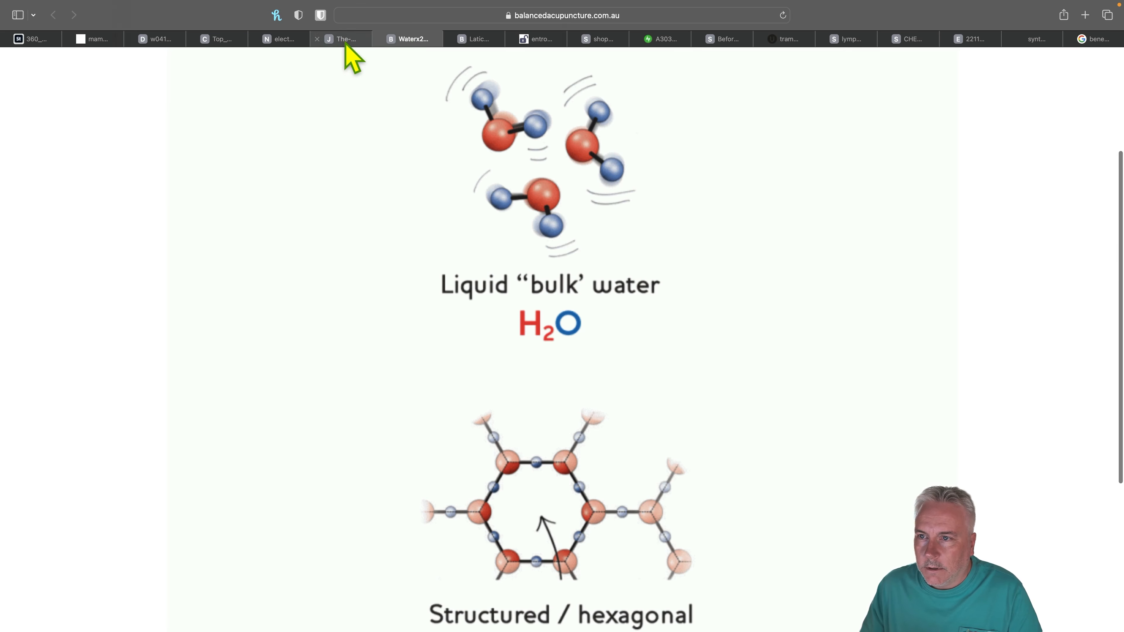
pyautogui.click(344, 39)
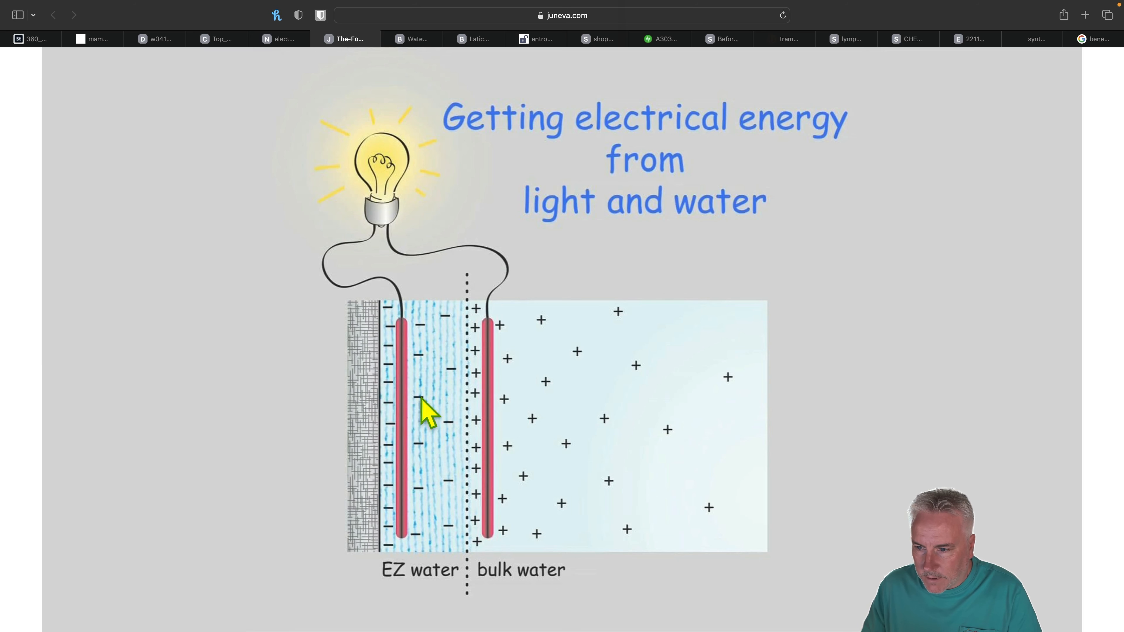
pyautogui.moveTo(536, 39)
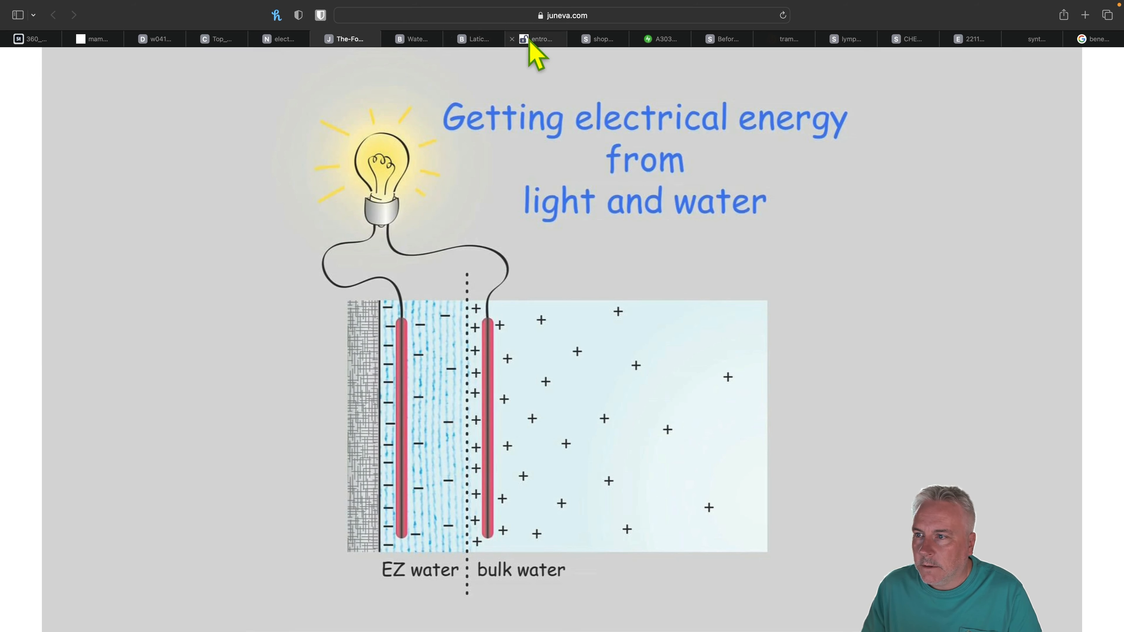
pyautogui.click(534, 39)
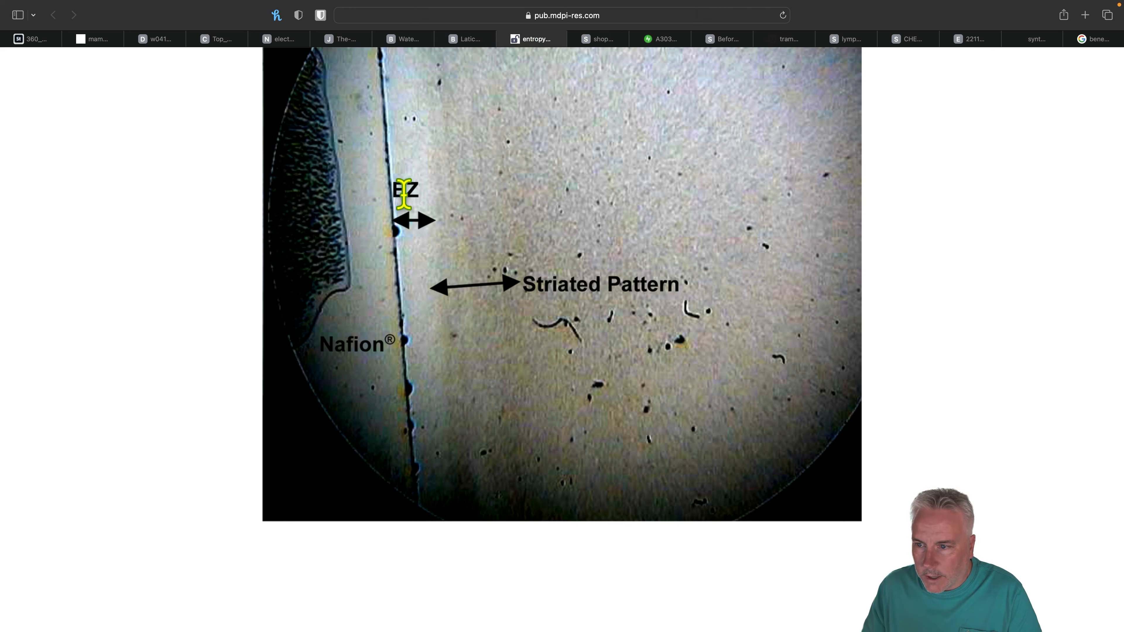
pyautogui.moveTo(443, 297)
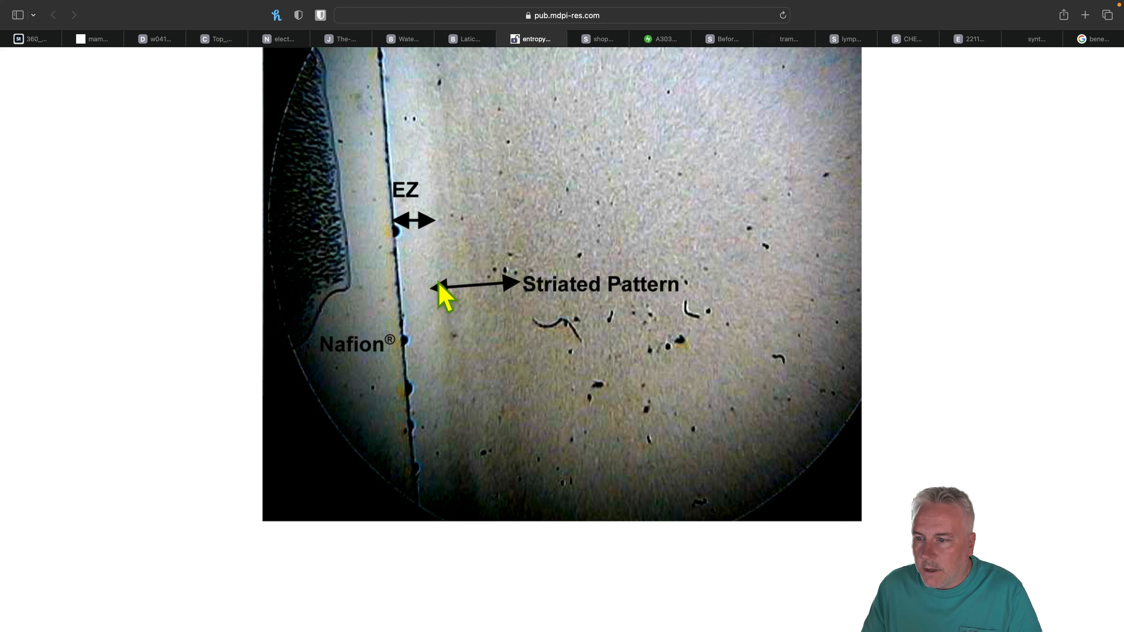
pyautogui.moveTo(478, 115)
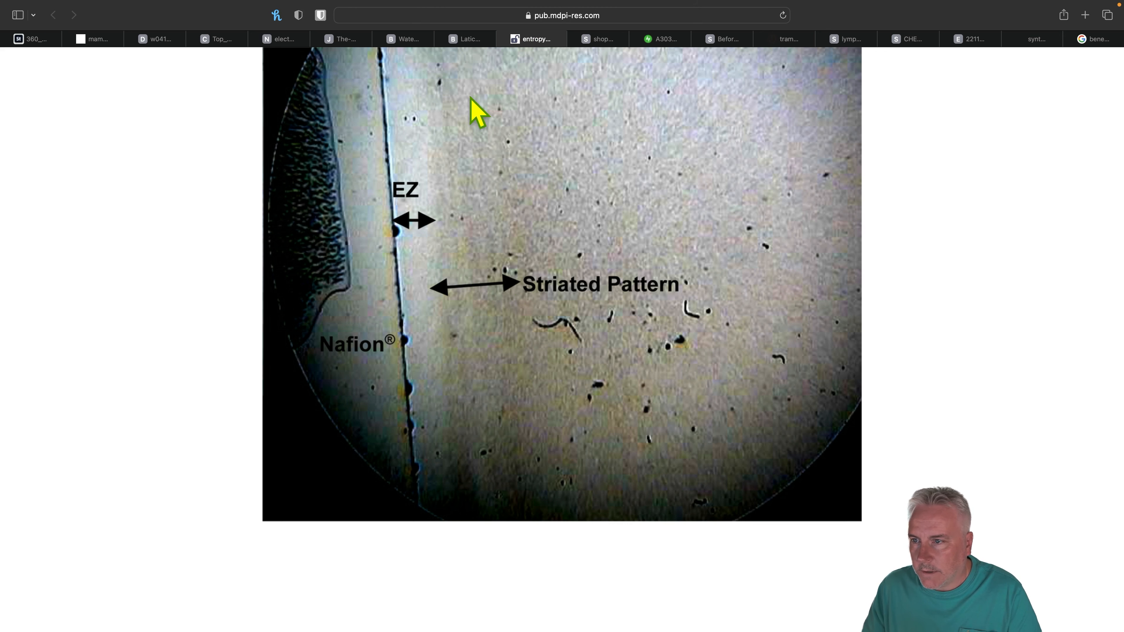
pyautogui.moveTo(478, 275)
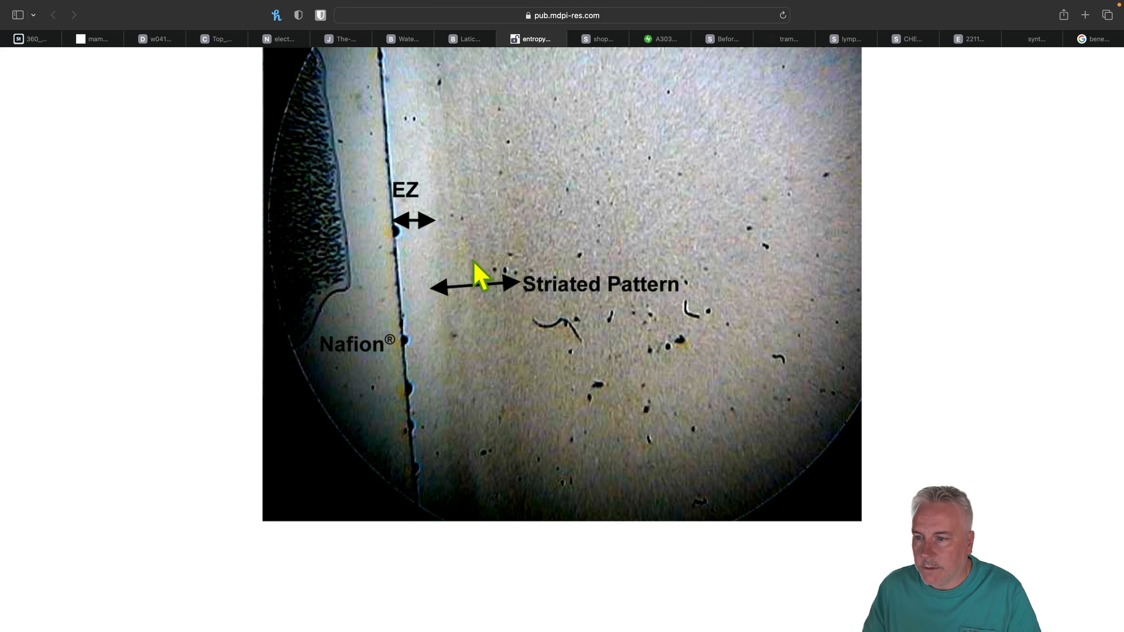
pyautogui.moveTo(486, 290)
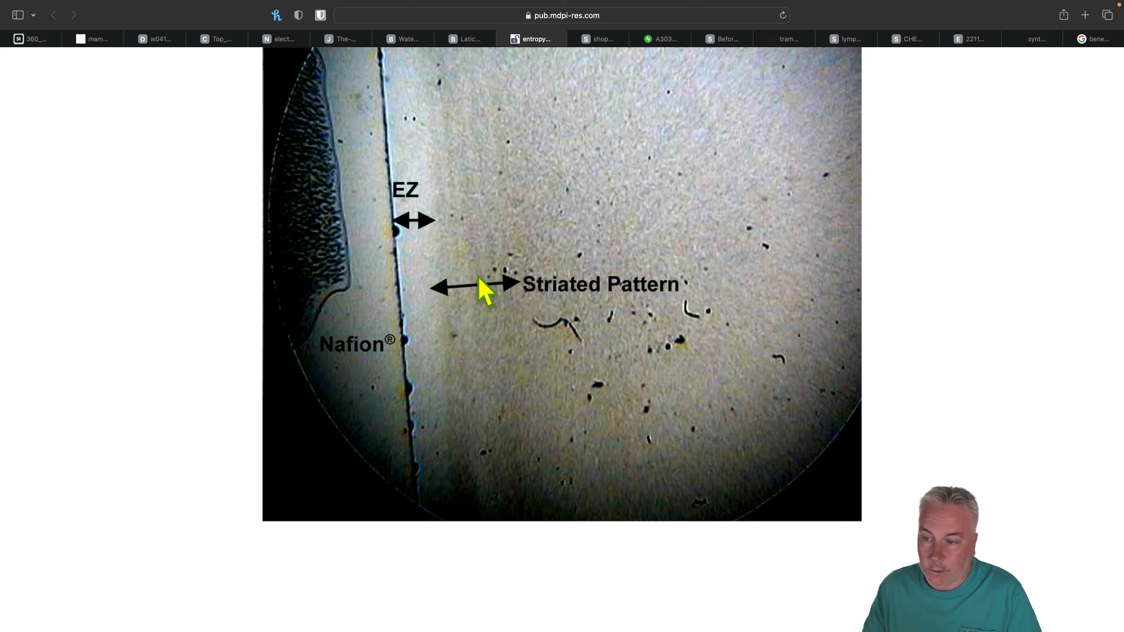
pyautogui.moveTo(480, 357)
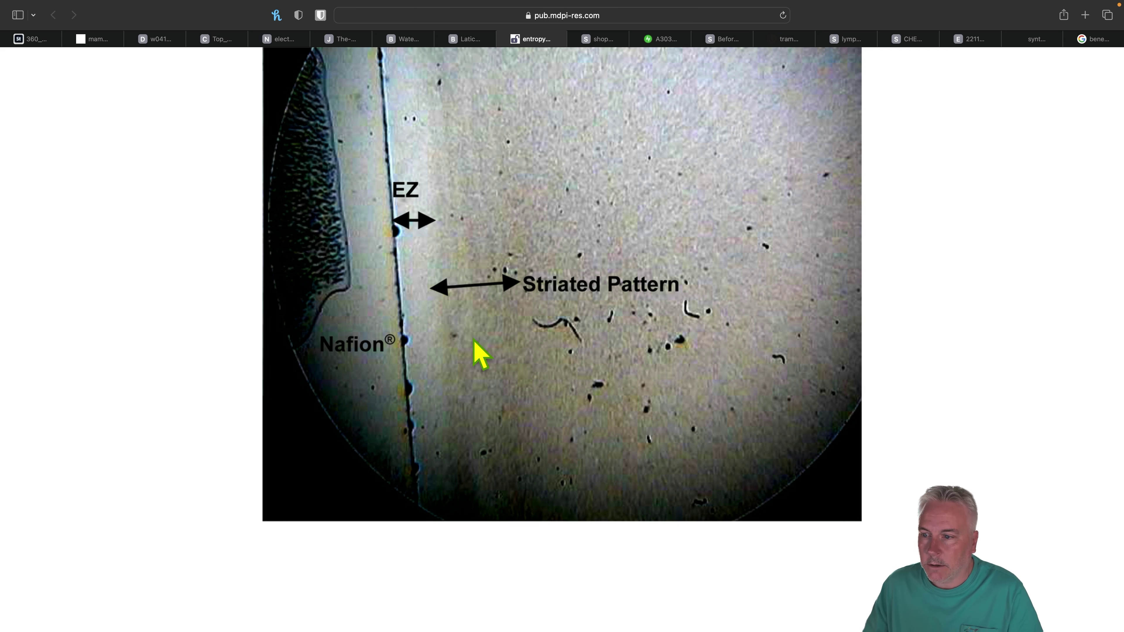
pyautogui.moveTo(487, 304)
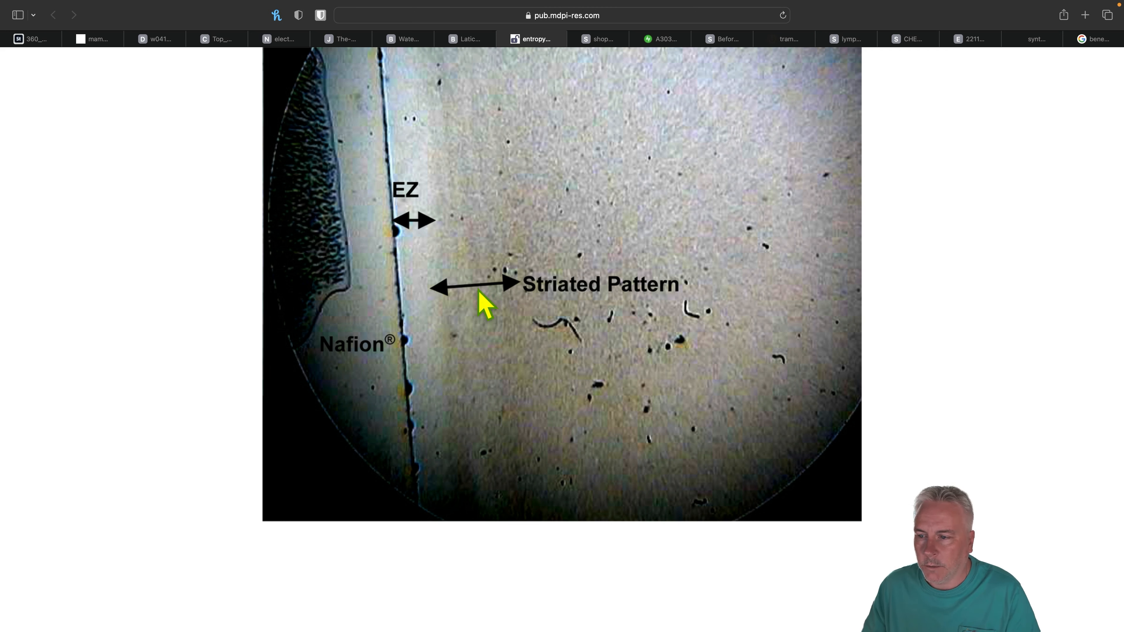
pyautogui.moveTo(599, 316)
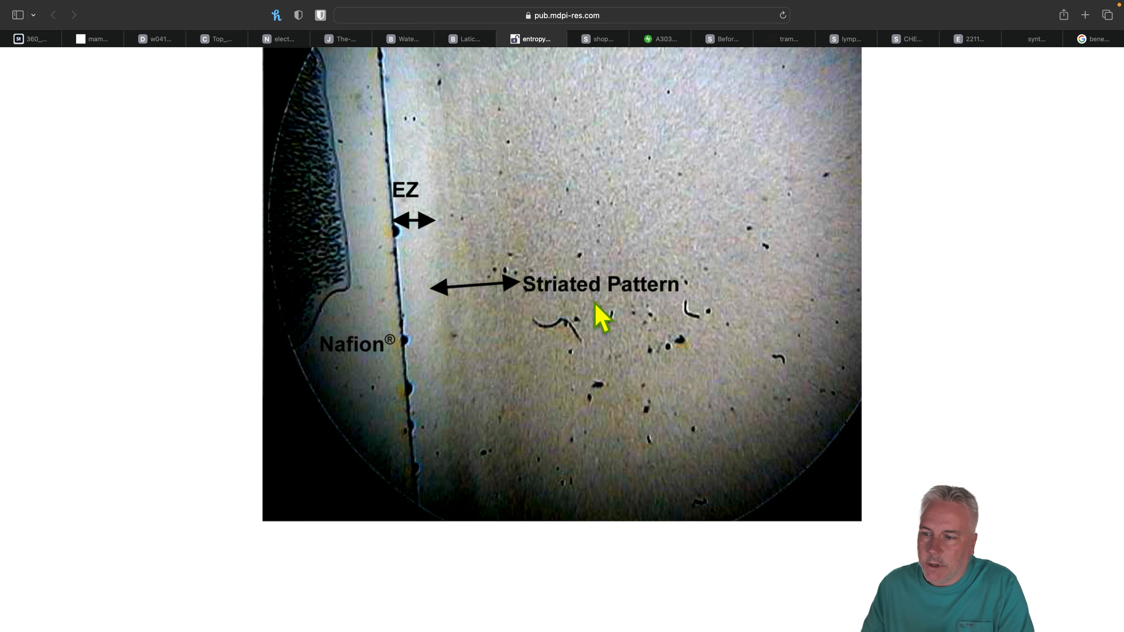
pyautogui.moveTo(550, 77)
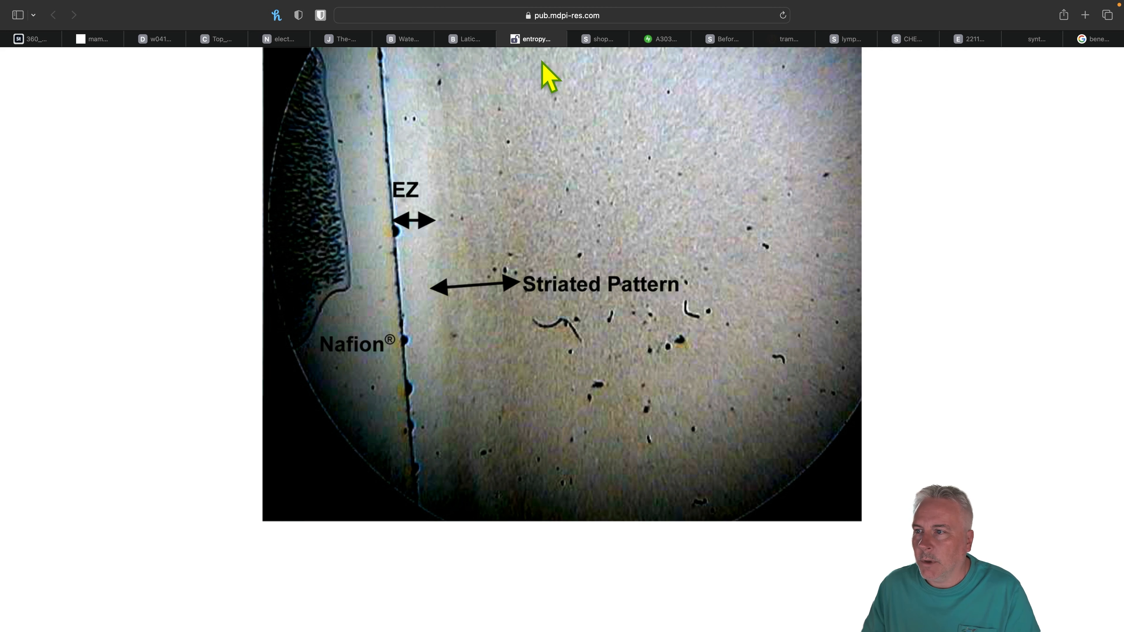
pyautogui.moveTo(504, 131)
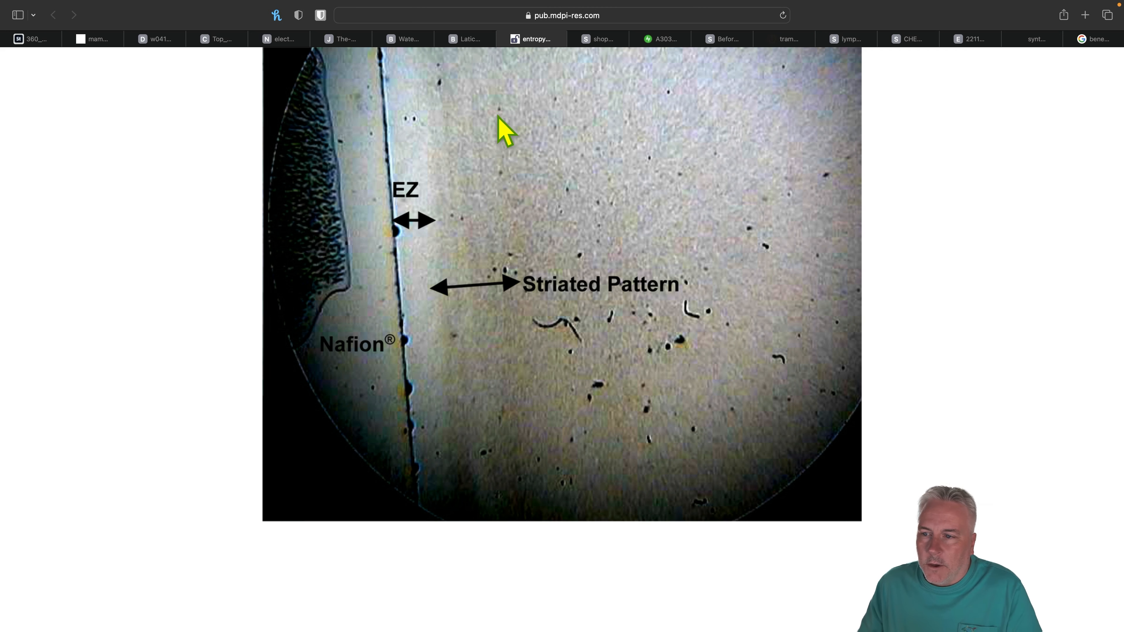
pyautogui.moveTo(501, 133)
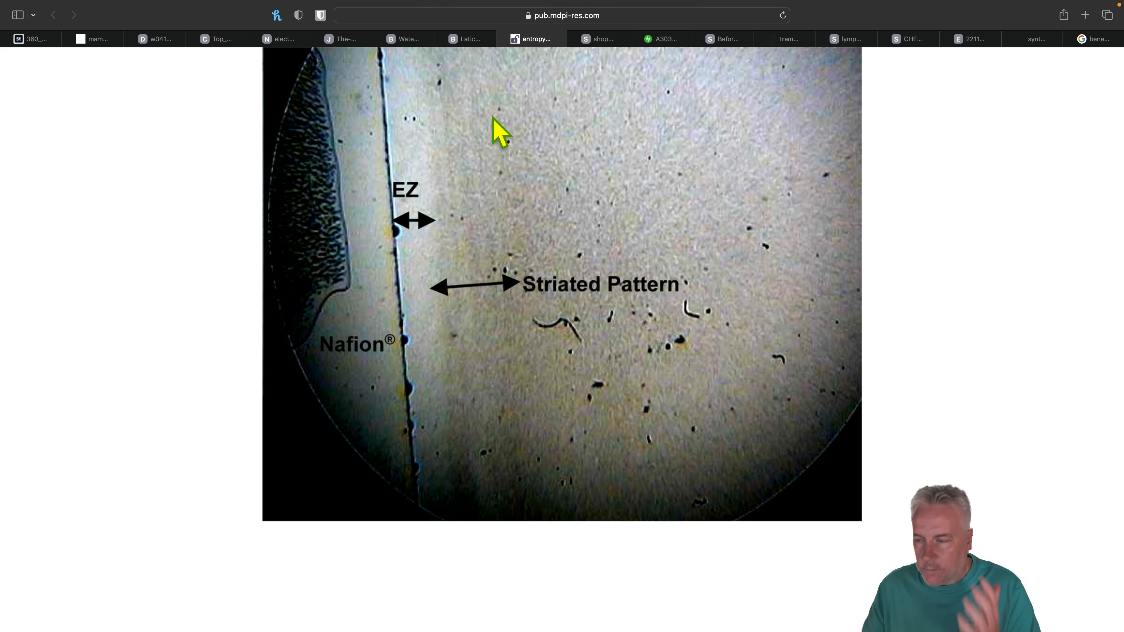
# Show the media.self.com photo of hands holding a pale pink mesh bra.
pyautogui.click(598, 38)
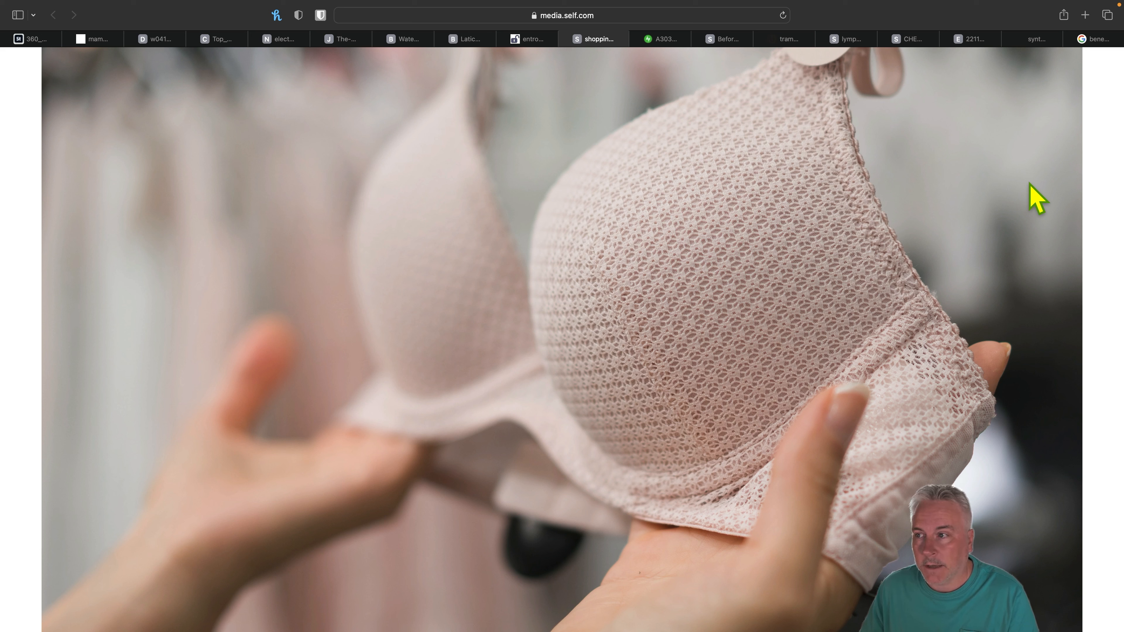
pyautogui.moveTo(811, 149)
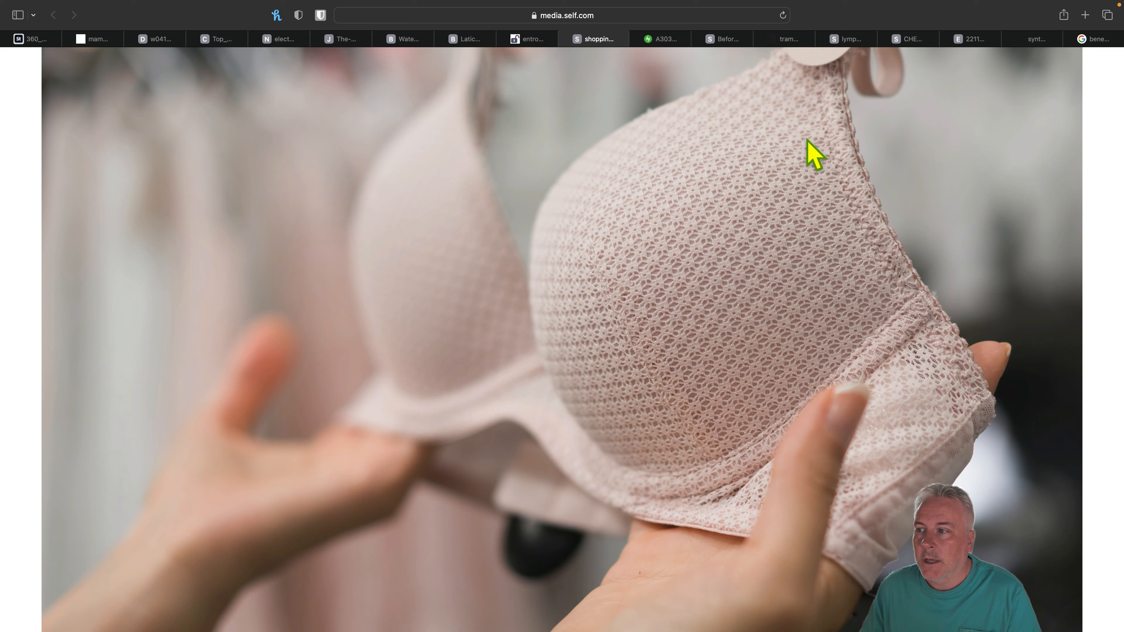
pyautogui.click(657, 38)
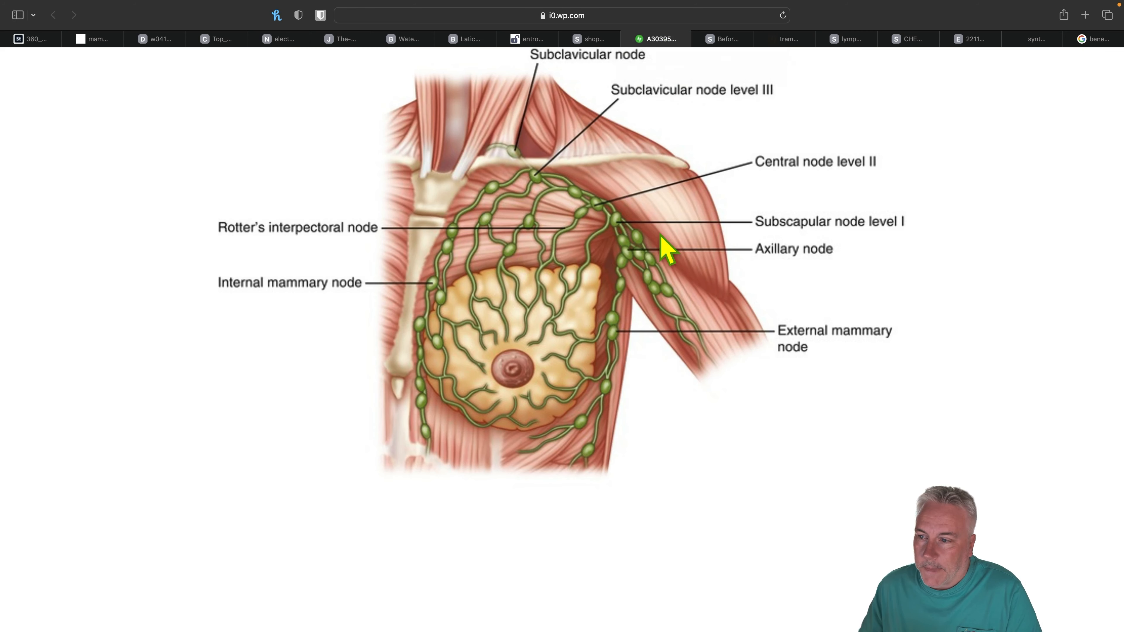
pyautogui.moveTo(656, 271)
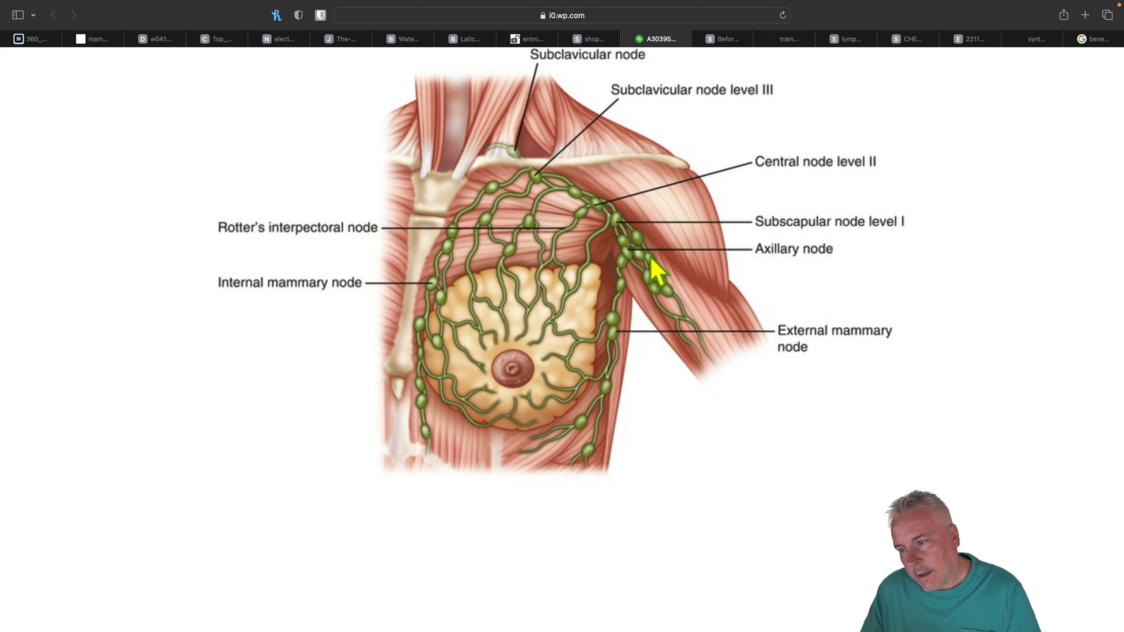
pyautogui.moveTo(583, 301)
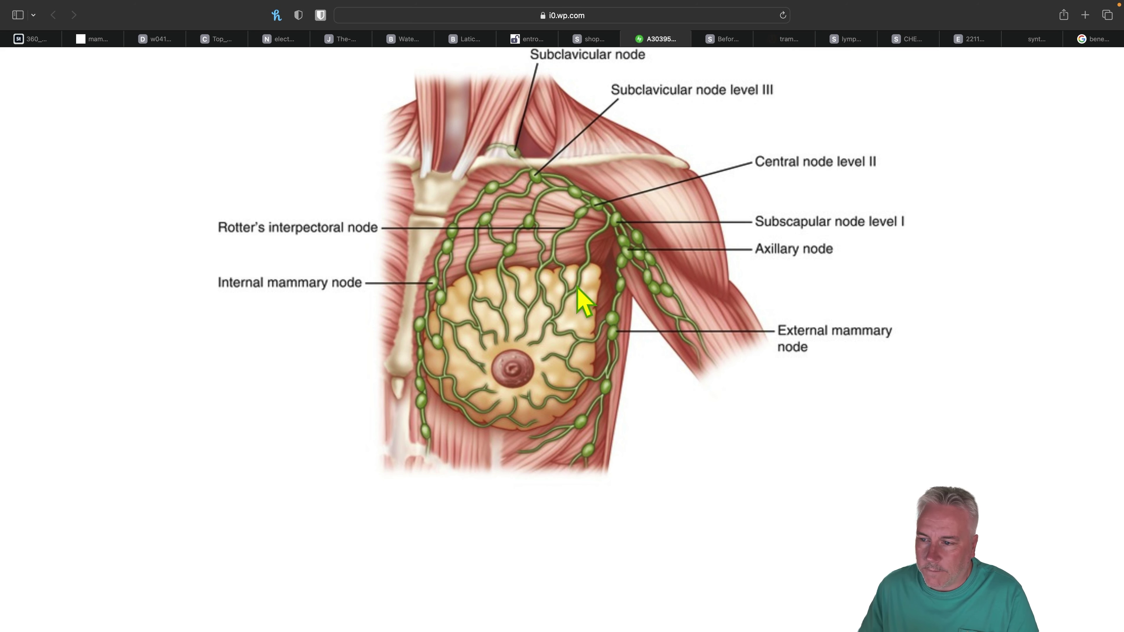
pyautogui.moveTo(568, 419)
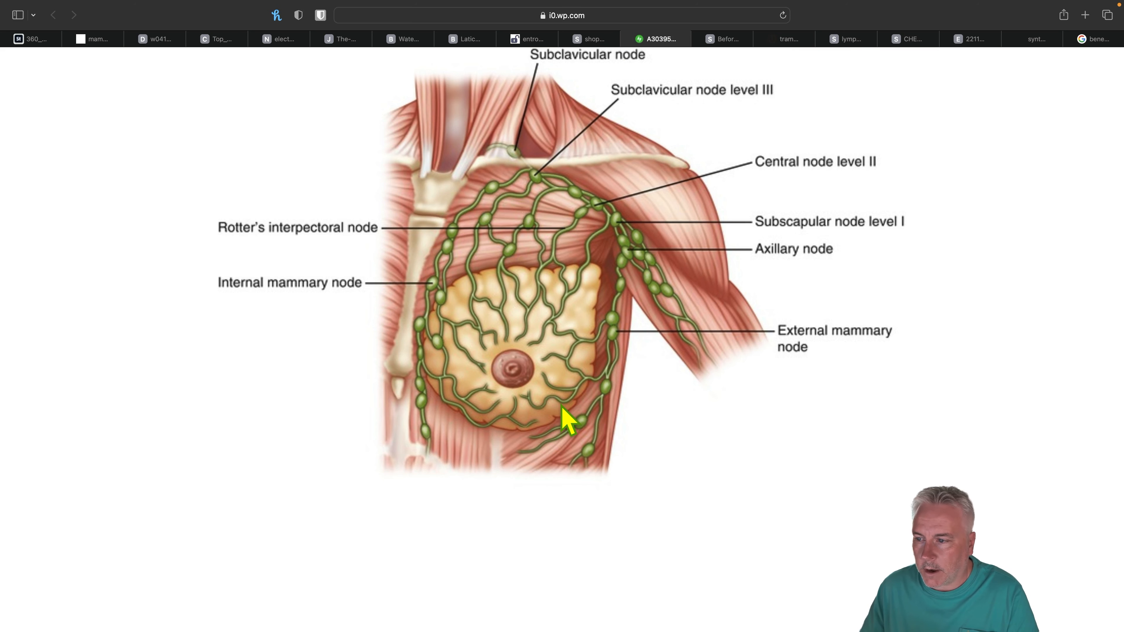
pyautogui.moveTo(462, 251)
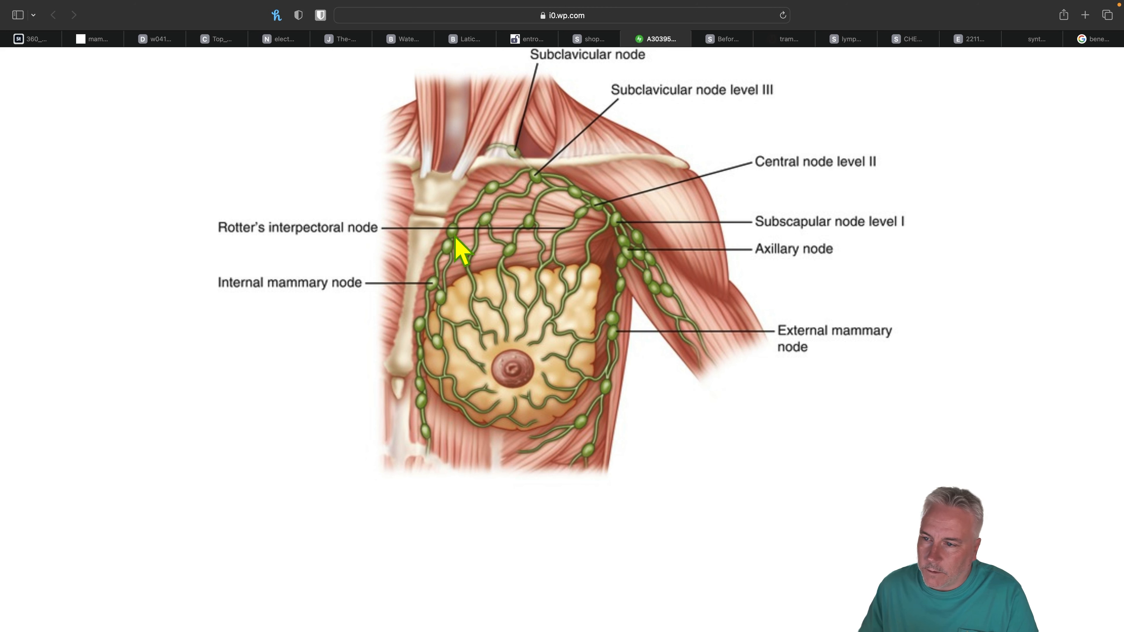
pyautogui.moveTo(538, 182)
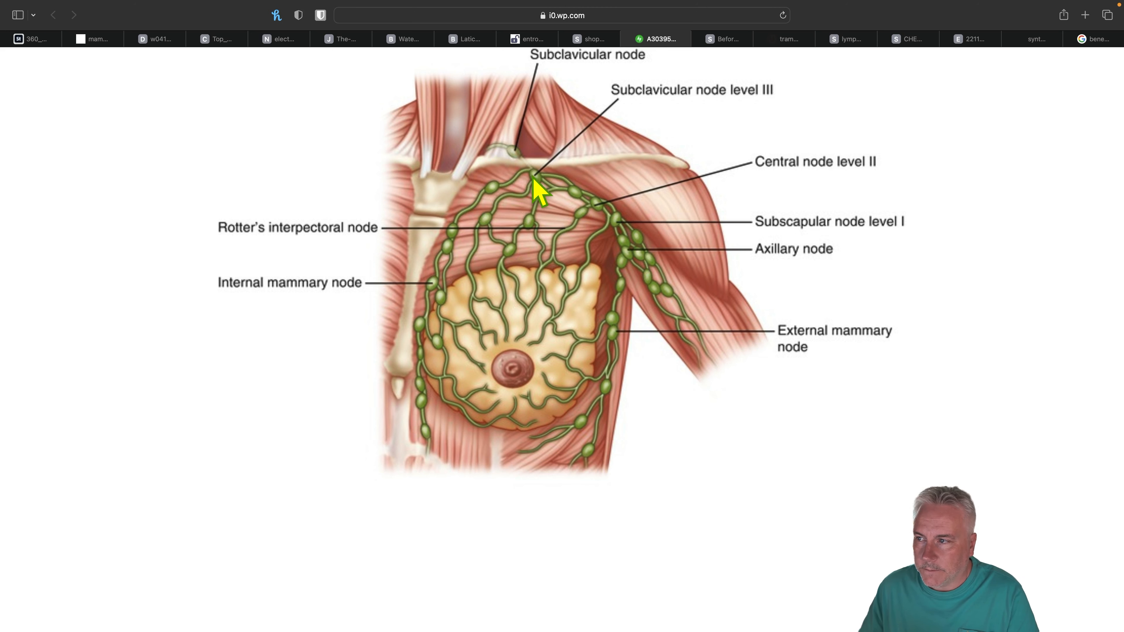
pyautogui.moveTo(541, 304)
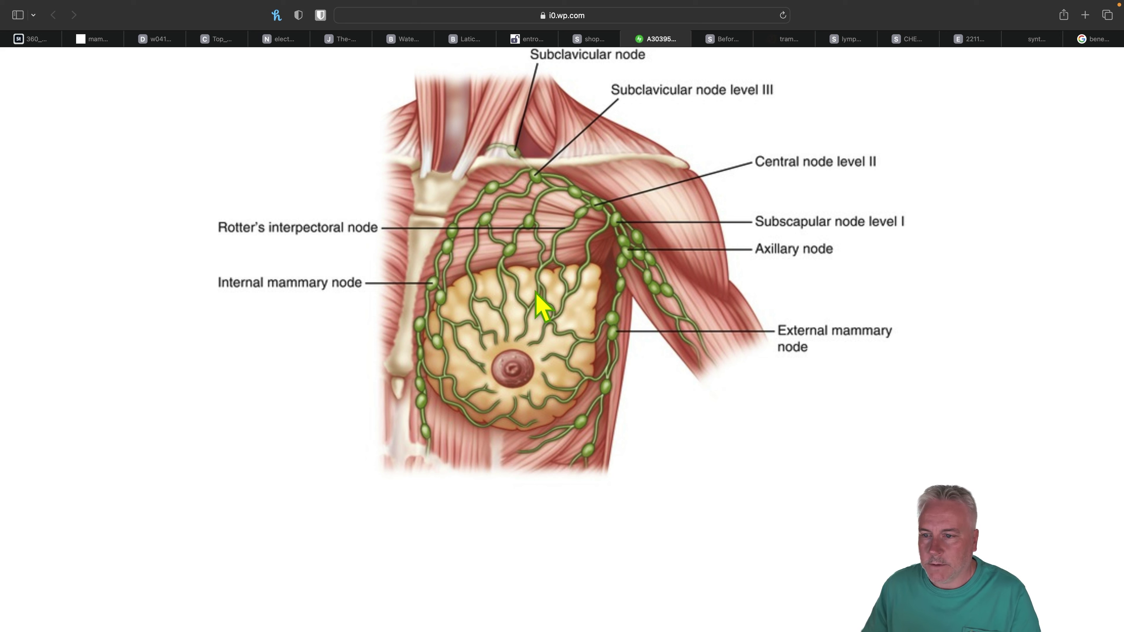
pyautogui.moveTo(495, 362)
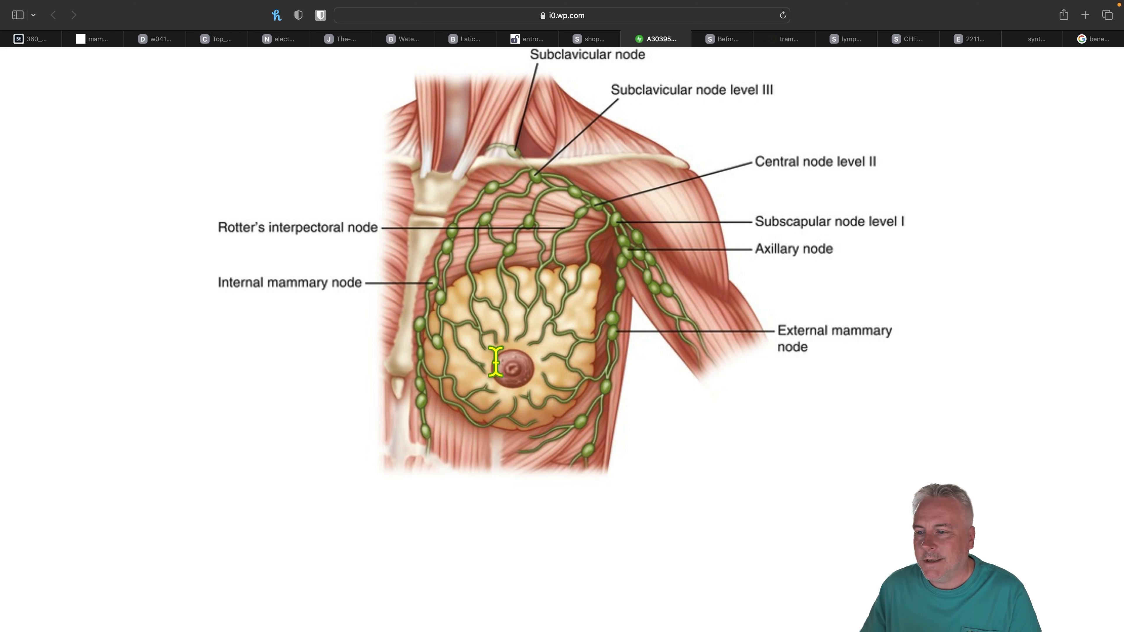
pyautogui.moveTo(499, 362)
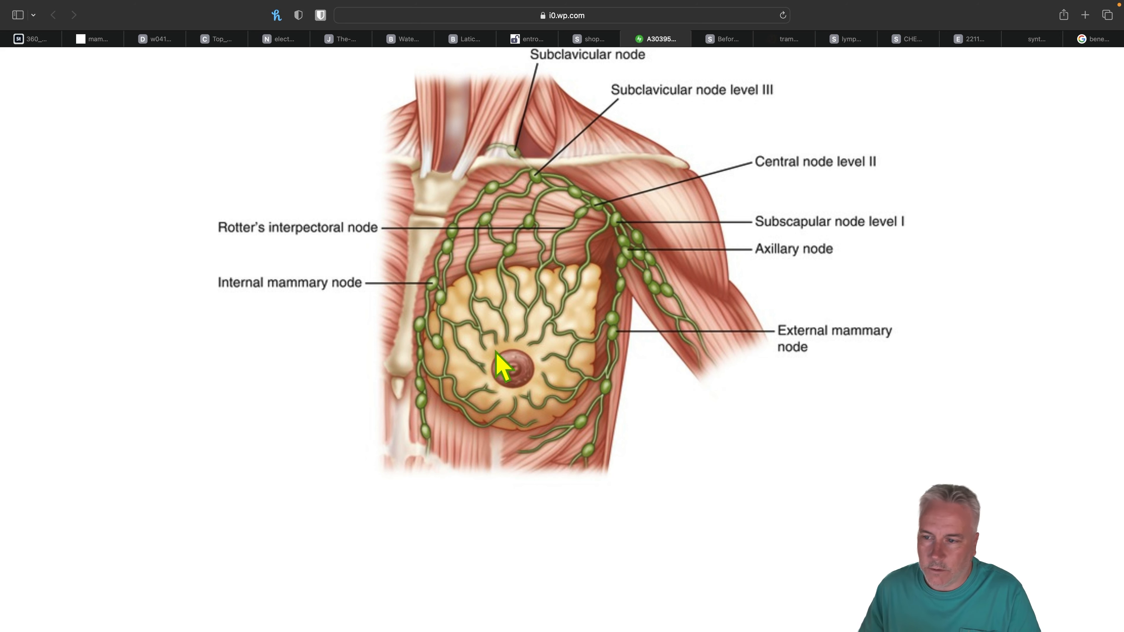
pyautogui.moveTo(553, 201)
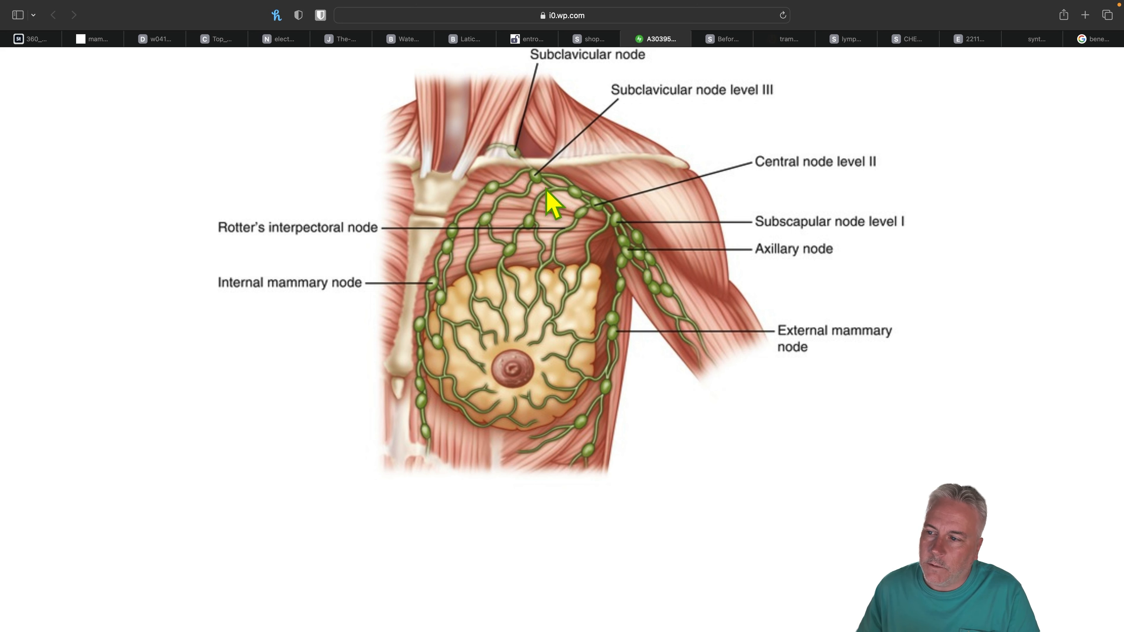
pyautogui.moveTo(622, 267)
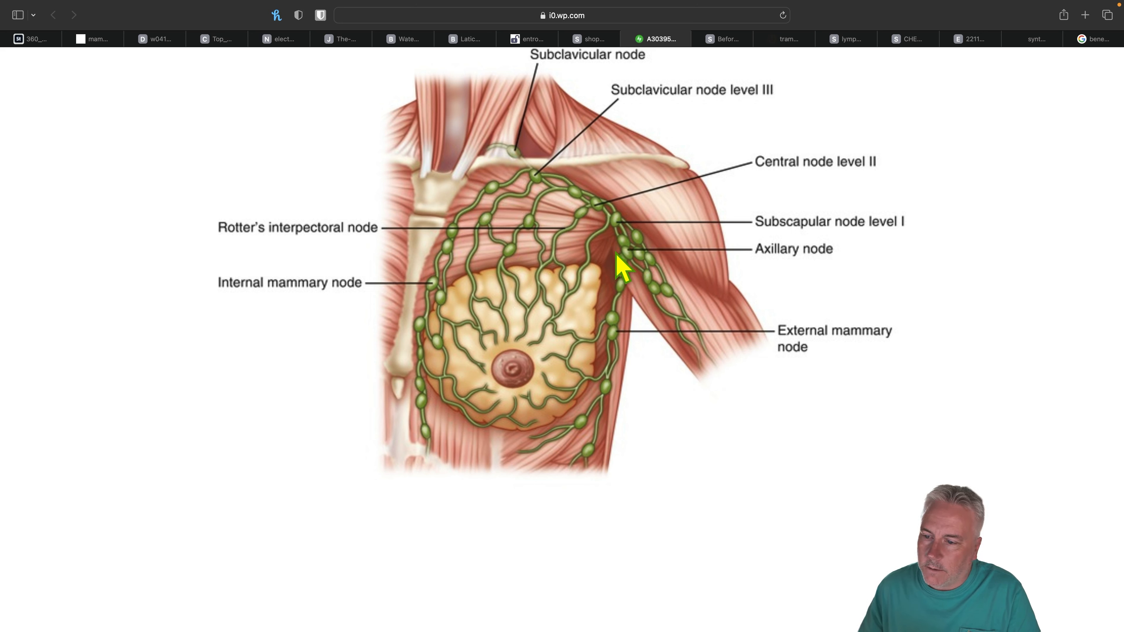
pyautogui.moveTo(423, 439)
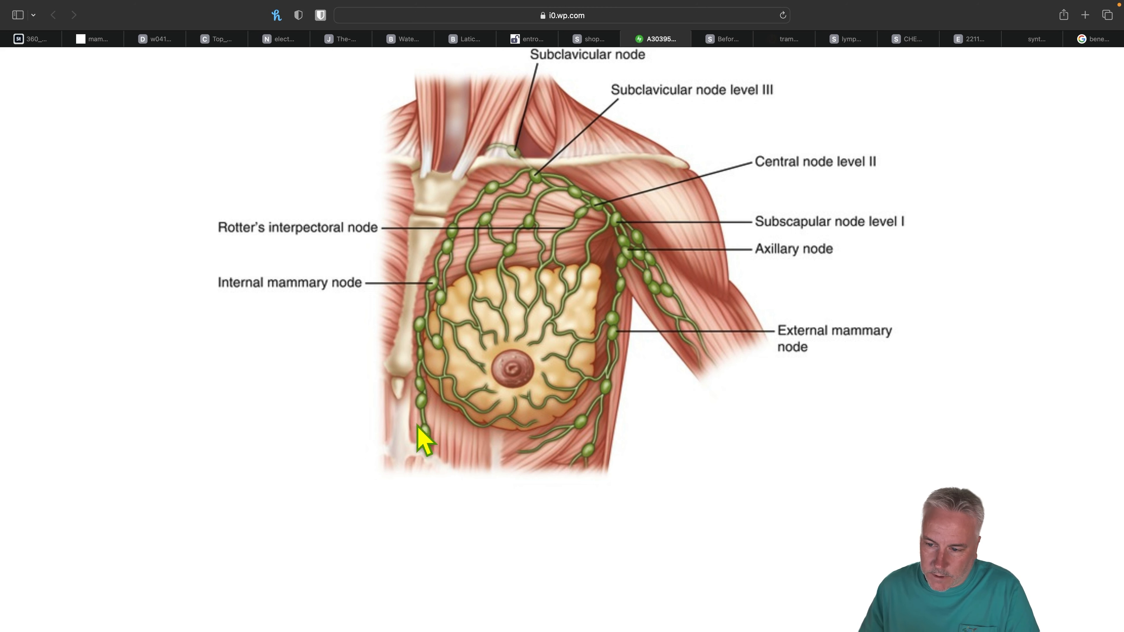
pyautogui.moveTo(591, 226)
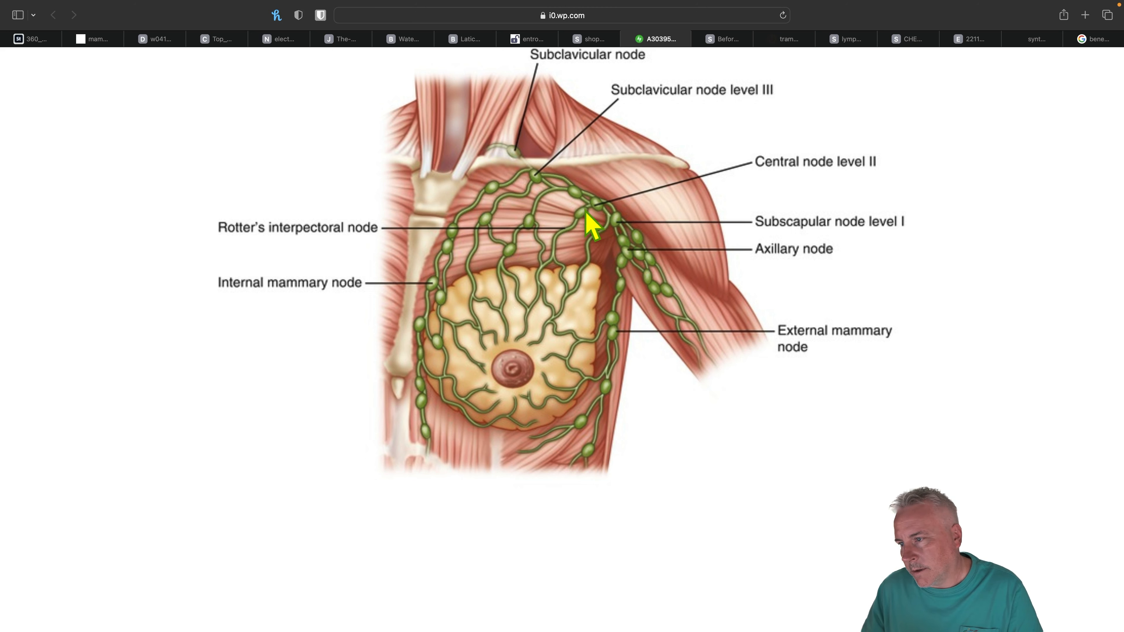
pyautogui.moveTo(729, 369)
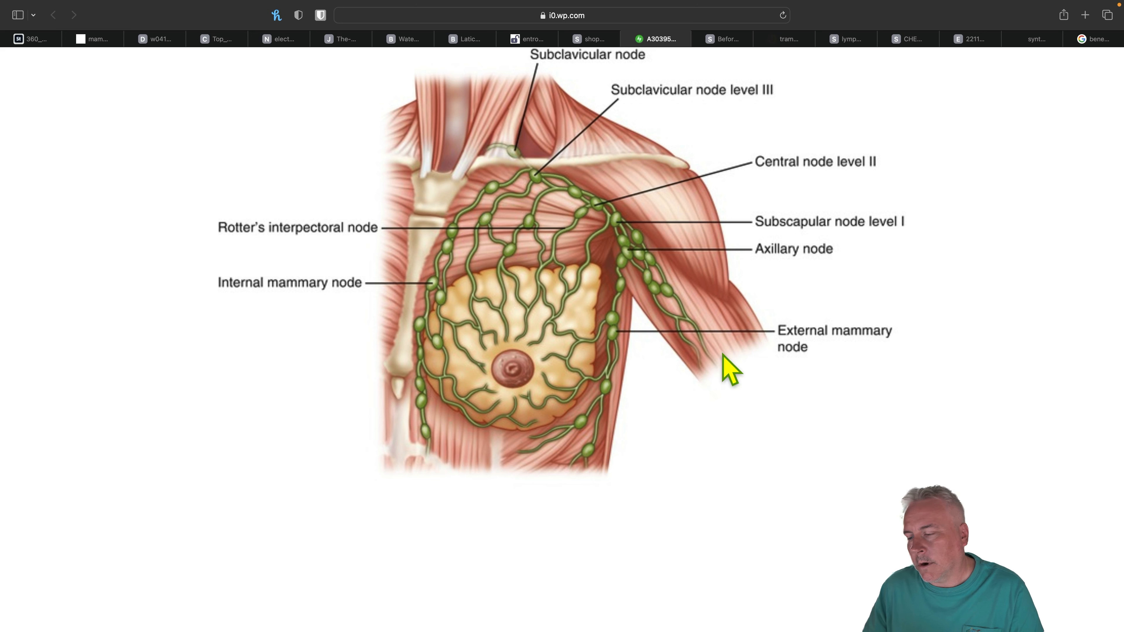
pyautogui.moveTo(536, 178)
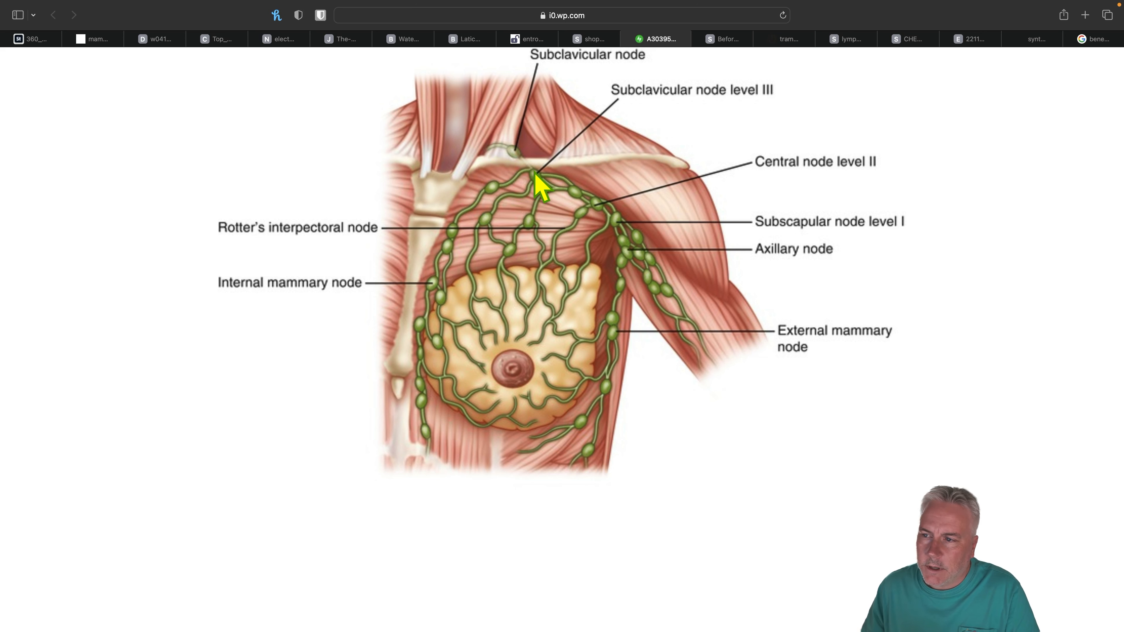
pyautogui.moveTo(522, 160)
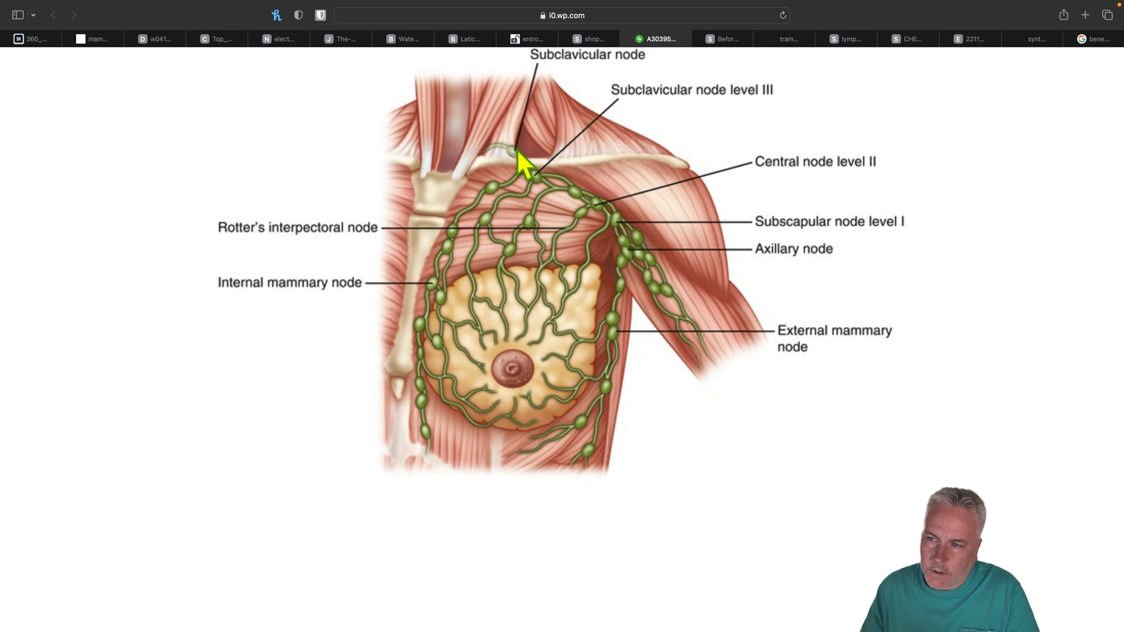
pyautogui.moveTo(491, 154)
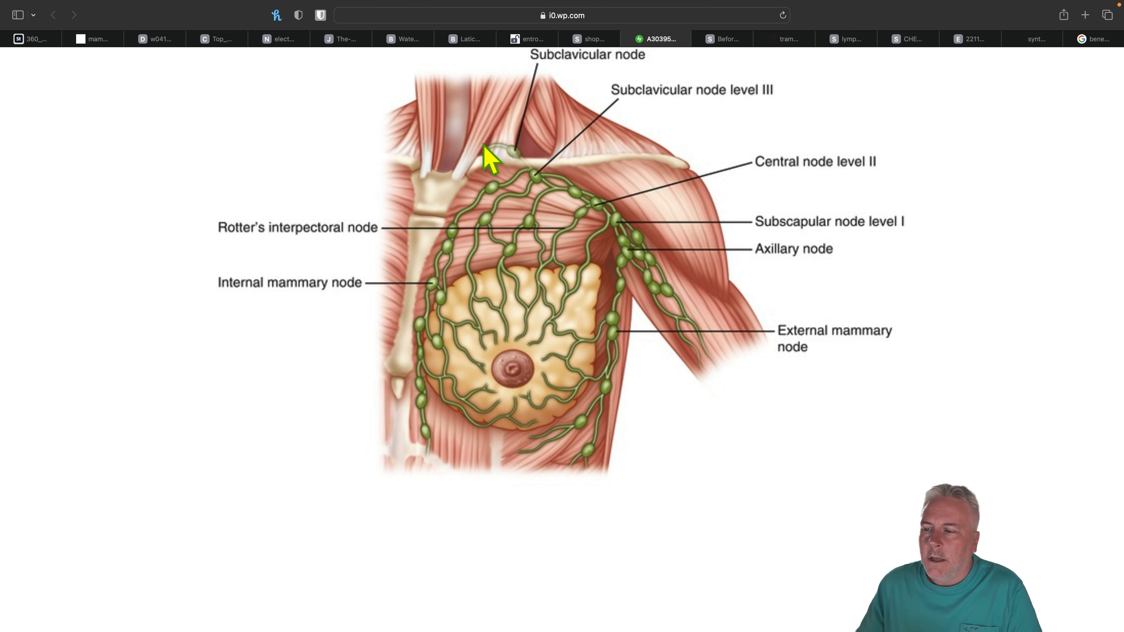
pyautogui.moveTo(577, 329)
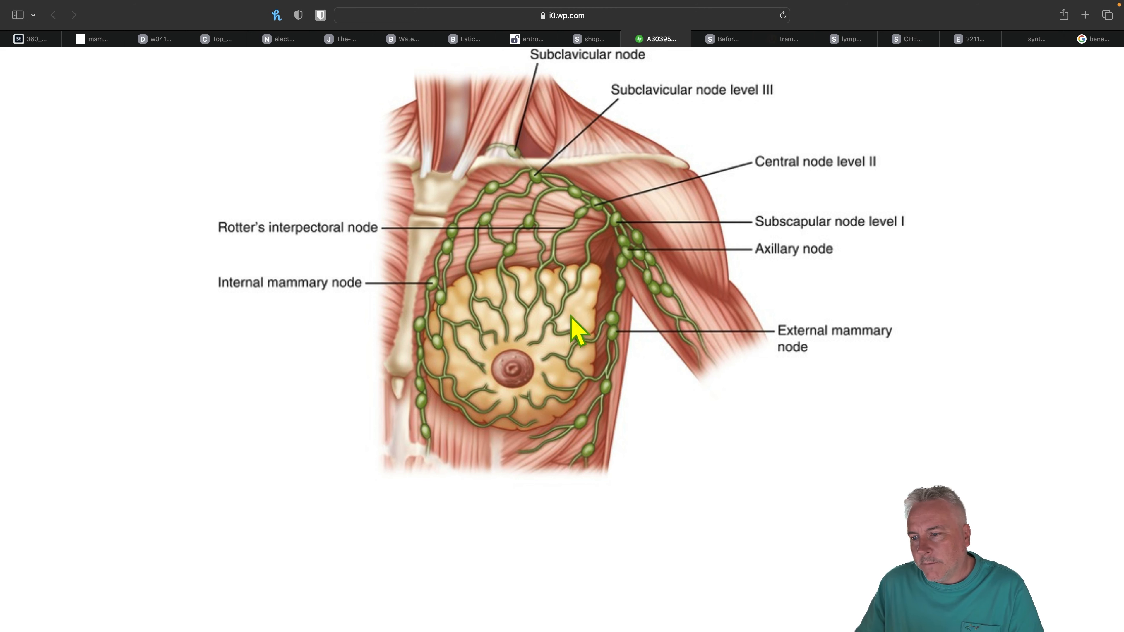
pyautogui.moveTo(482, 421)
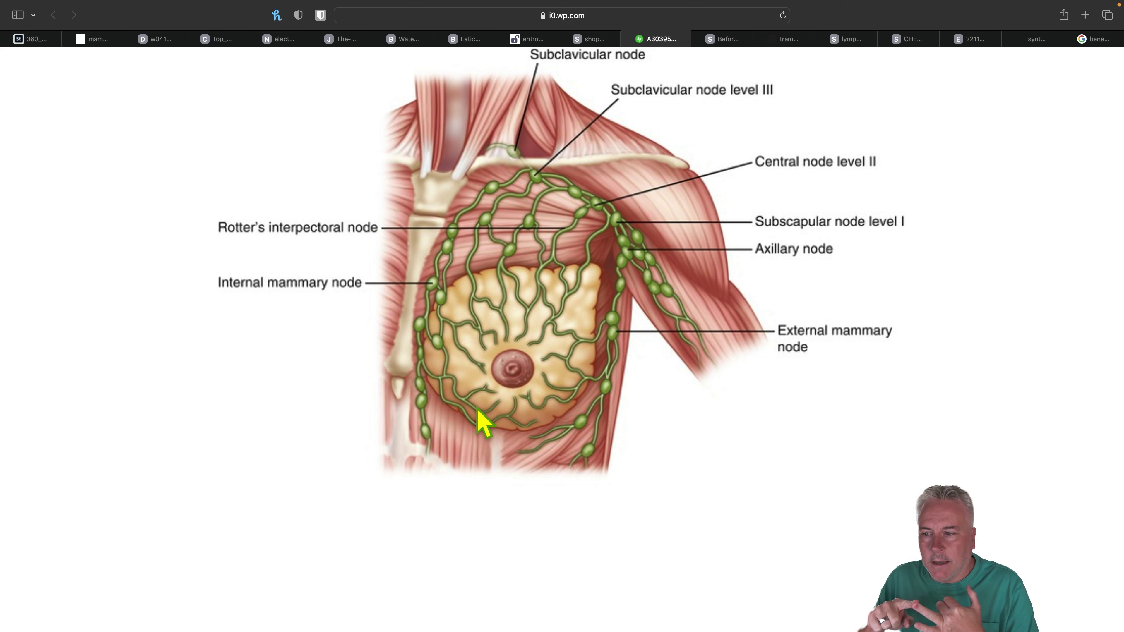
pyautogui.moveTo(533, 389)
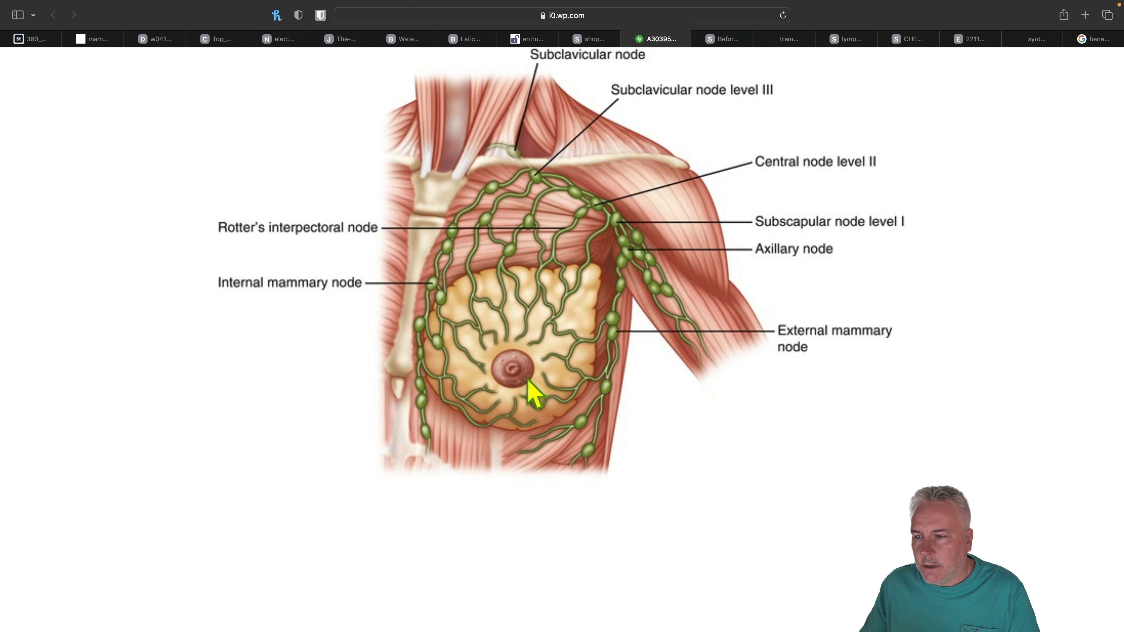
pyautogui.moveTo(566, 309)
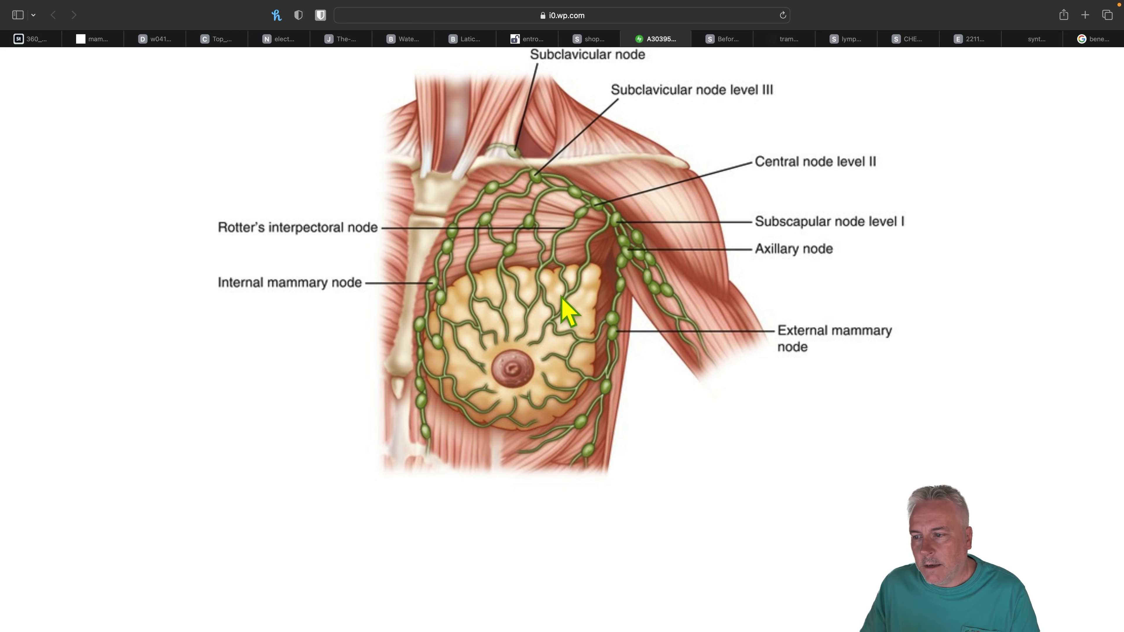
pyautogui.moveTo(577, 315)
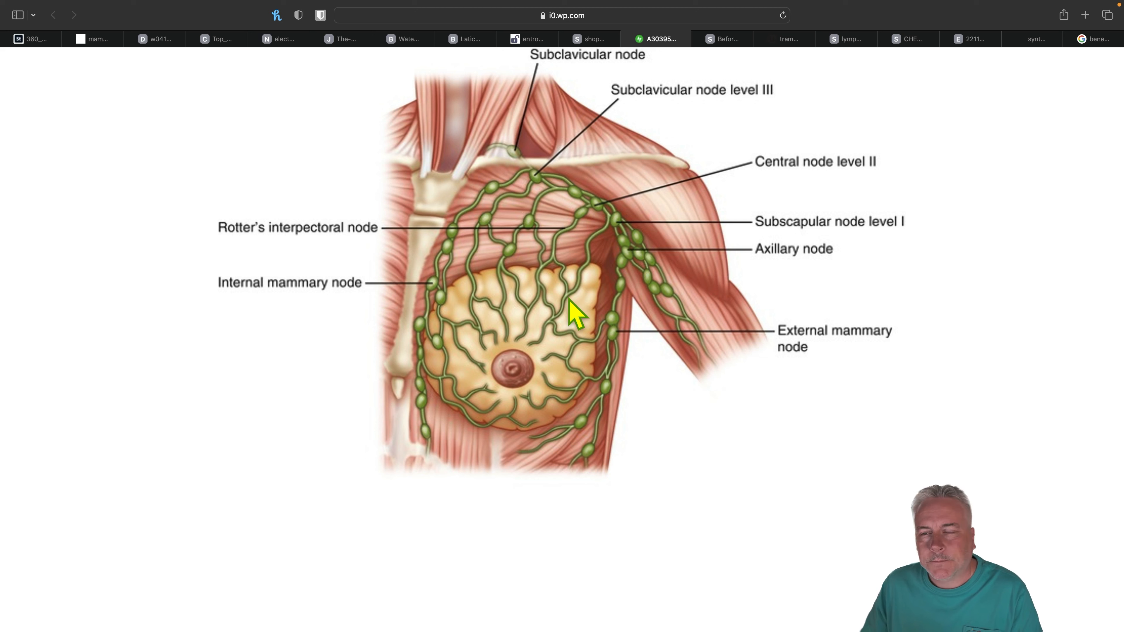
pyautogui.moveTo(541, 243)
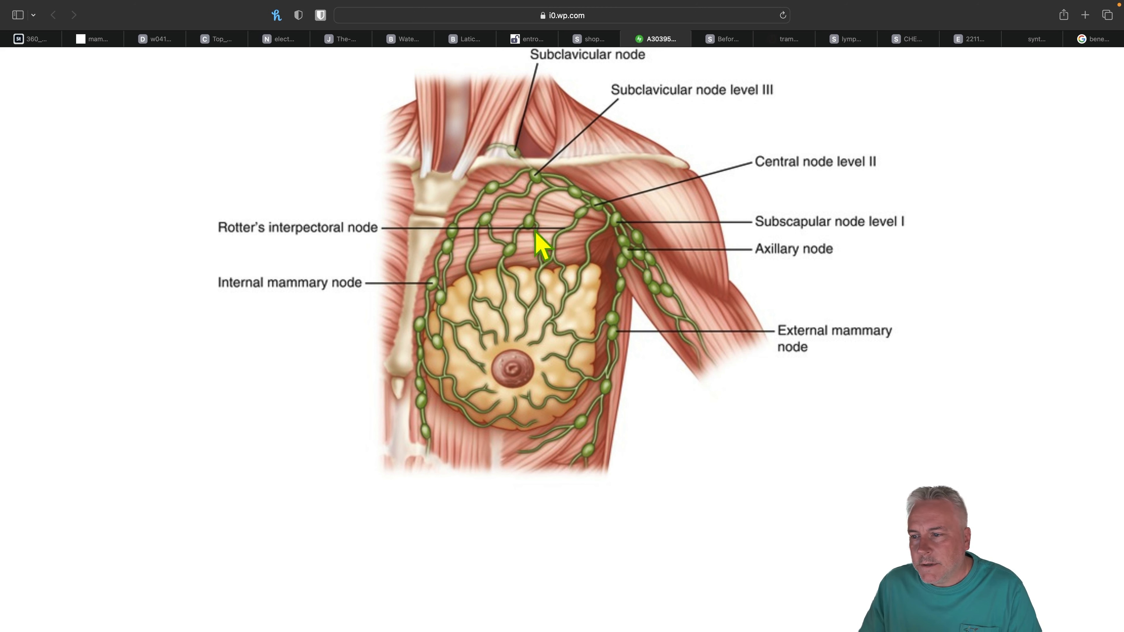
pyautogui.moveTo(547, 402)
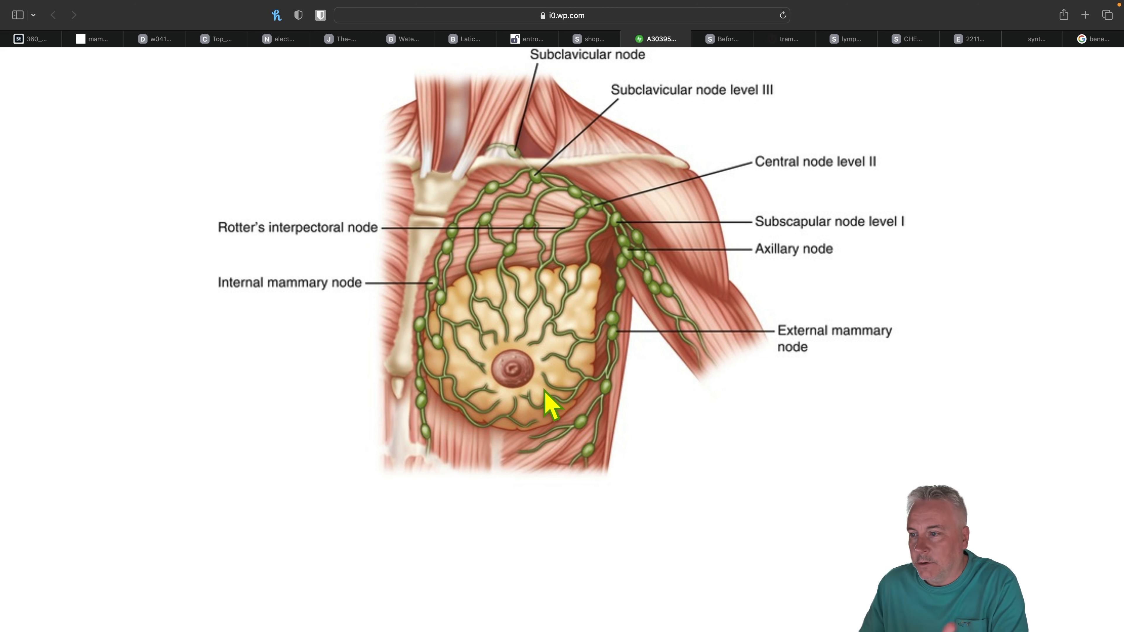
pyautogui.moveTo(457, 272)
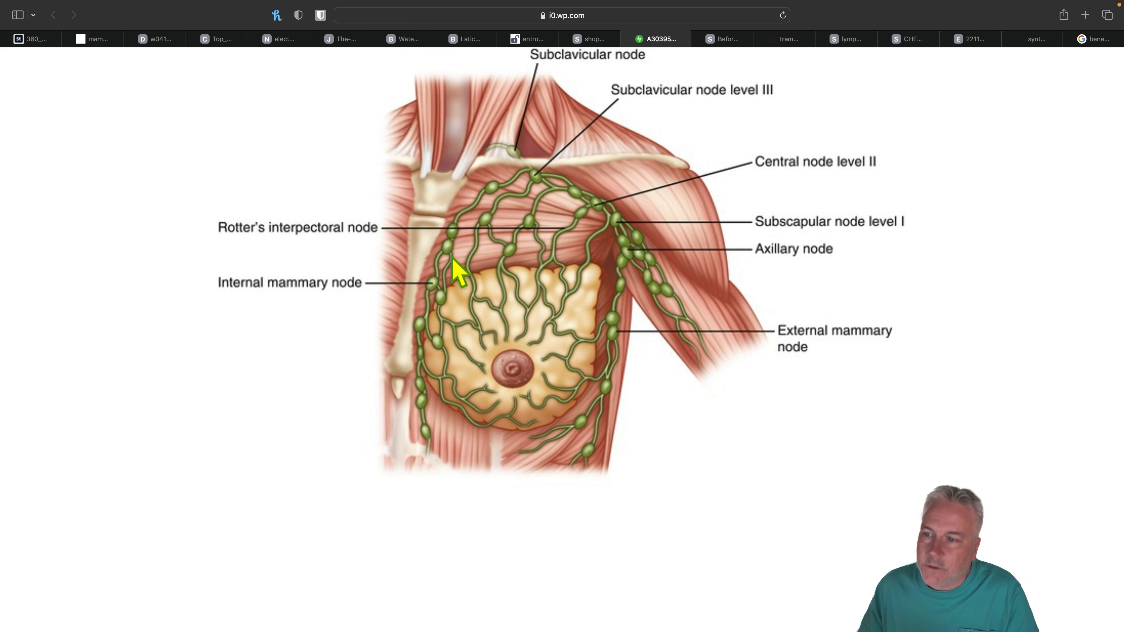
pyautogui.moveTo(432, 361)
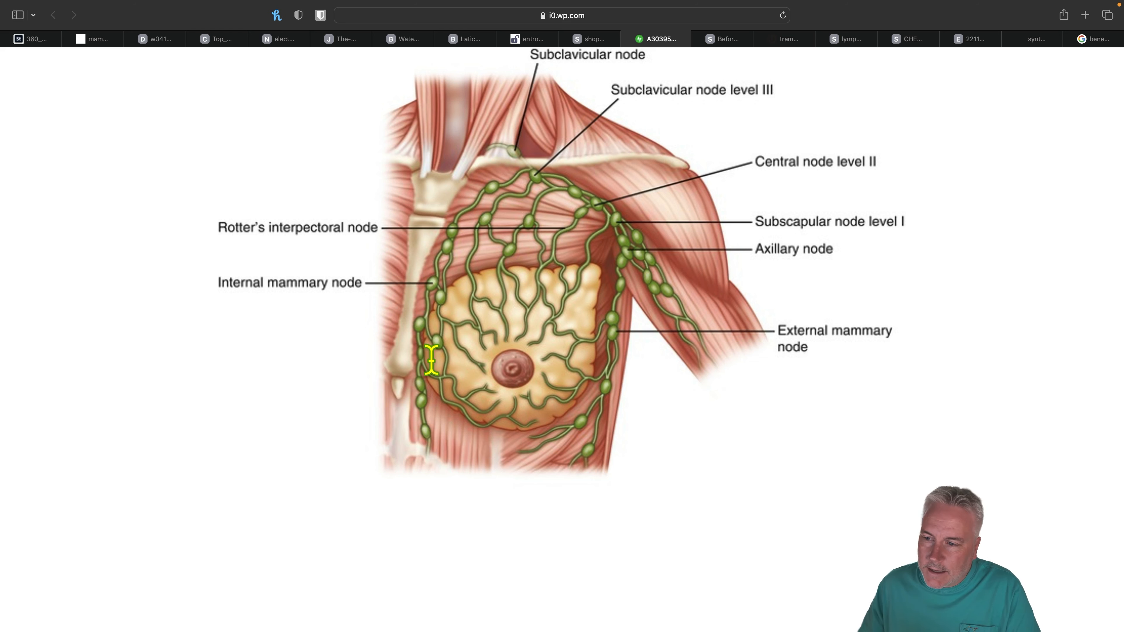
pyautogui.moveTo(499, 282)
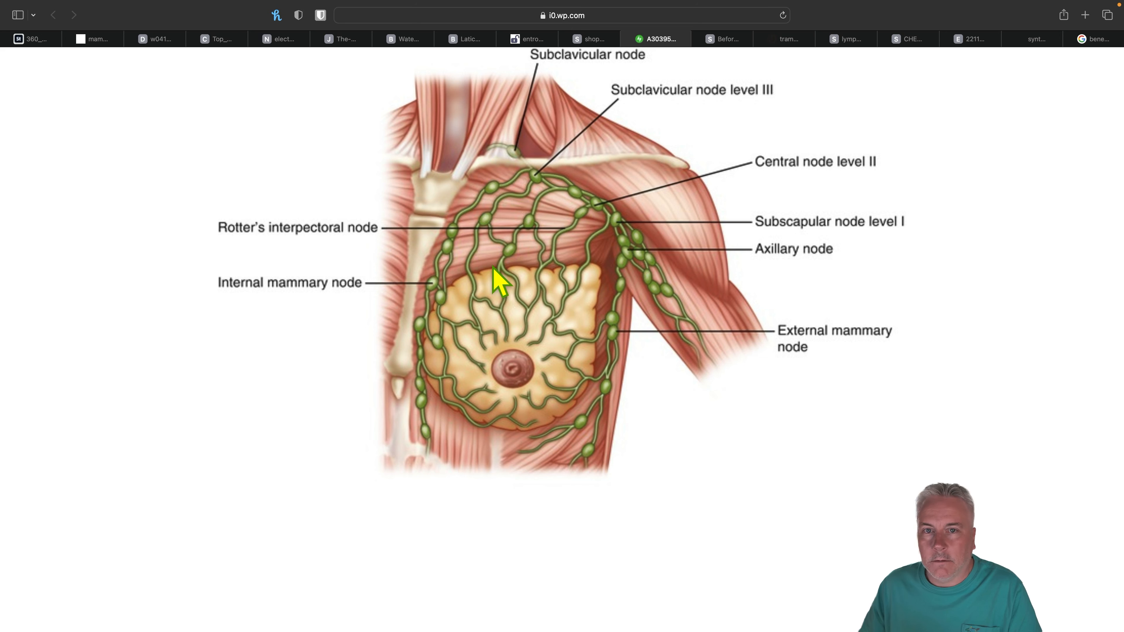
pyautogui.moveTo(536, 274)
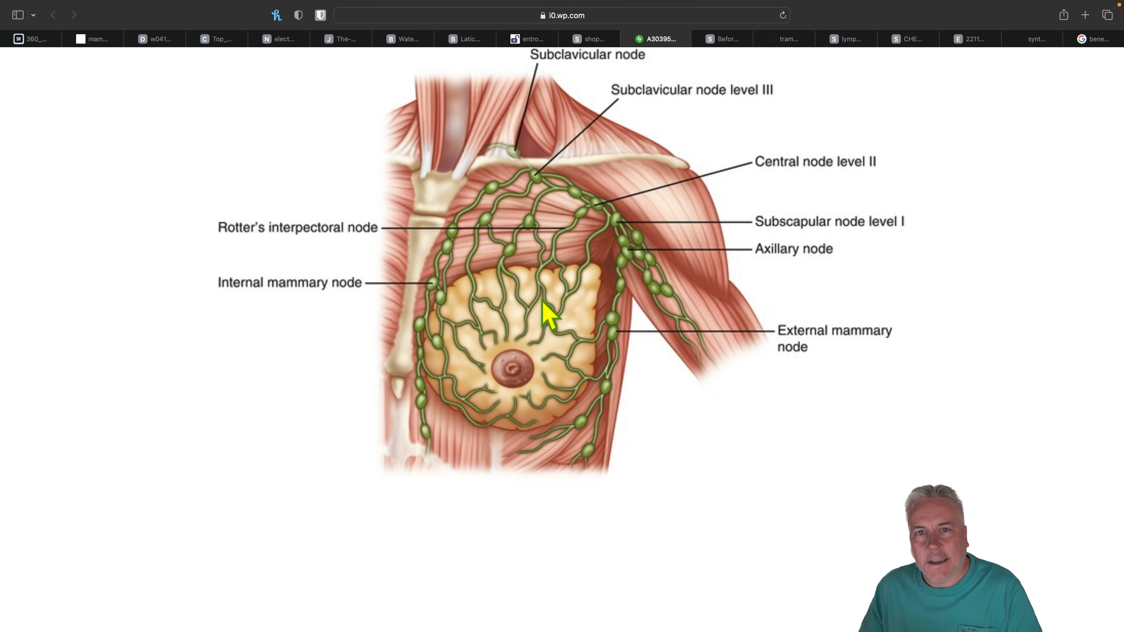
pyautogui.moveTo(492, 322)
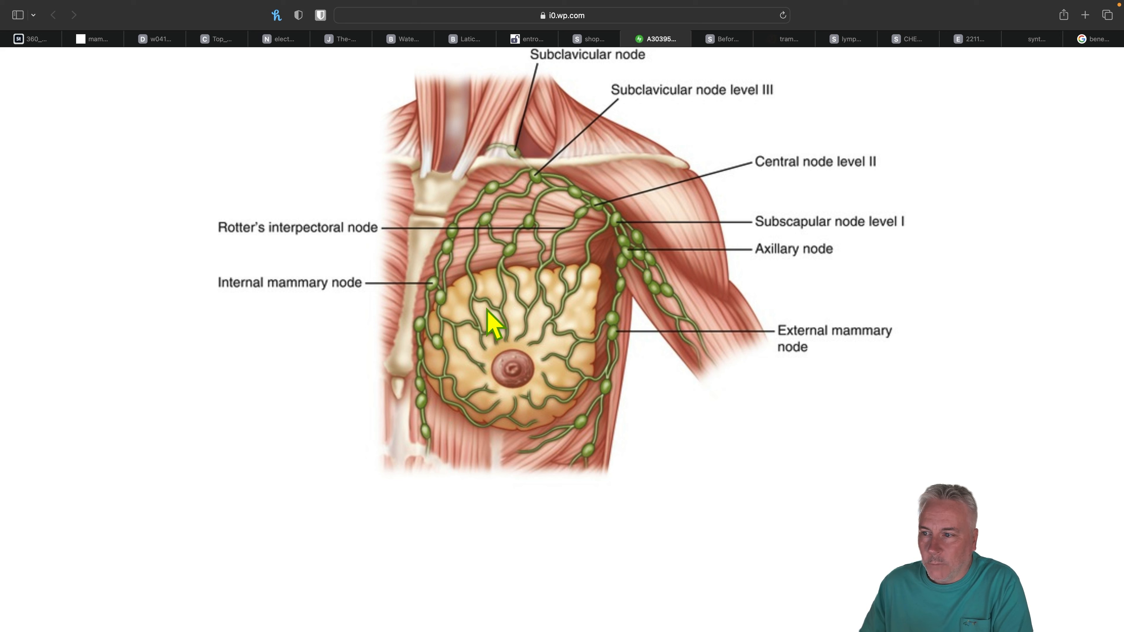
pyautogui.moveTo(688, 172)
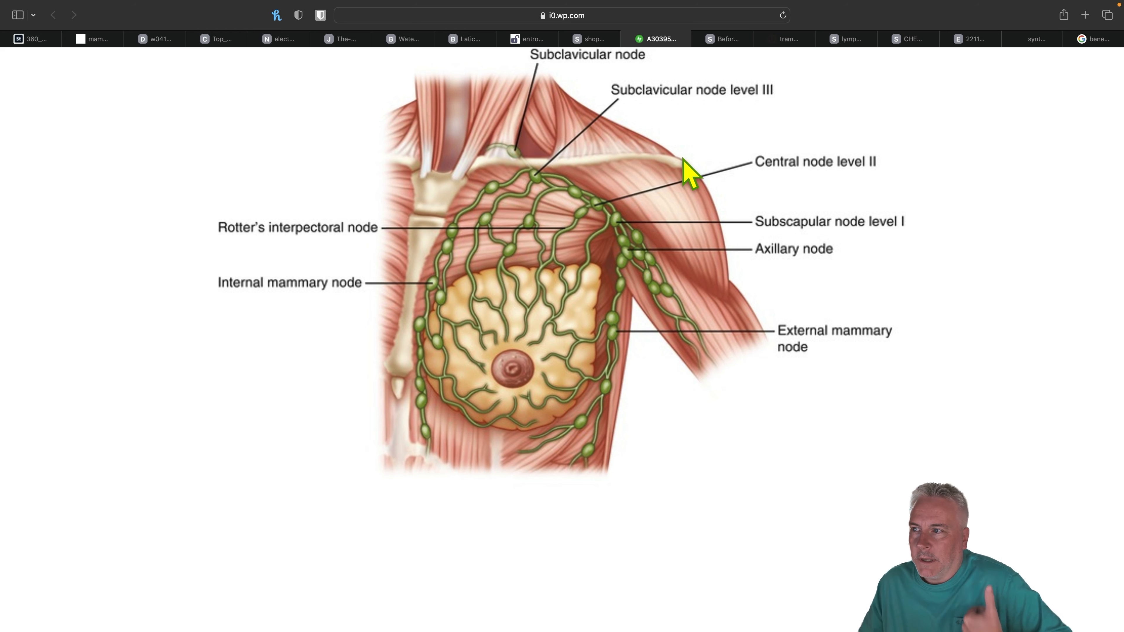
pyautogui.moveTo(722, 39)
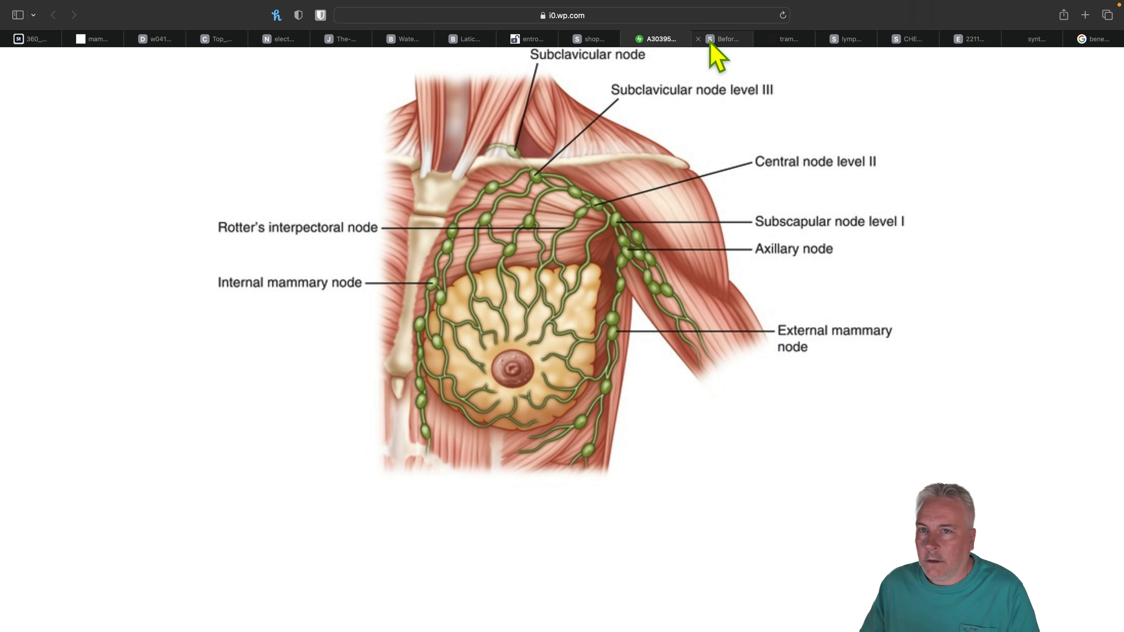
pyautogui.click(721, 38)
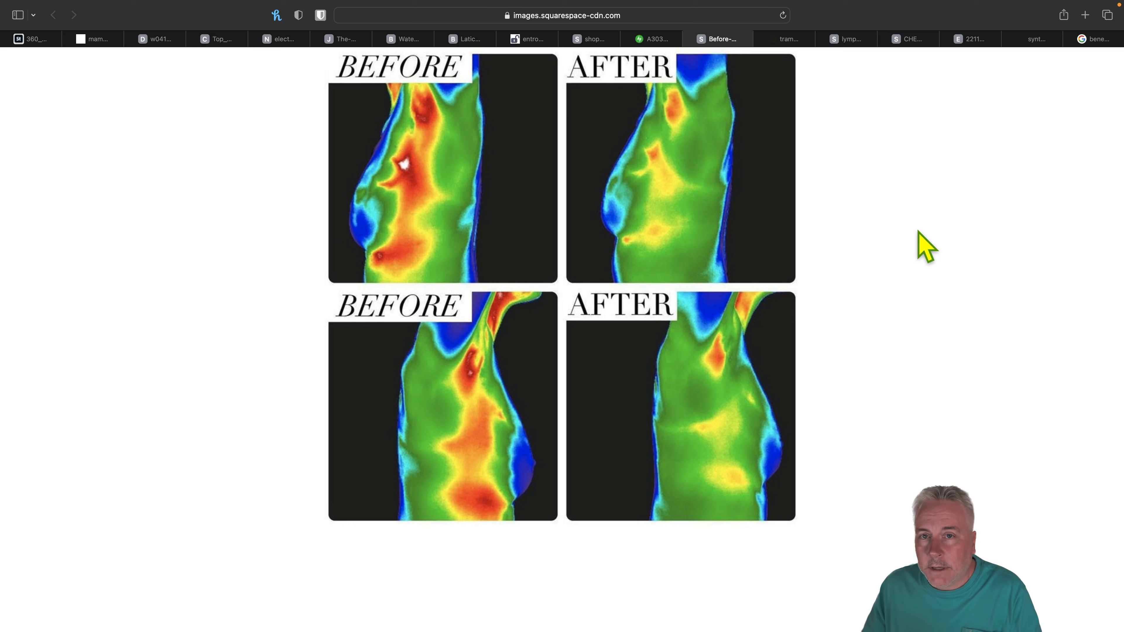
pyautogui.moveTo(903, 262)
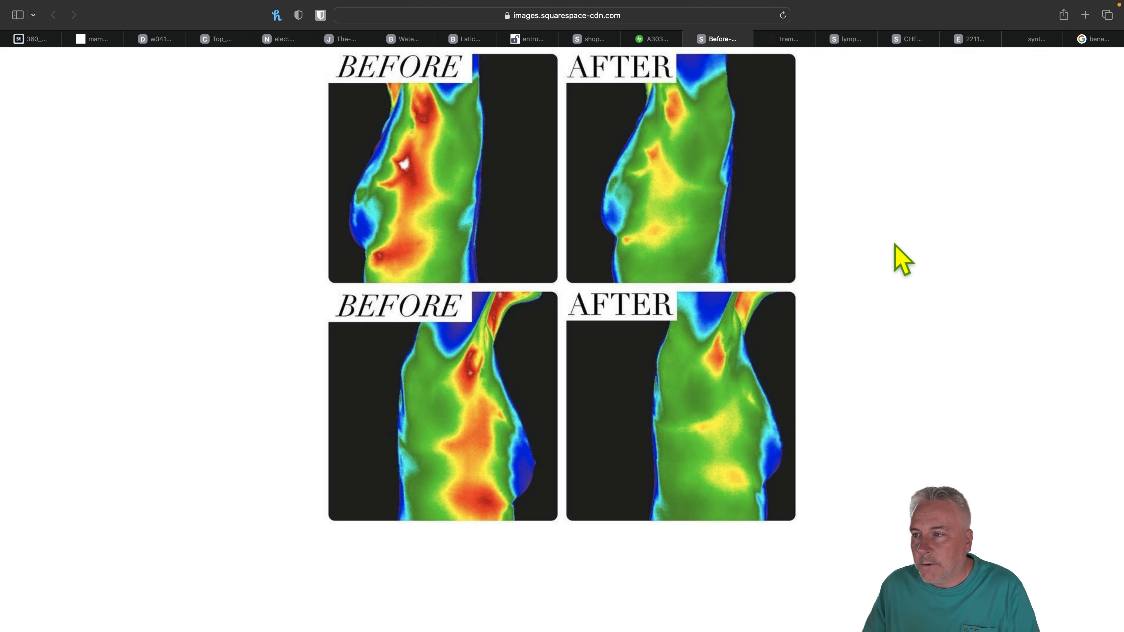
pyautogui.moveTo(810, 265)
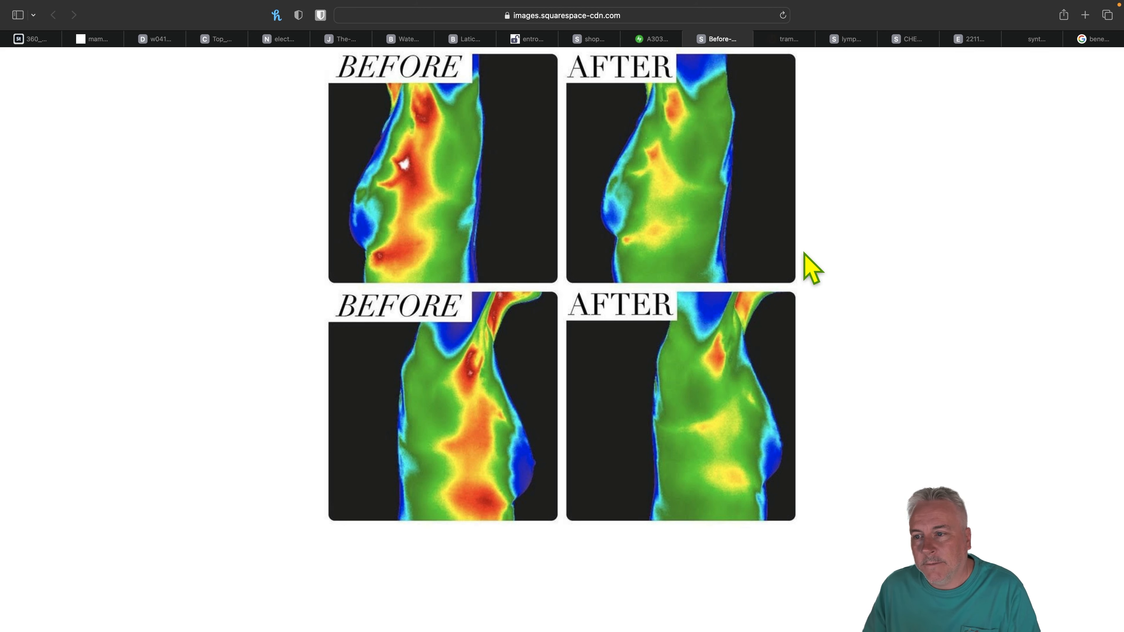
pyautogui.moveTo(440, 161)
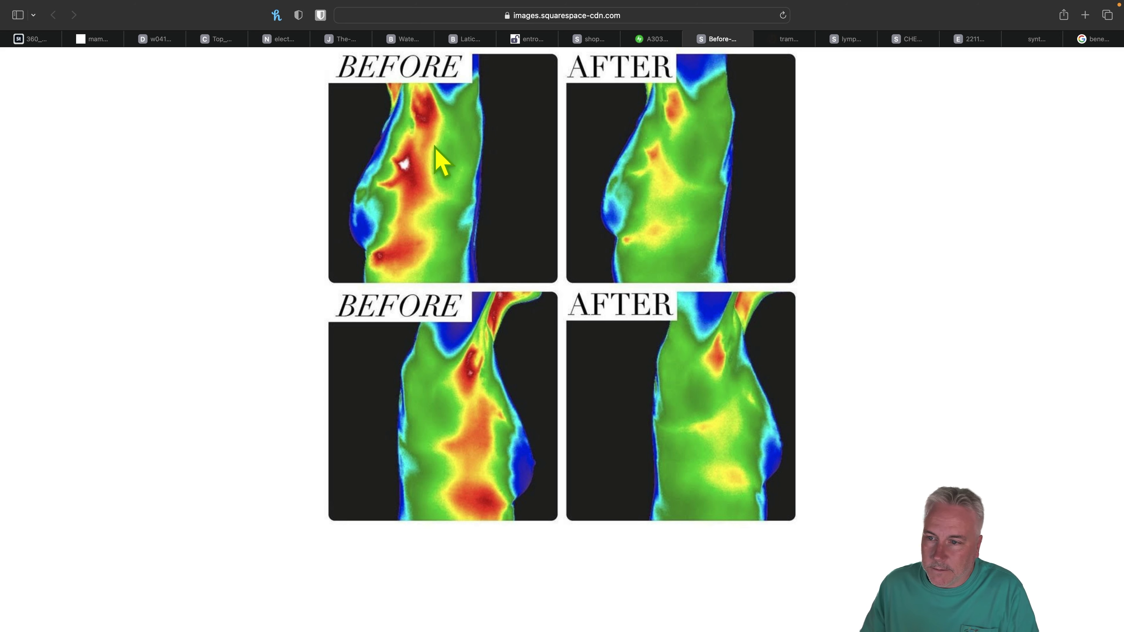
pyautogui.moveTo(428, 121)
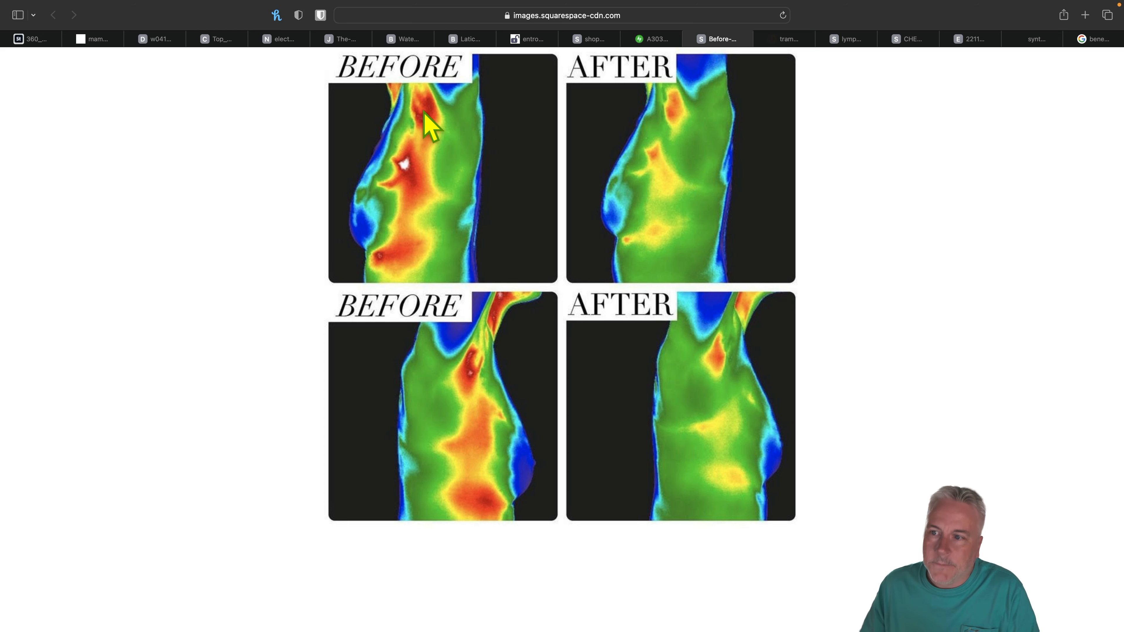
pyautogui.moveTo(380, 287)
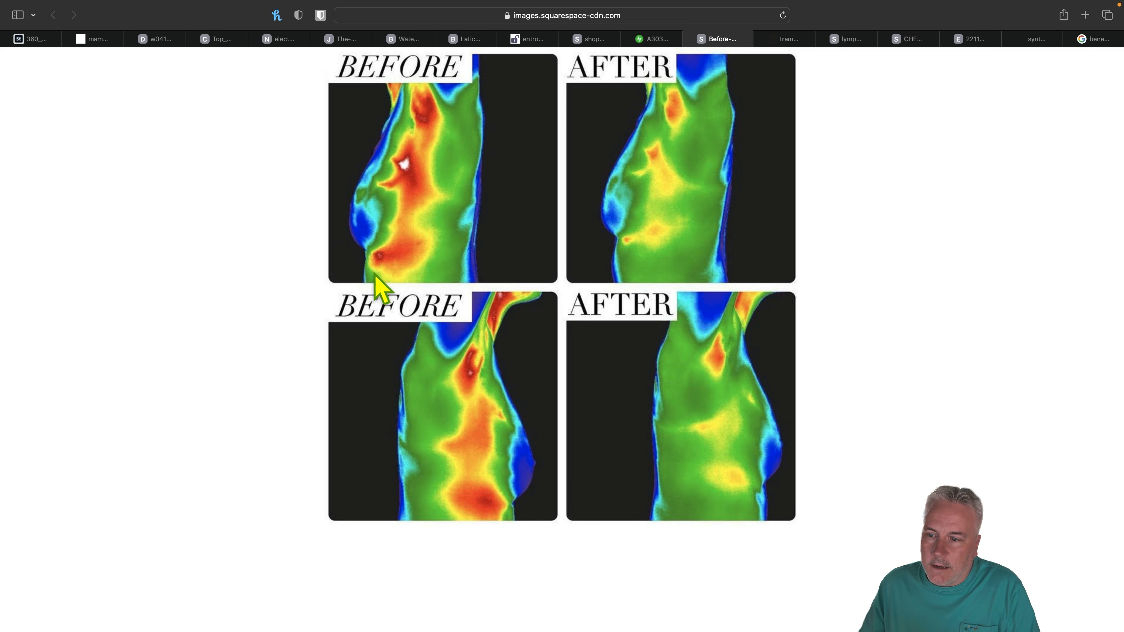
pyautogui.moveTo(412, 211)
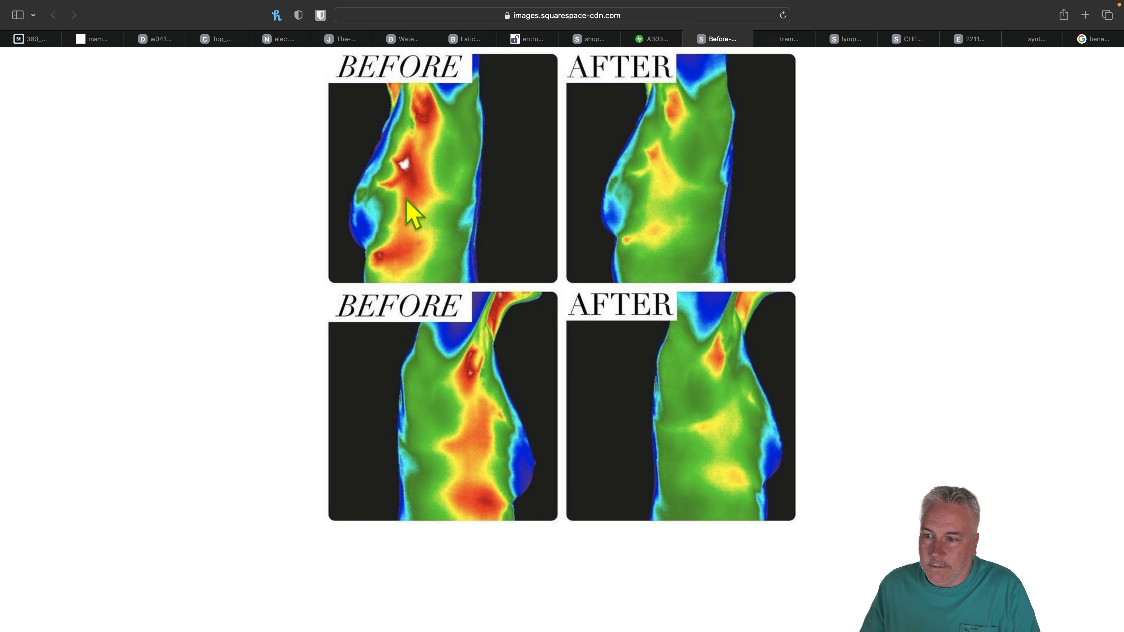
pyautogui.moveTo(430, 122)
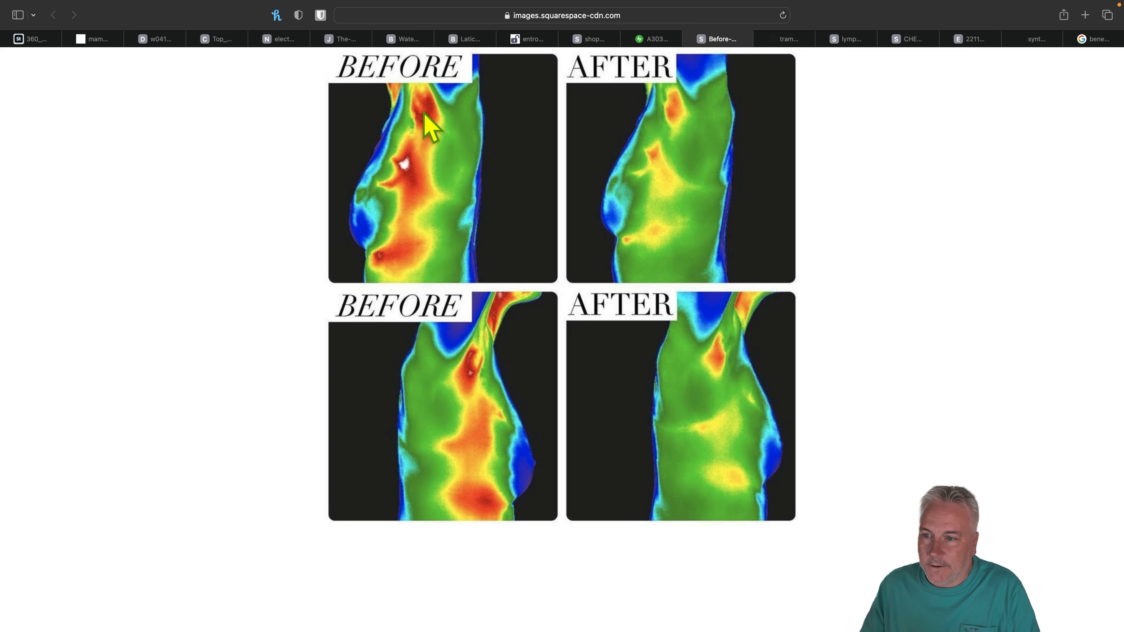
pyautogui.moveTo(722, 224)
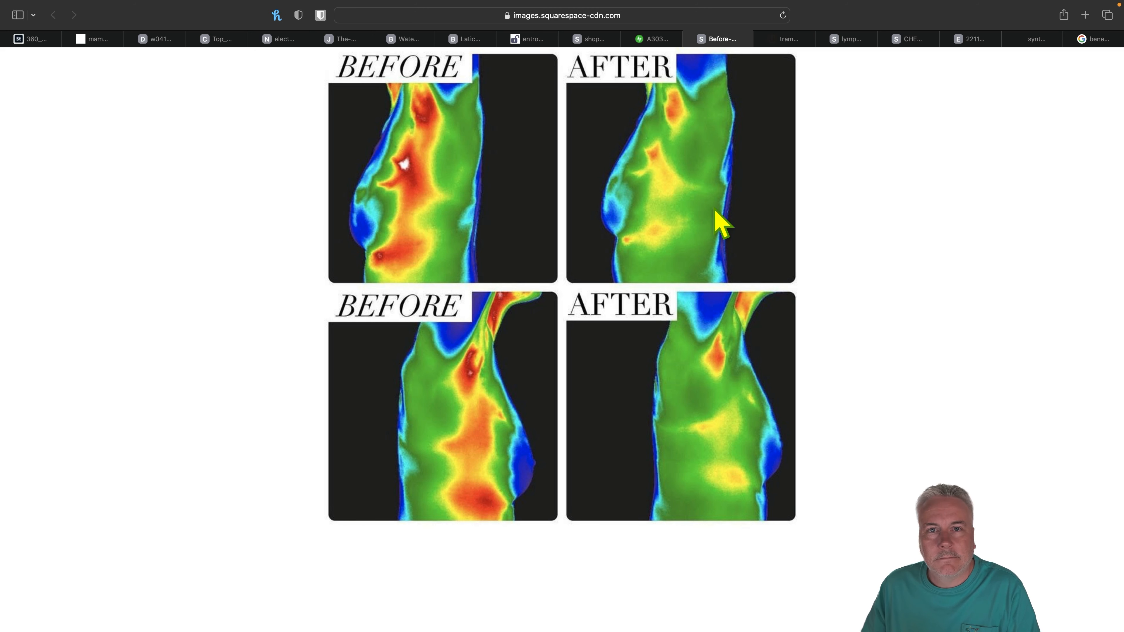
pyautogui.moveTo(681, 169)
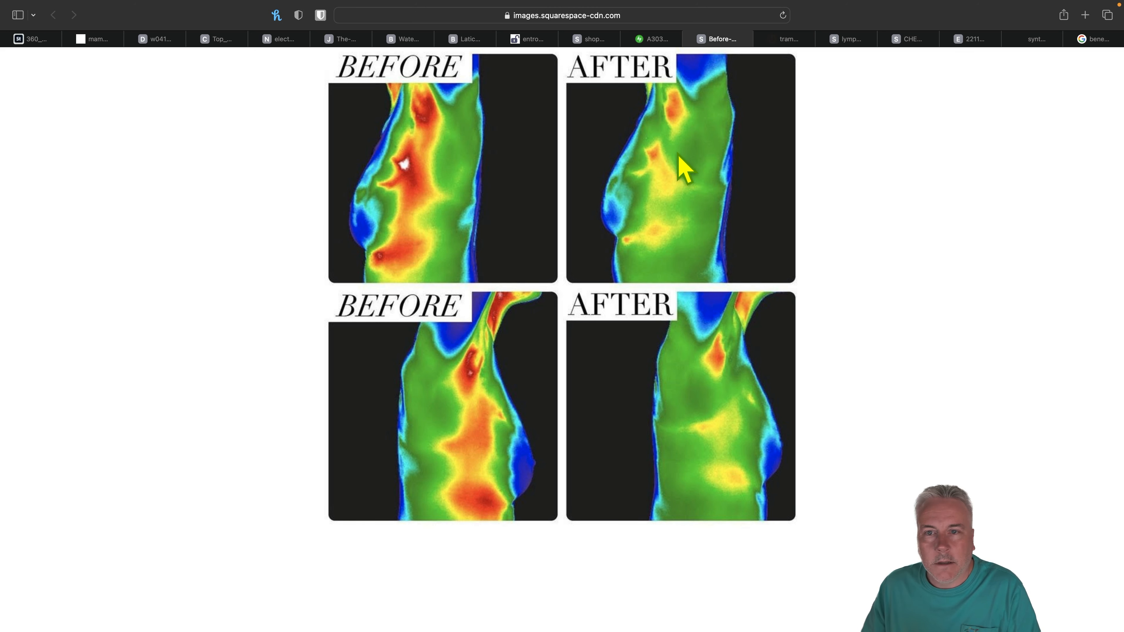
pyautogui.moveTo(486, 404)
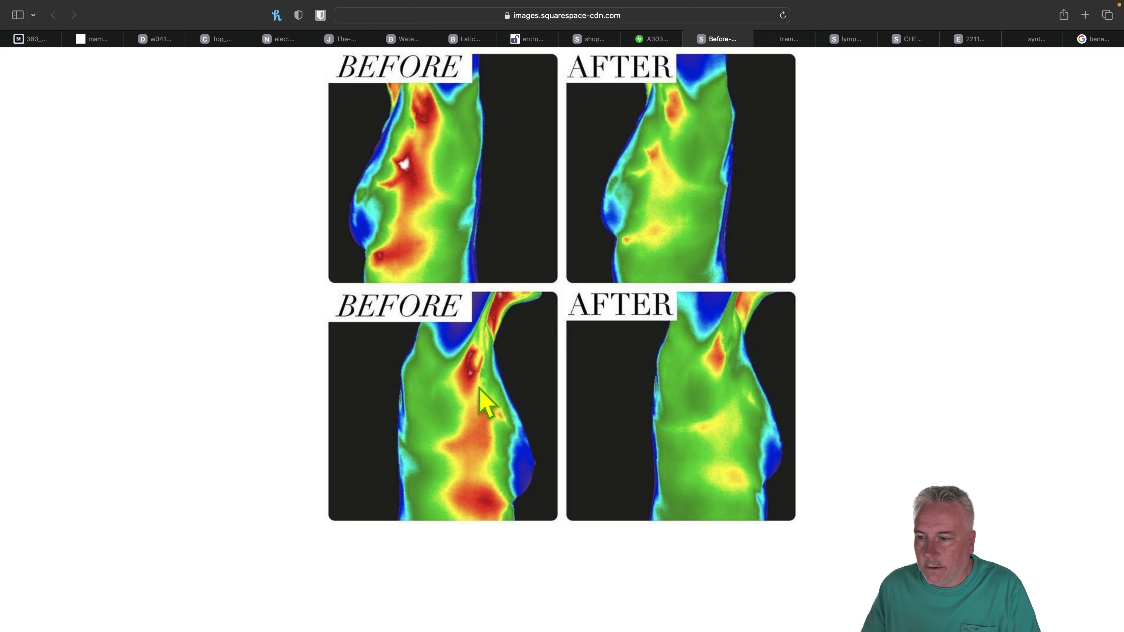
pyautogui.moveTo(716, 376)
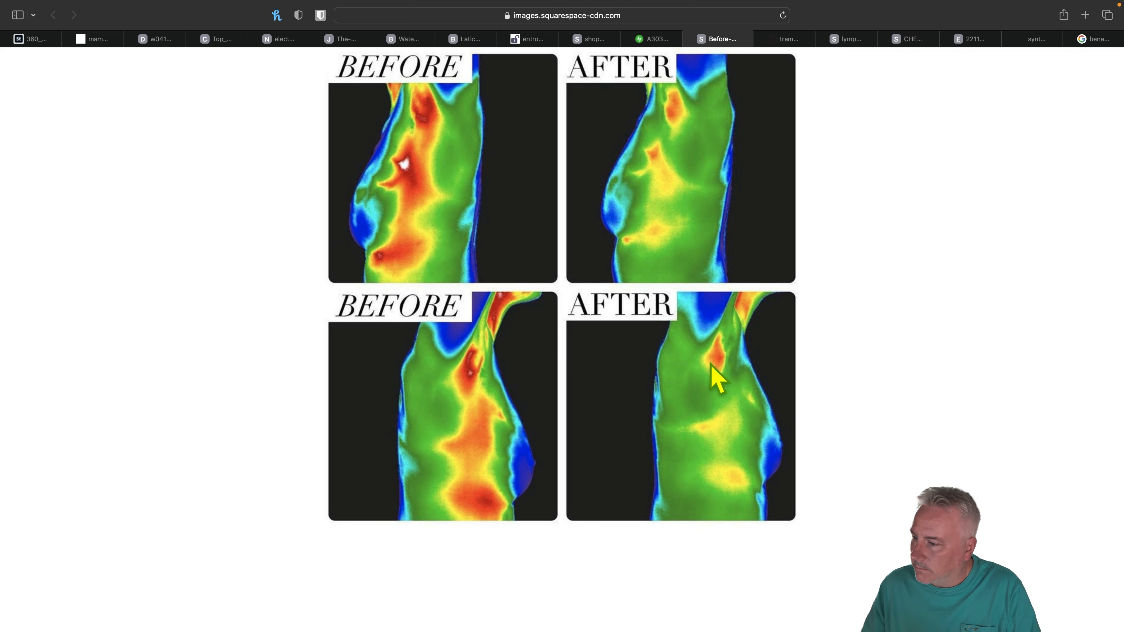
pyautogui.moveTo(750, 450)
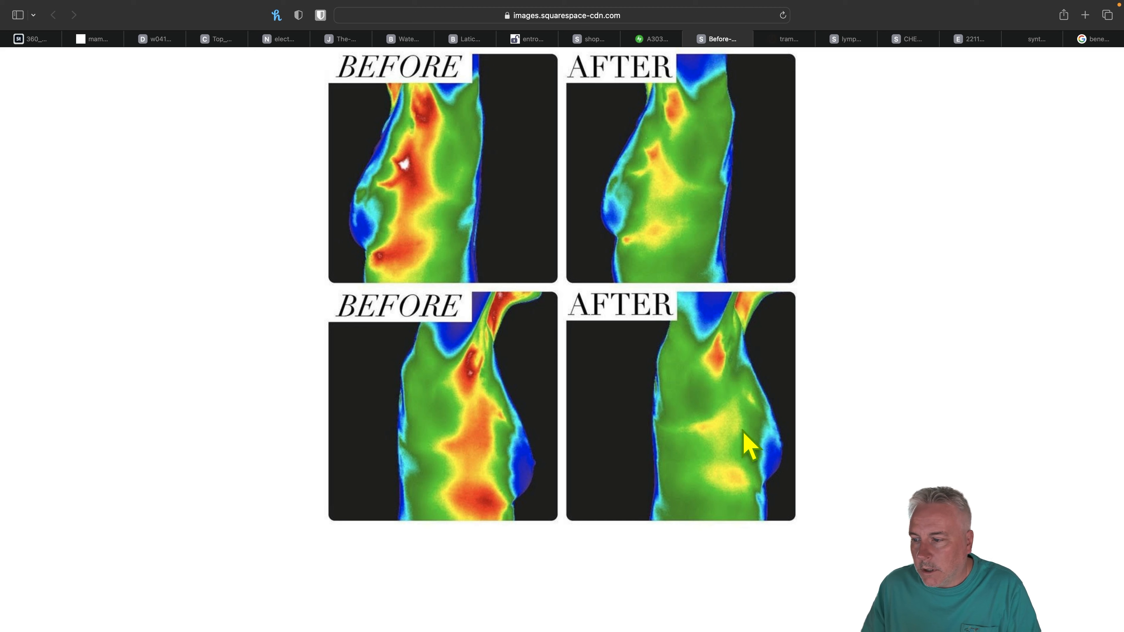
pyautogui.moveTo(716, 423)
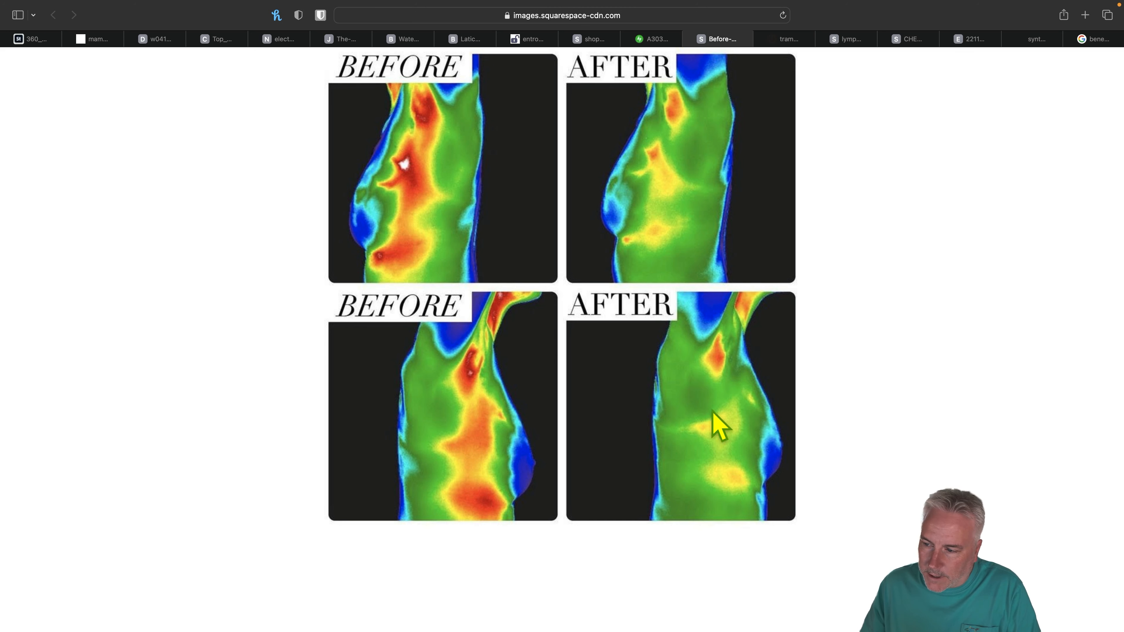
pyautogui.moveTo(743, 409)
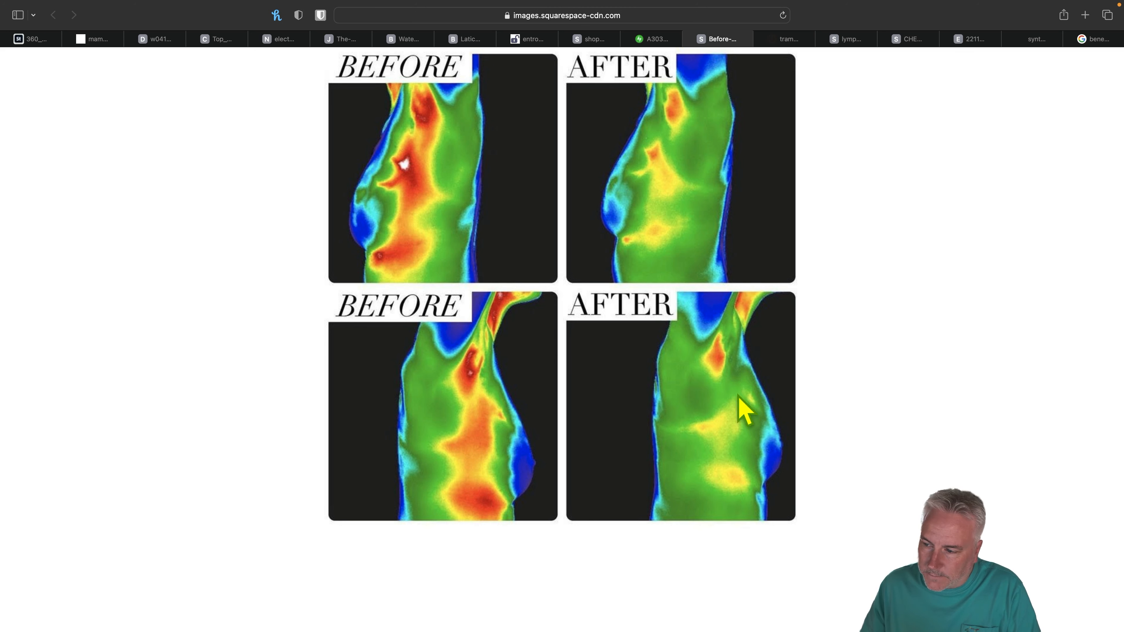
pyautogui.moveTo(709, 435)
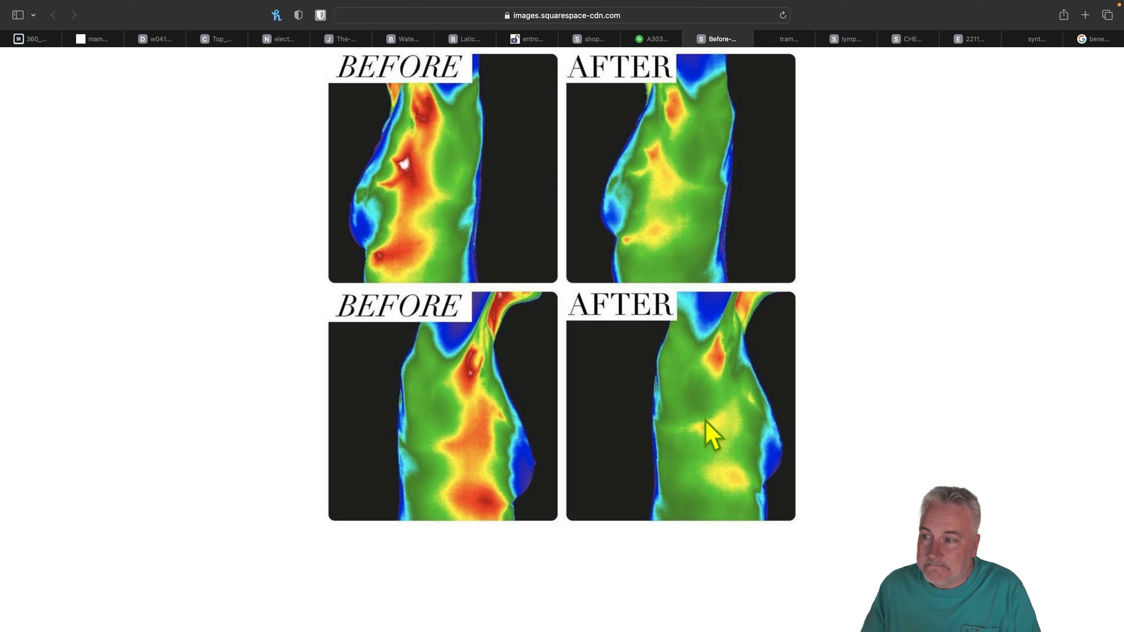
pyautogui.moveTo(737, 203)
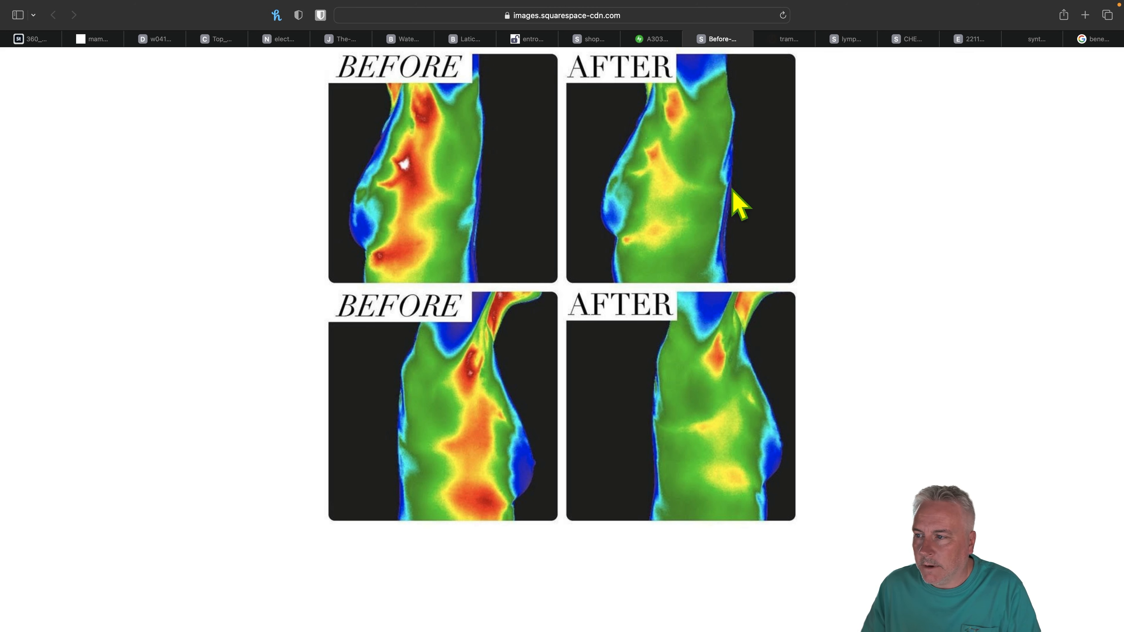
pyautogui.moveTo(663, 165)
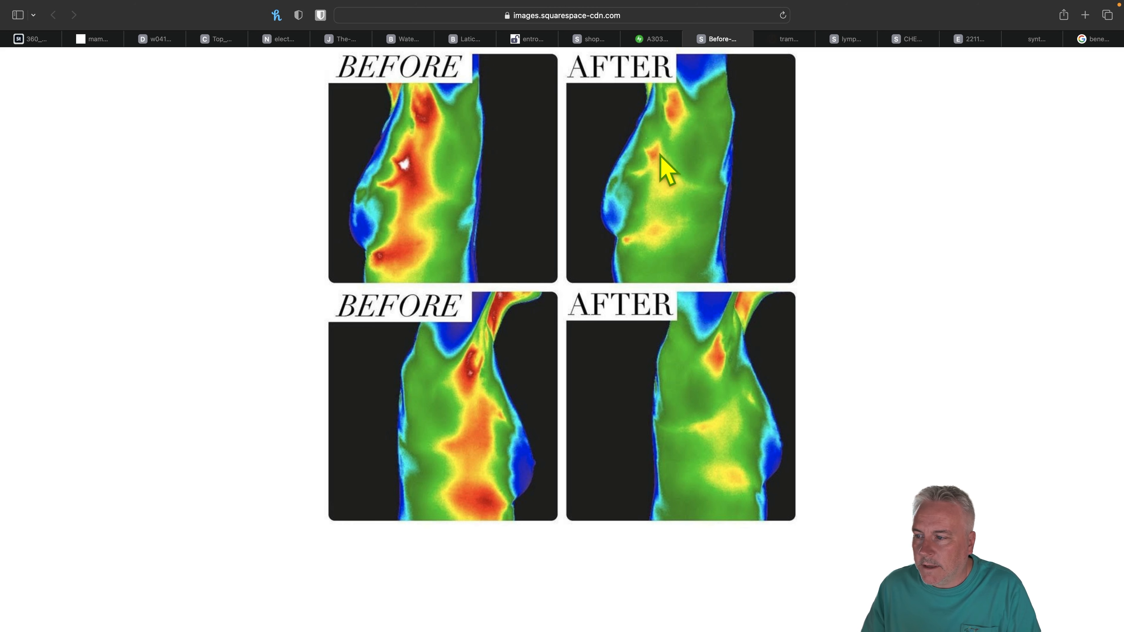
pyautogui.moveTo(745, 401)
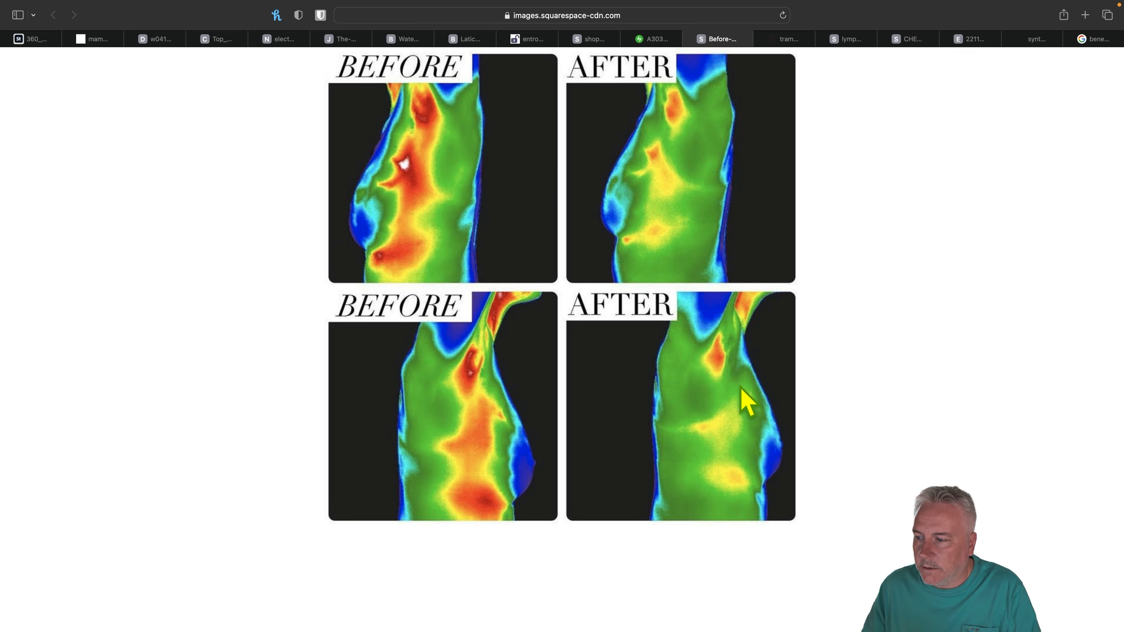
pyautogui.moveTo(481, 415)
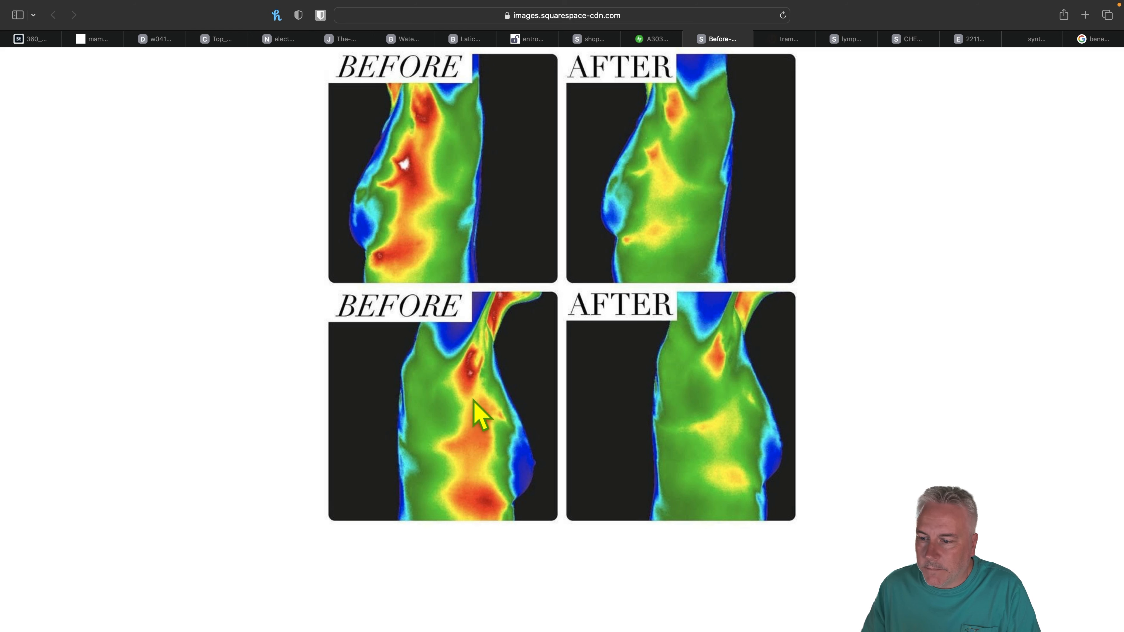
pyautogui.moveTo(442, 254)
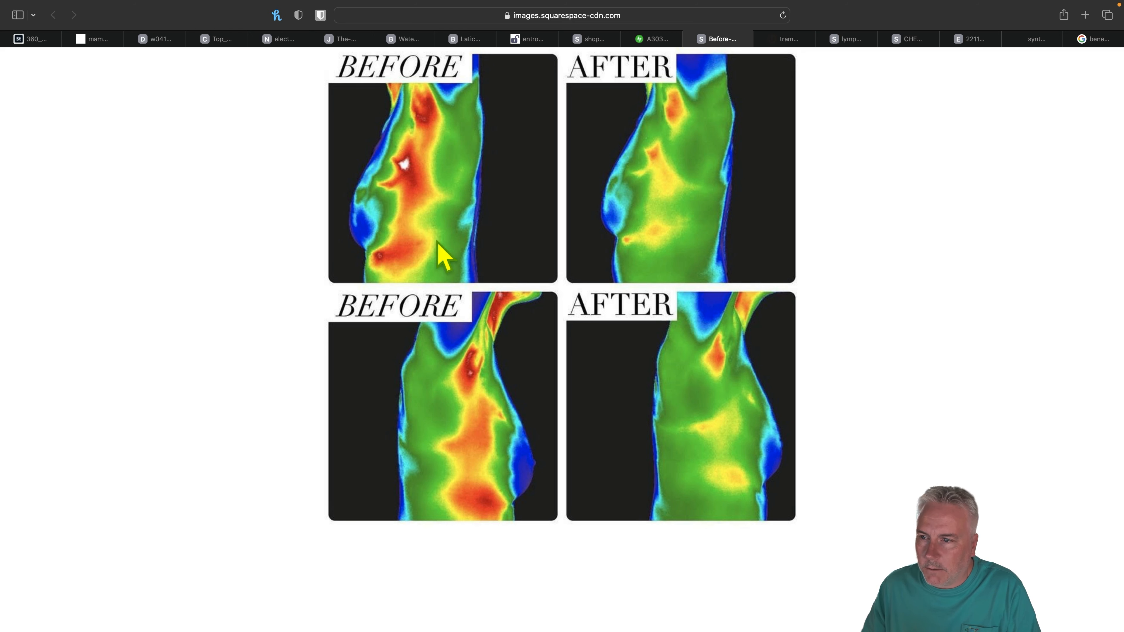
pyautogui.moveTo(460, 205)
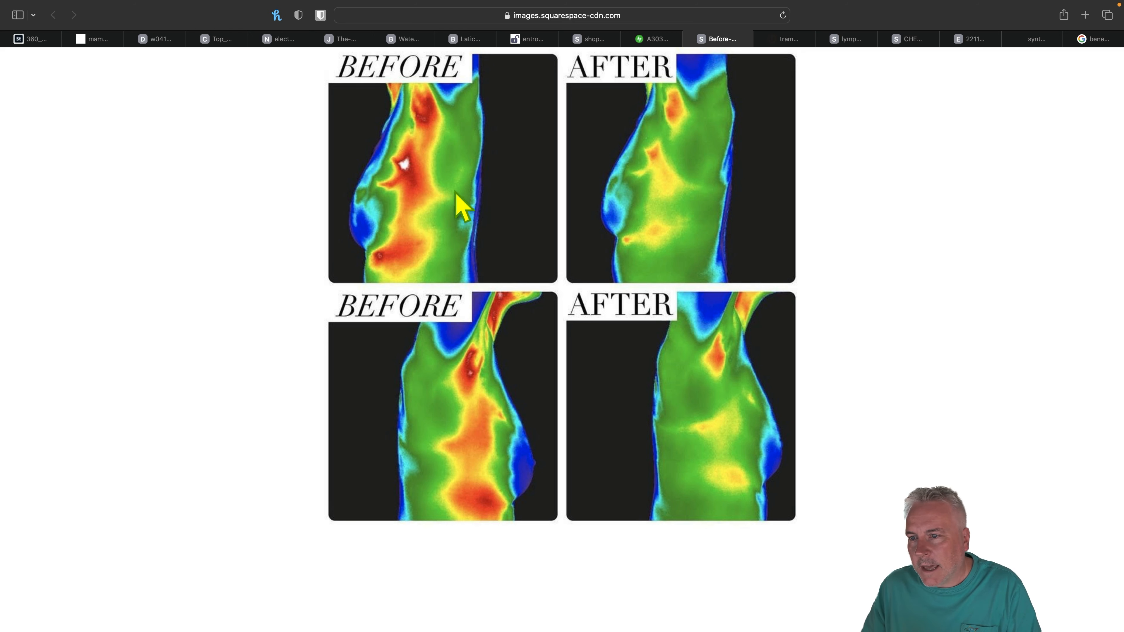
pyautogui.moveTo(440, 242)
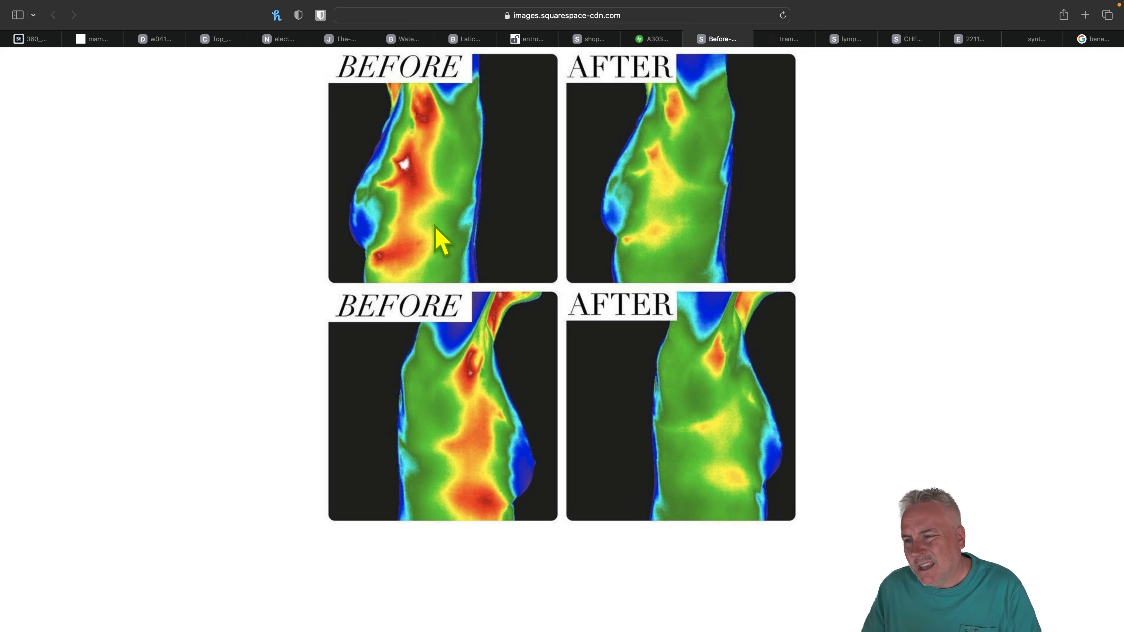
pyautogui.moveTo(445, 246)
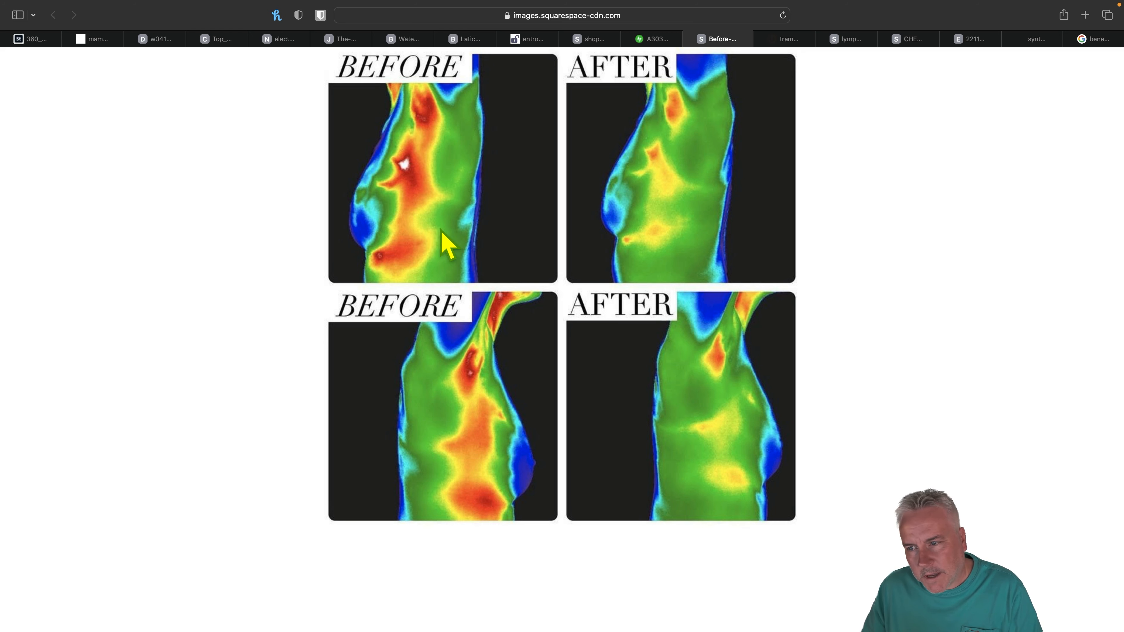
pyautogui.moveTo(425, 243)
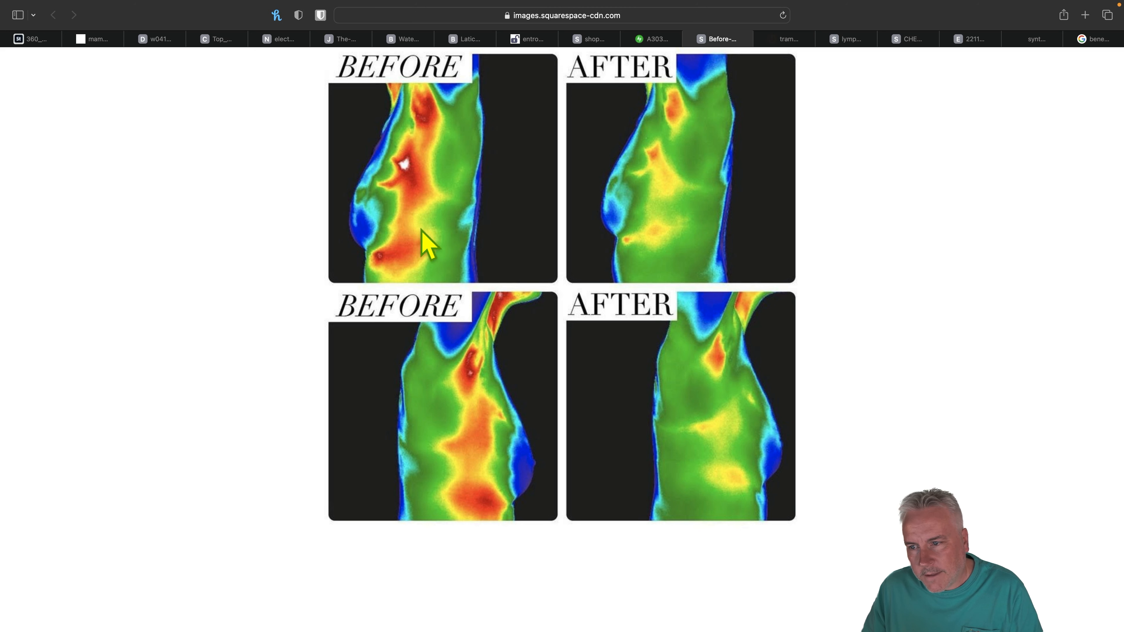
pyautogui.moveTo(634, 247)
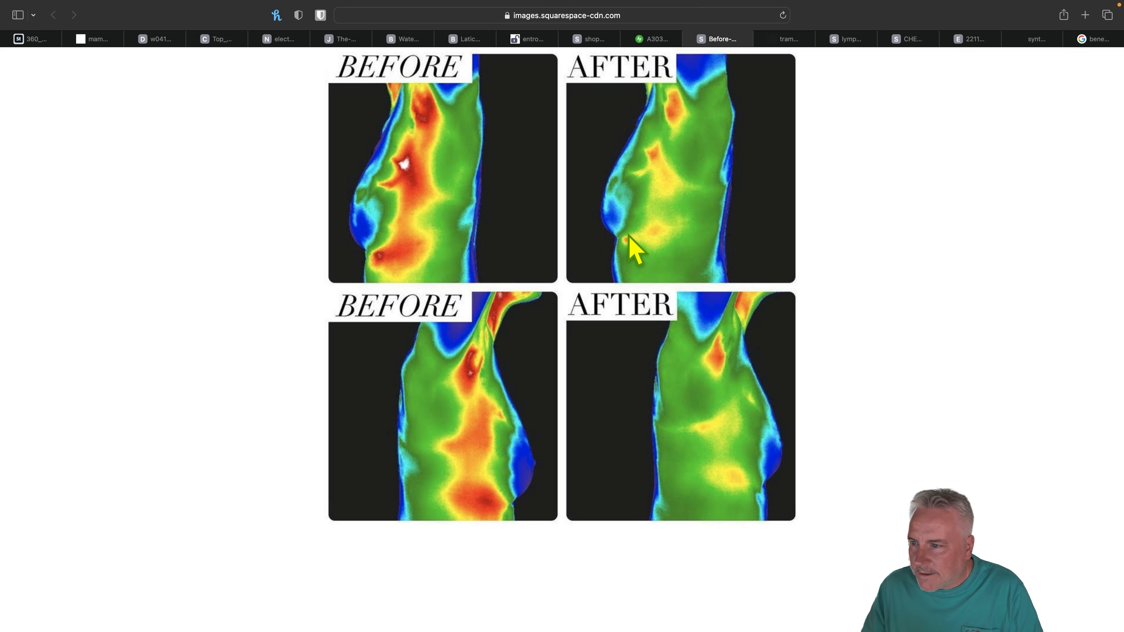
pyautogui.moveTo(508, 516)
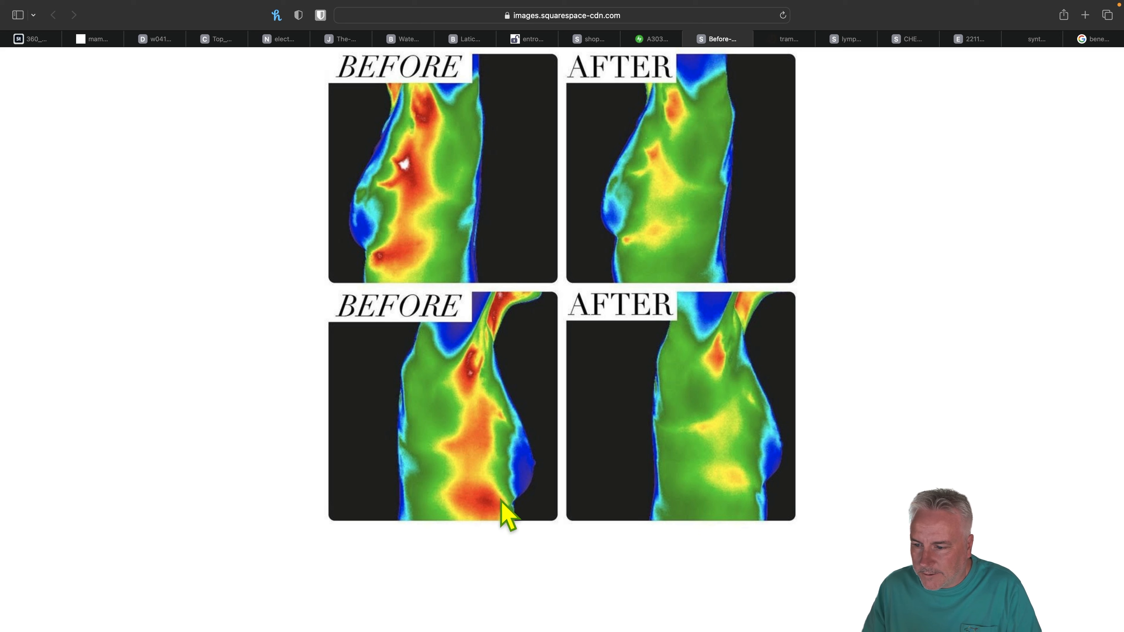
pyautogui.moveTo(751, 495)
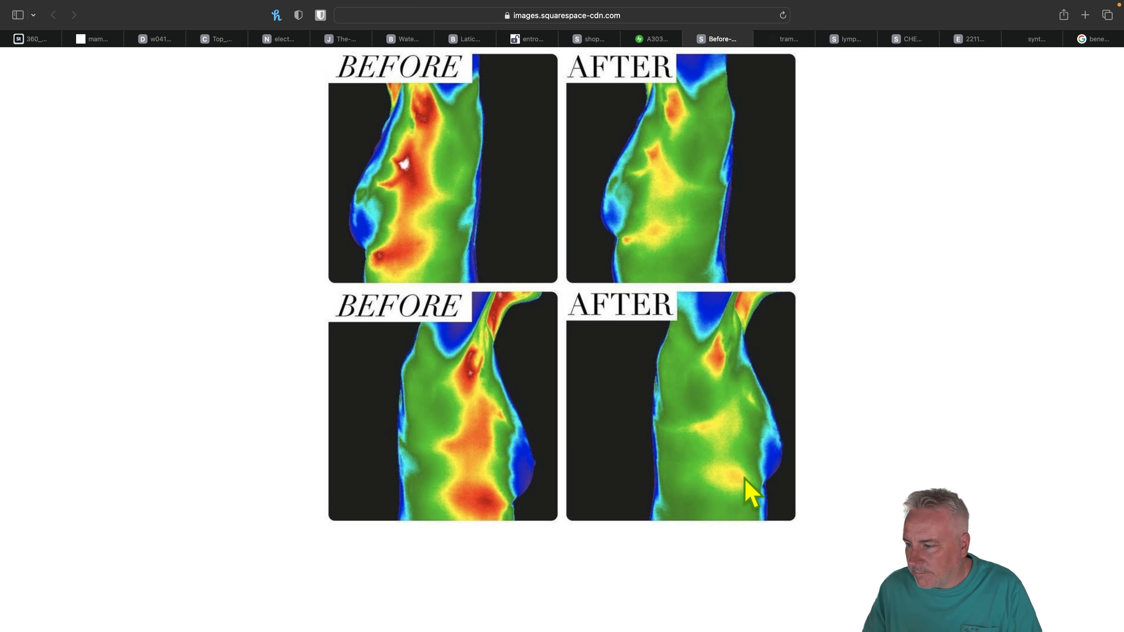
pyautogui.moveTo(709, 488)
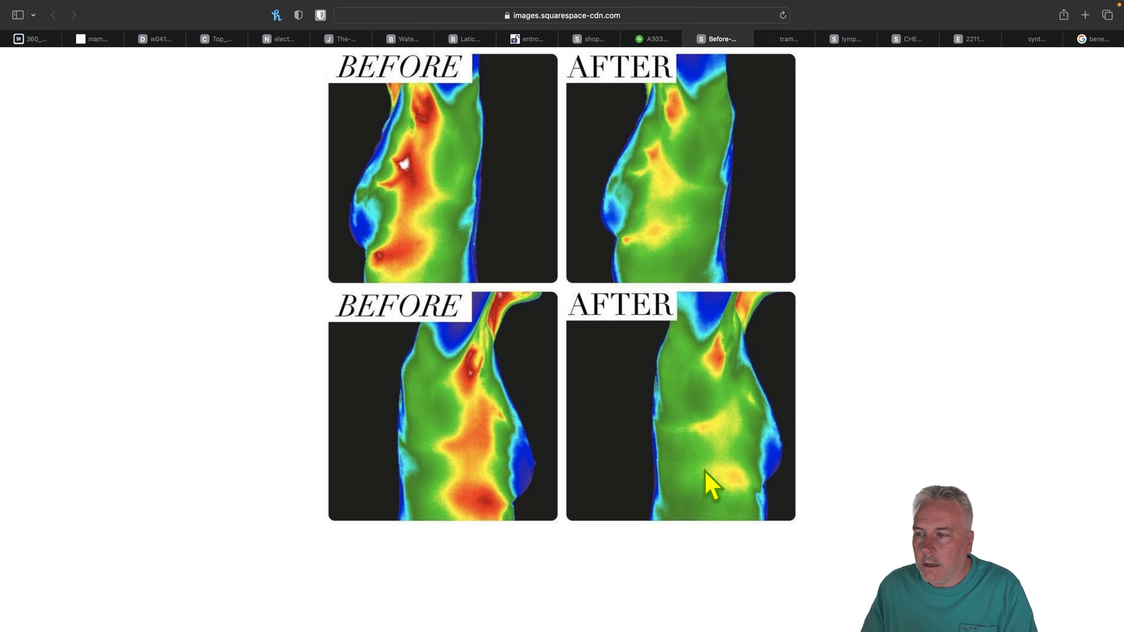
pyautogui.moveTo(360, 192)
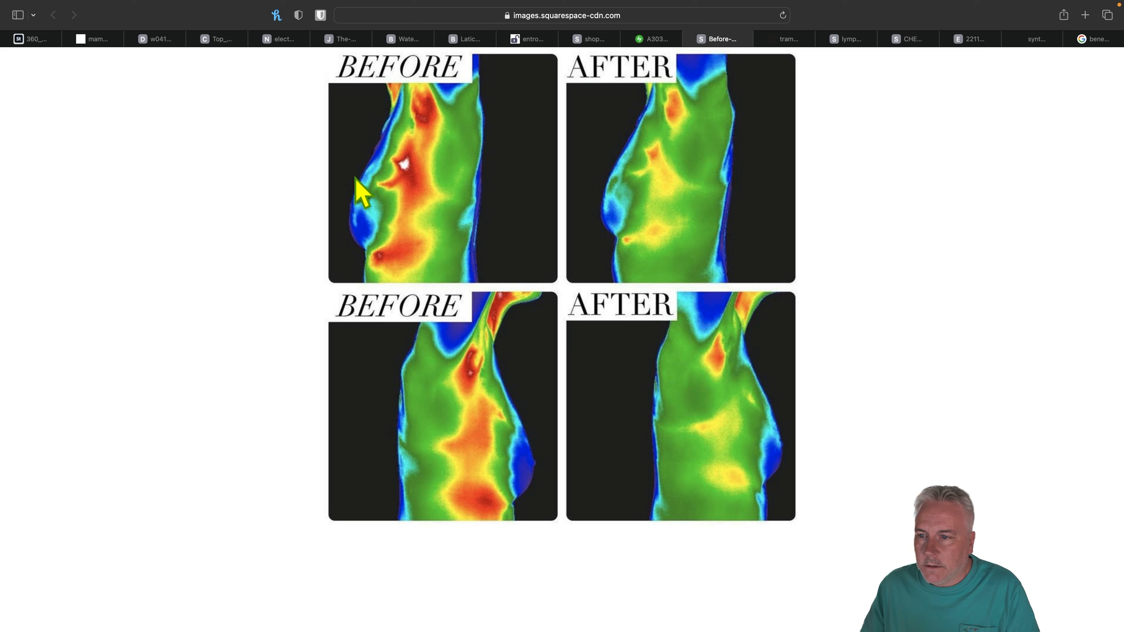
pyautogui.moveTo(425, 218)
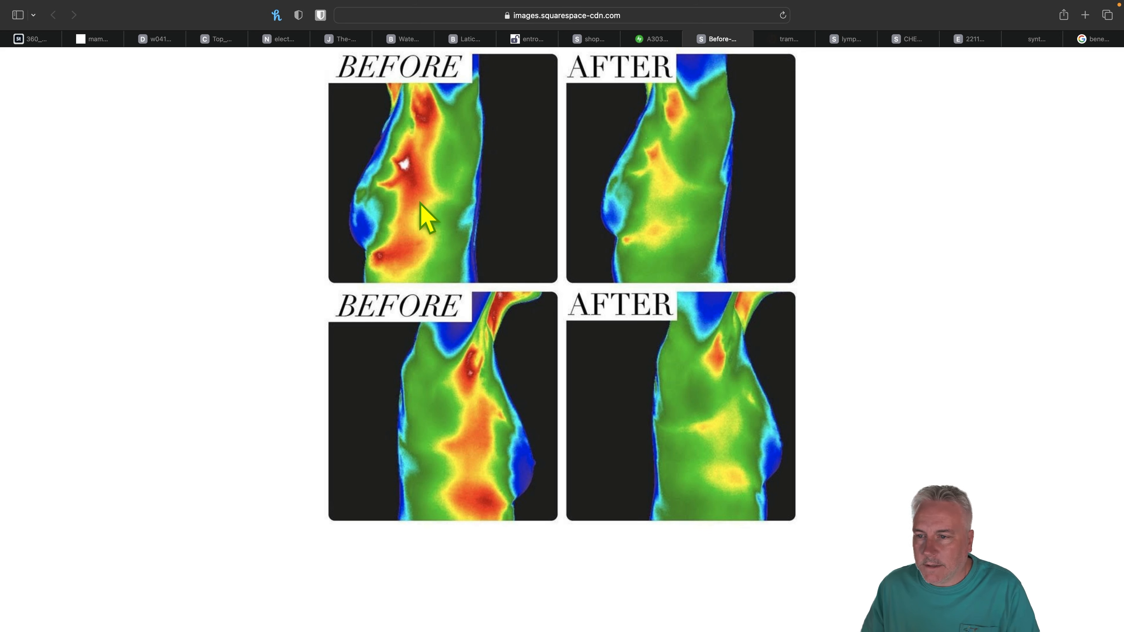
pyautogui.moveTo(539, 194)
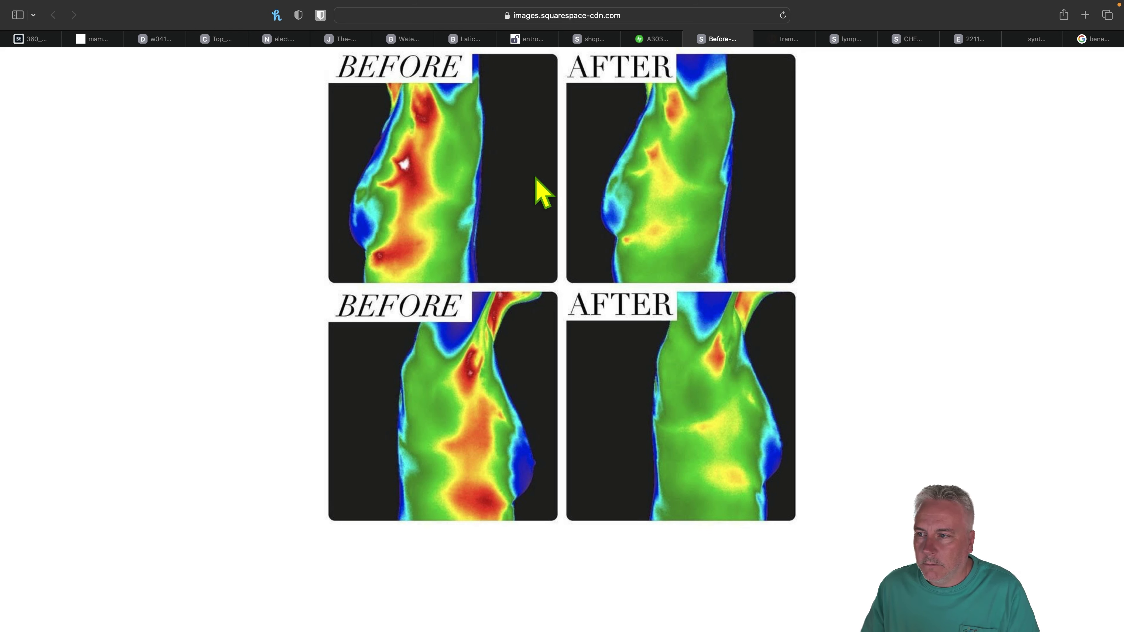
pyautogui.moveTo(663, 255)
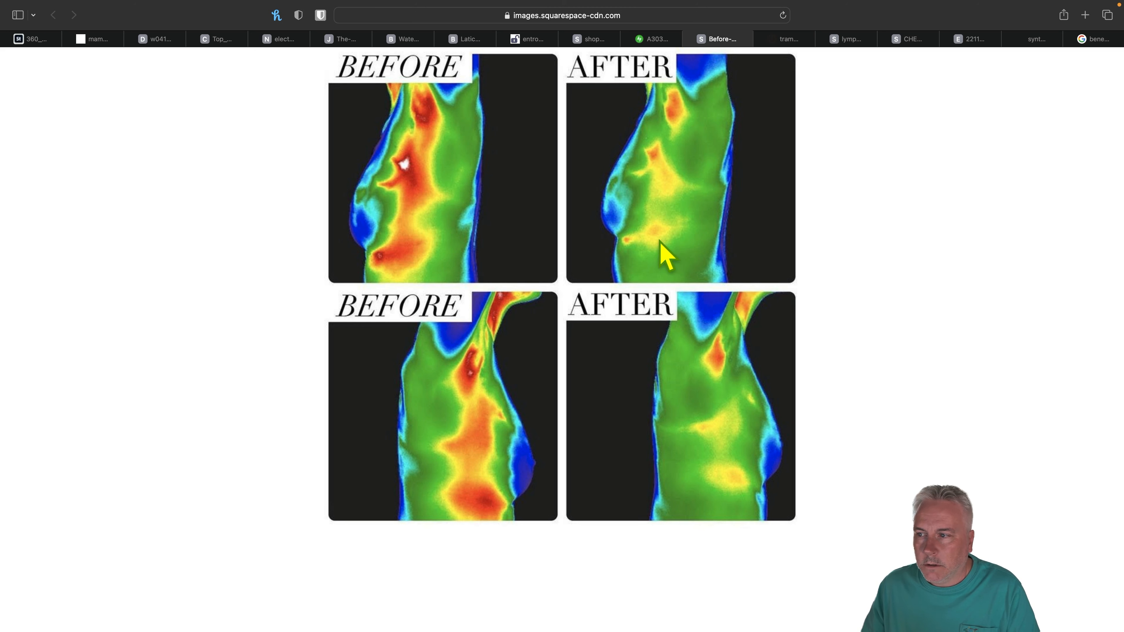
pyautogui.moveTo(683, 166)
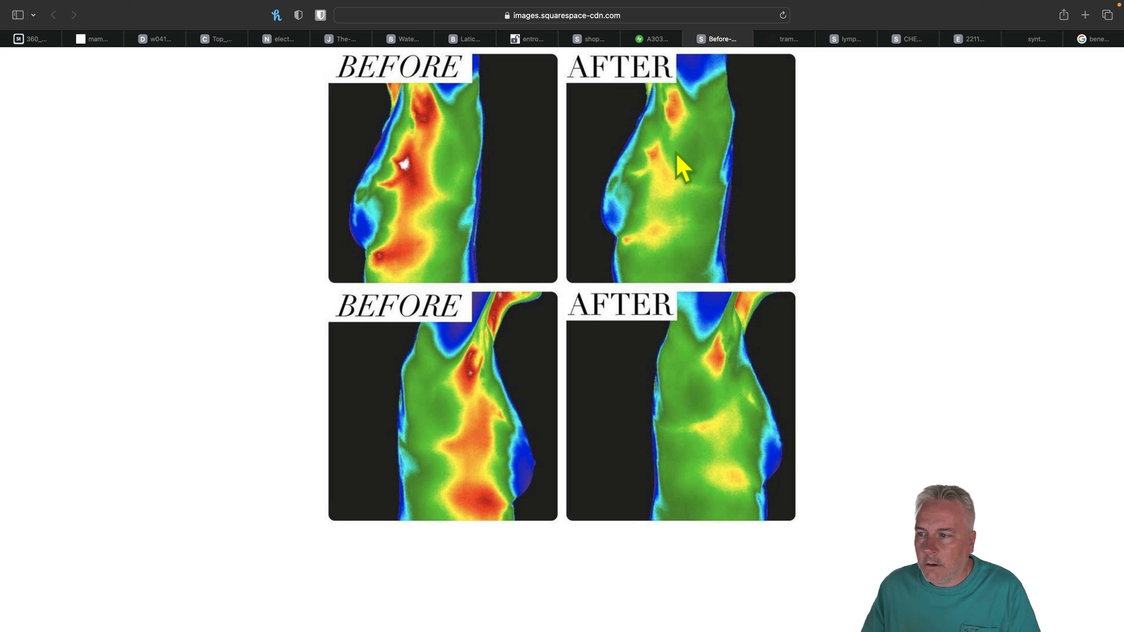
pyautogui.moveTo(625, 162)
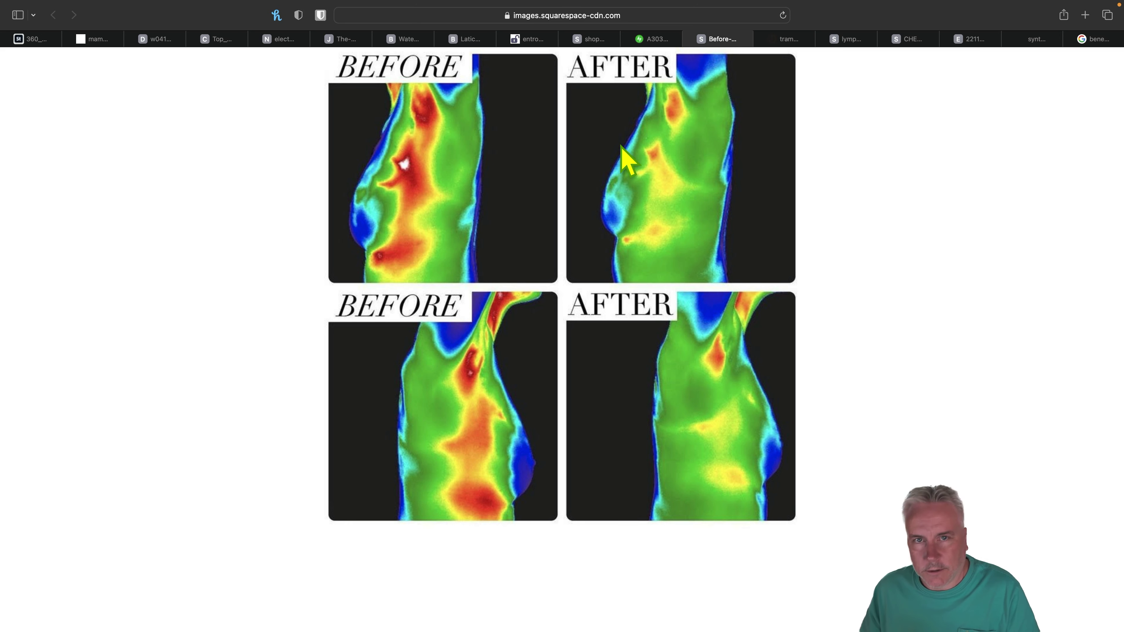
pyautogui.moveTo(636, 159)
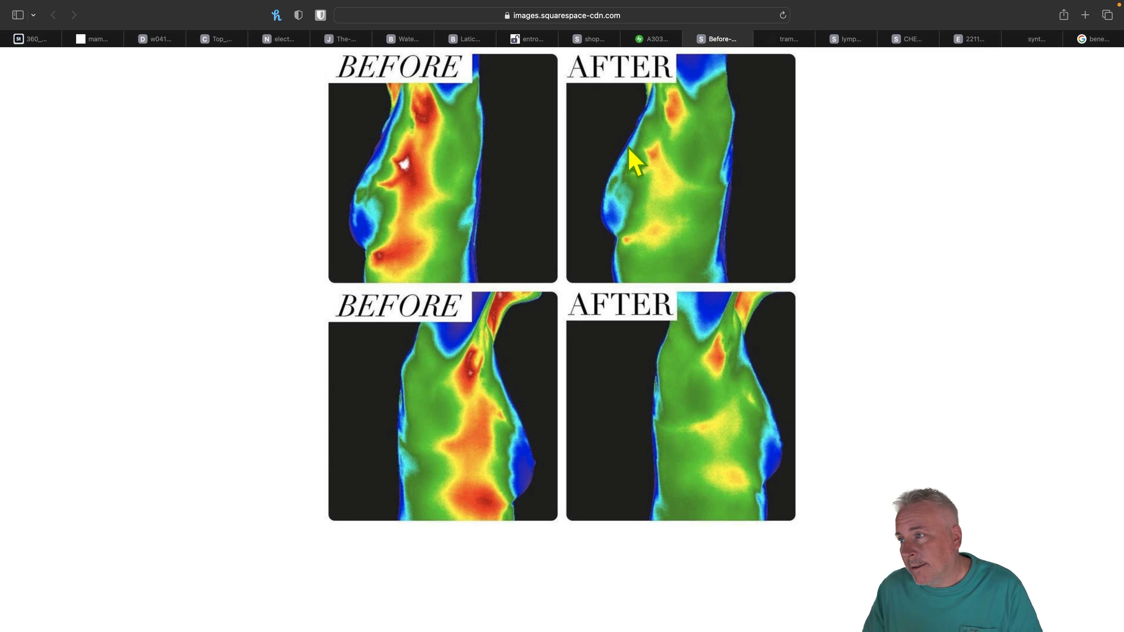
pyautogui.moveTo(788, 39)
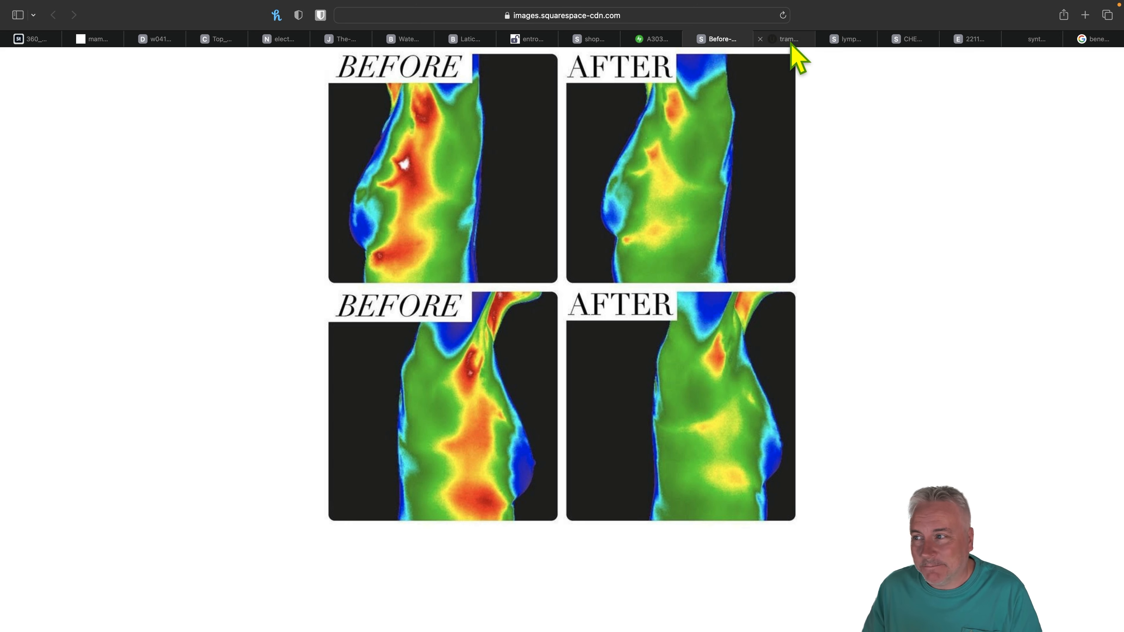
# Show the photo of a woman jumping on a mini trampoline.
pyautogui.click(781, 38)
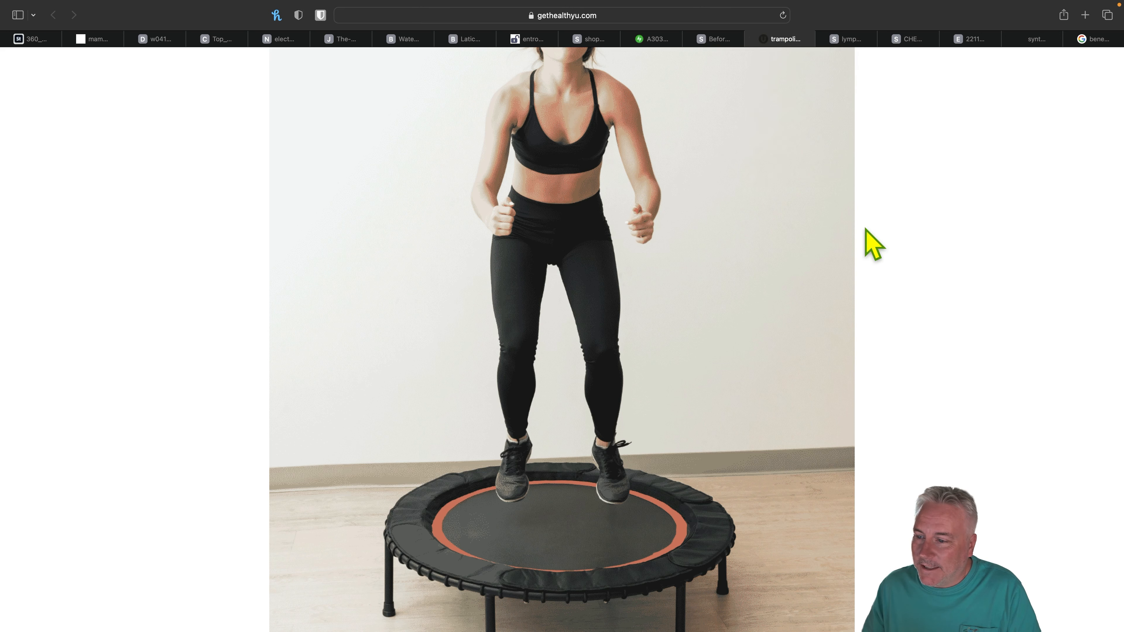
pyautogui.moveTo(881, 255)
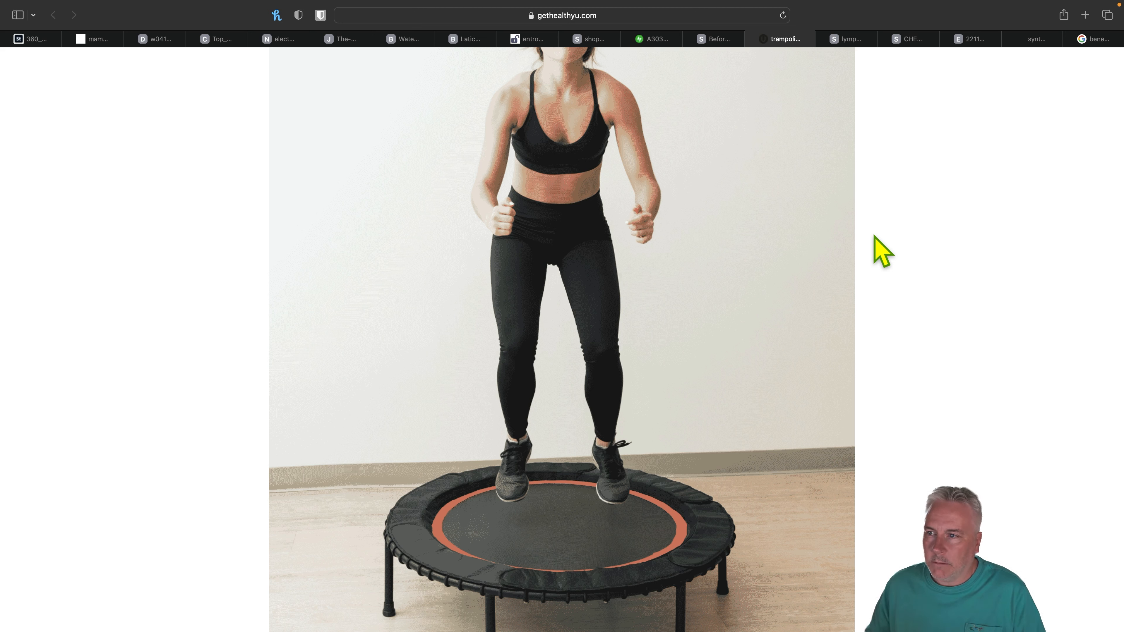
pyautogui.moveTo(555, 96)
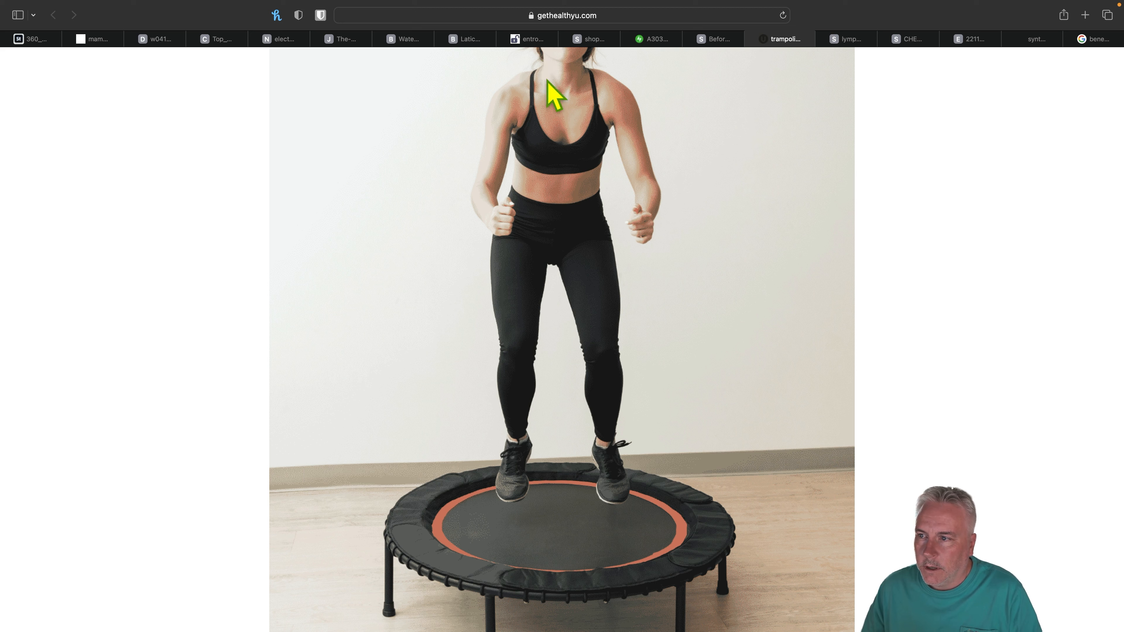
pyautogui.moveTo(532, 99)
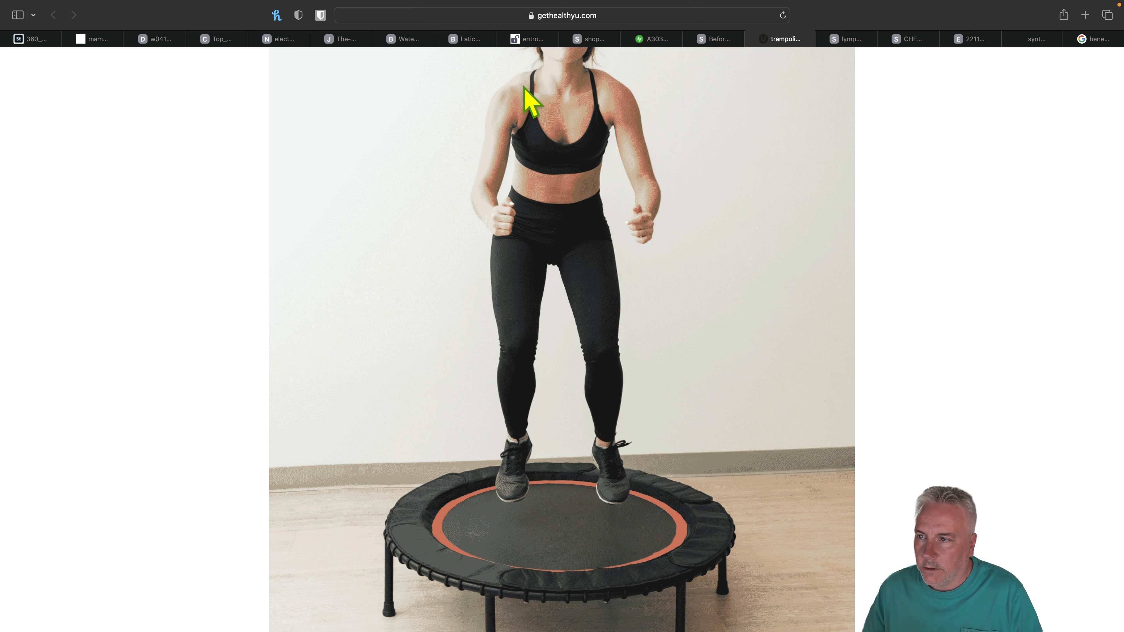
pyautogui.moveTo(518, 156)
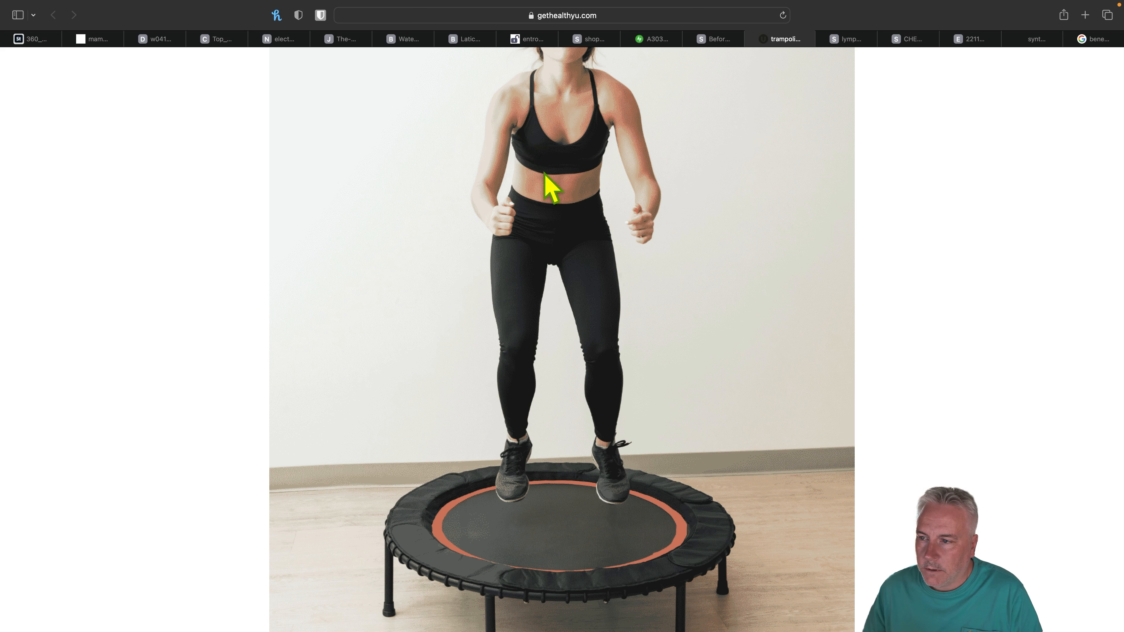
pyautogui.moveTo(580, 202)
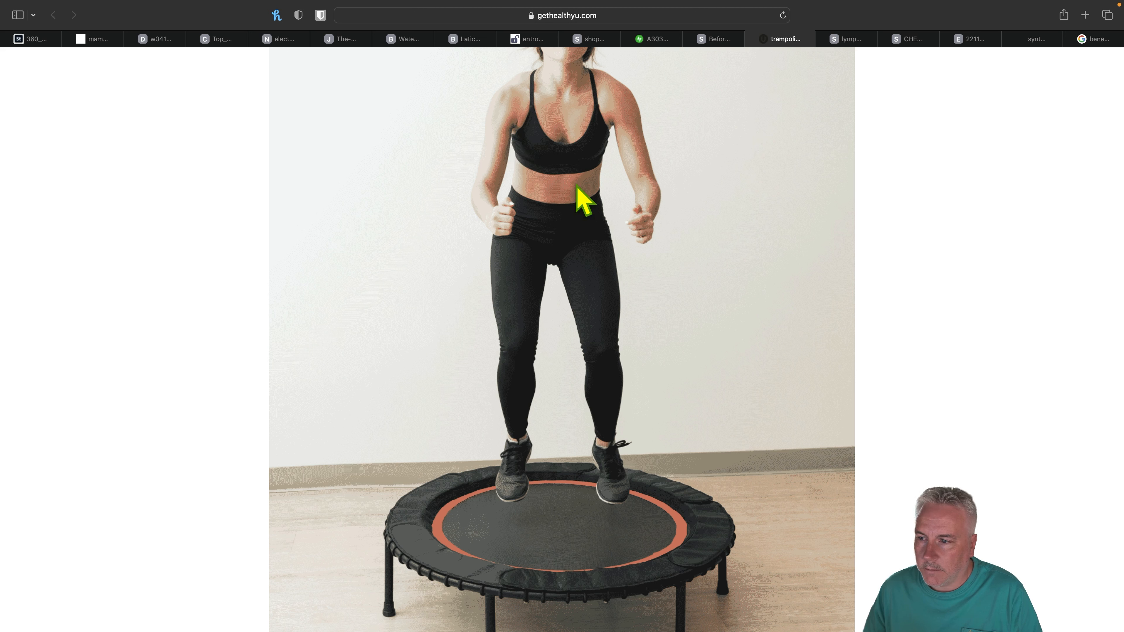
pyautogui.moveTo(597, 266)
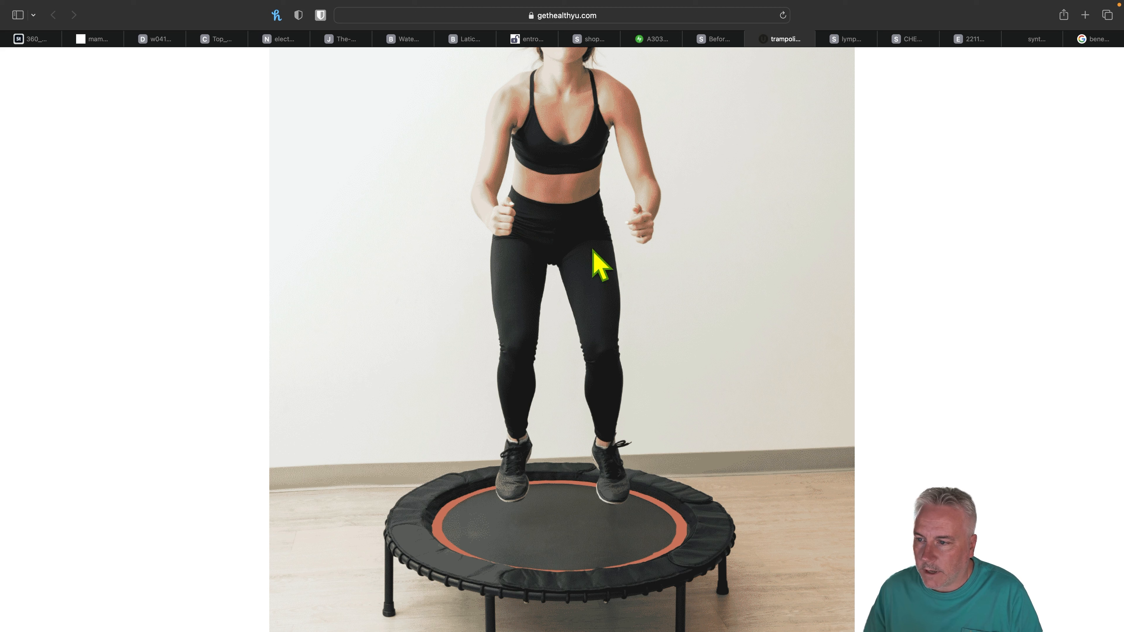
pyautogui.moveTo(545, 363)
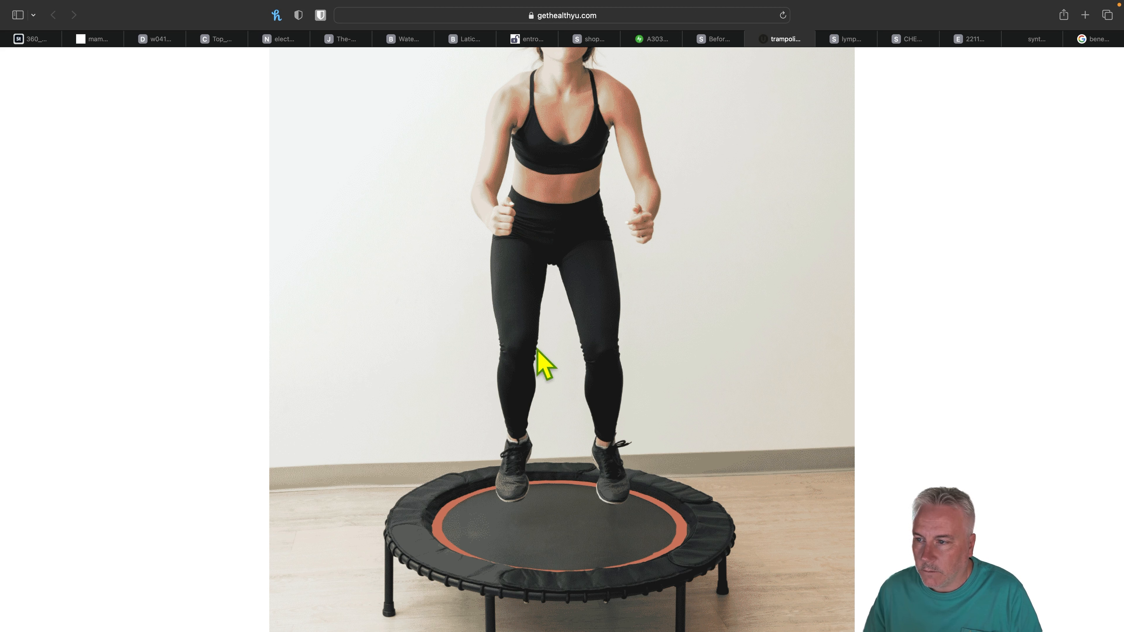
pyautogui.moveTo(652, 155)
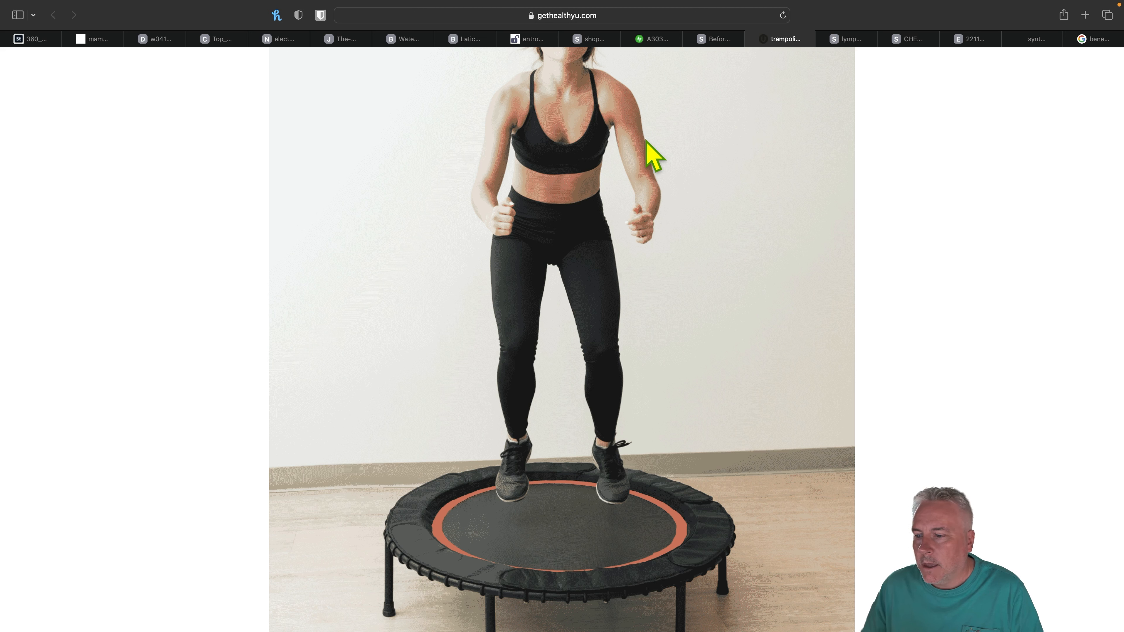
pyautogui.moveTo(585, 541)
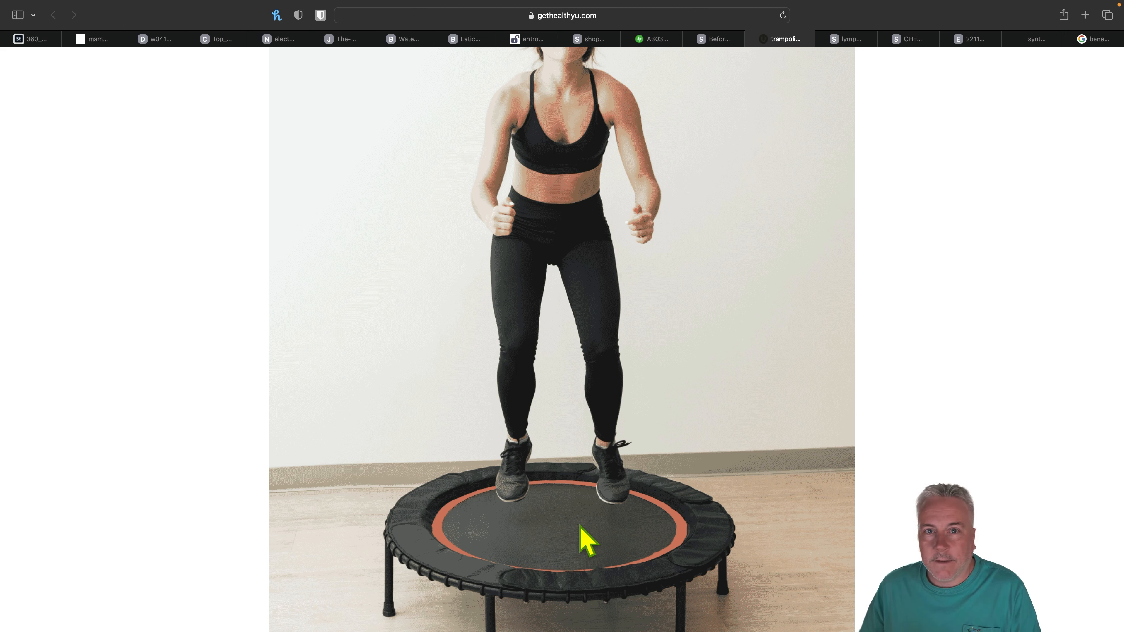
pyautogui.moveTo(569, 577)
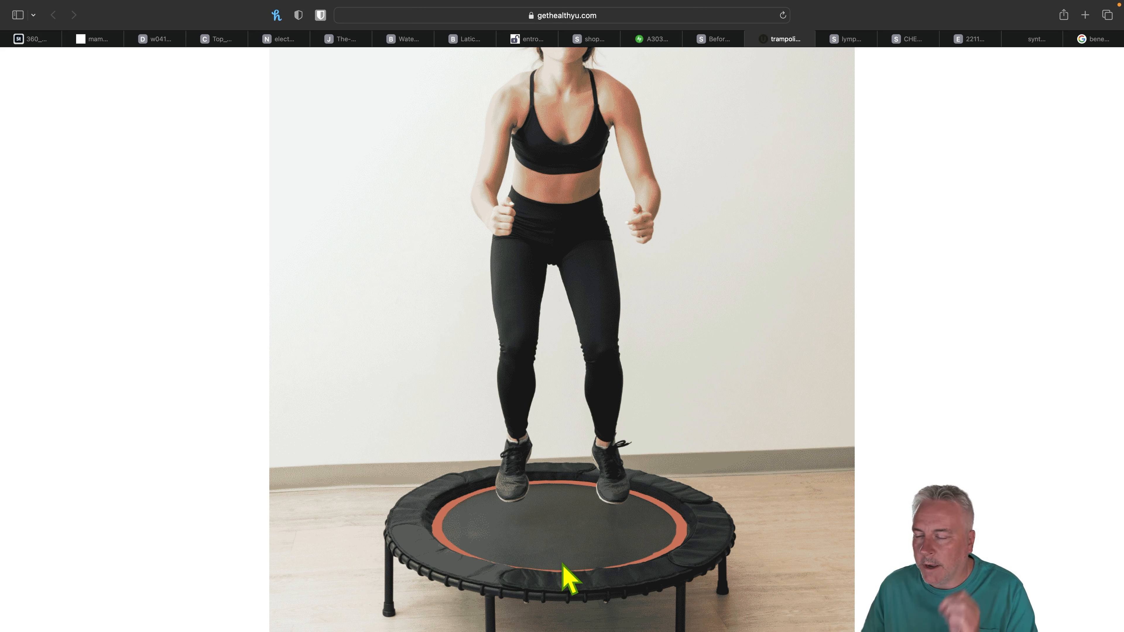
pyautogui.moveTo(1092, 362)
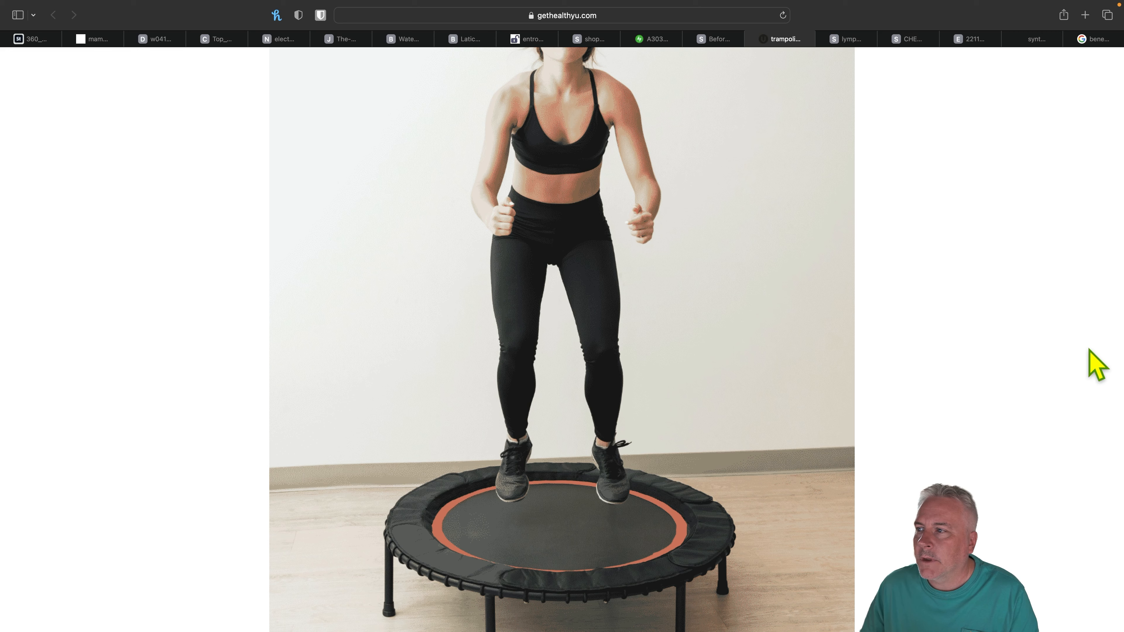
# Show the Breast Lymph Detox diagram with its four numbered pumping steps.
pyautogui.click(842, 39)
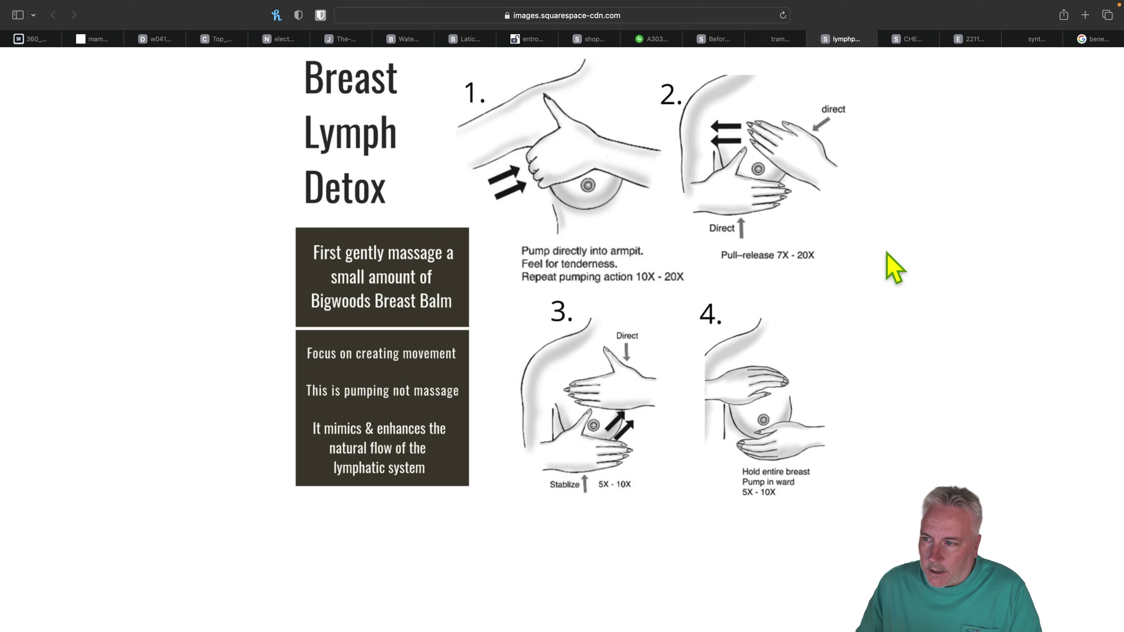
pyautogui.moveTo(925, 283)
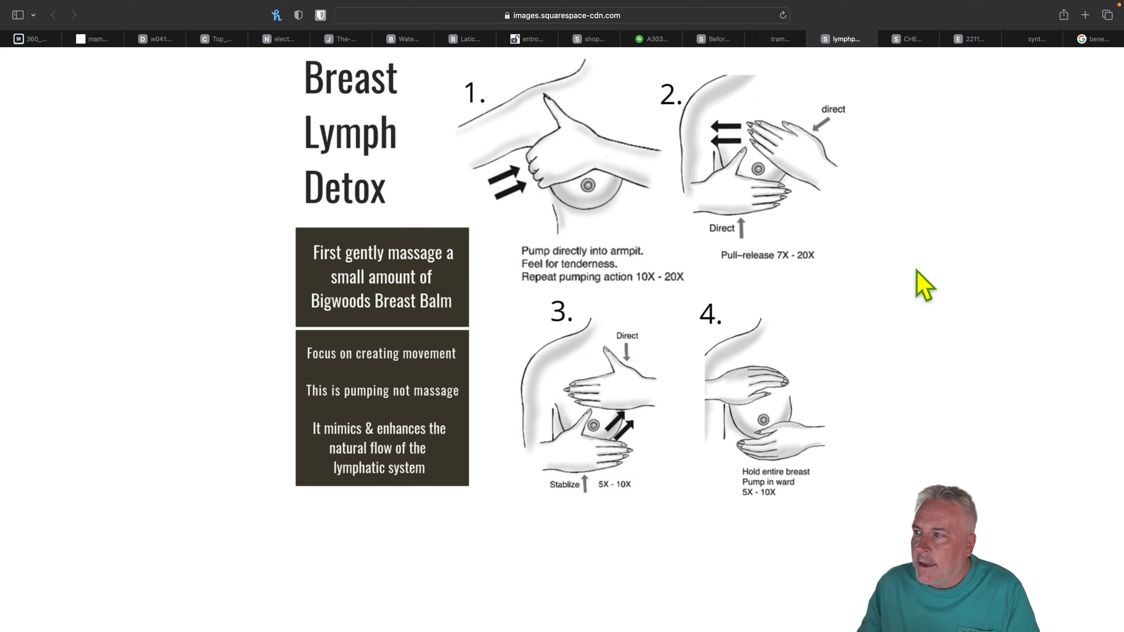
pyautogui.moveTo(878, 194)
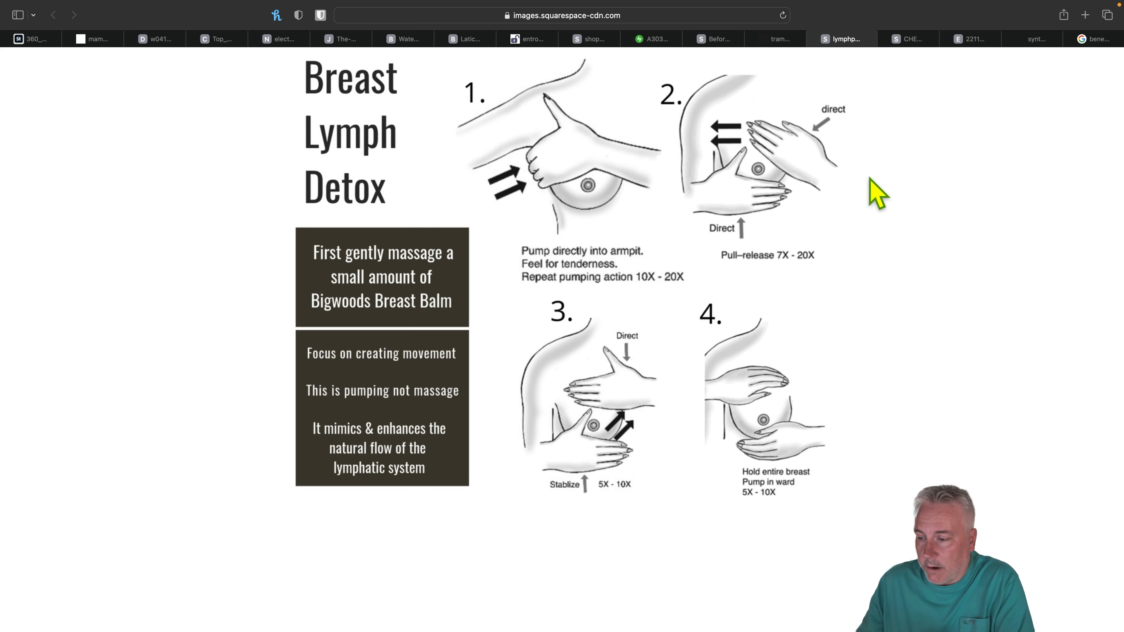
pyautogui.moveTo(877, 137)
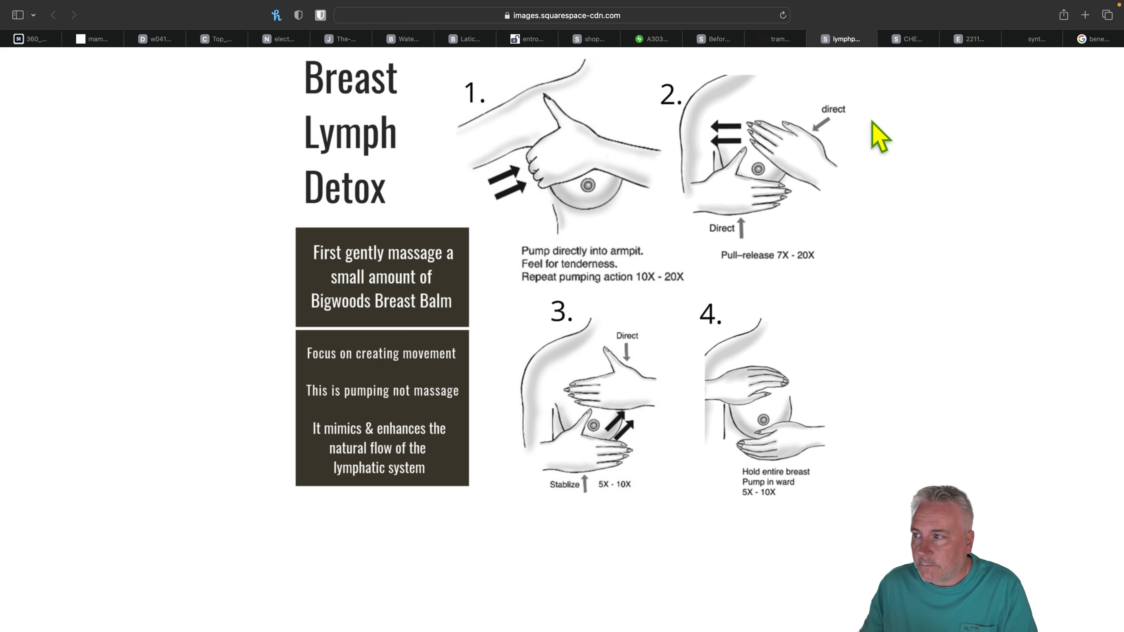
# Show the Queen of the Thrones chest castor oil packs product image.
pyautogui.click(906, 38)
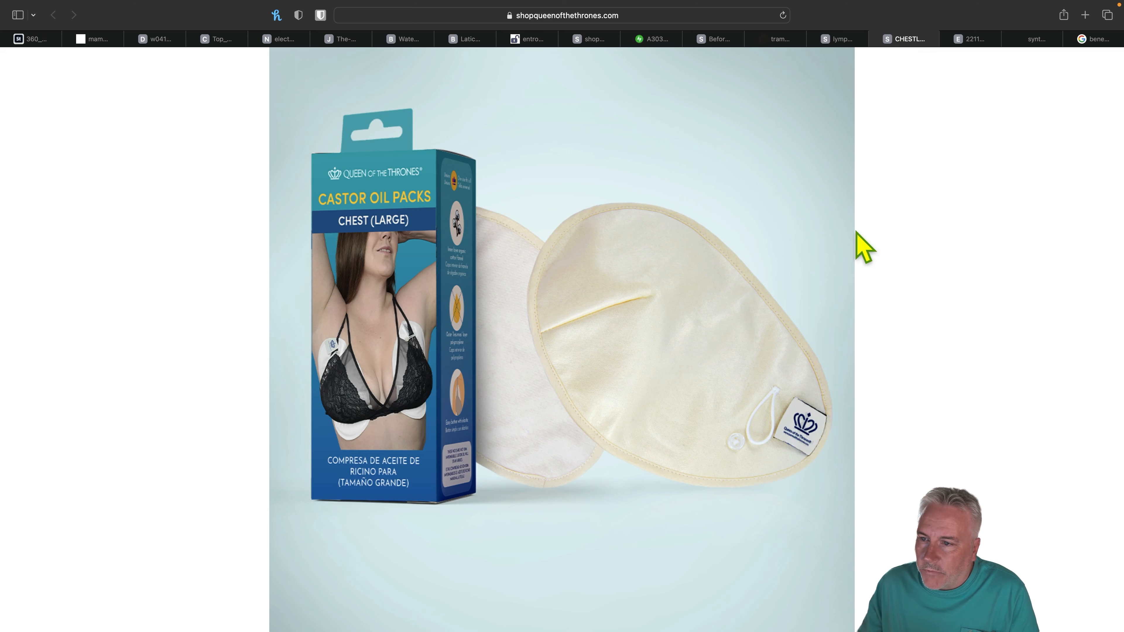
pyautogui.moveTo(869, 262)
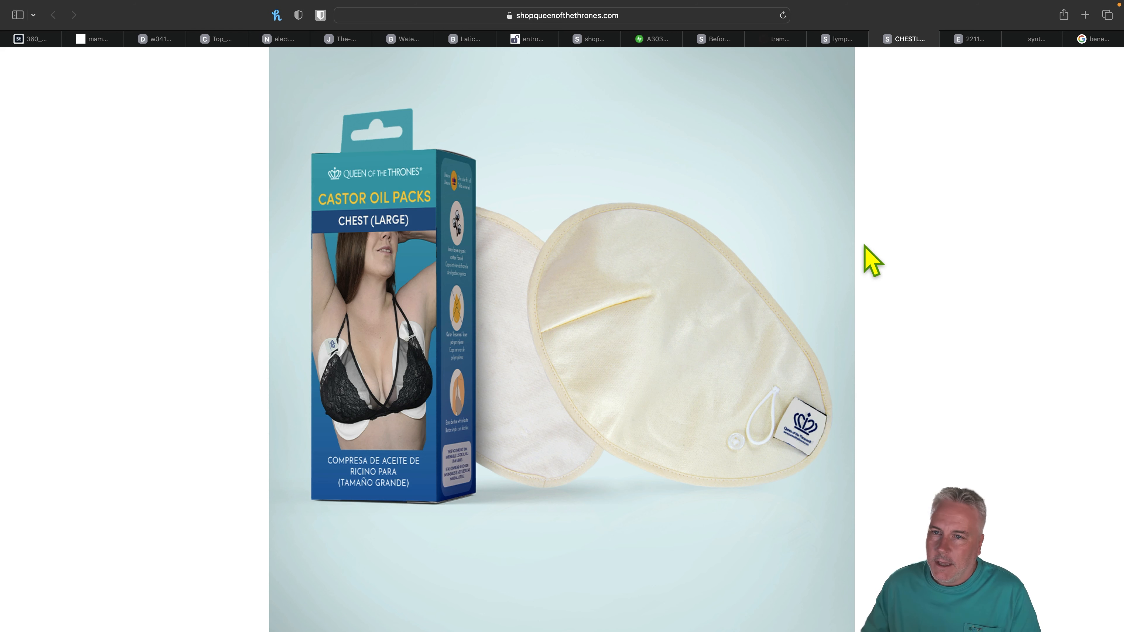
# Show the Britannica labelled mammary gland sagittal-section diagram.
pyautogui.click(99, 39)
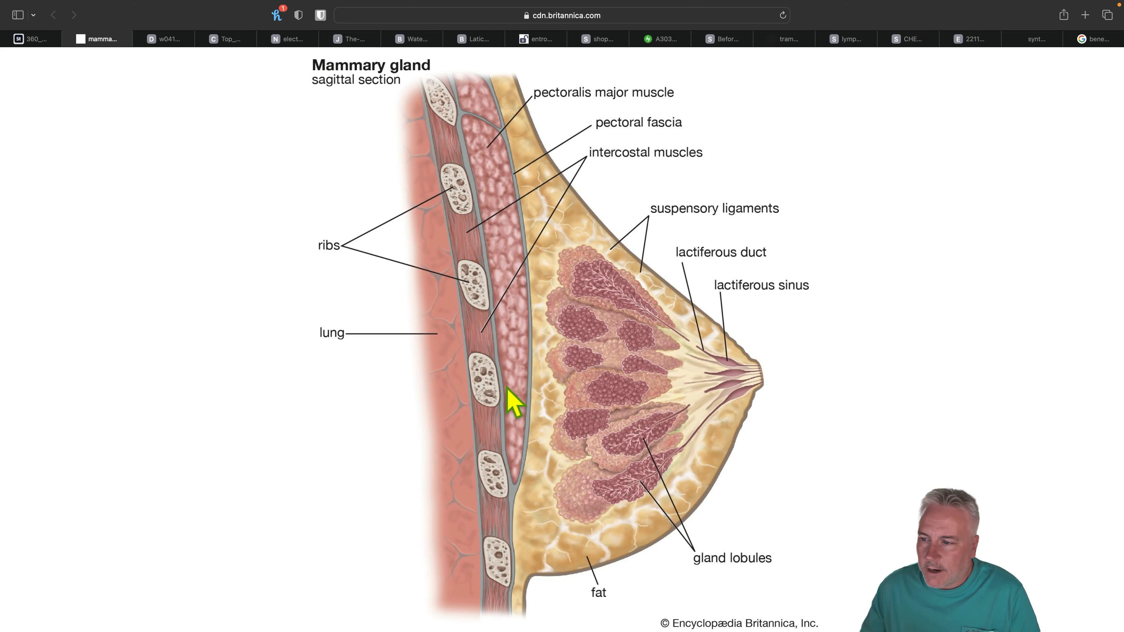
pyautogui.moveTo(558, 202)
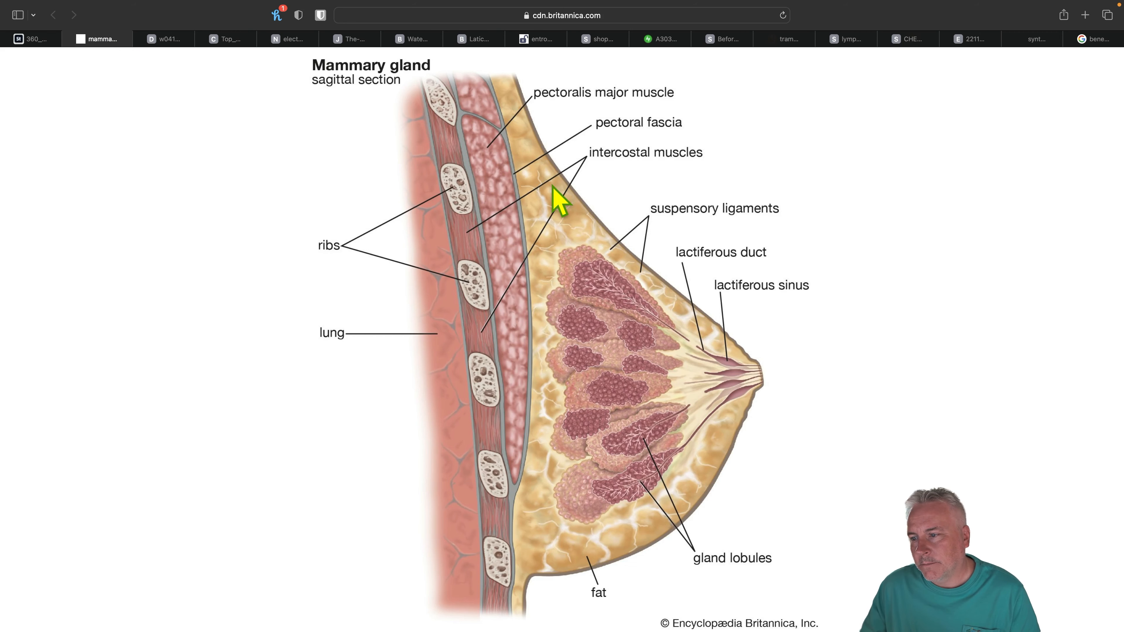
pyautogui.moveTo(709, 348)
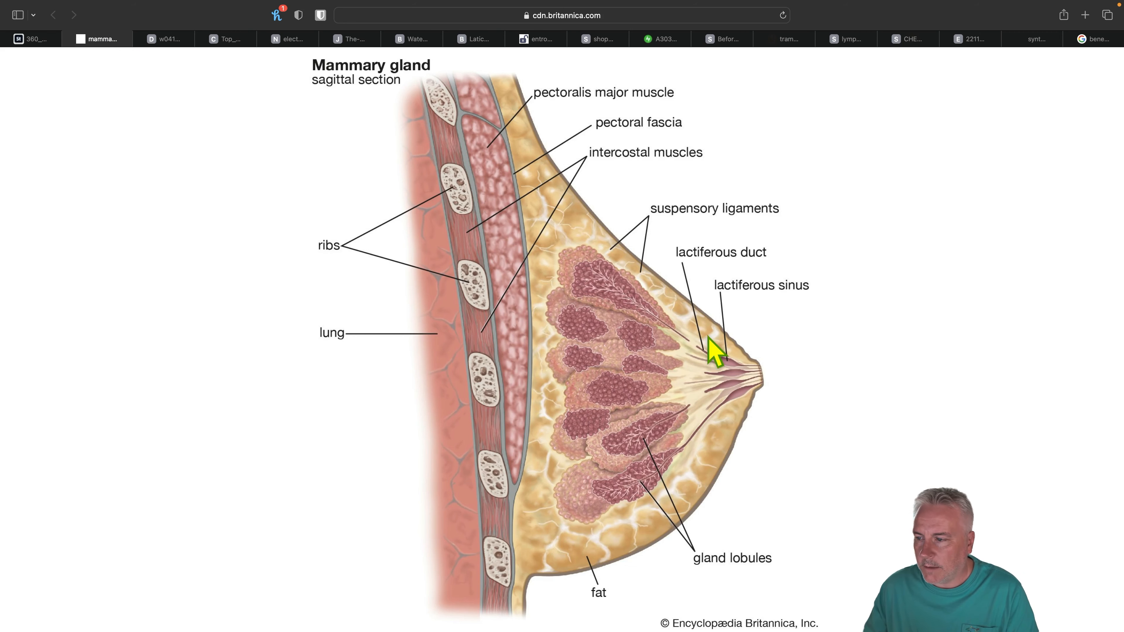
pyautogui.moveTo(541, 219)
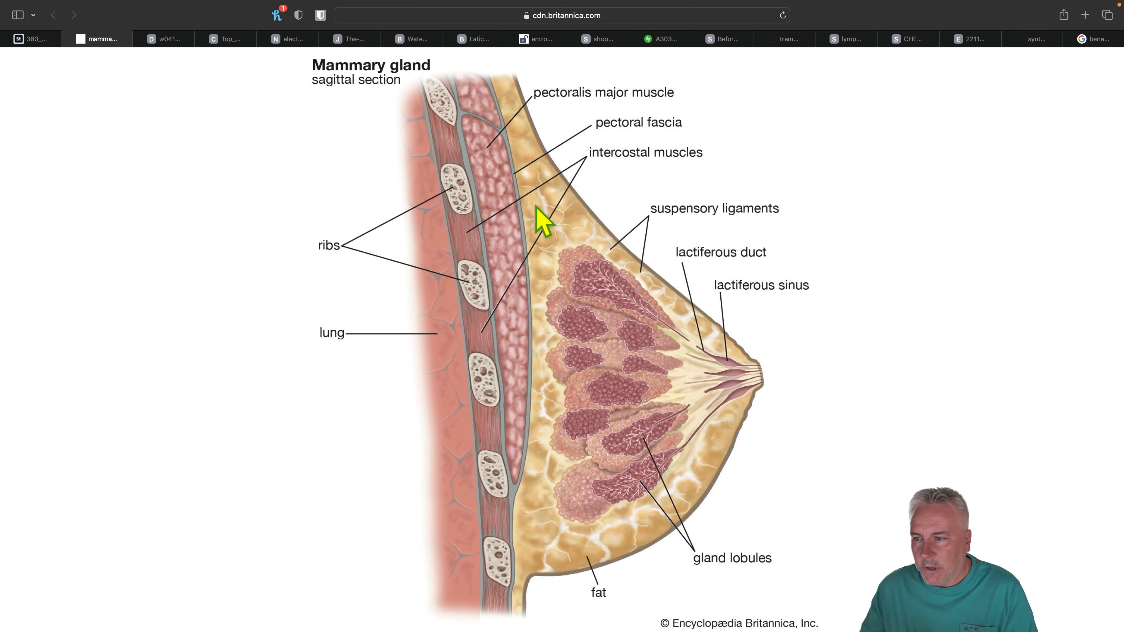
pyautogui.moveTo(548, 509)
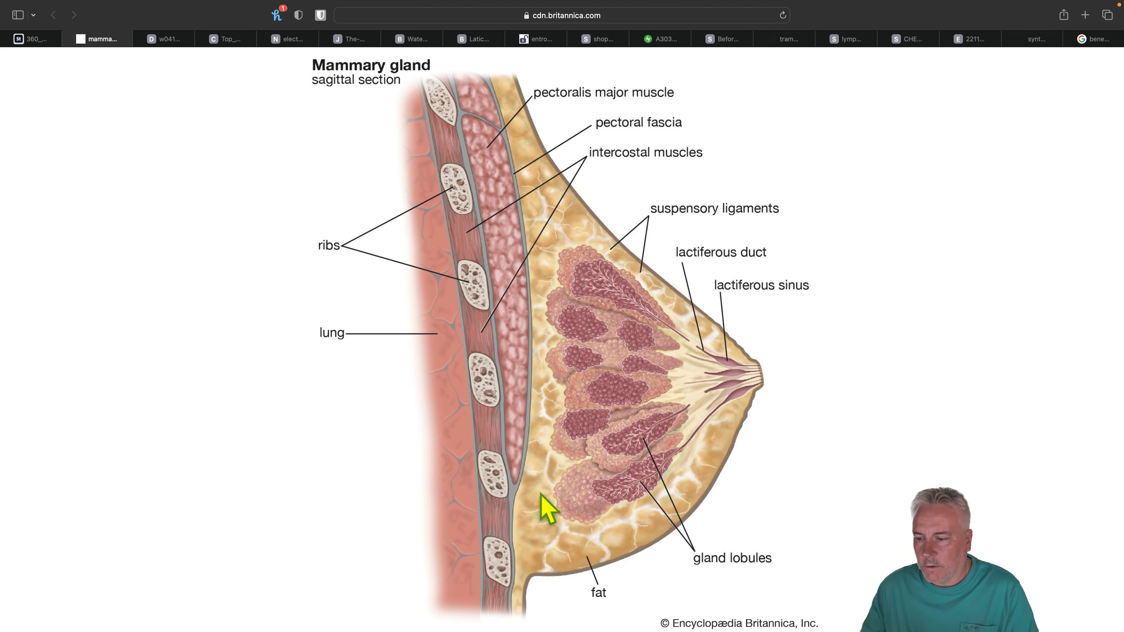
pyautogui.moveTo(850, 57)
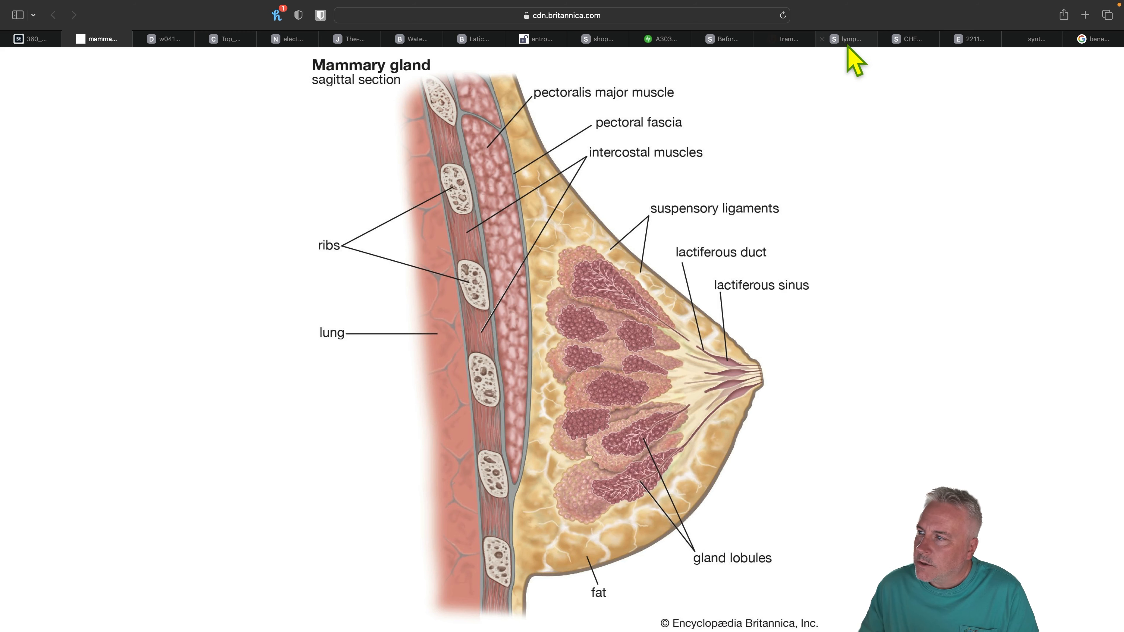
# Return to the Queen of the Thrones chest castor oil packs image.
pyautogui.click(904, 38)
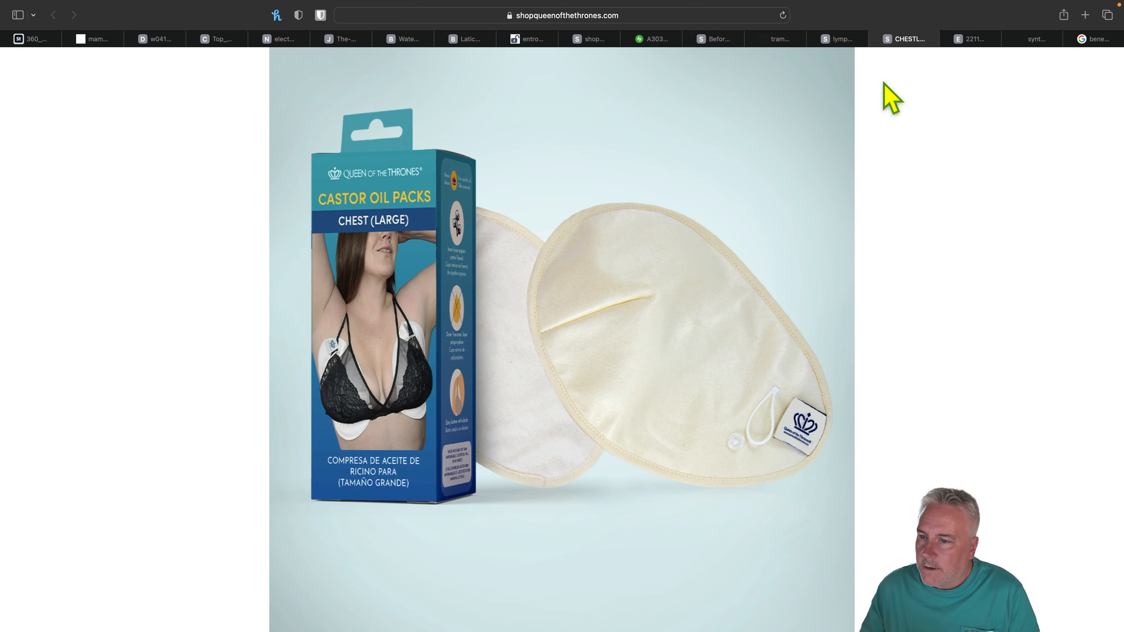
pyautogui.moveTo(505, 516)
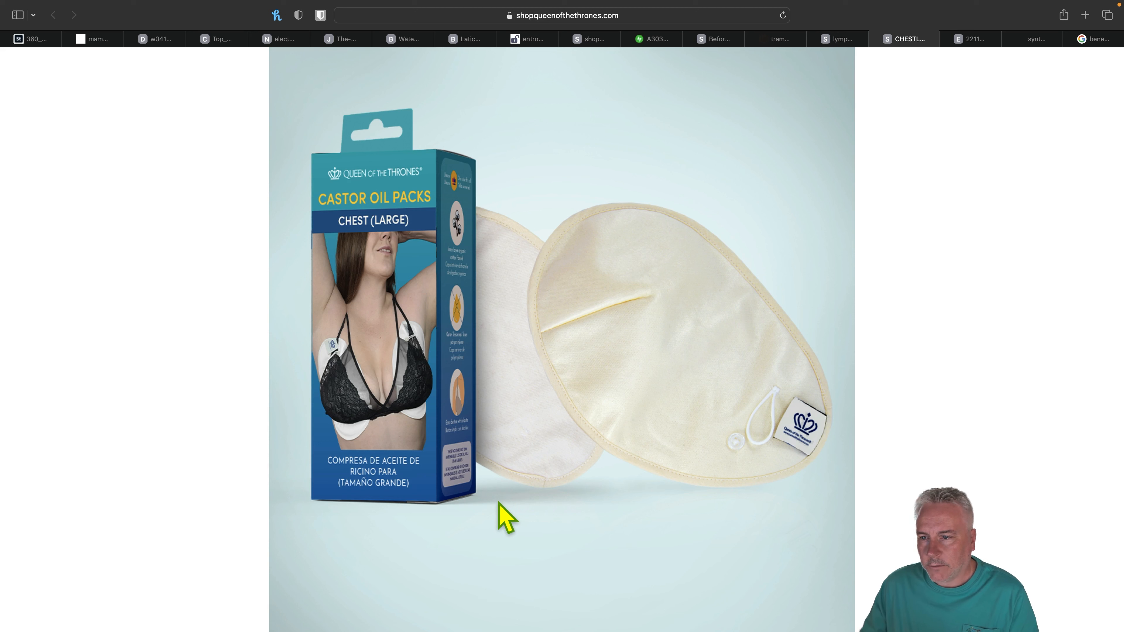
pyautogui.moveTo(395, 165)
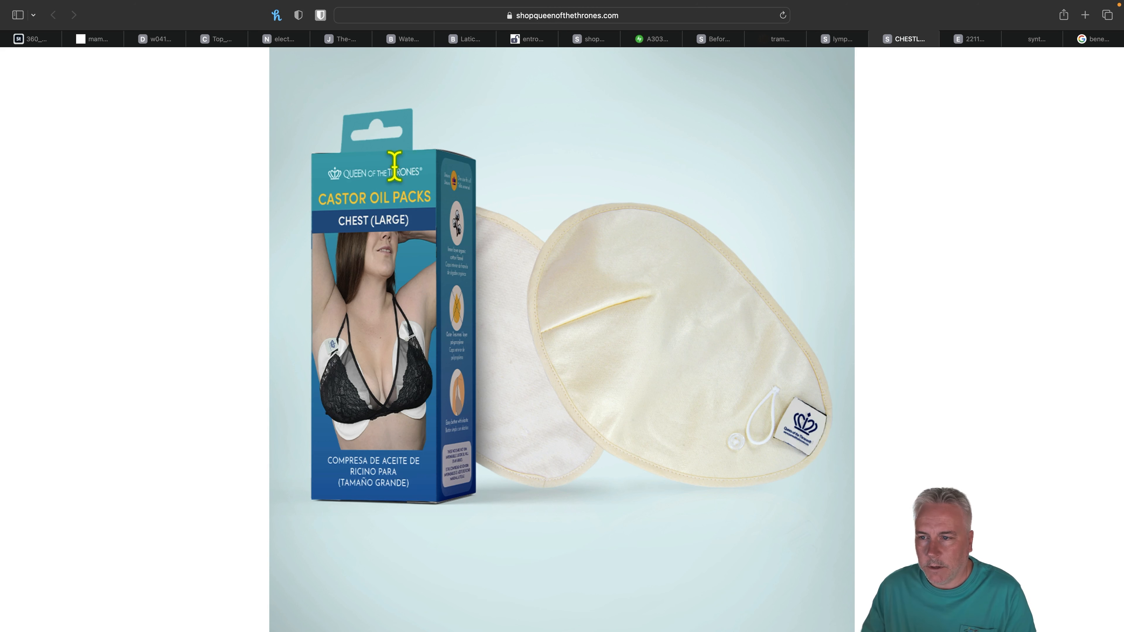
pyautogui.moveTo(434, 198)
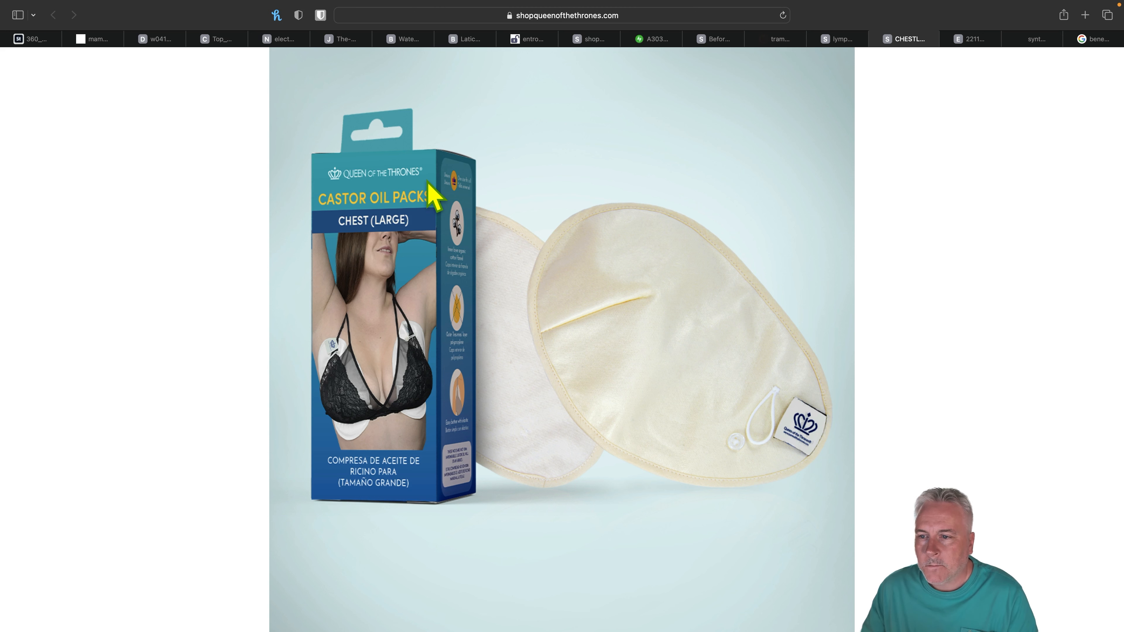
pyautogui.moveTo(385, 408)
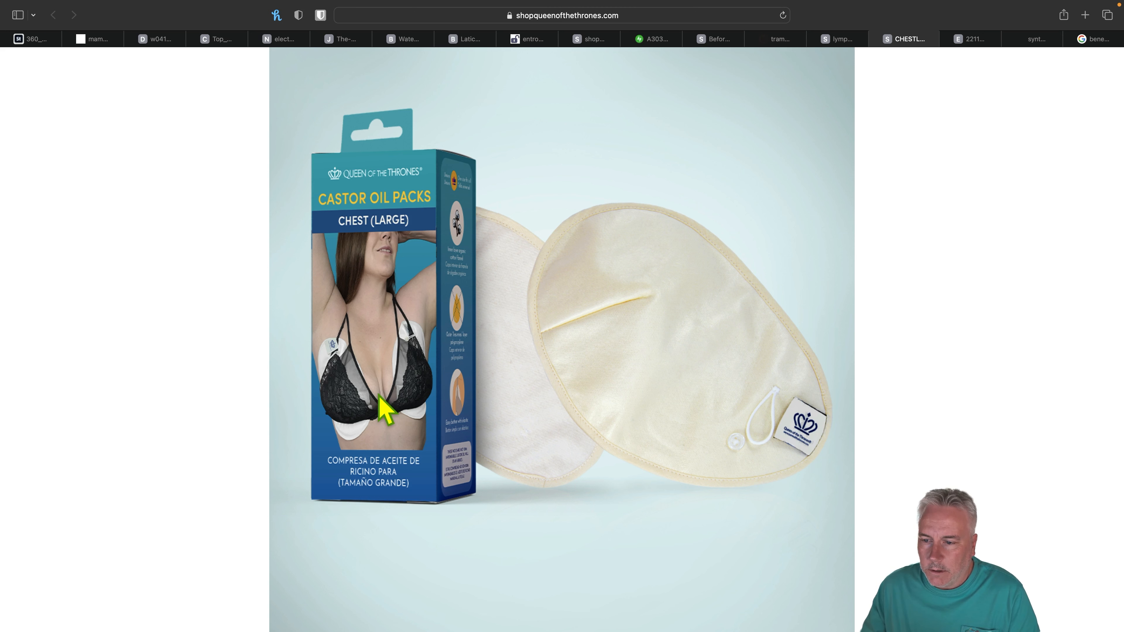
pyautogui.moveTo(598, 408)
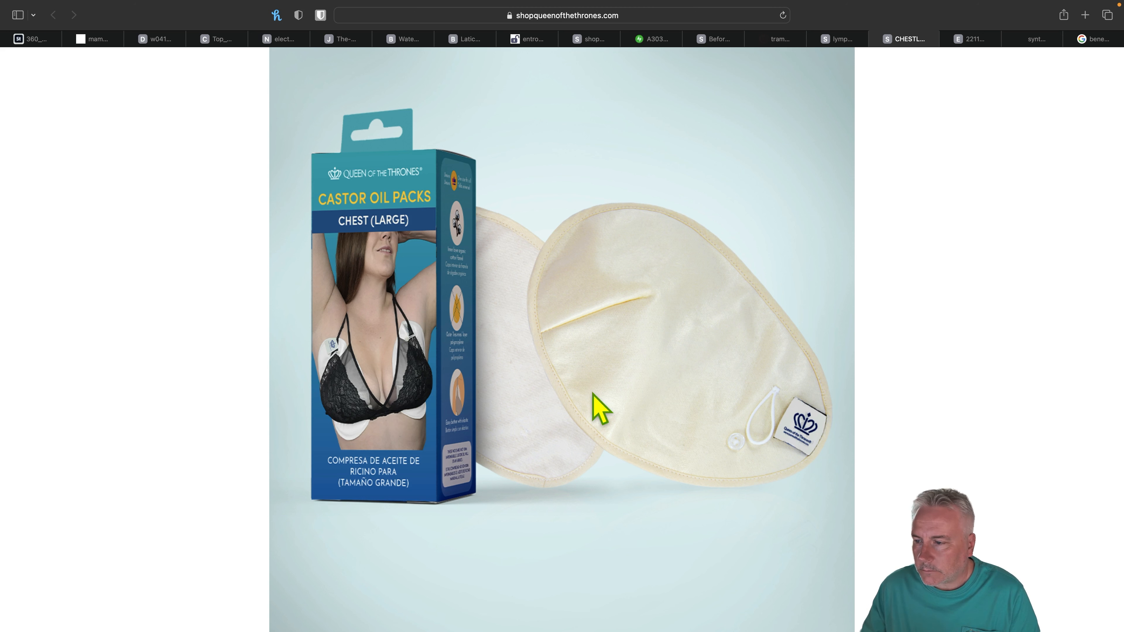
pyautogui.moveTo(616, 348)
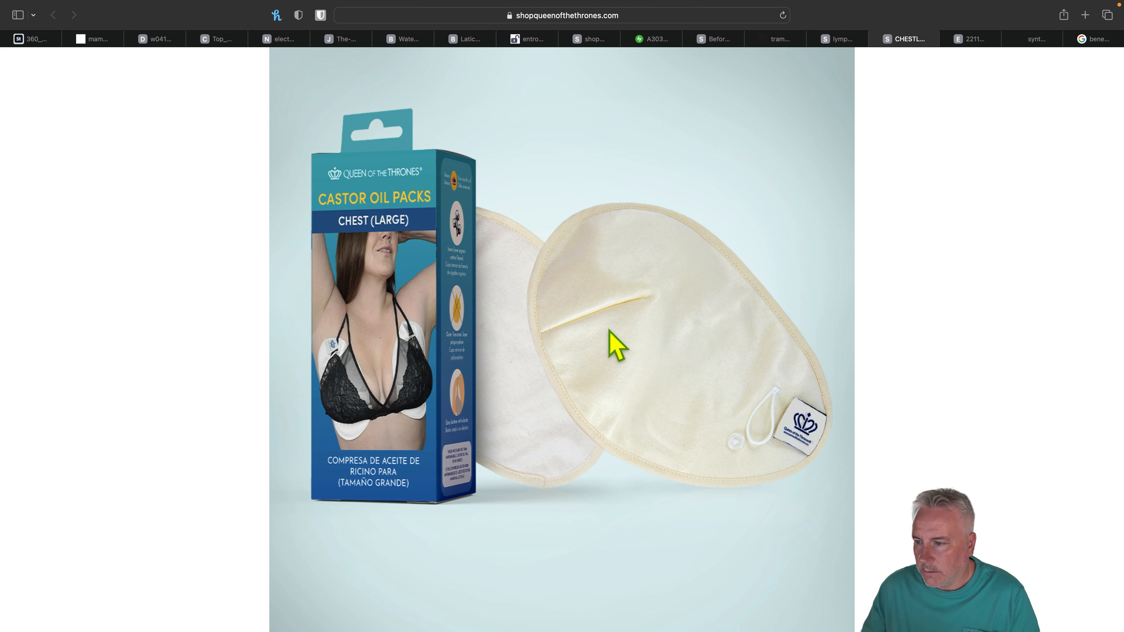
pyautogui.moveTo(524, 402)
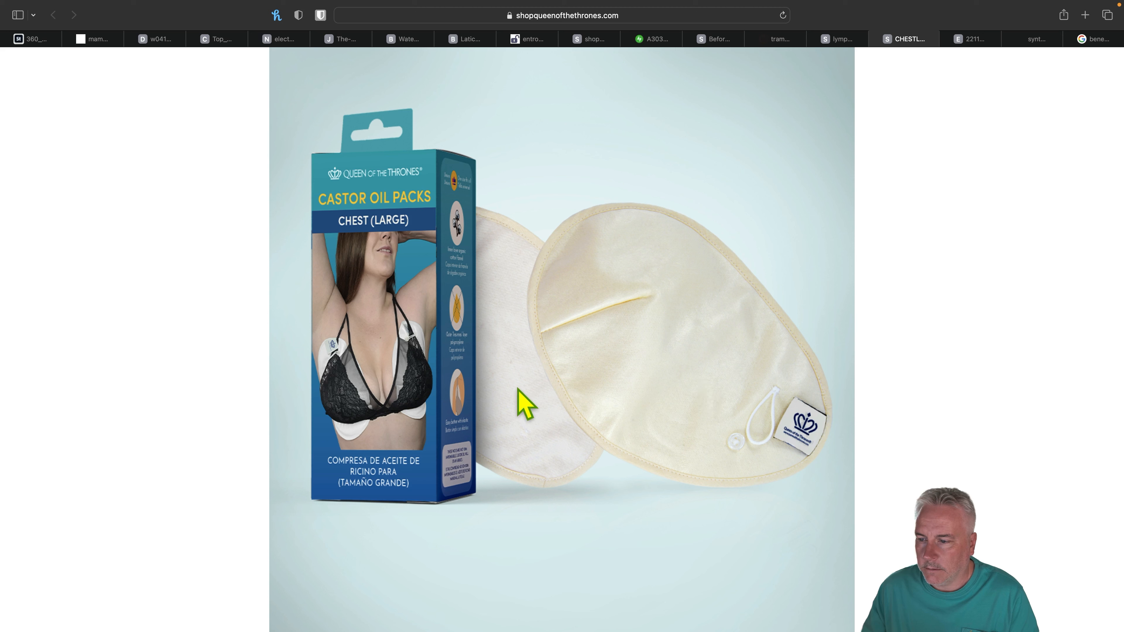
pyautogui.moveTo(505, 359)
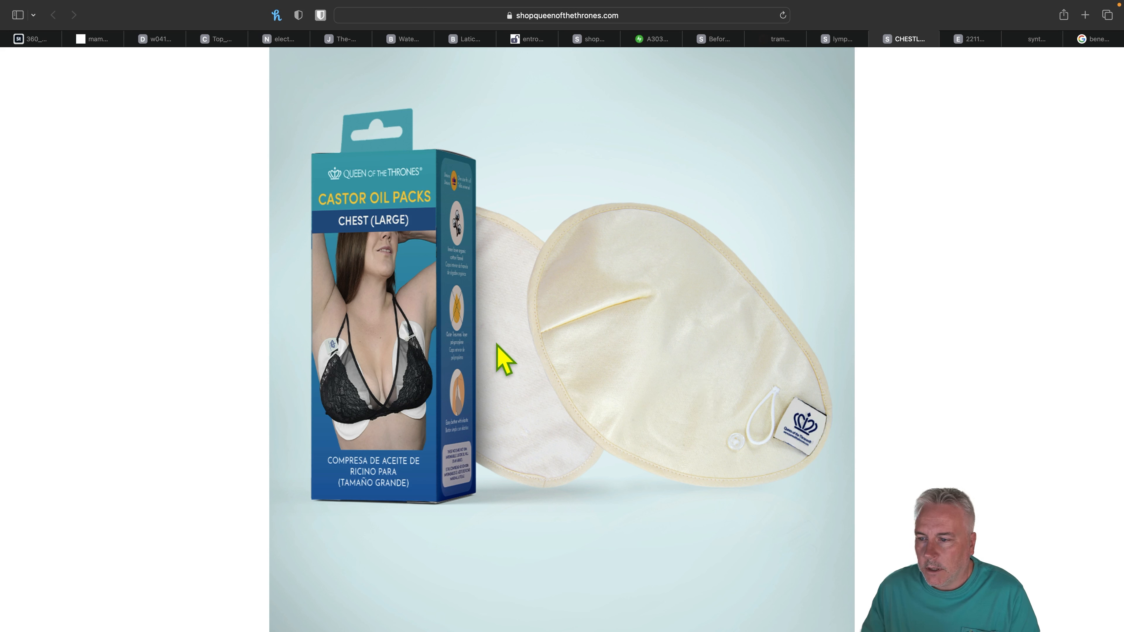
pyautogui.moveTo(498, 376)
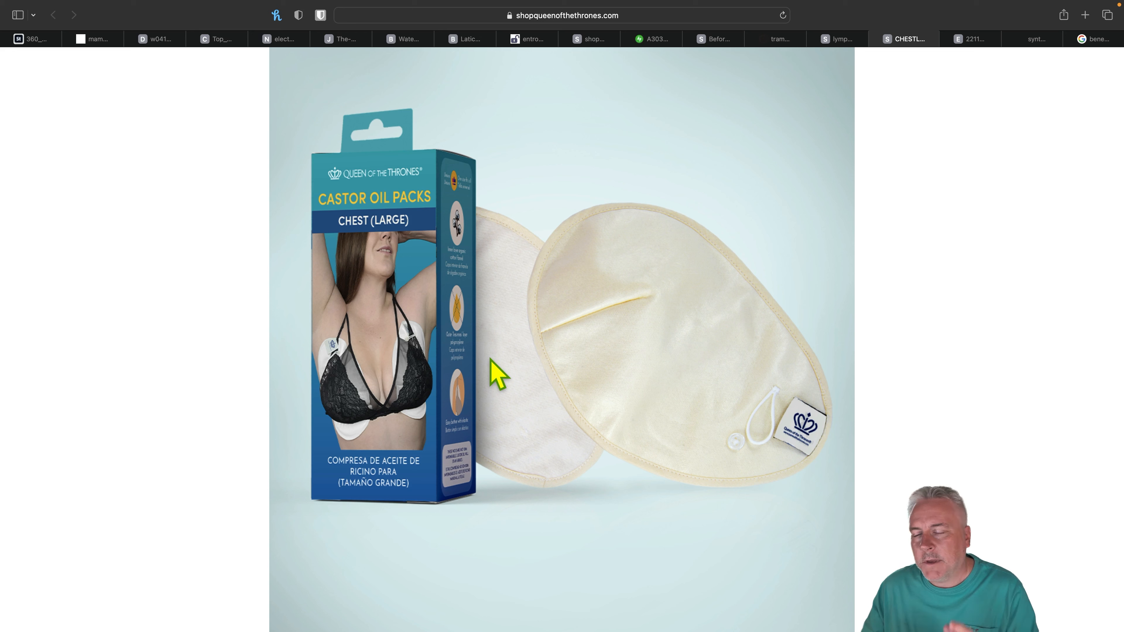
pyautogui.moveTo(879, 96)
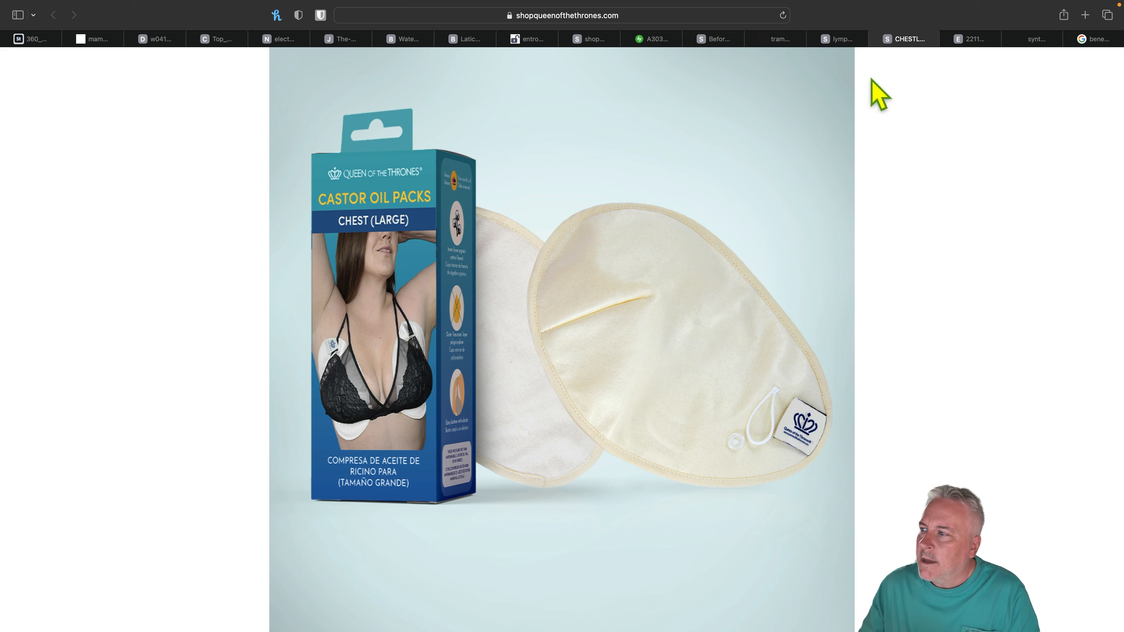
# Show the Earth Day 'Chemicals in our Clothing' health-impacts chart.
pyautogui.click(969, 39)
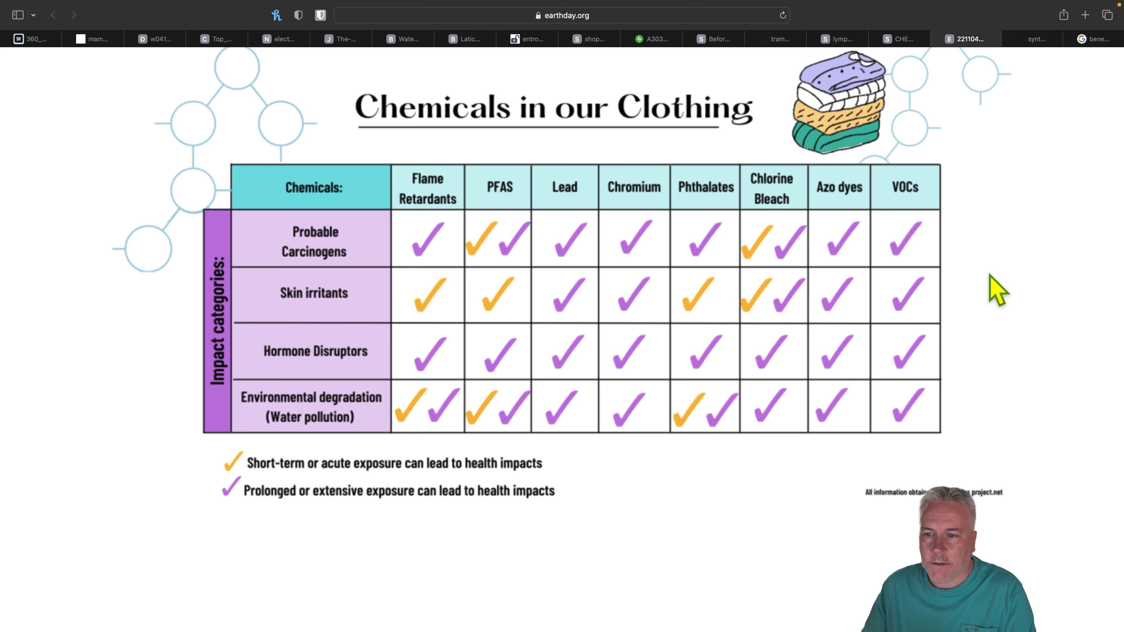
pyautogui.moveTo(685, 247)
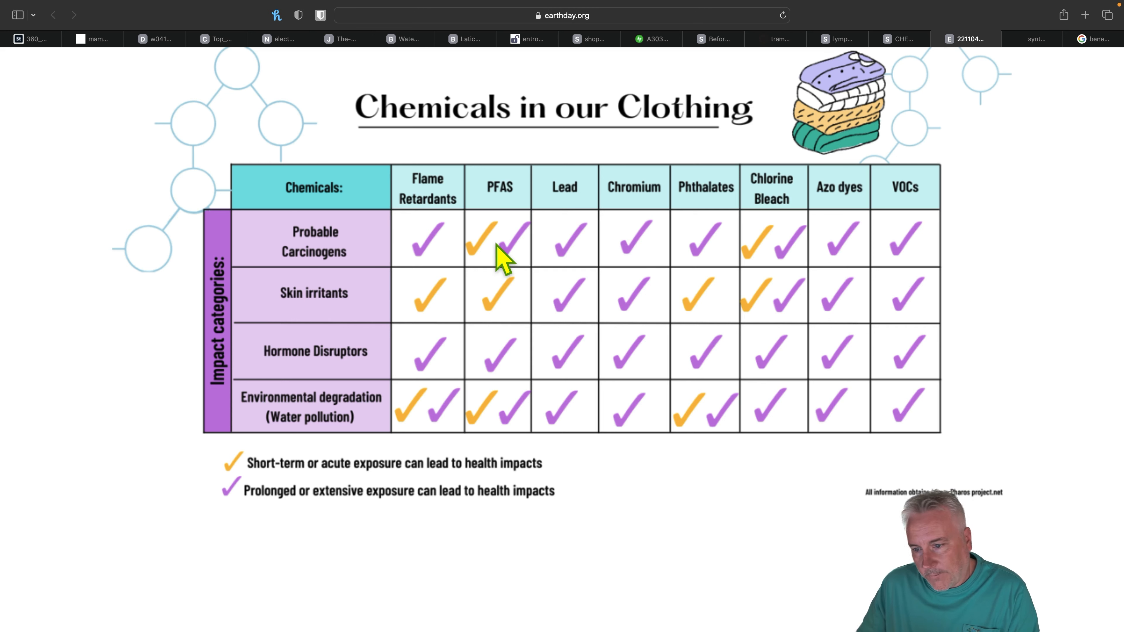
pyautogui.moveTo(398, 315)
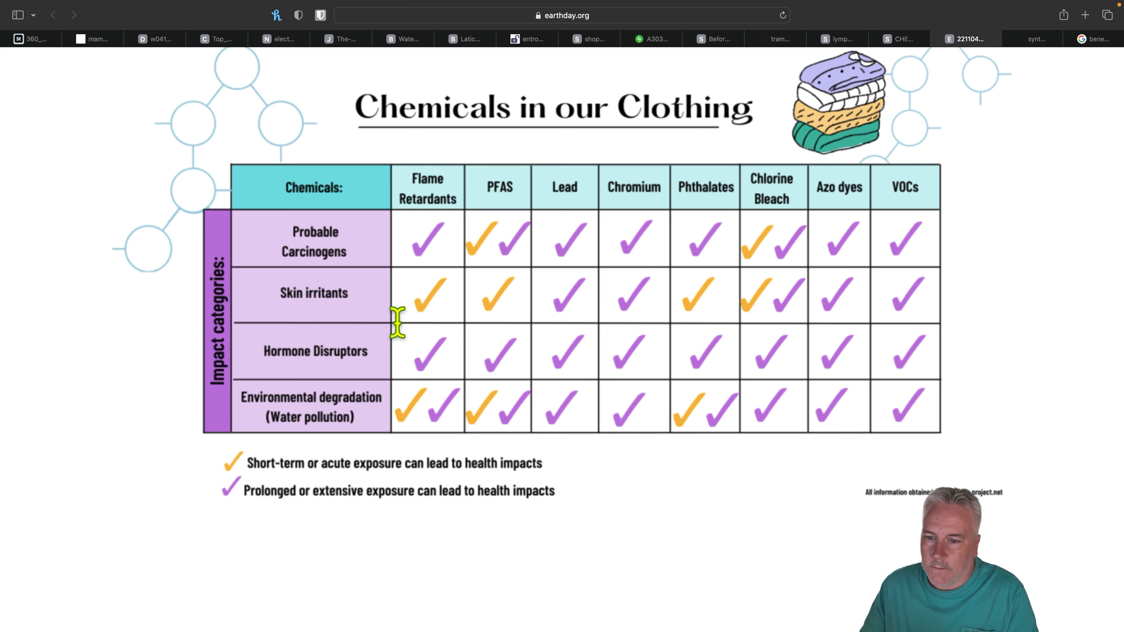
pyautogui.moveTo(377, 312)
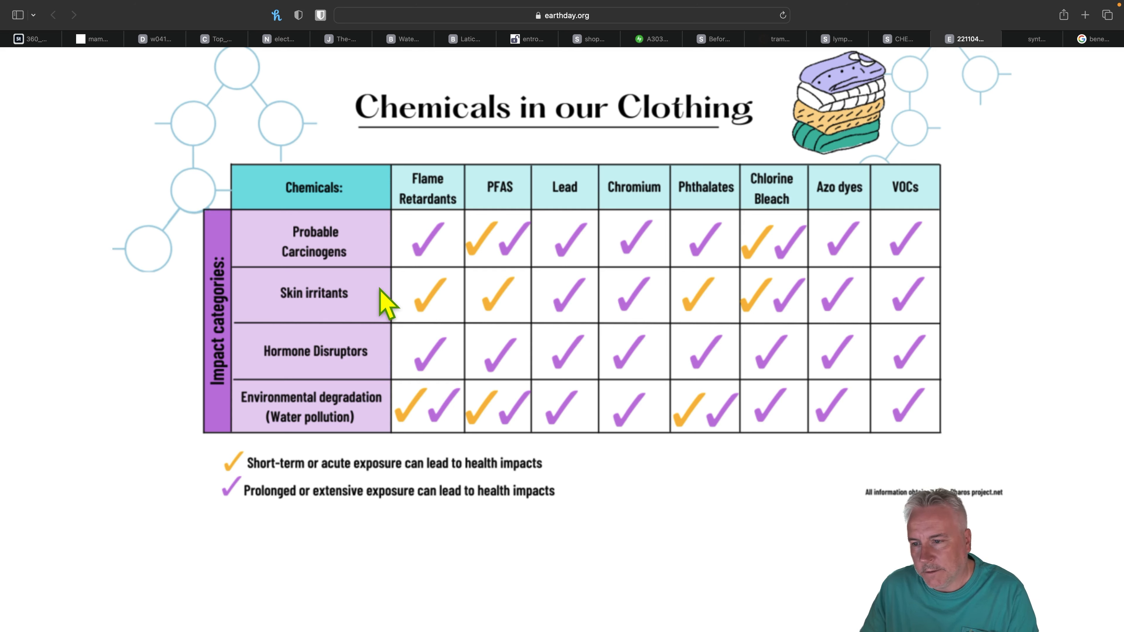
pyautogui.moveTo(443, 215)
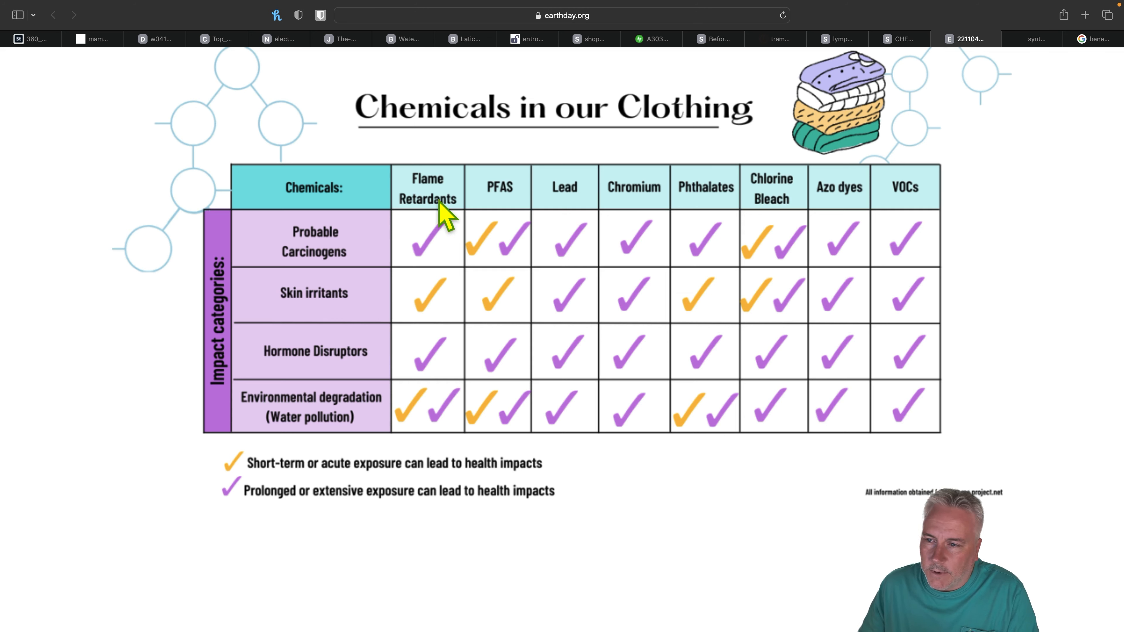
pyautogui.moveTo(441, 214)
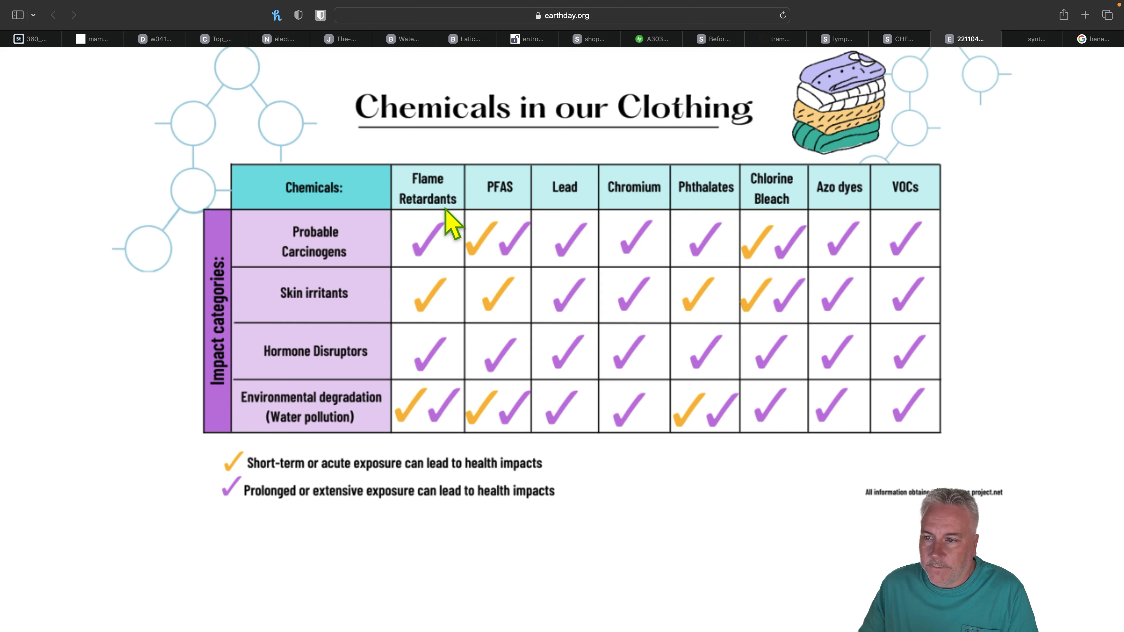
pyautogui.moveTo(570, 211)
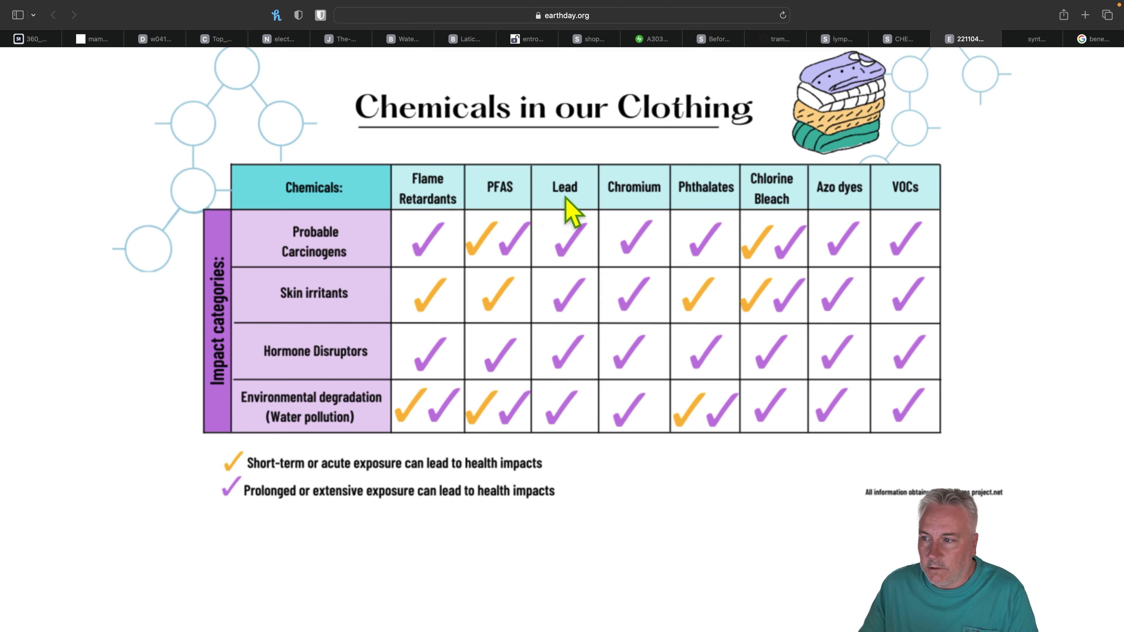
pyautogui.moveTo(759, 211)
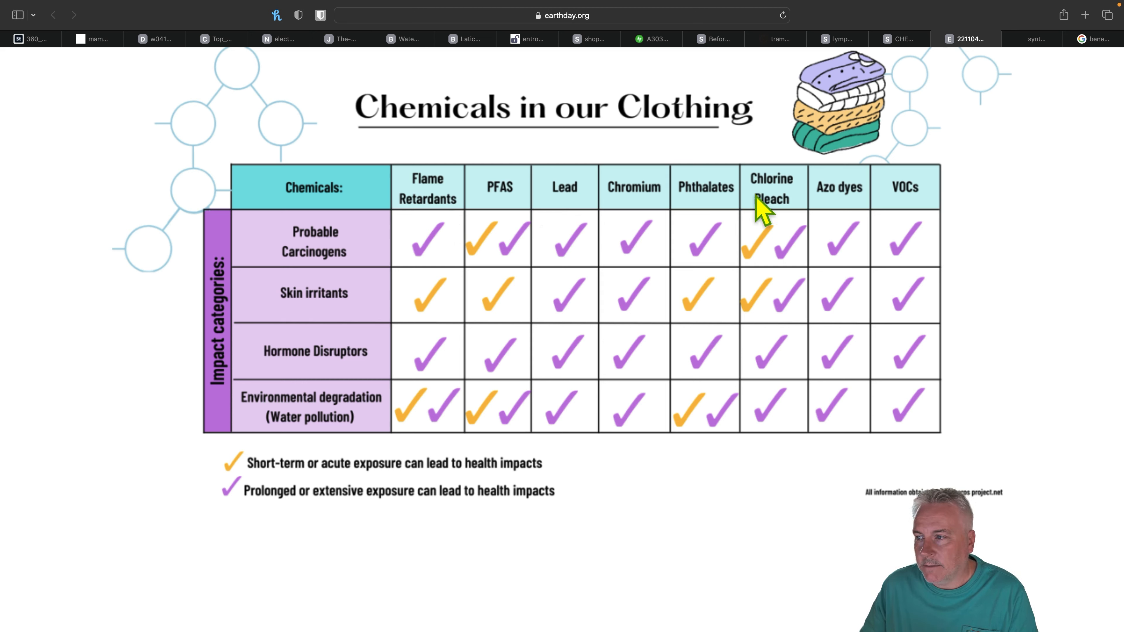
pyautogui.moveTo(894, 207)
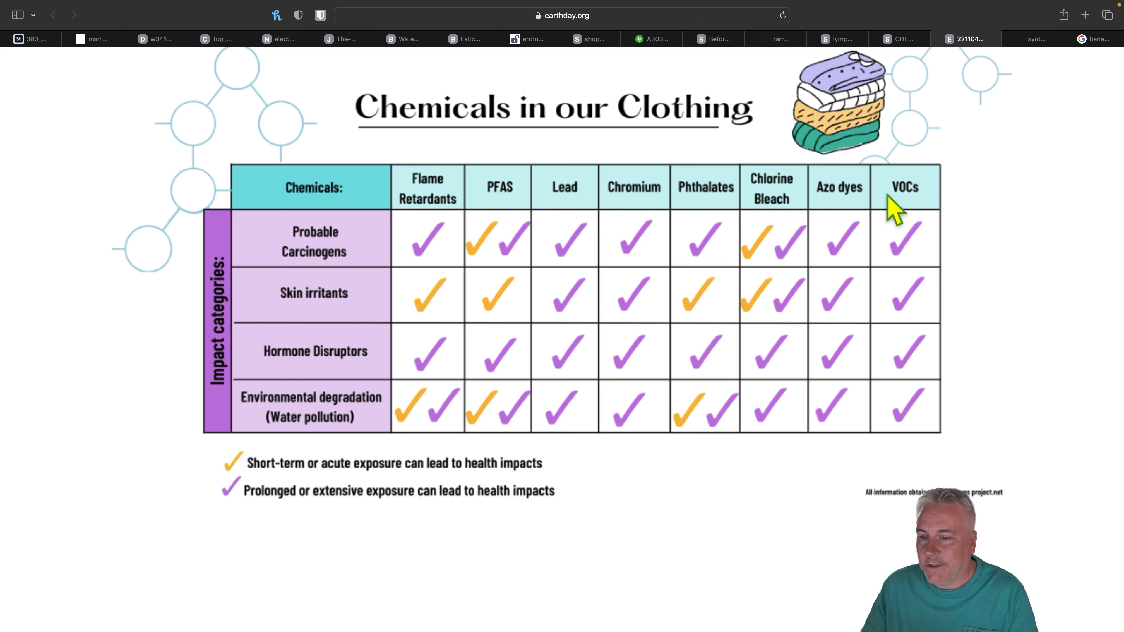
pyautogui.moveTo(332, 369)
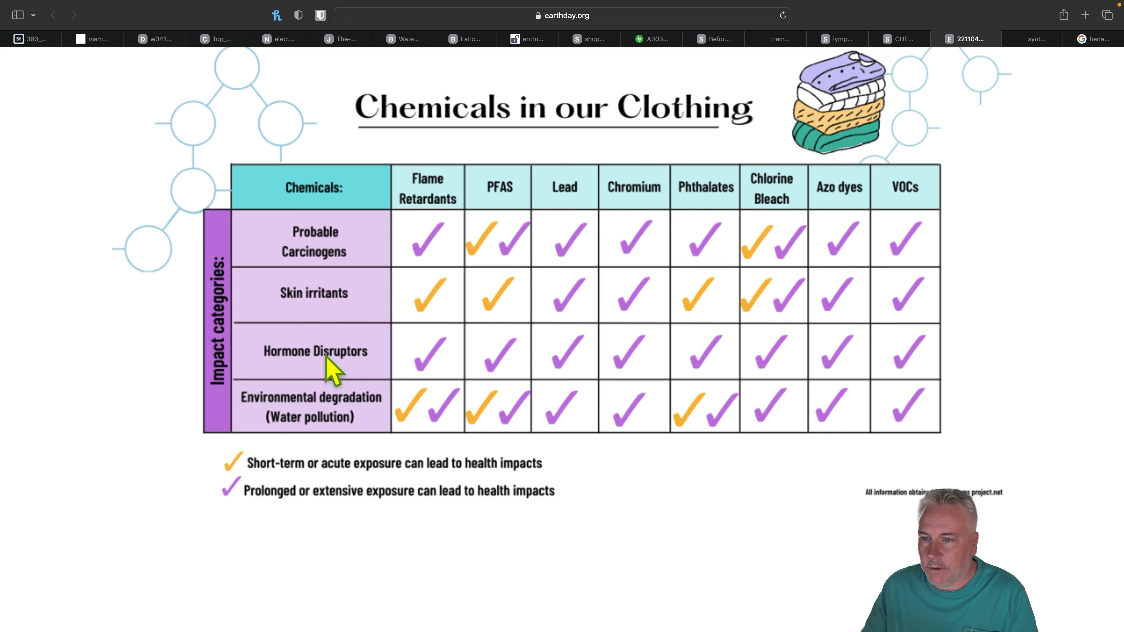
pyautogui.moveTo(332, 265)
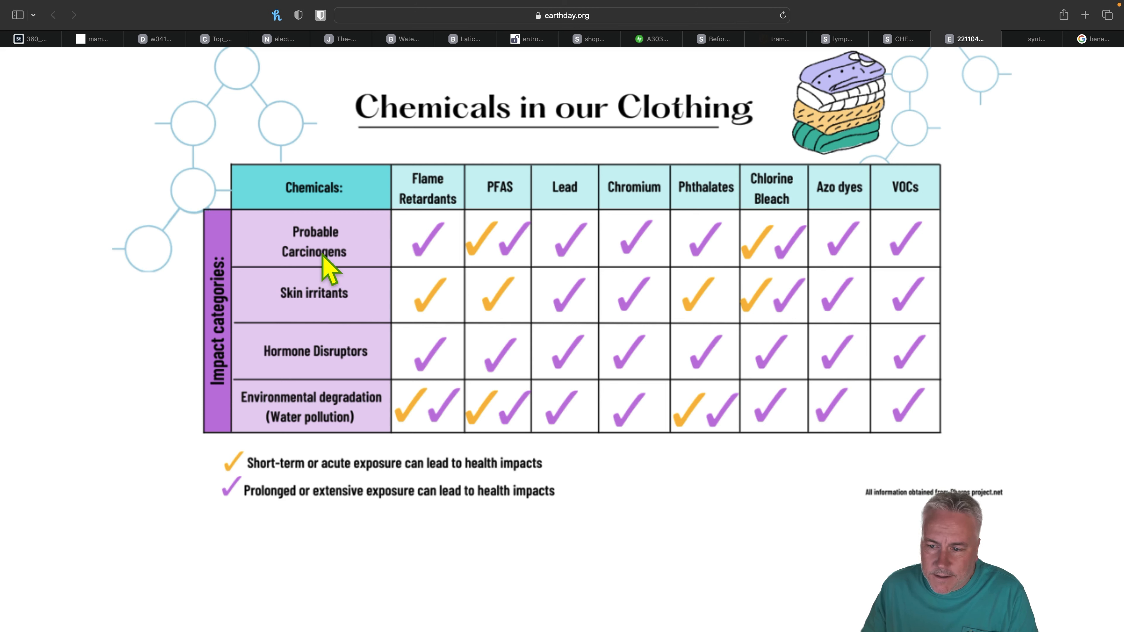
pyautogui.moveTo(530, 343)
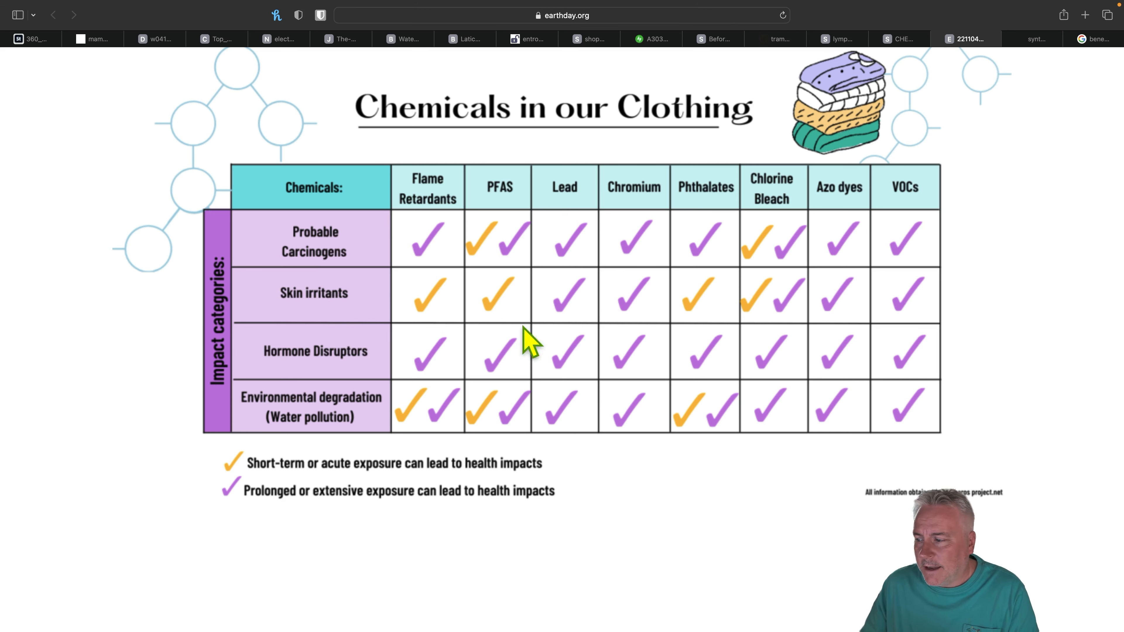
pyautogui.moveTo(602, 465)
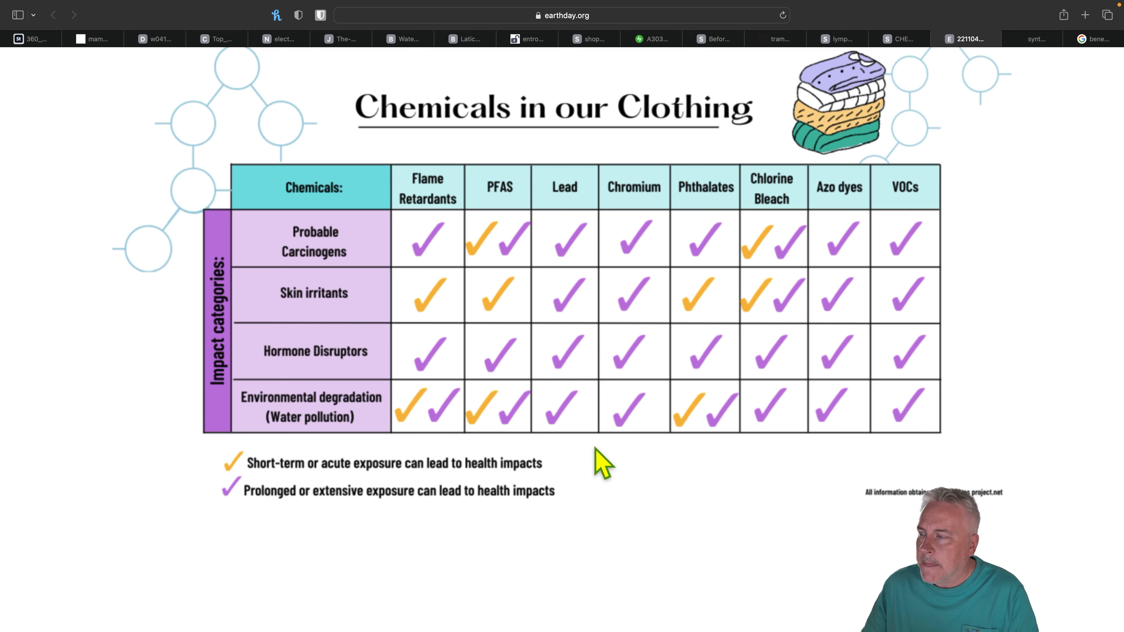
# Show the 'List of Synthetic Fabrics' page numbering 32 fabrics, polyester to Teflon-coated.
pyautogui.click(1031, 39)
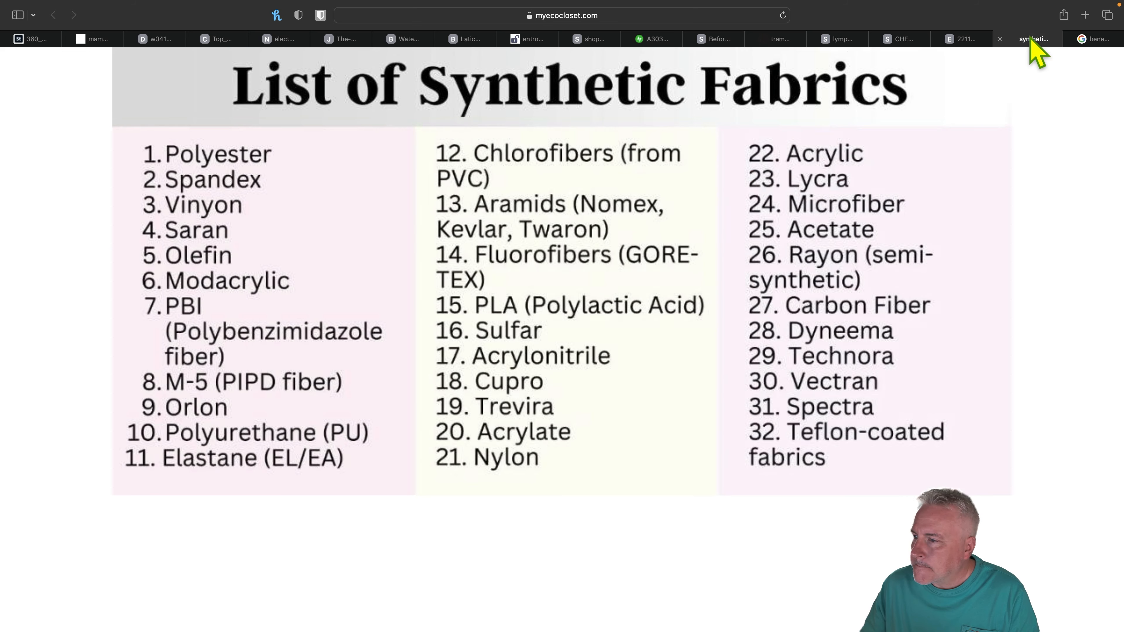
pyautogui.moveTo(1089, 226)
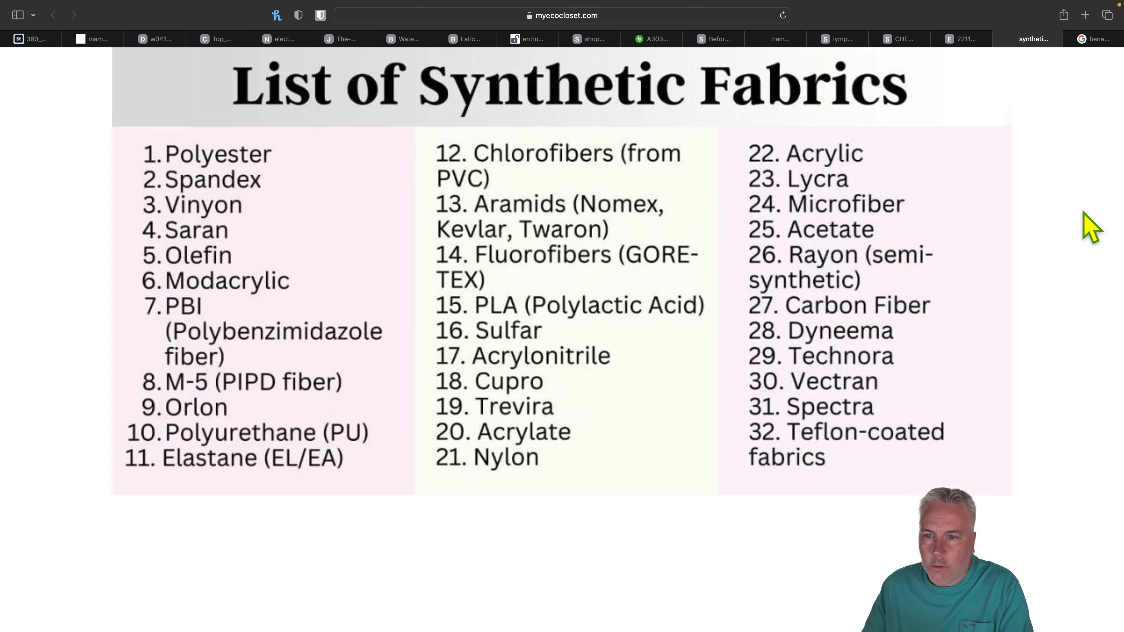
pyautogui.moveTo(895, 195)
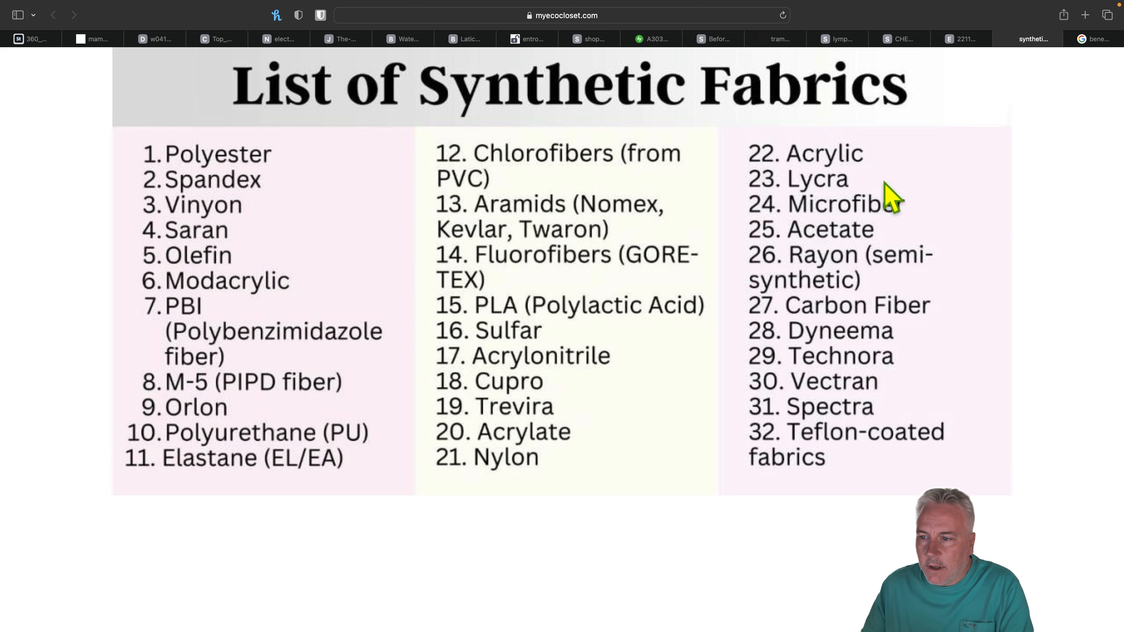
pyautogui.moveTo(377, 374)
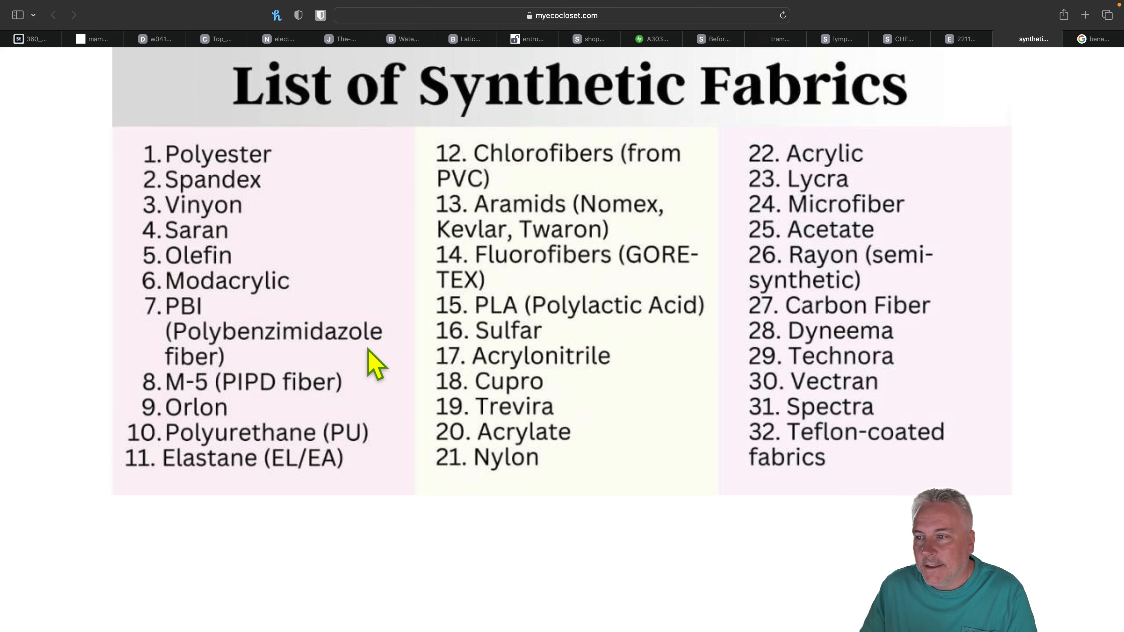
pyautogui.moveTo(1067, 138)
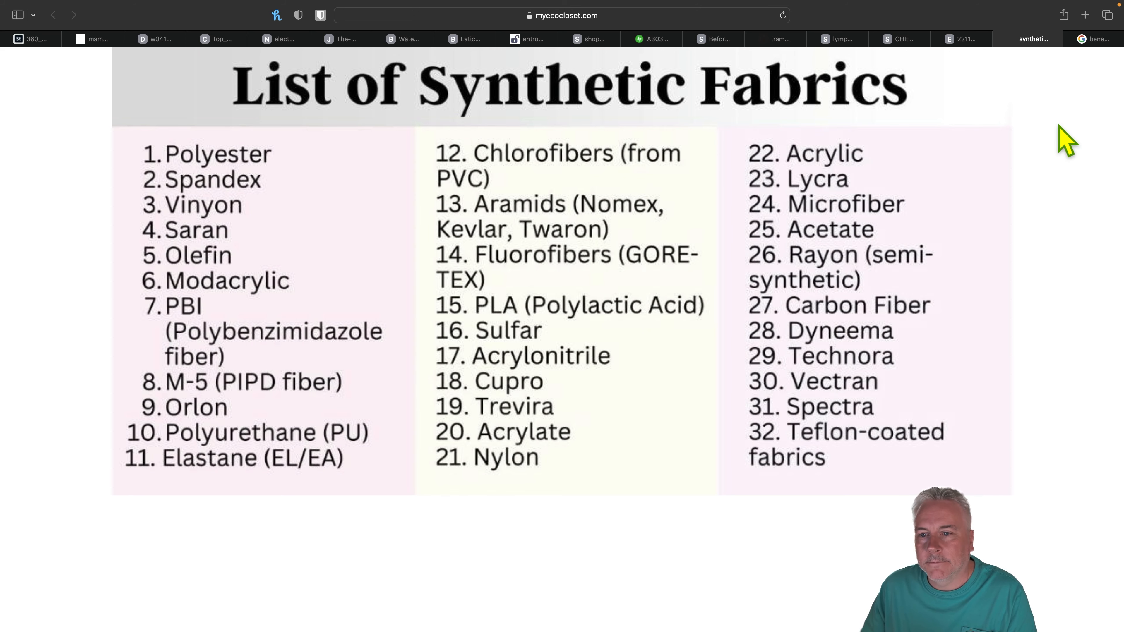
# Show the Google results for 'benefits of no bra' on going braless.
pyautogui.click(1090, 39)
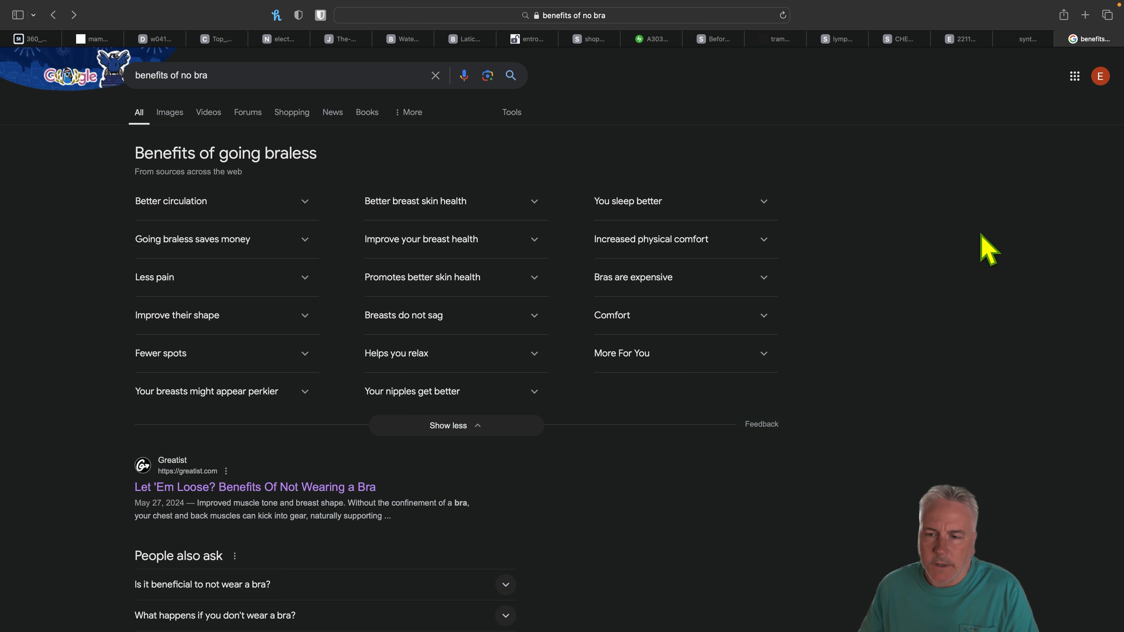
pyautogui.moveTo(133, 233)
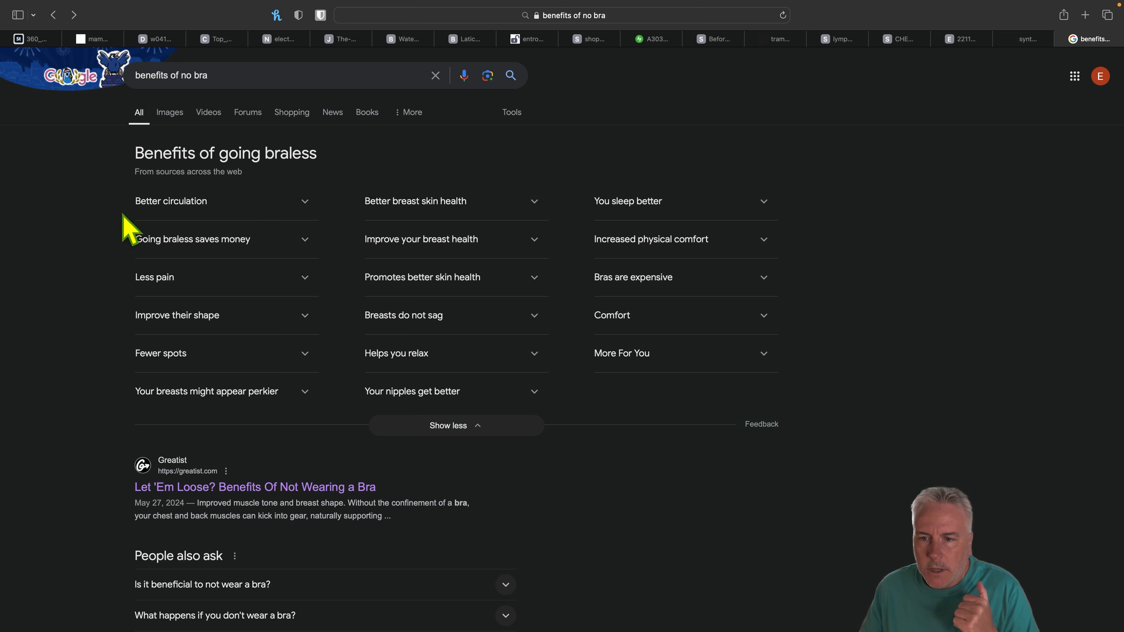
pyautogui.moveTo(100, 244)
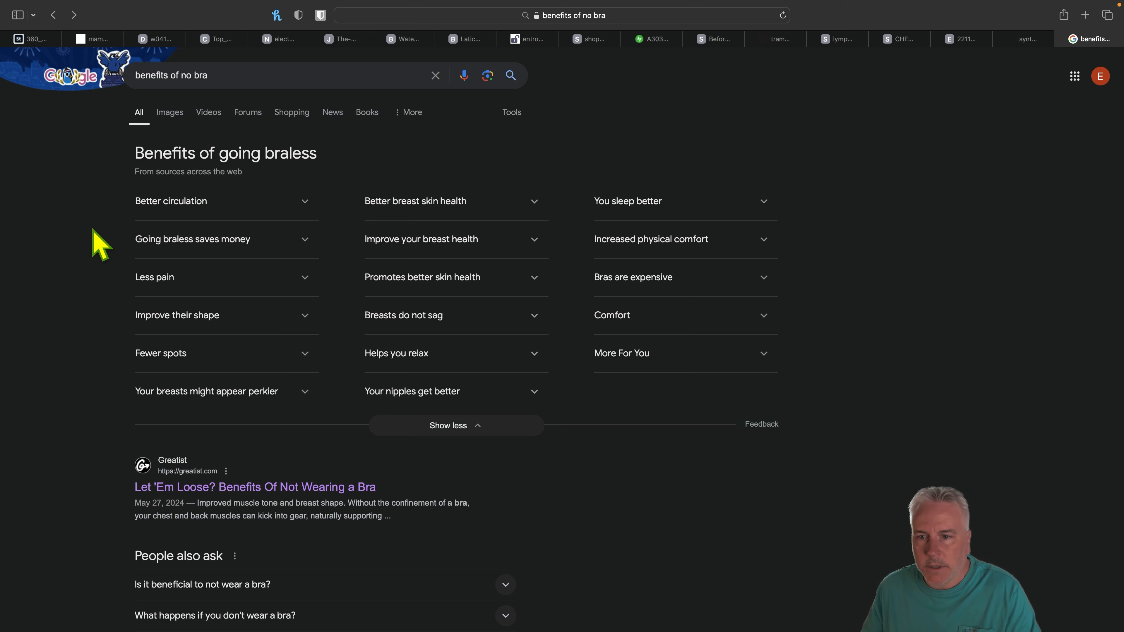
pyautogui.moveTo(155, 282)
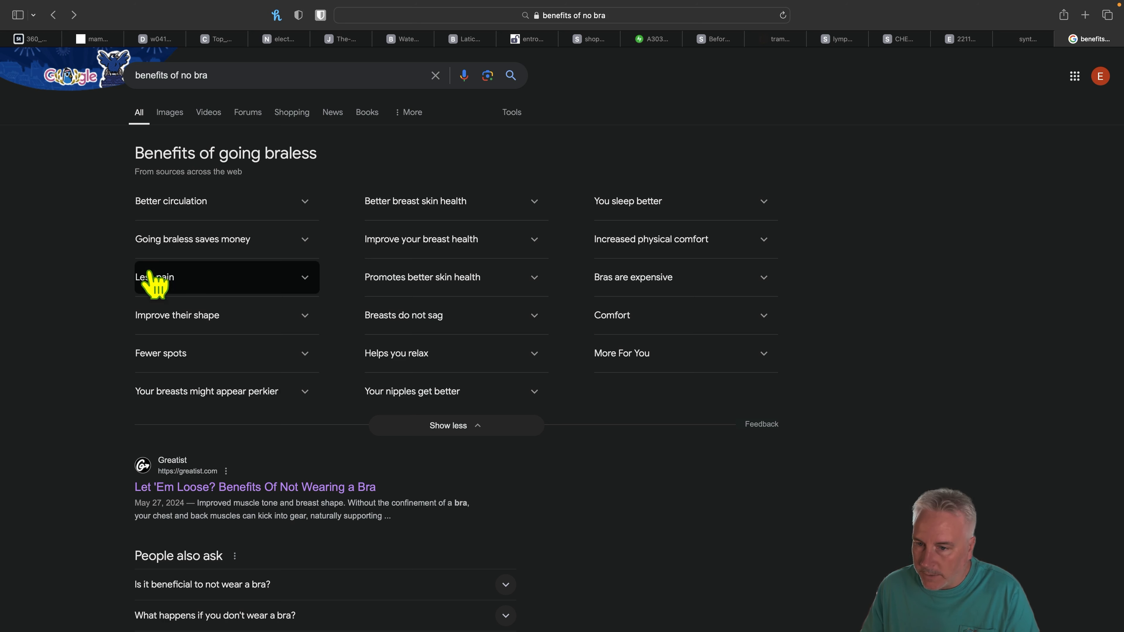
pyautogui.moveTo(121, 333)
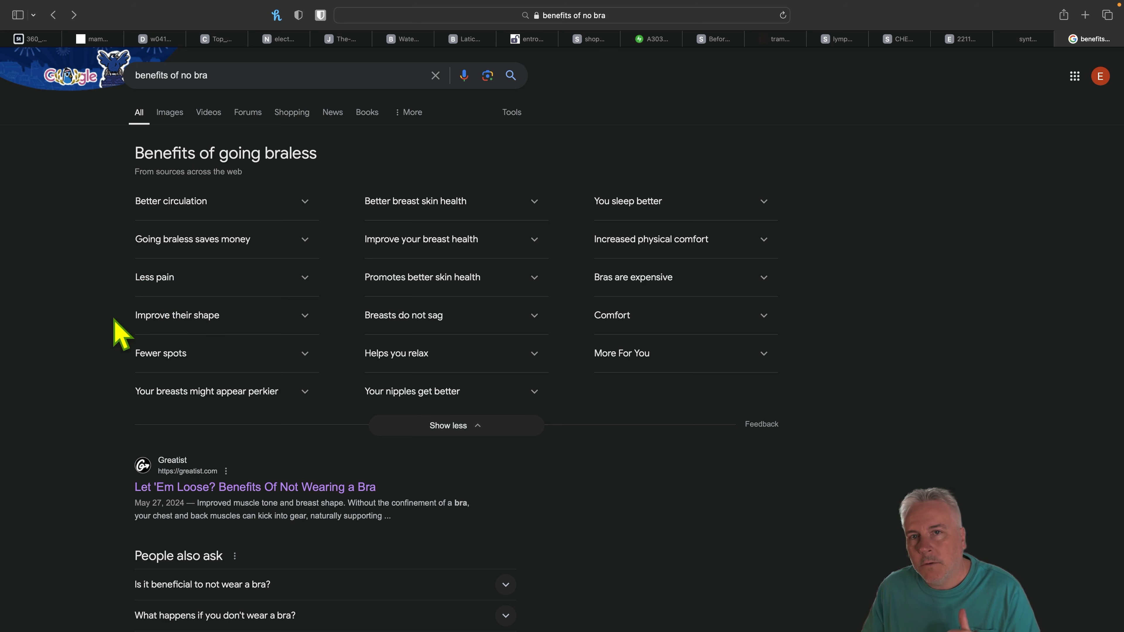
pyautogui.moveTo(108, 338)
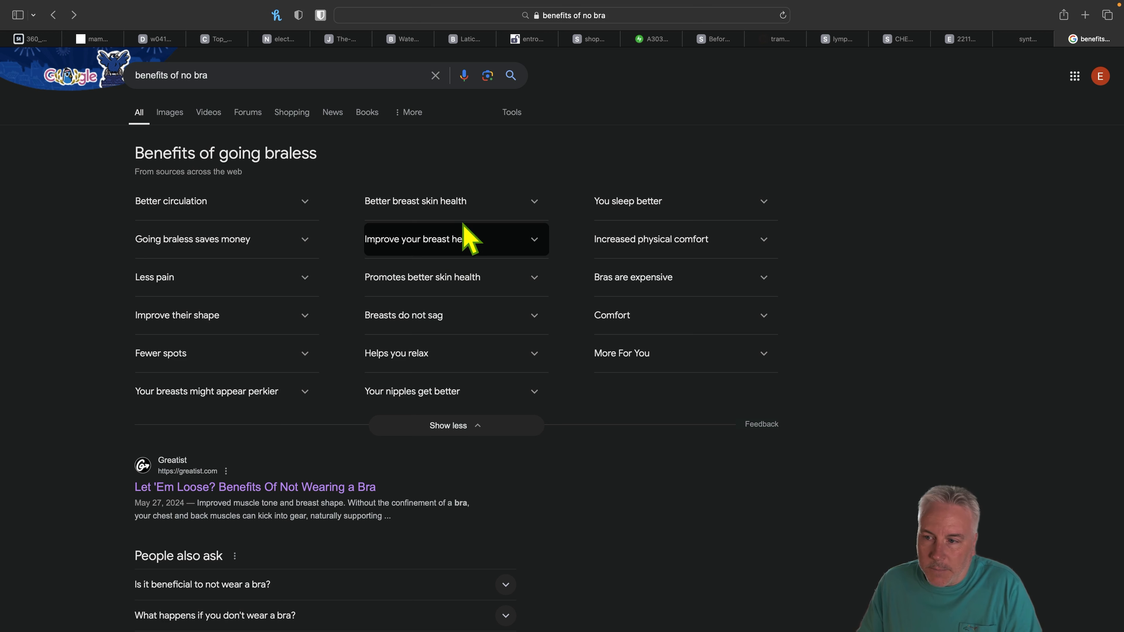
pyautogui.moveTo(491, 246)
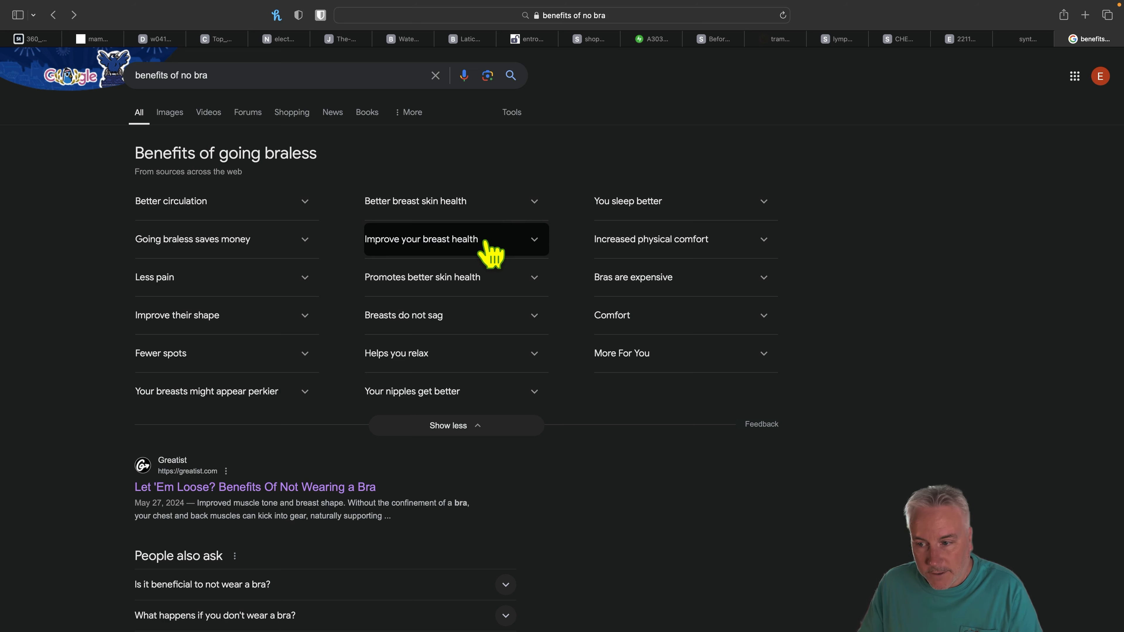
pyautogui.moveTo(449, 315)
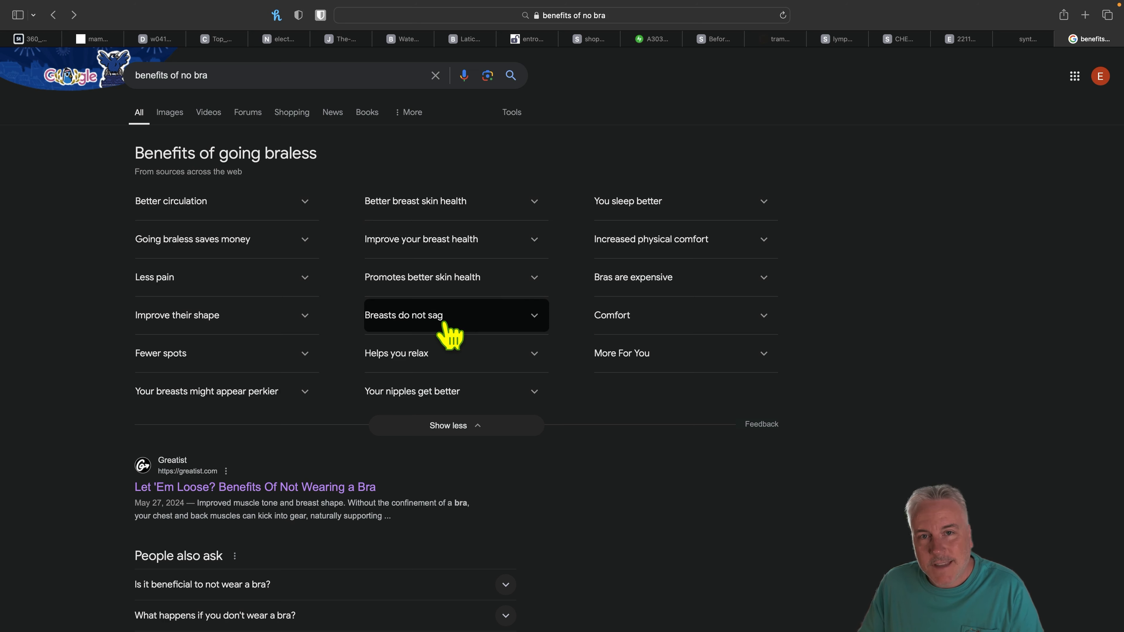
pyautogui.moveTo(444, 362)
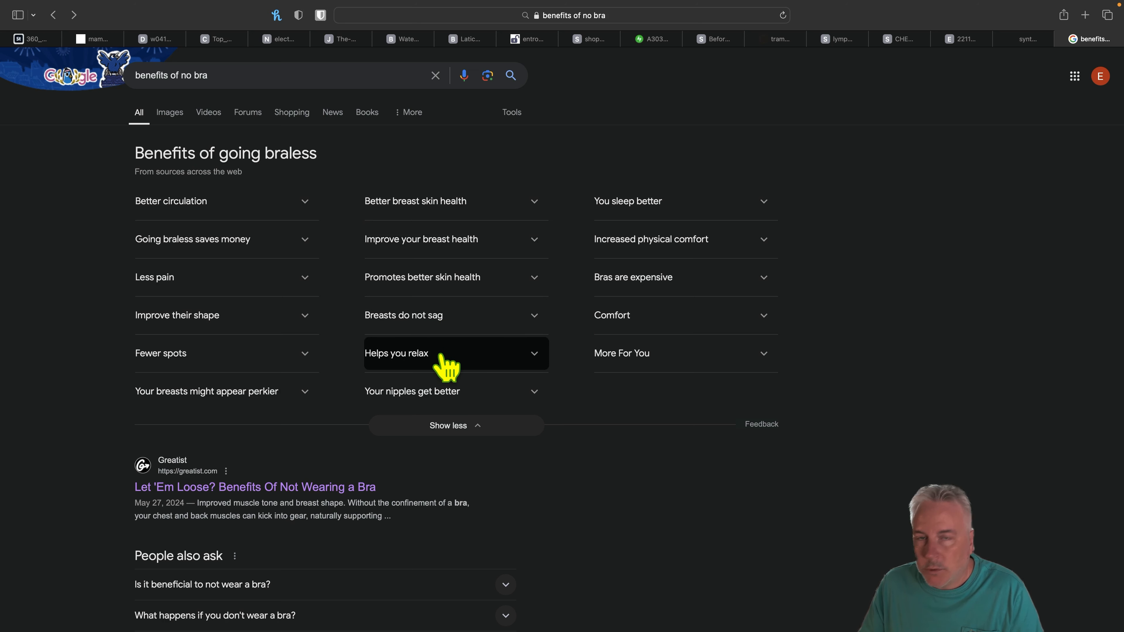
pyautogui.moveTo(419, 396)
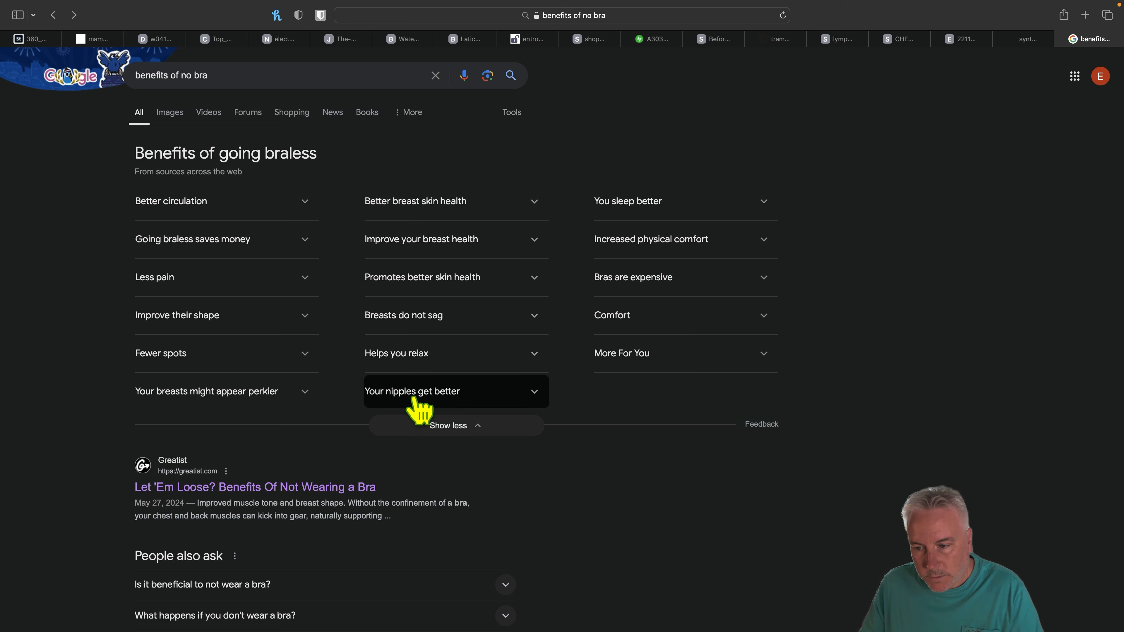
pyautogui.moveTo(498, 412)
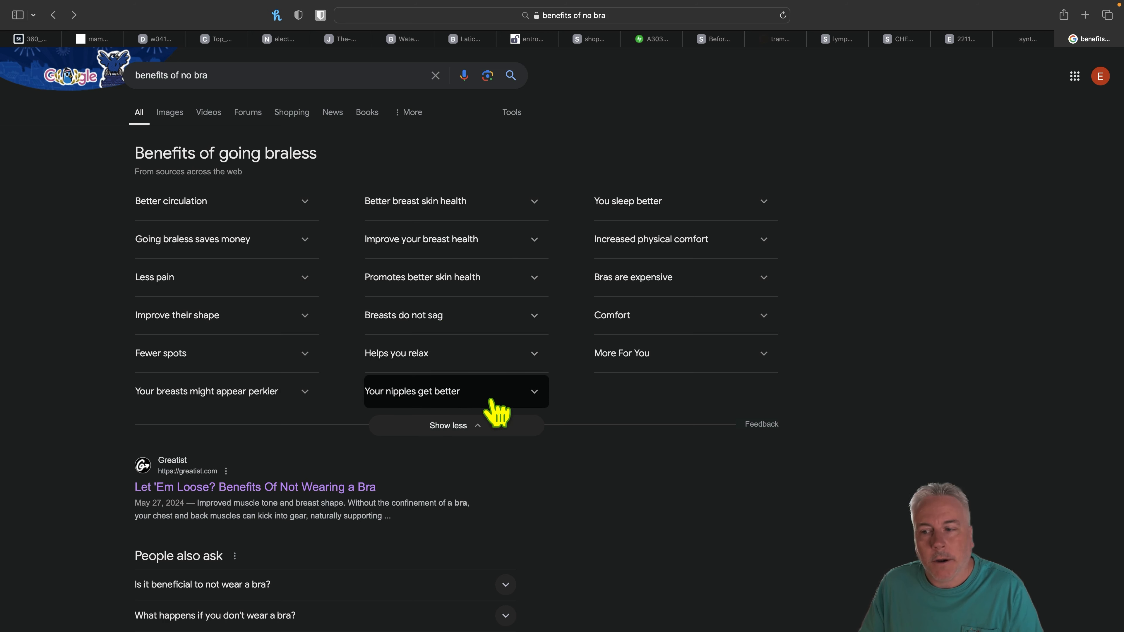
pyautogui.moveTo(587, 473)
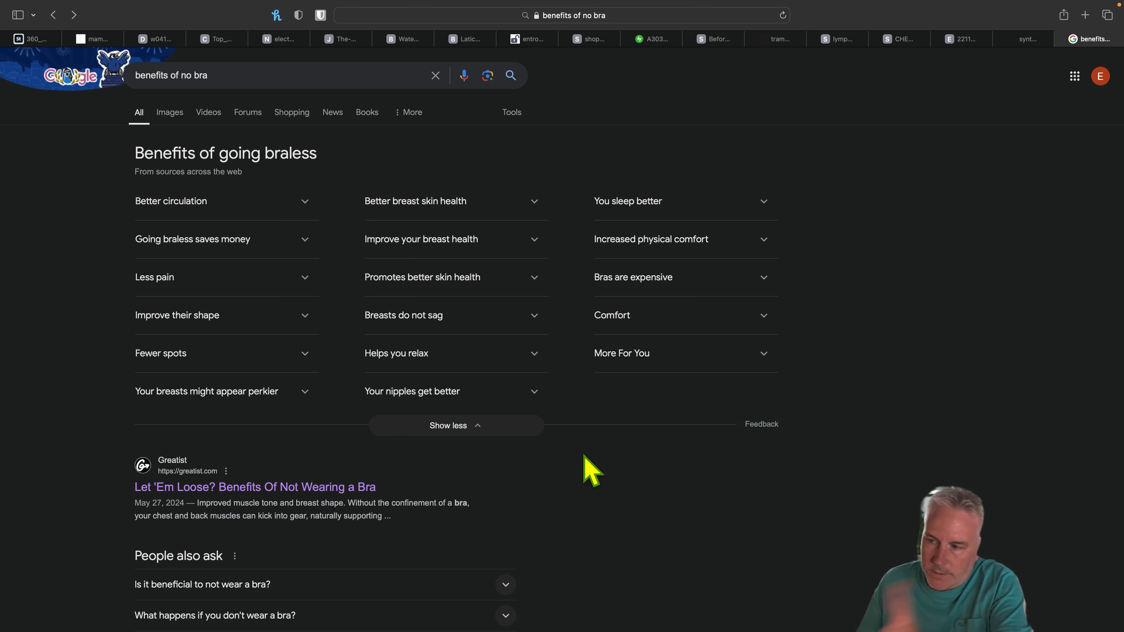
pyautogui.moveTo(566, 479)
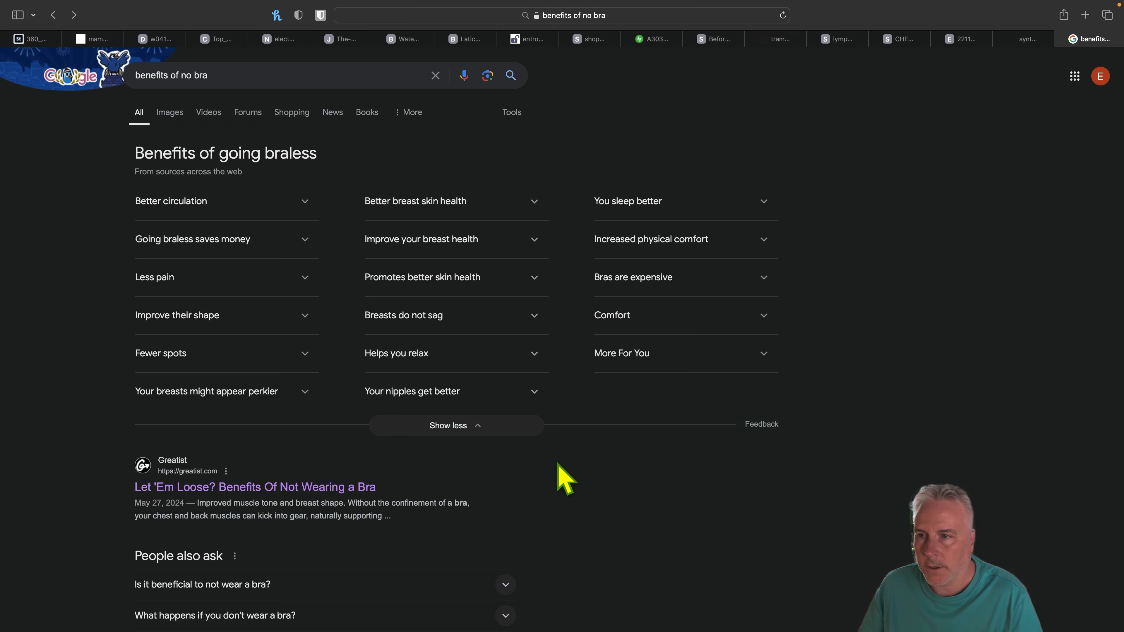
pyautogui.moveTo(919, 363)
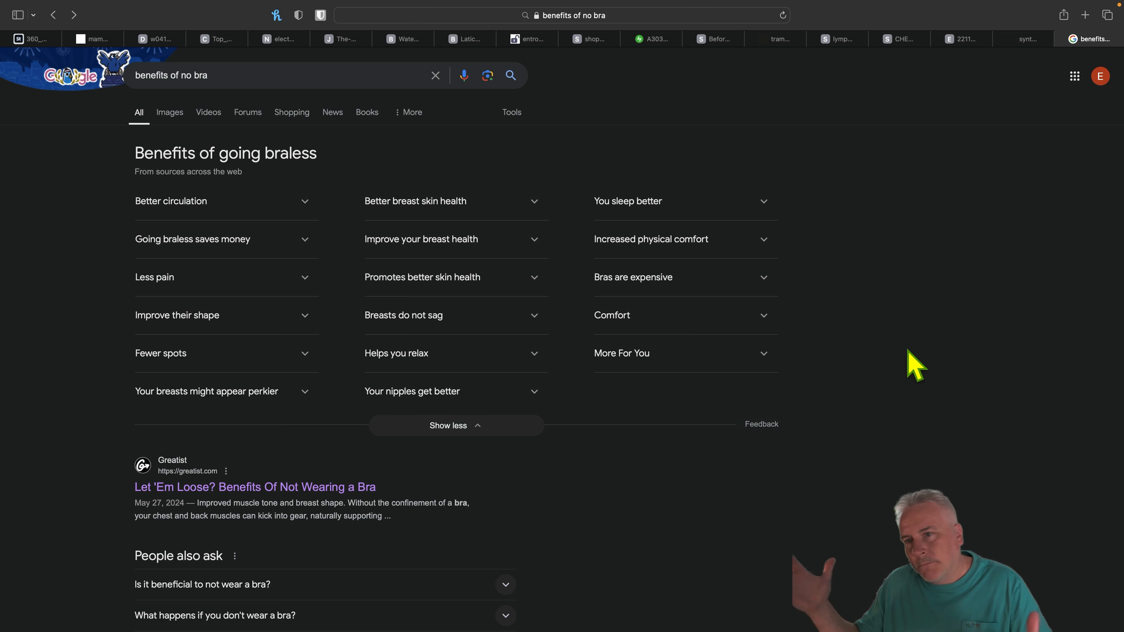
pyautogui.moveTo(899, 365)
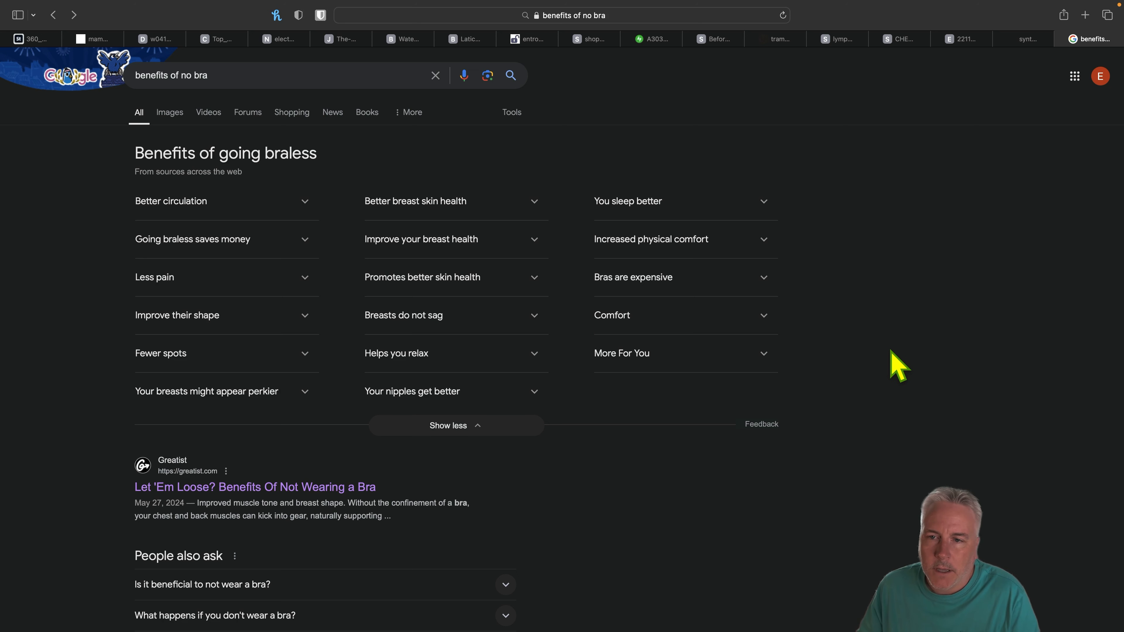
pyautogui.moveTo(183, 114)
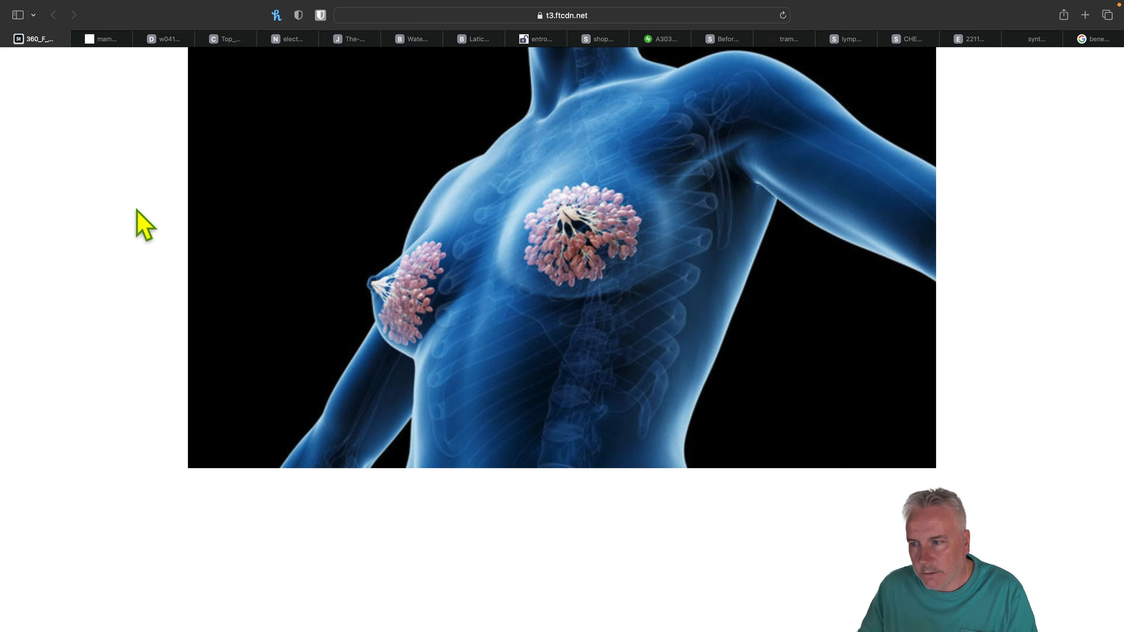
pyautogui.moveTo(269, 269)
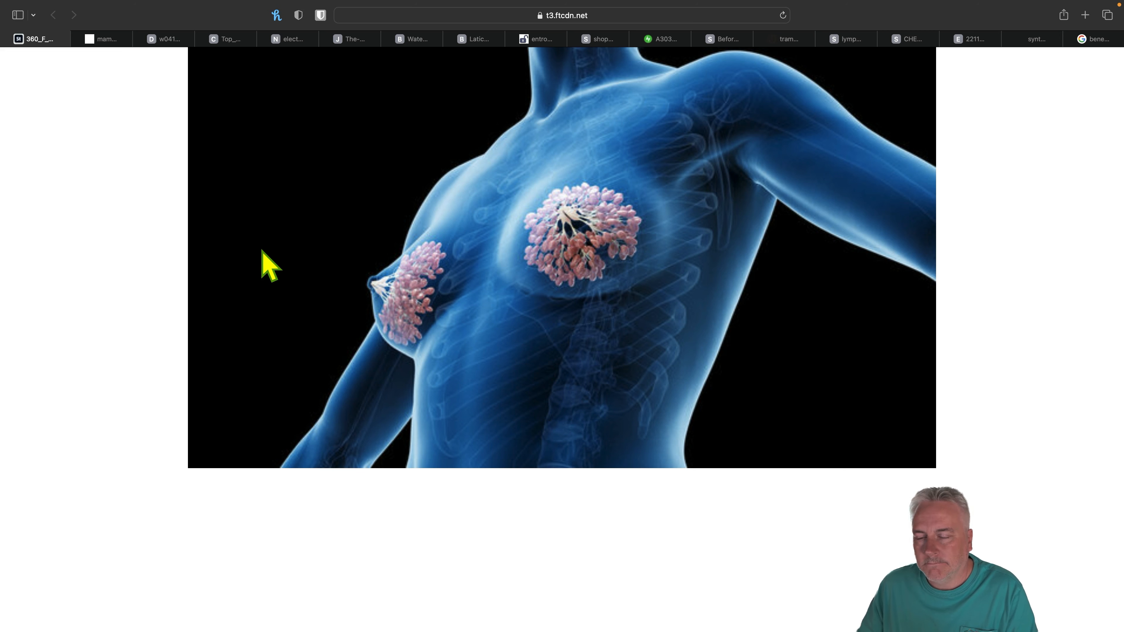
pyautogui.moveTo(136, 239)
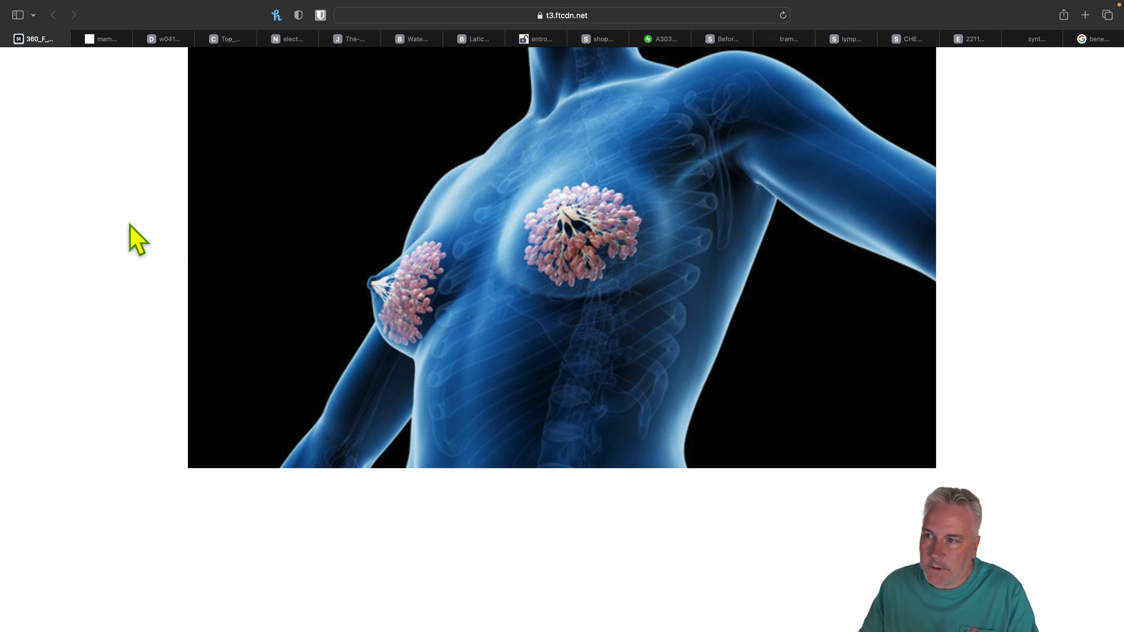